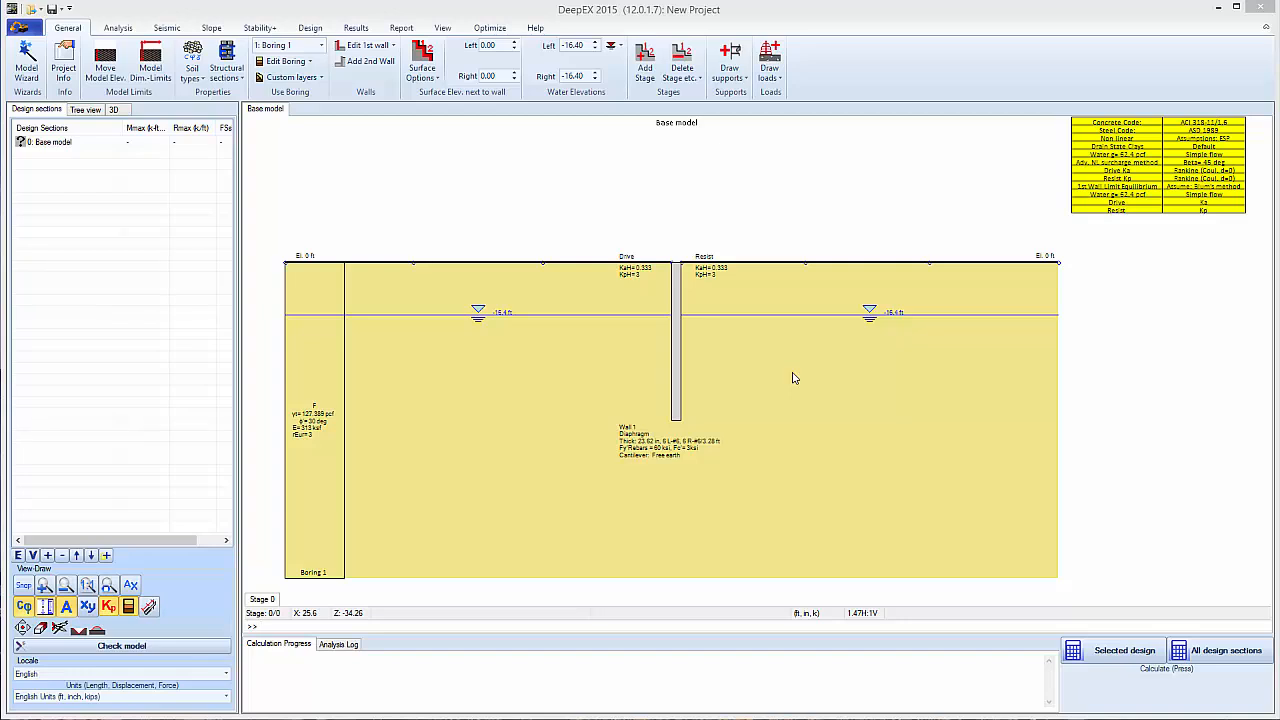
mouse_move(445, 267)
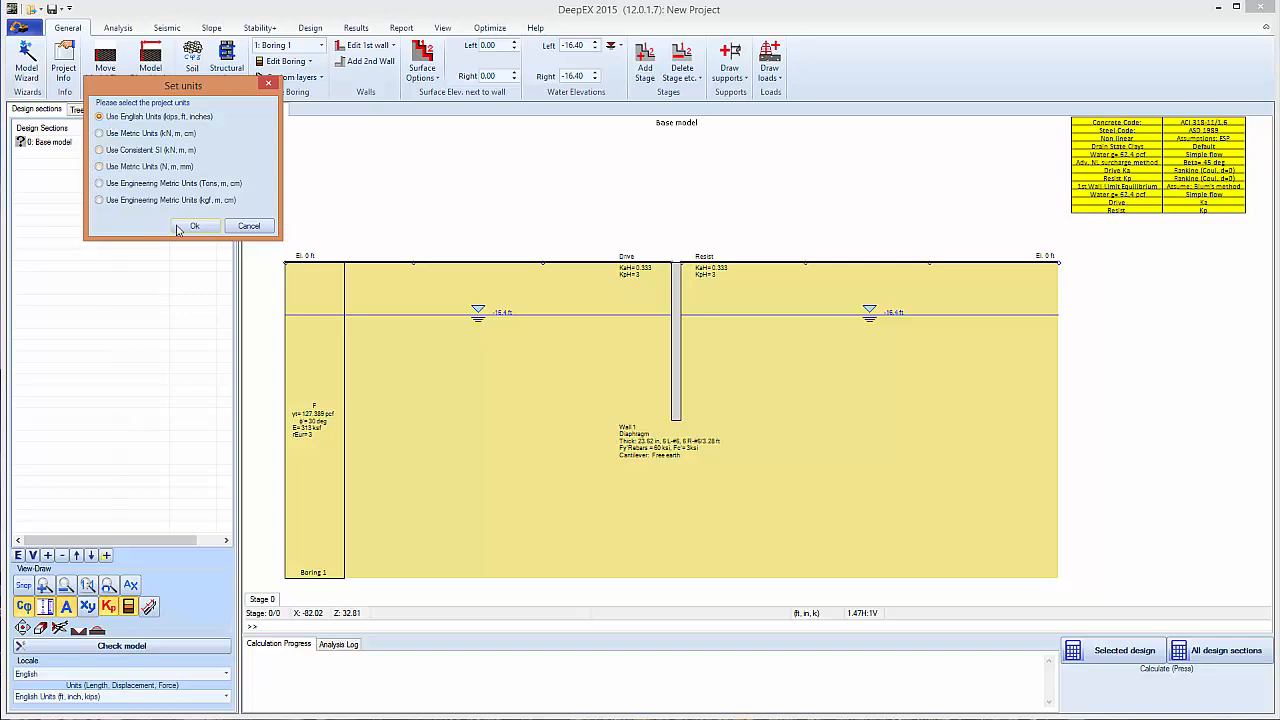
- Confirm English units (kips, ft, inches) for the new project
click(195, 225)
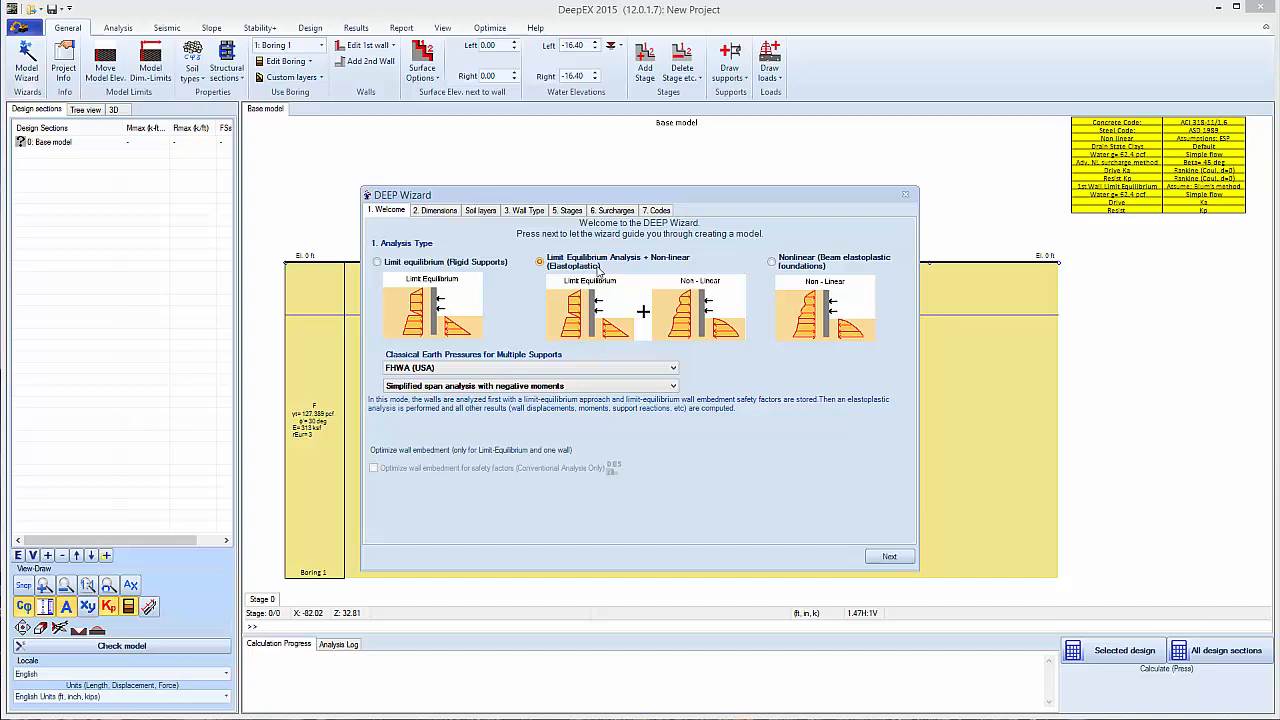
mouse_move(558, 301)
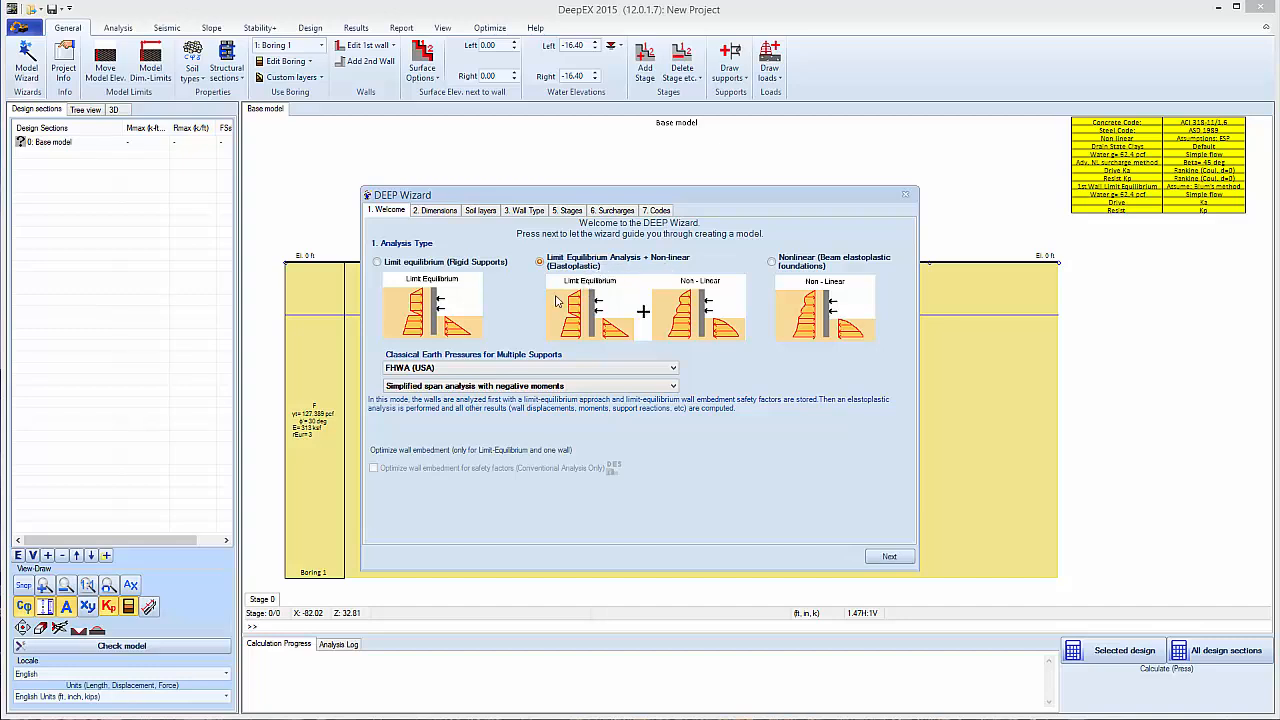
mouse_move(592, 316)
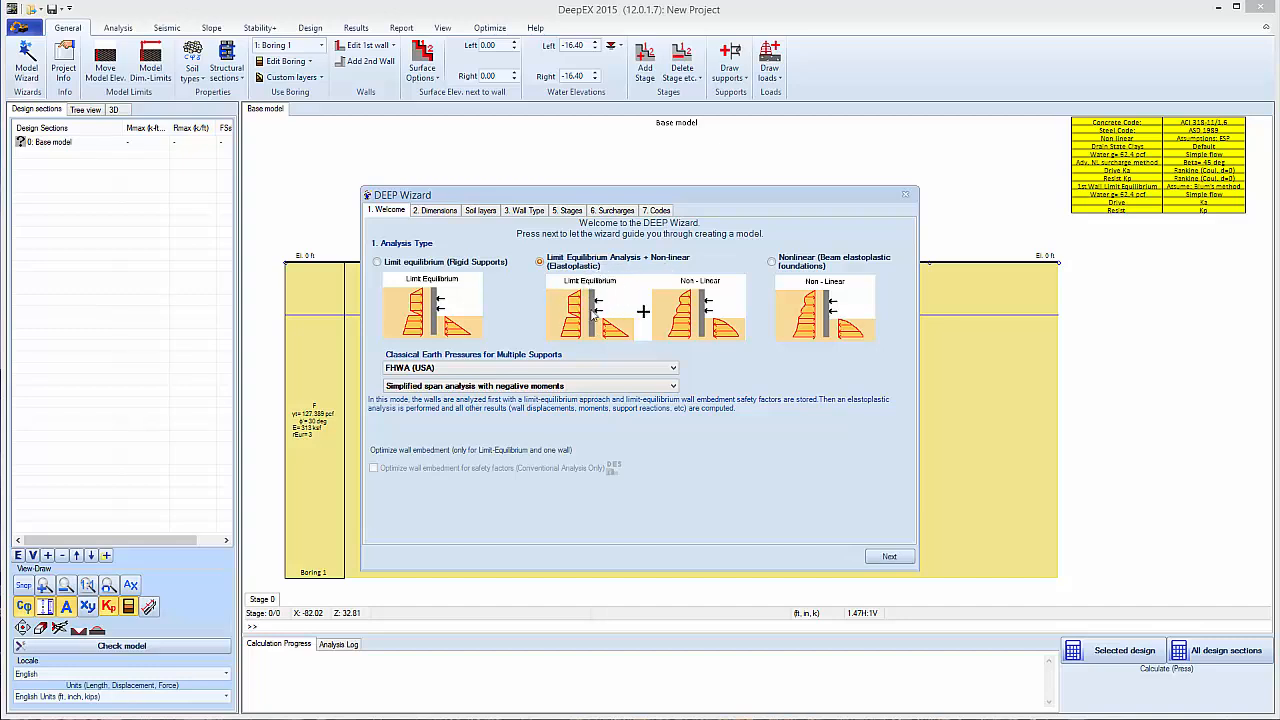
mouse_move(900, 581)
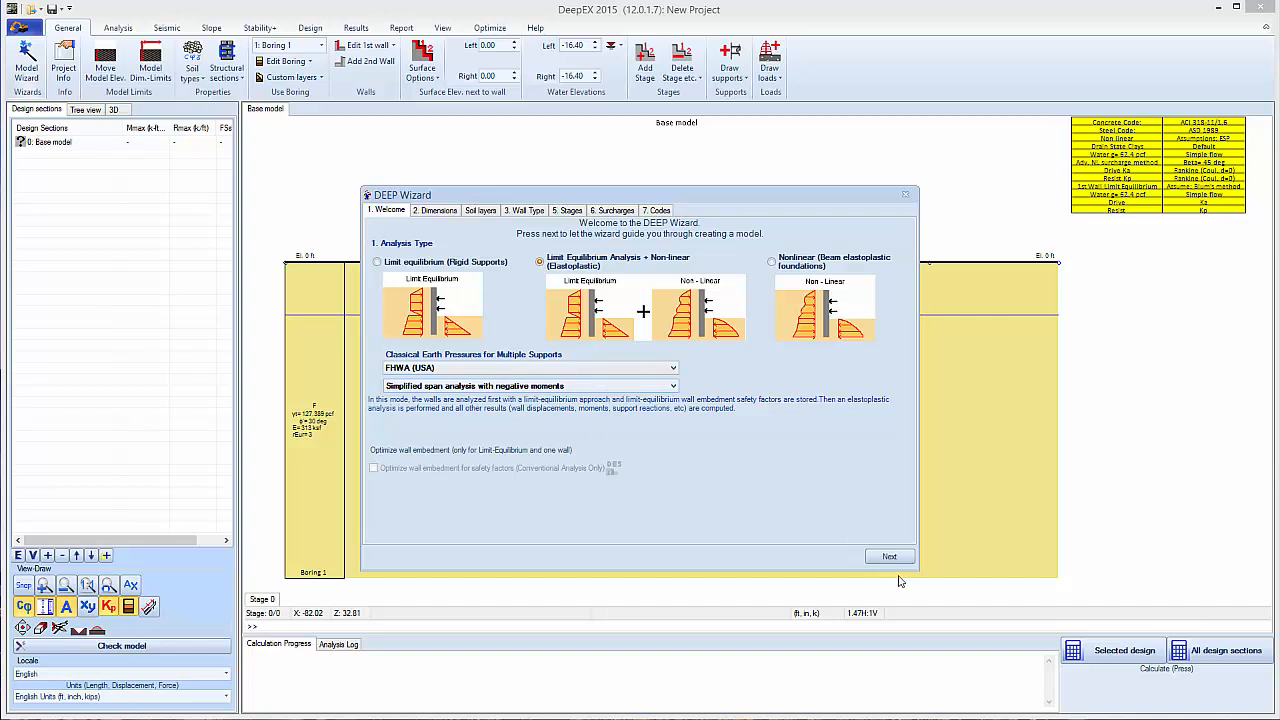
mouse_move(448, 414)
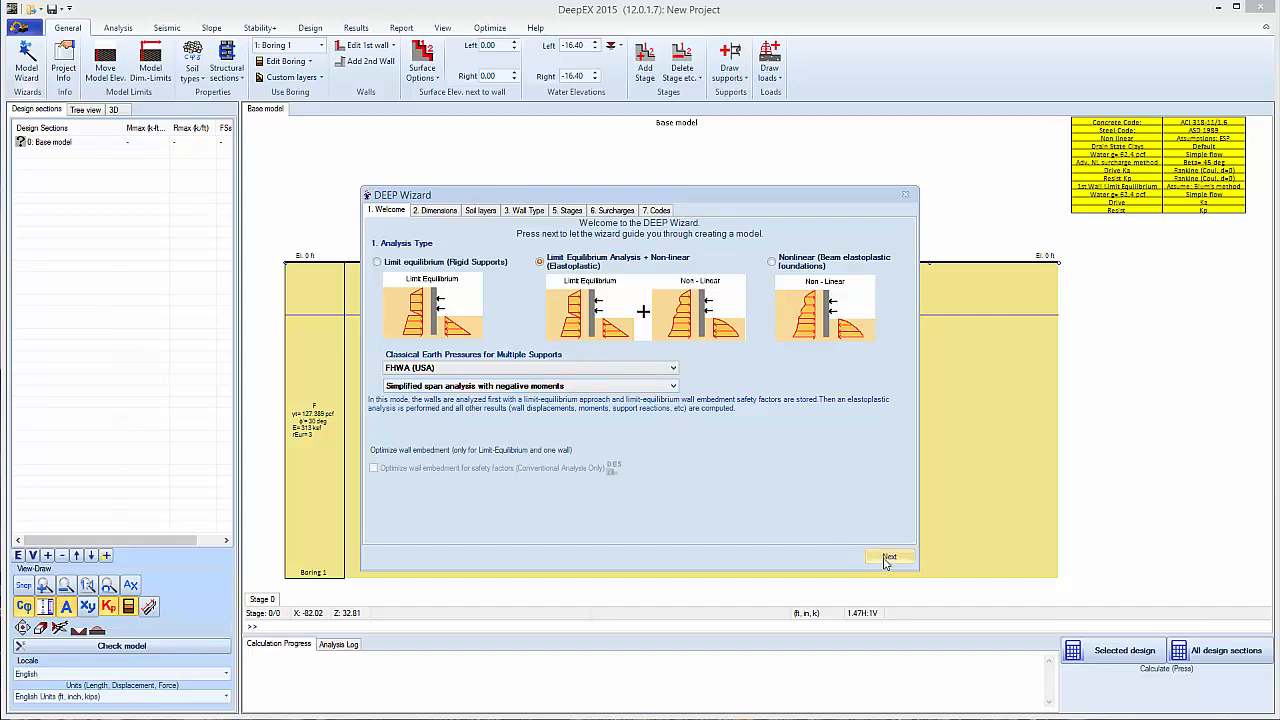
- Keep the Limit Equilibrium + Non-linear analysis type and advance to the dimensions page
click(889, 556)
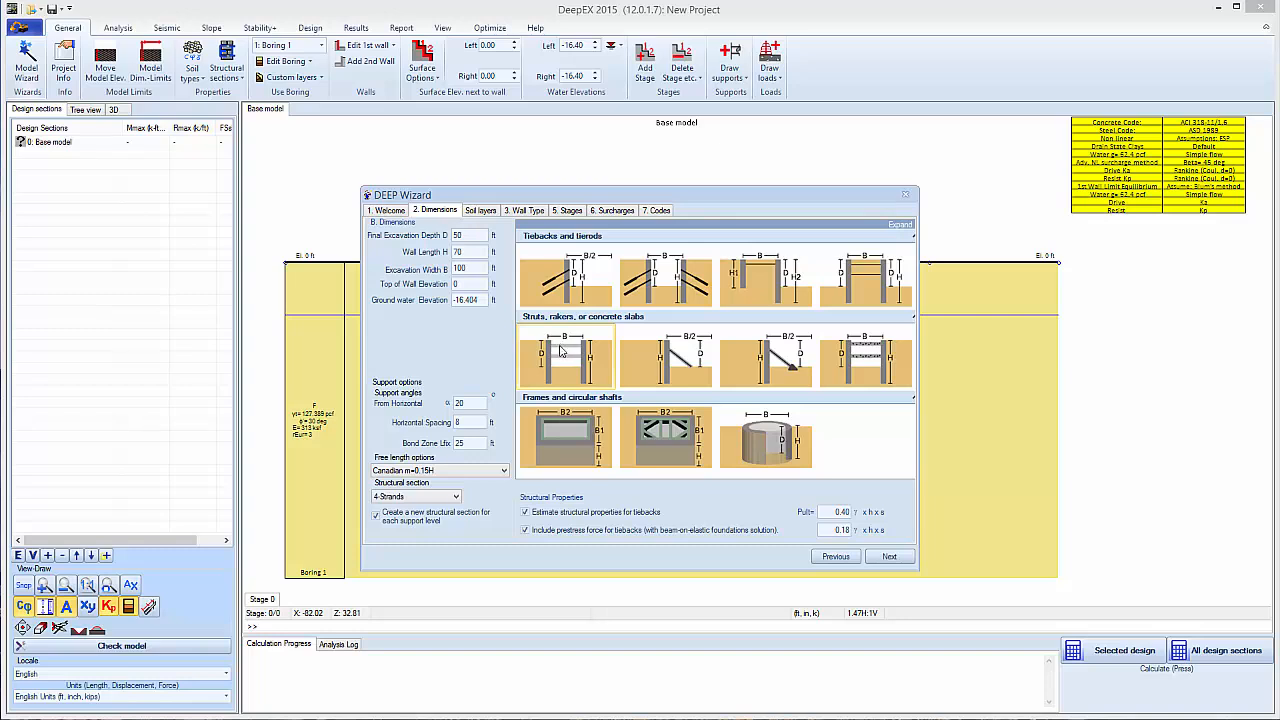
- Choose a strutted layout: 35 ft deep, 60 ft wide, 55 ft walls, groundwater at -15 ft
click(564, 358)
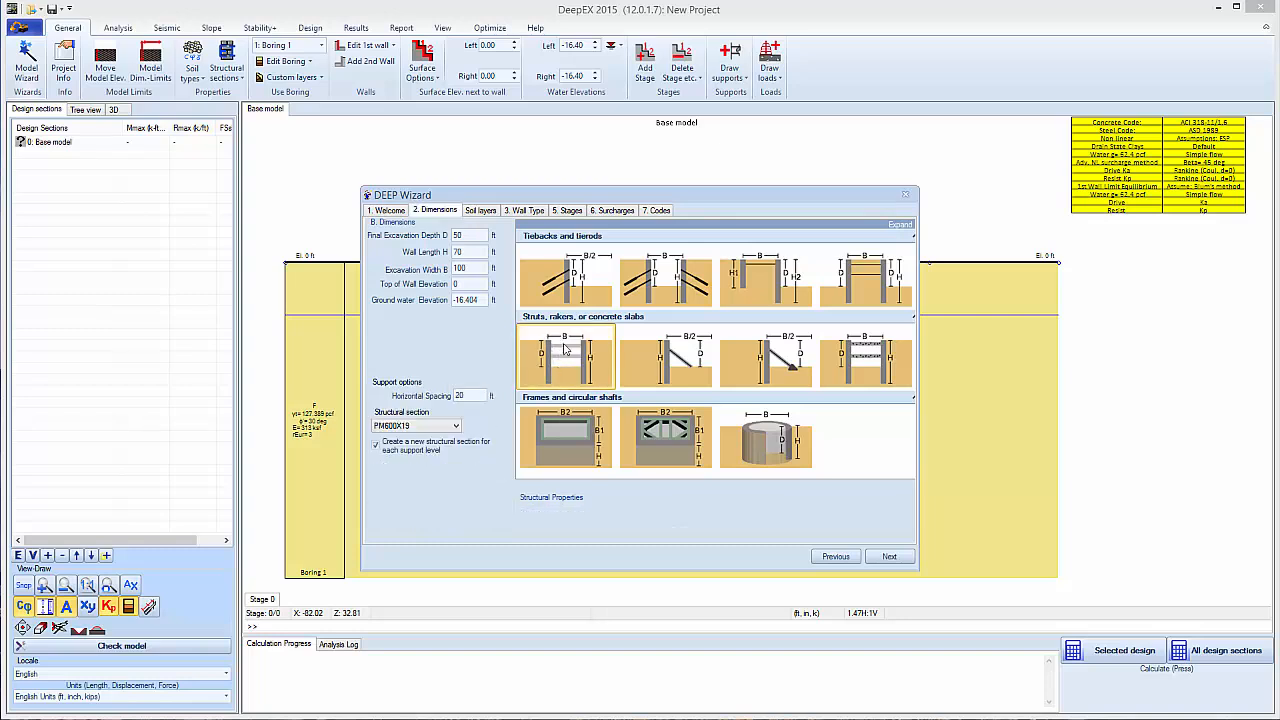
click(565, 357)
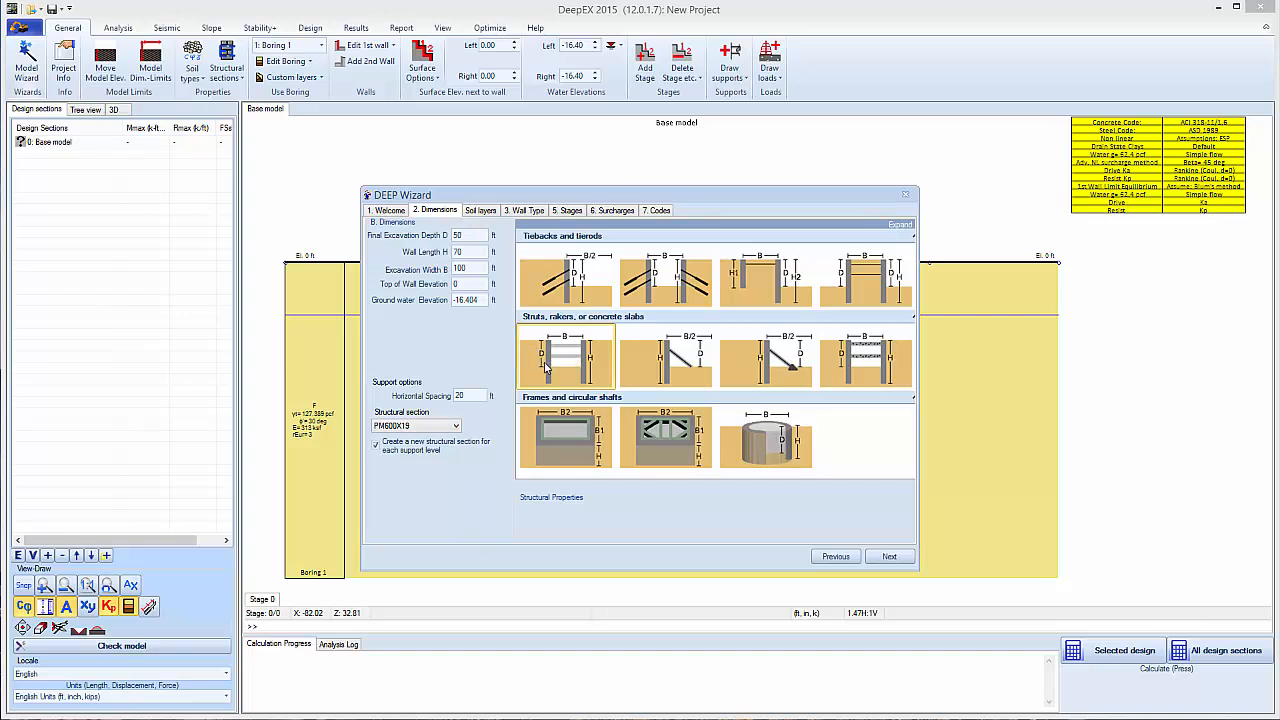
mouse_move(550, 377)
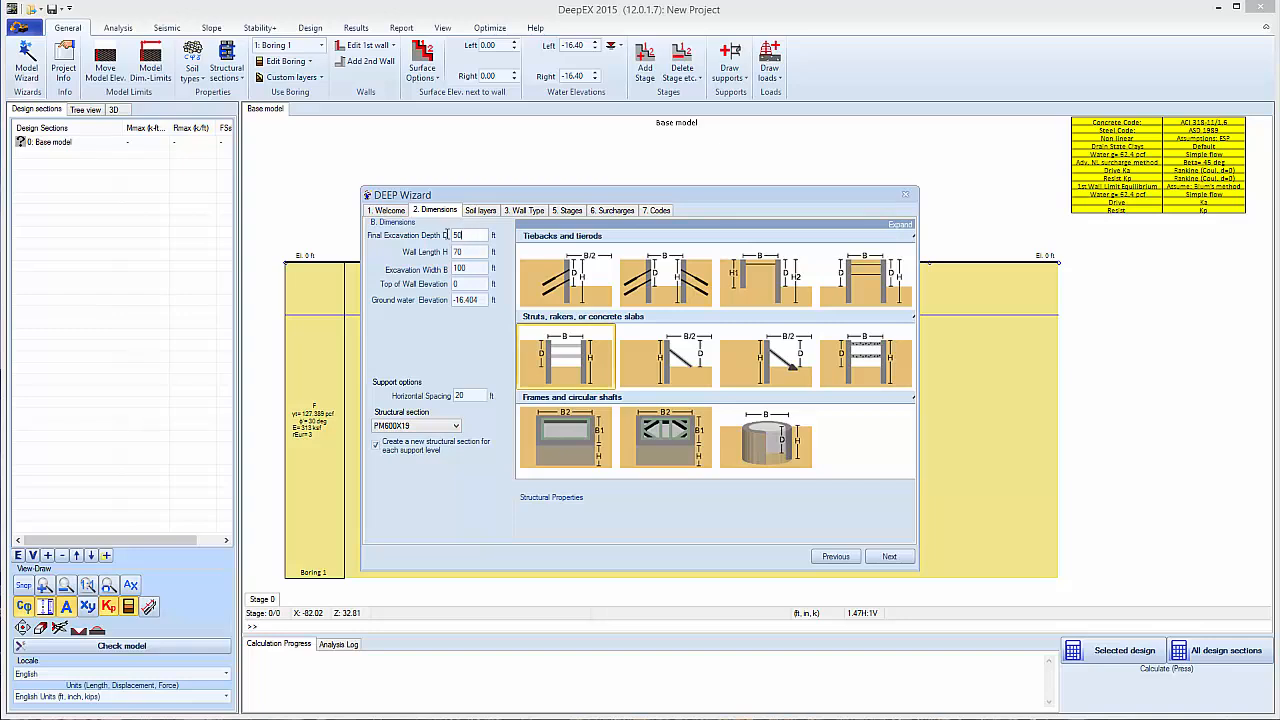
text(35)
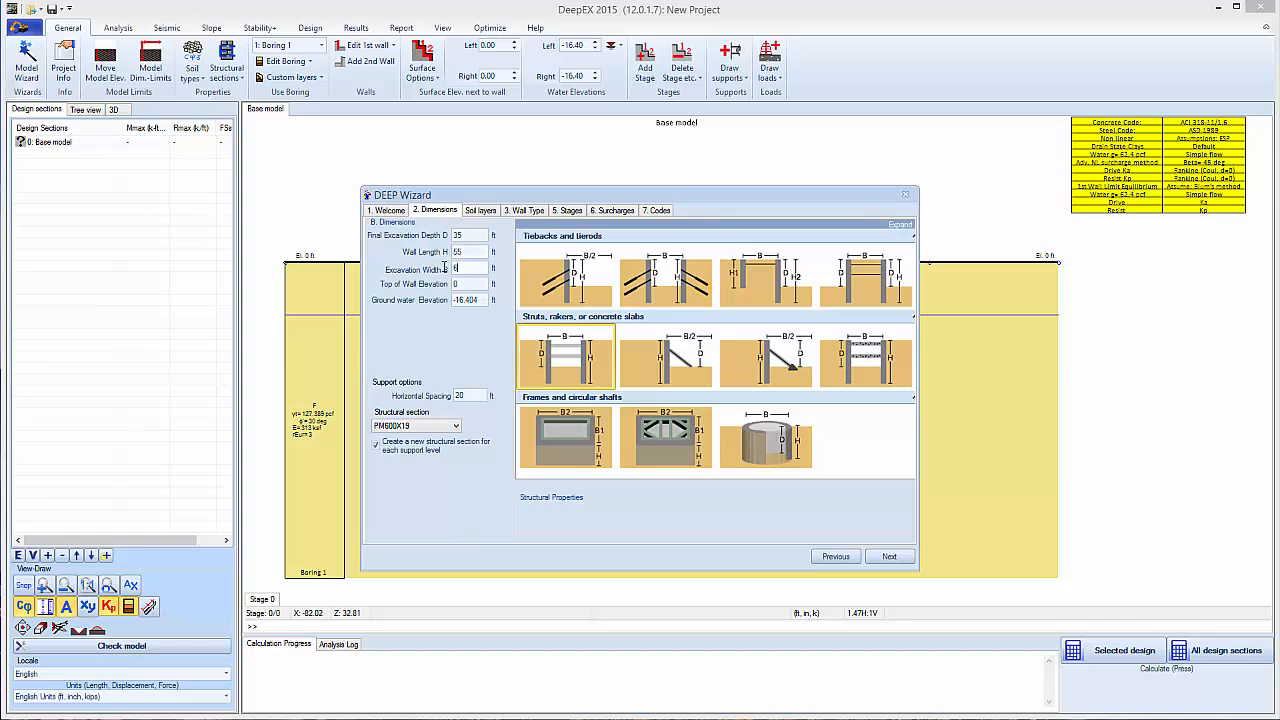
text(60)
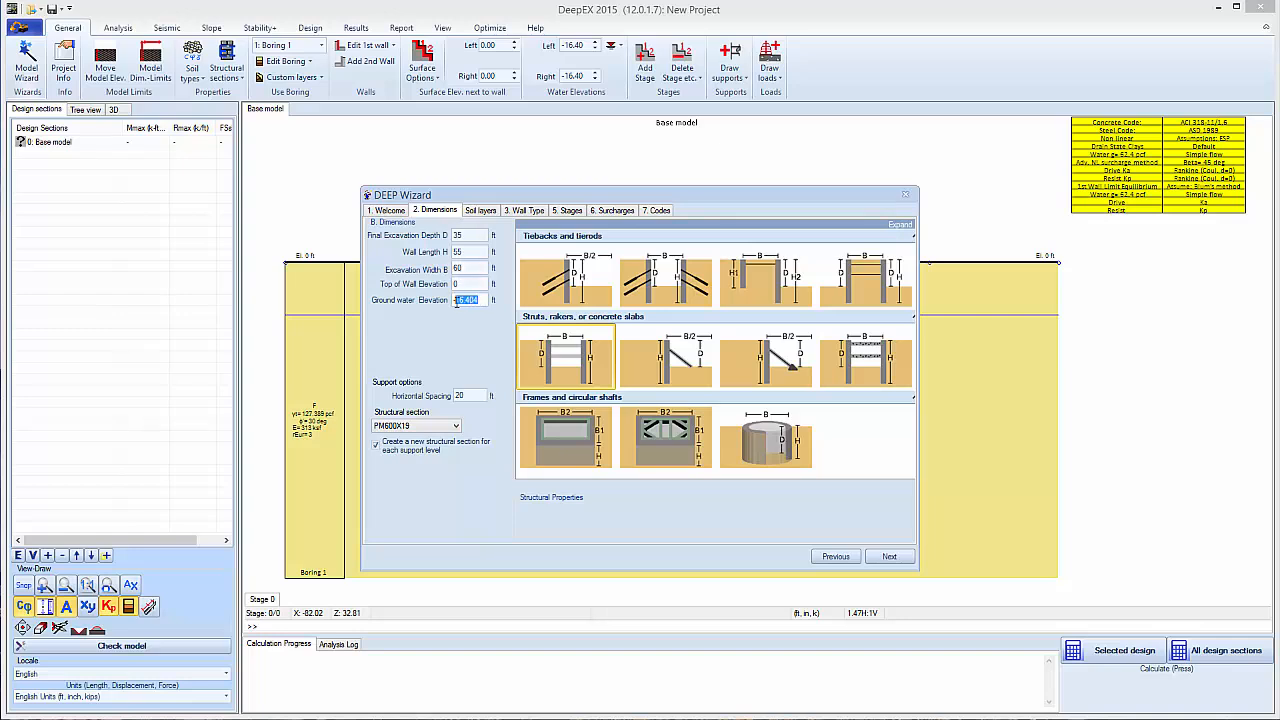
text(-15)
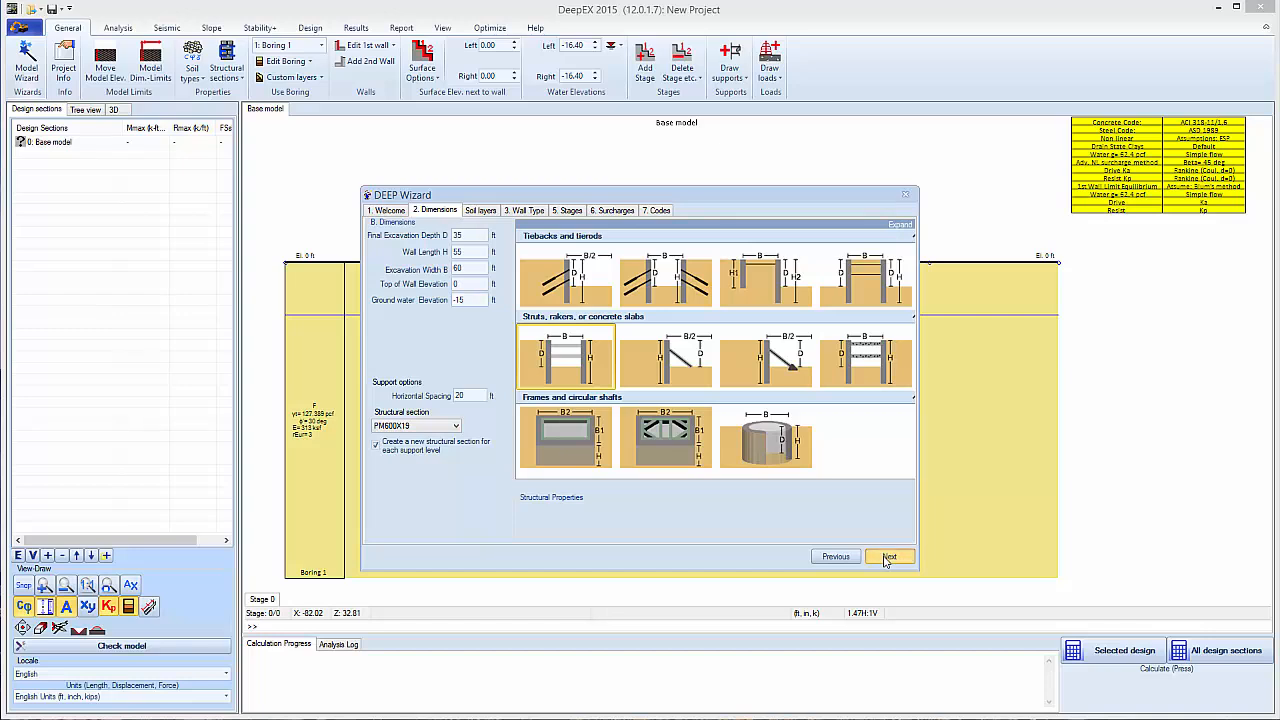
click(889, 557)
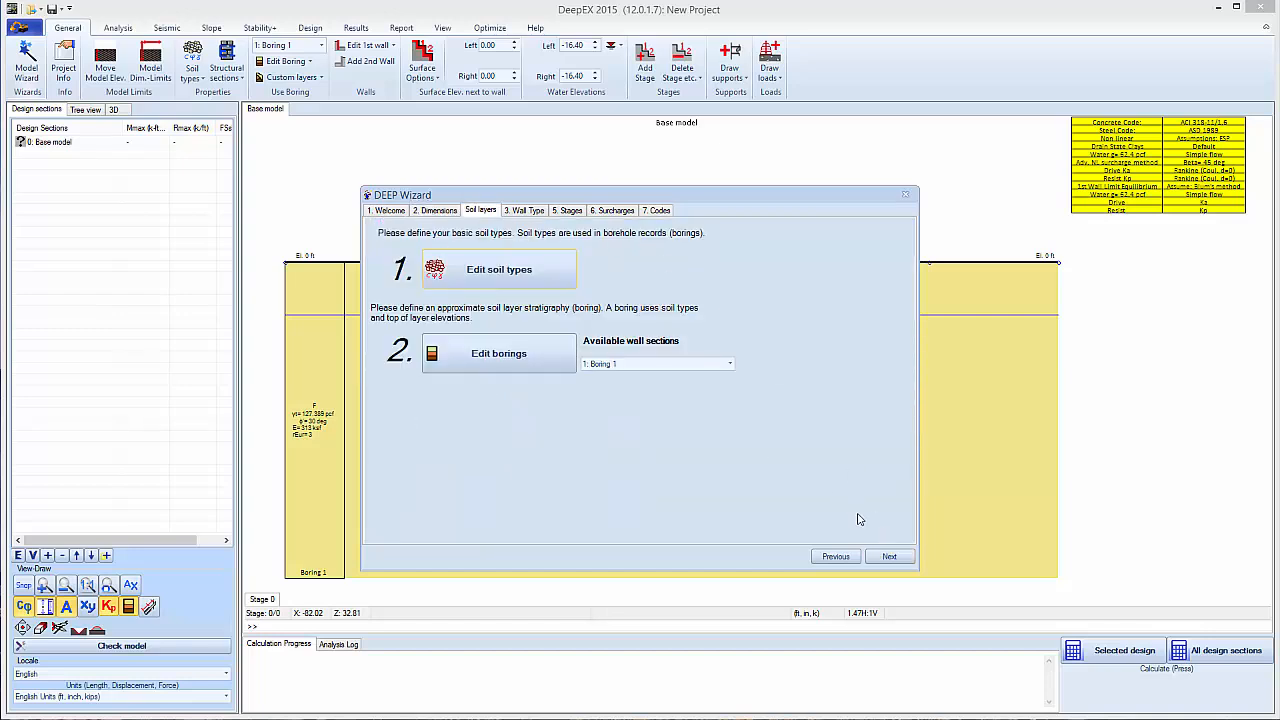
mouse_move(499, 269)
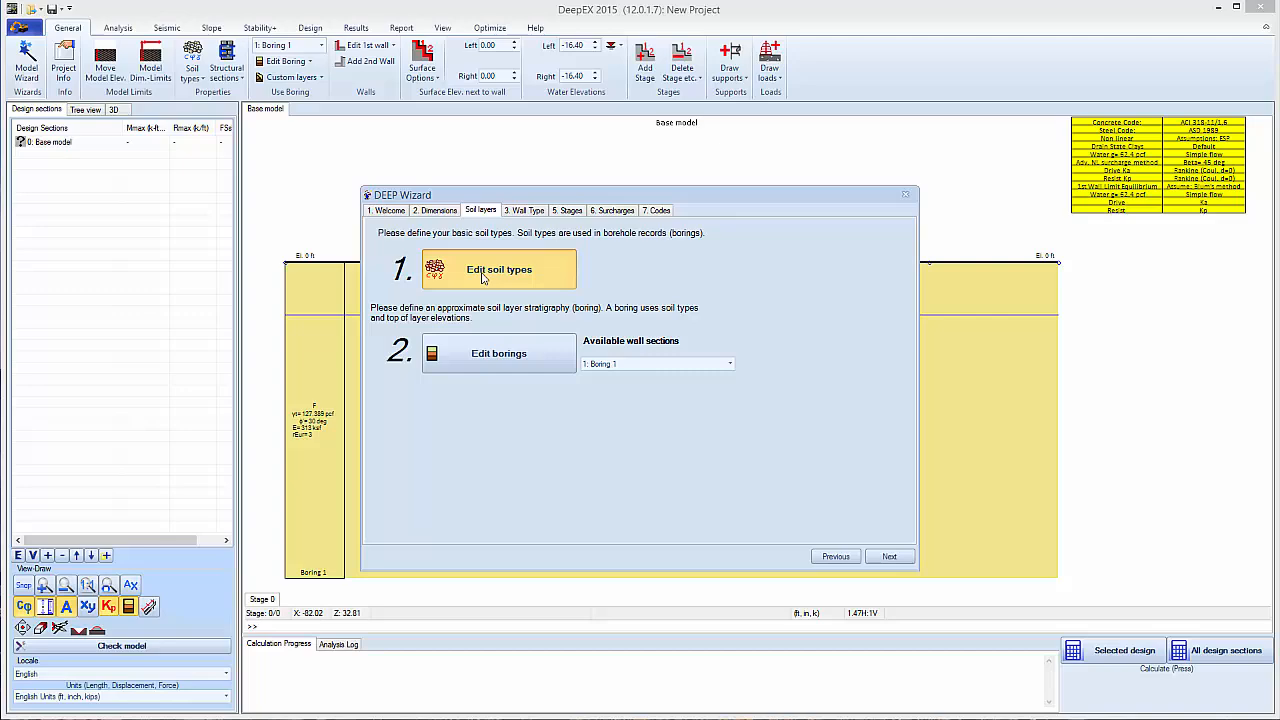
- Give soil F 120 pcf unit weights and 50 psf cohesion, then list Eload estimation methods
click(499, 269)
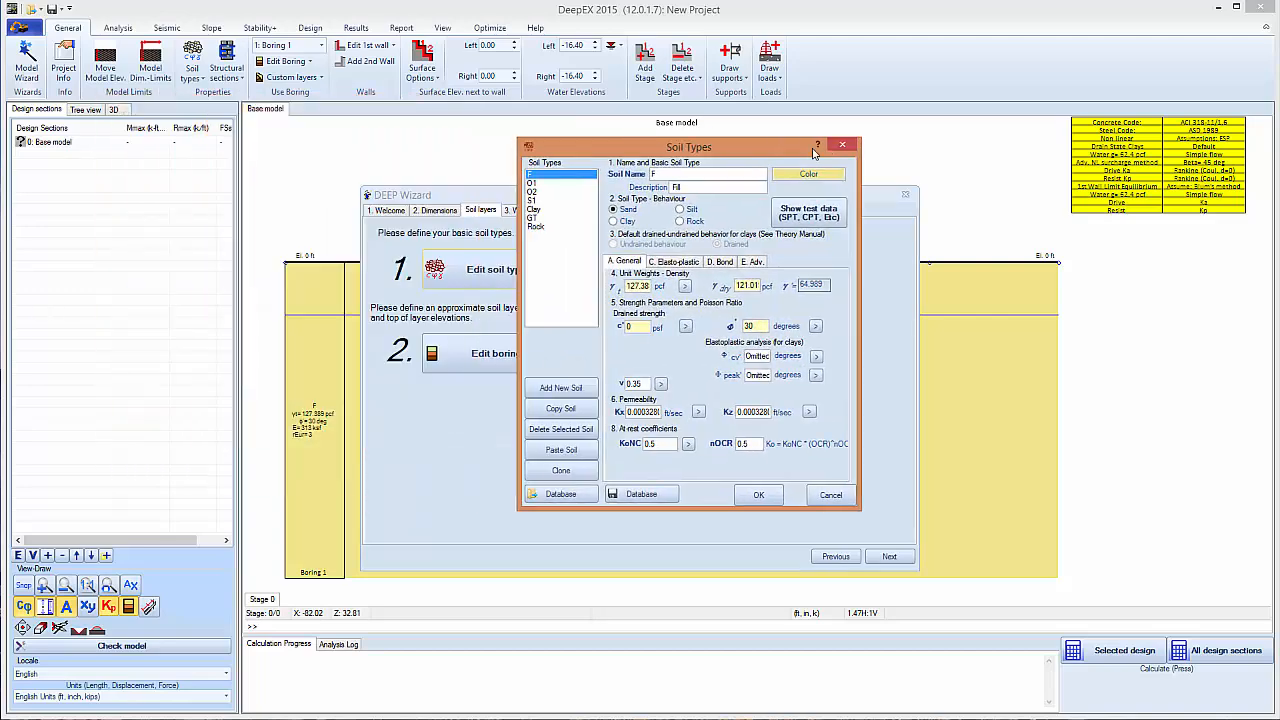
drag(689, 147, 598, 164)
text(120)
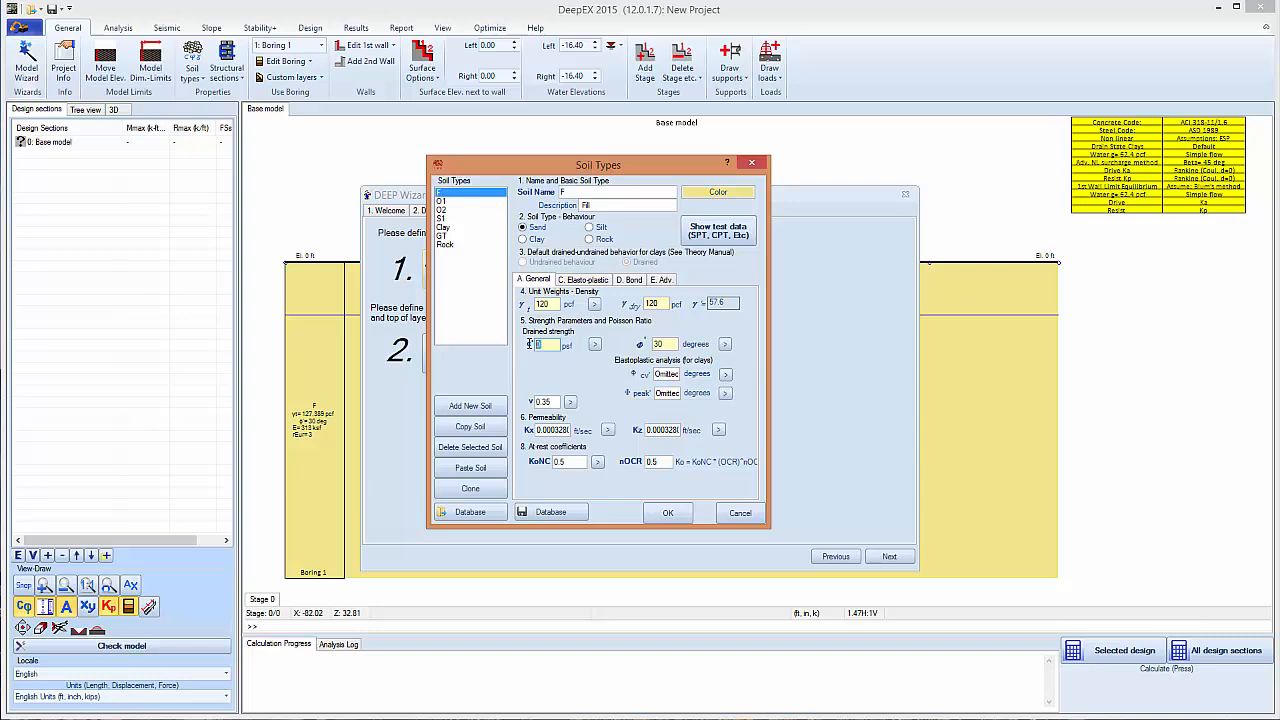
text(50)
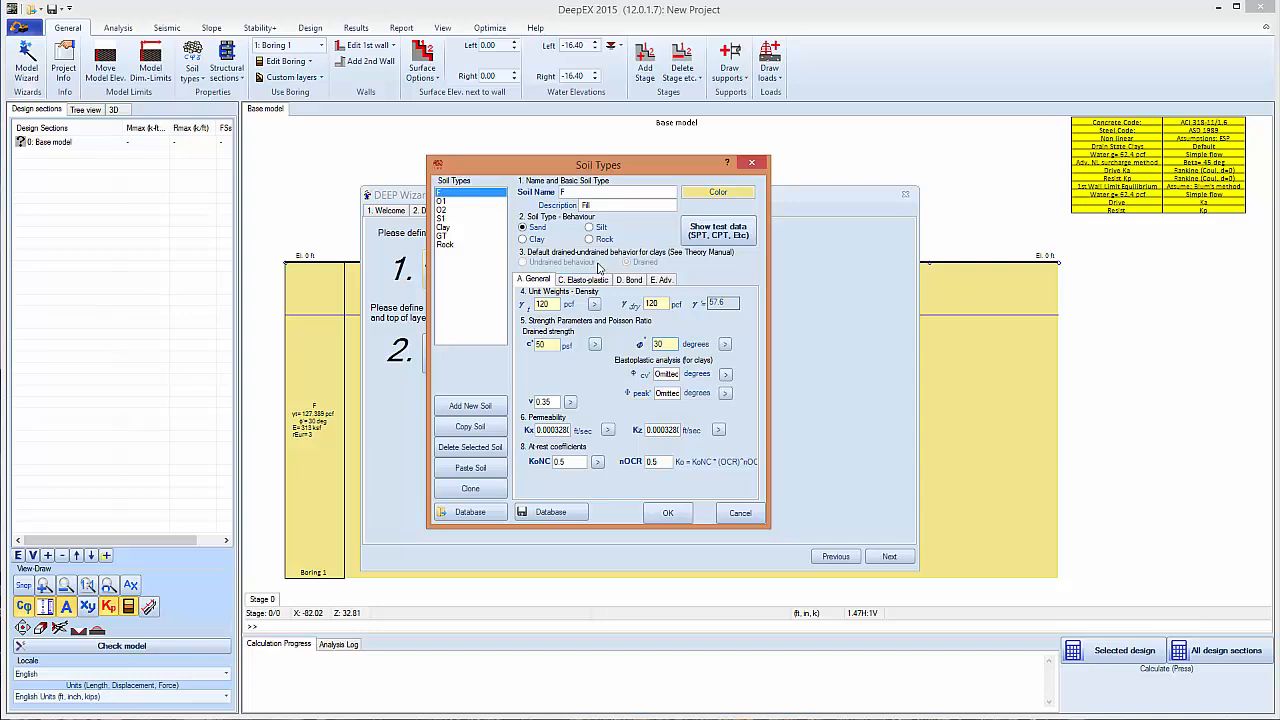
click(583, 279)
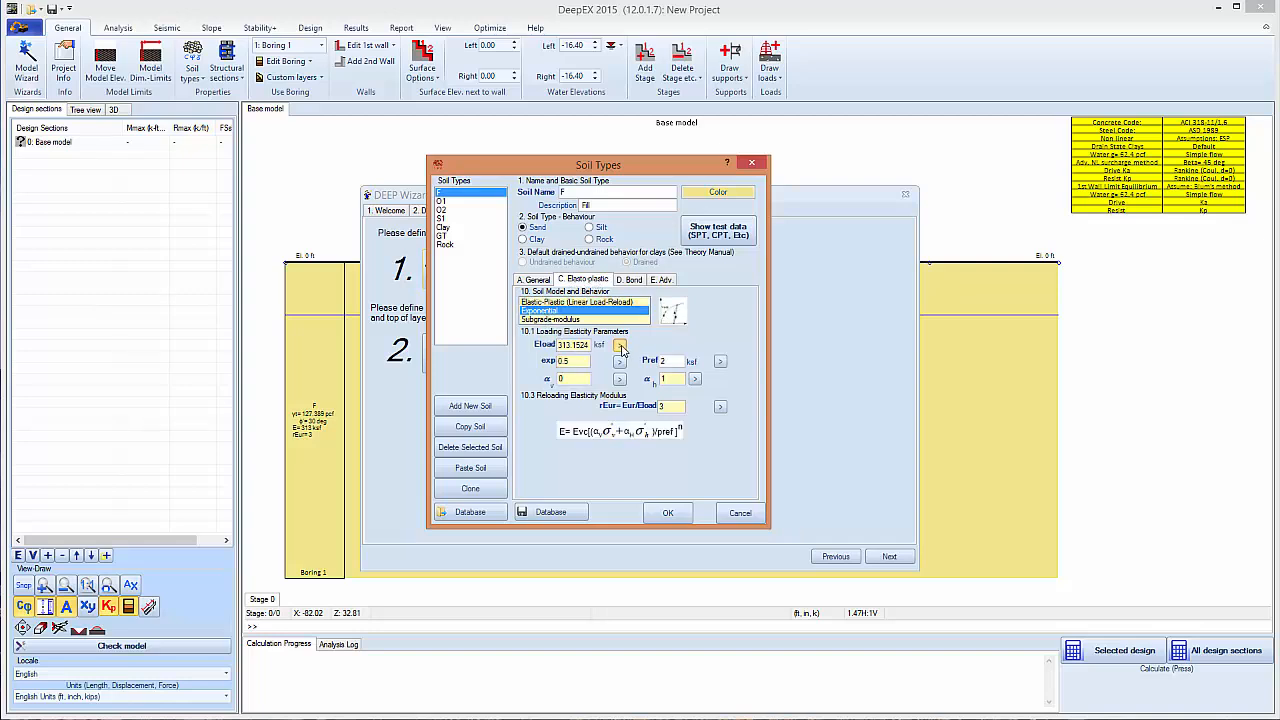
click(620, 345)
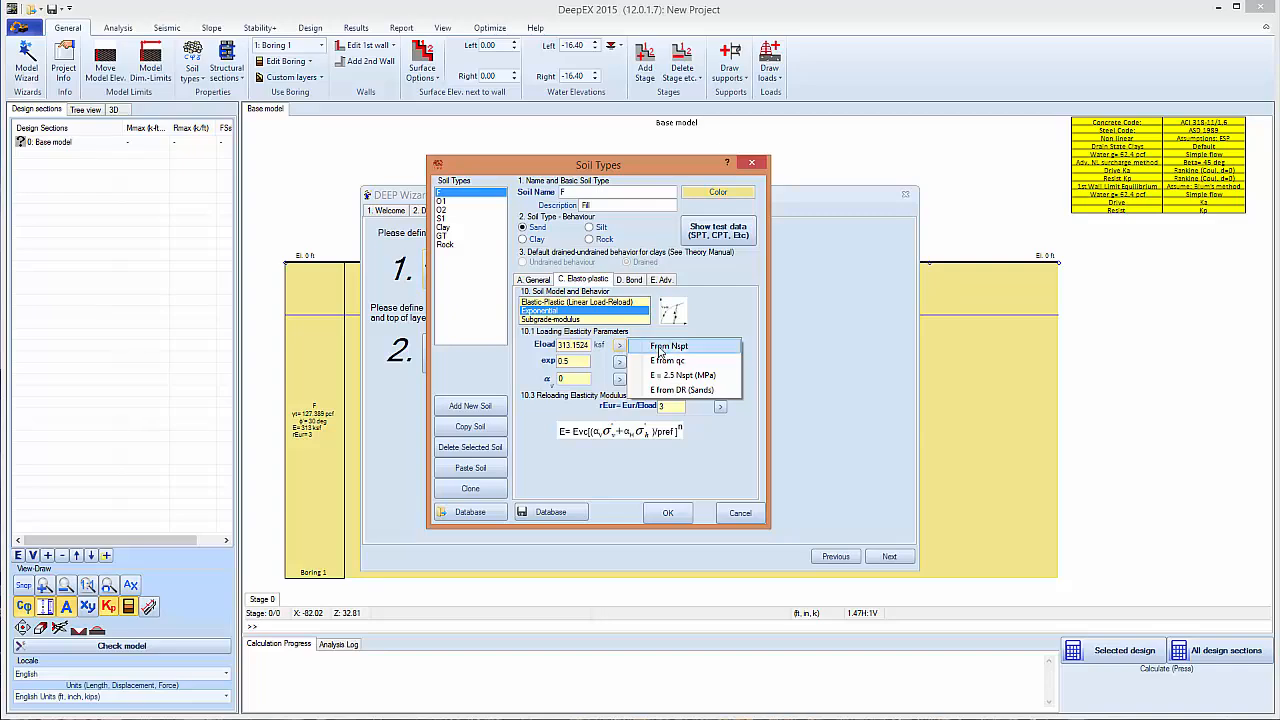
- Estimate soil F's Eload from Nspt 20 with the D'Apollonia curve, then enter 300 ksf
click(668, 345)
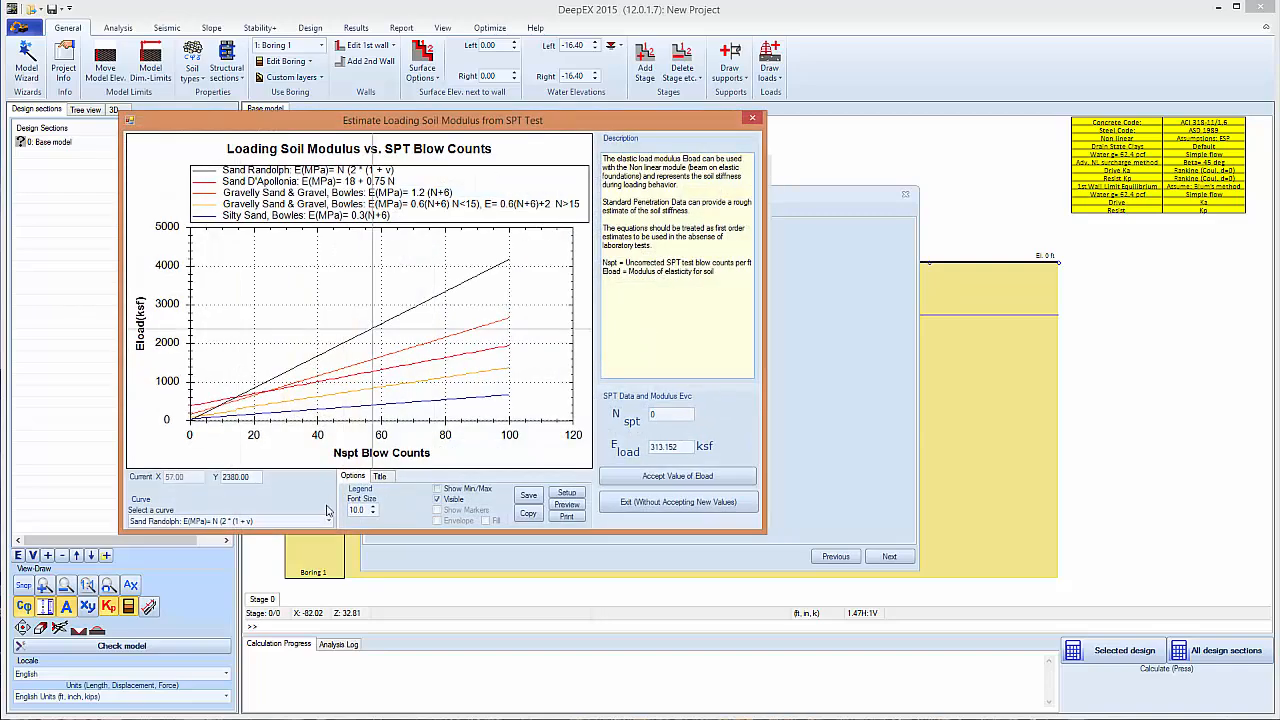
click(328, 521)
text(20)
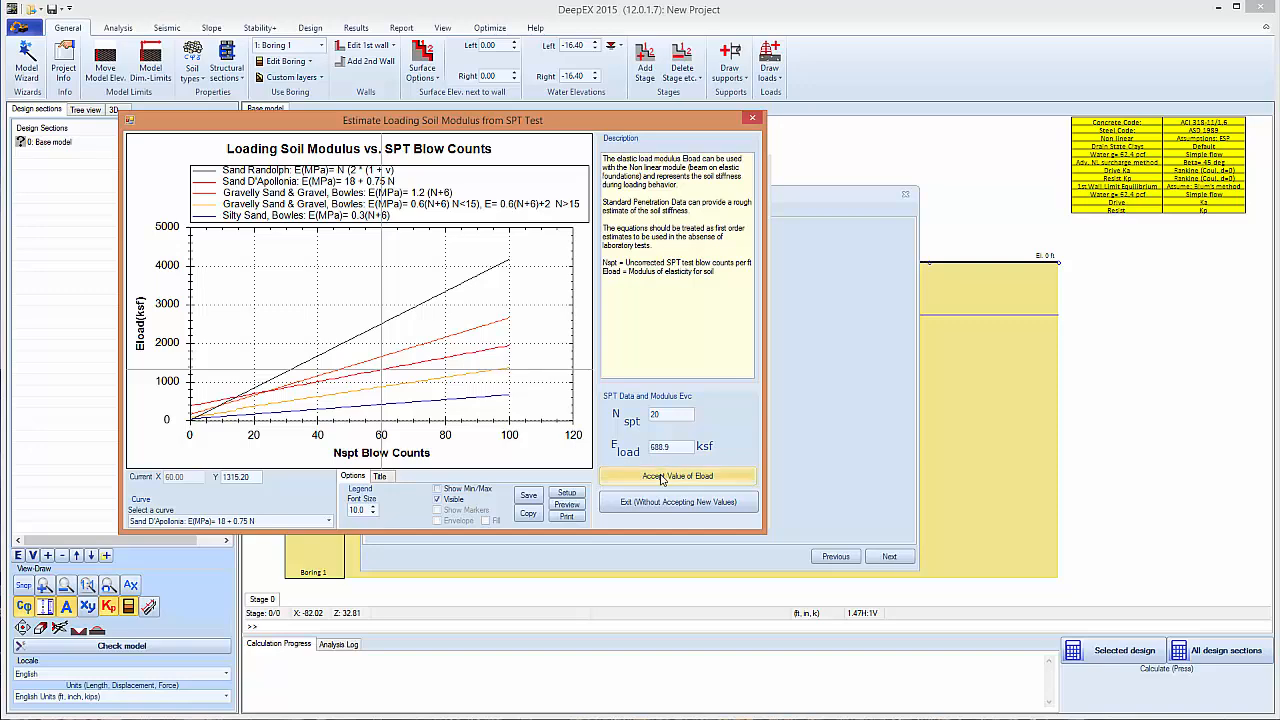
click(678, 475)
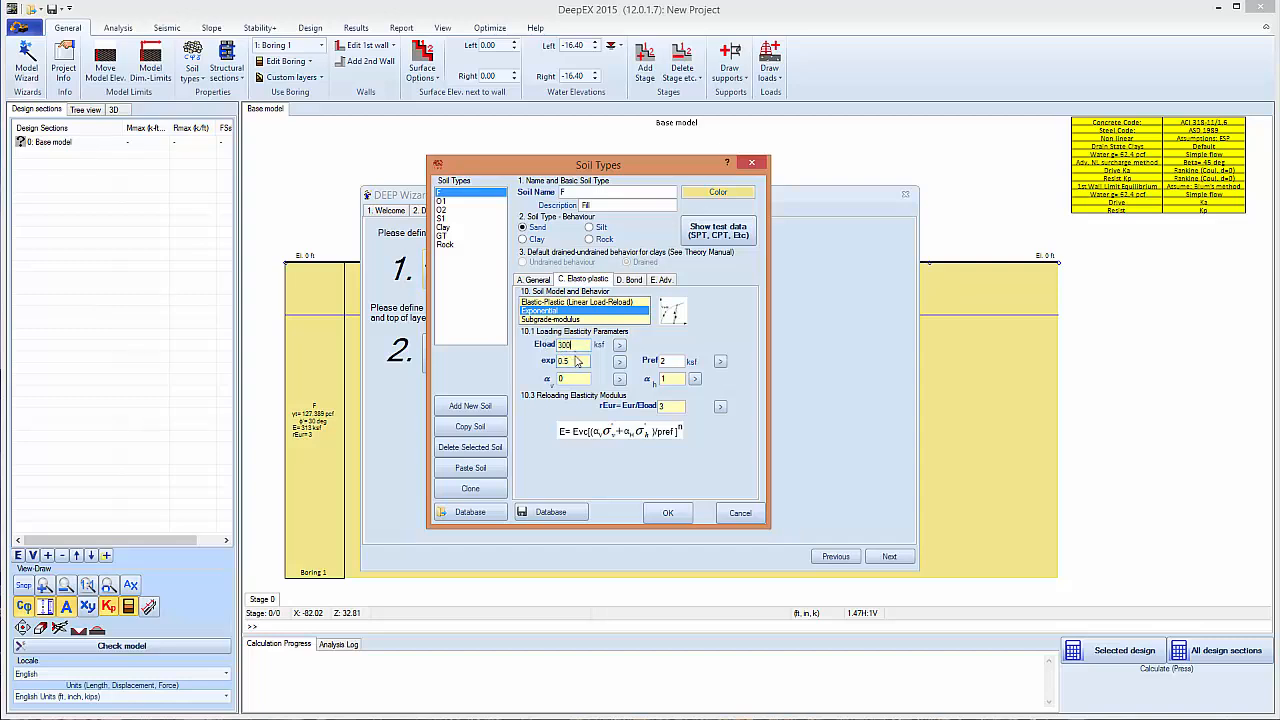
click(619, 344)
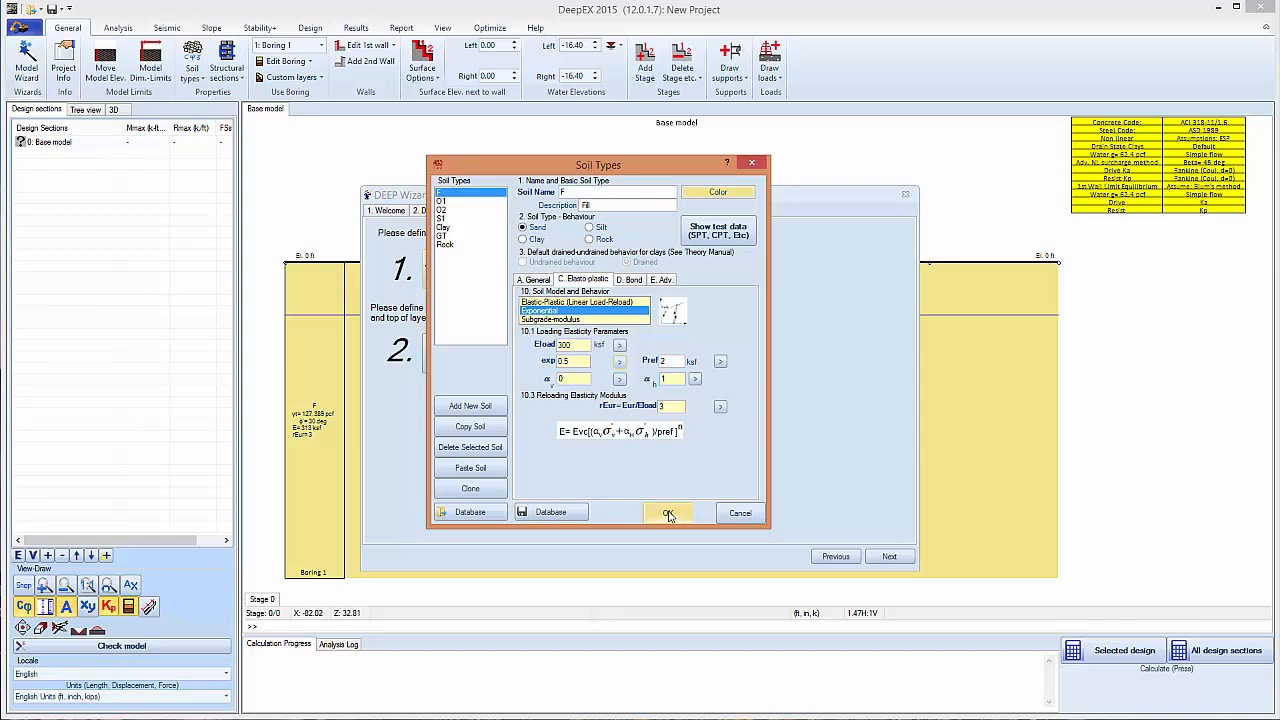
- Apply soil F, then give S1 the exponential model, Eload 500 ksf and c' 100 psf
click(470, 200)
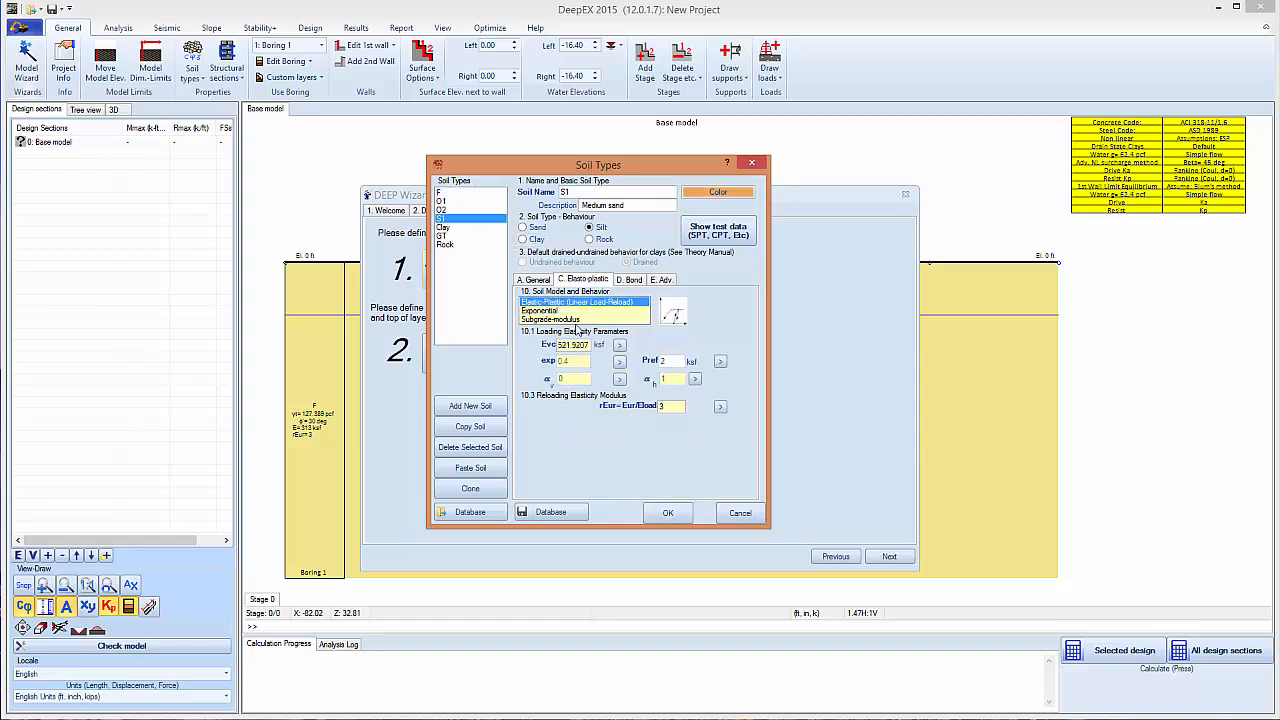
click(550, 310)
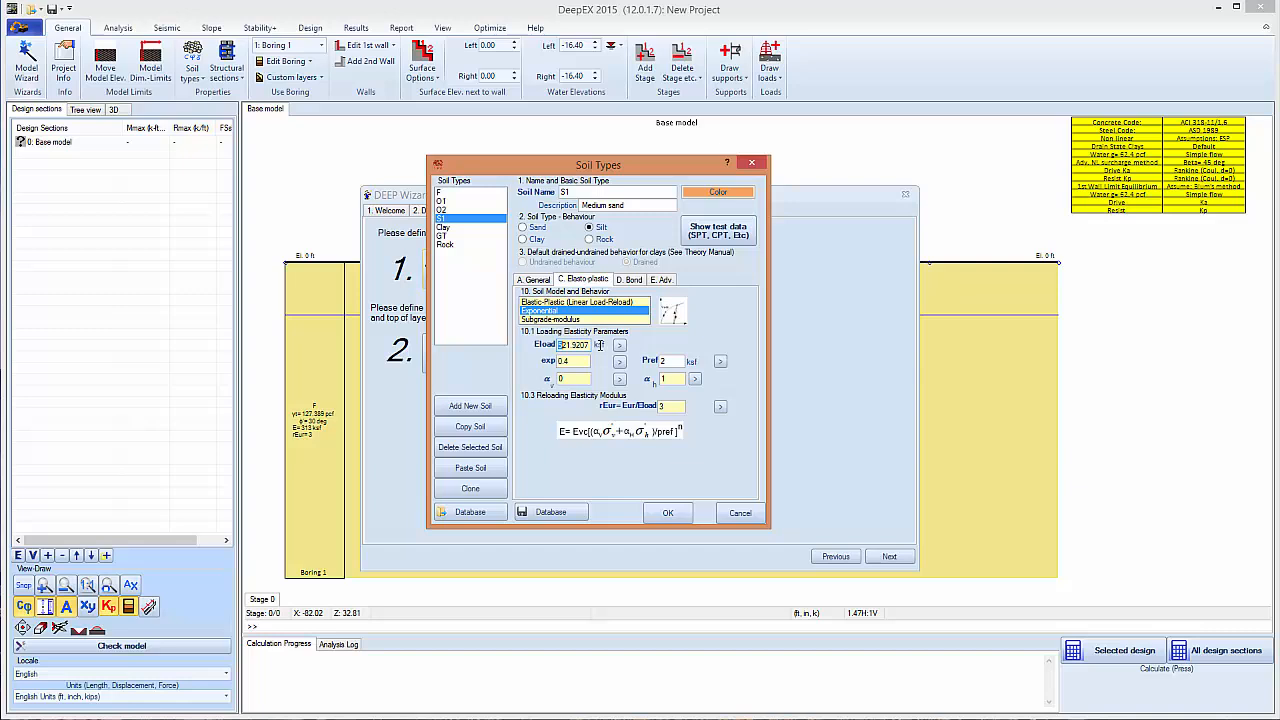
text(500)
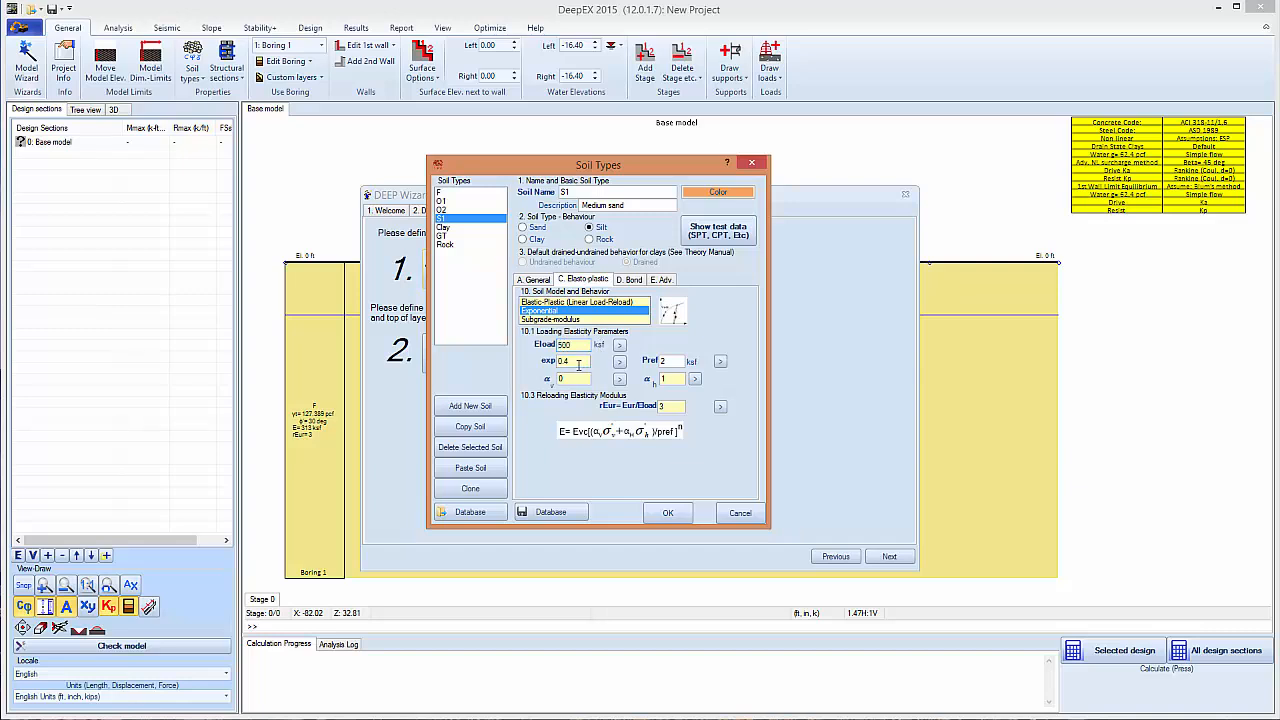
click(533, 279)
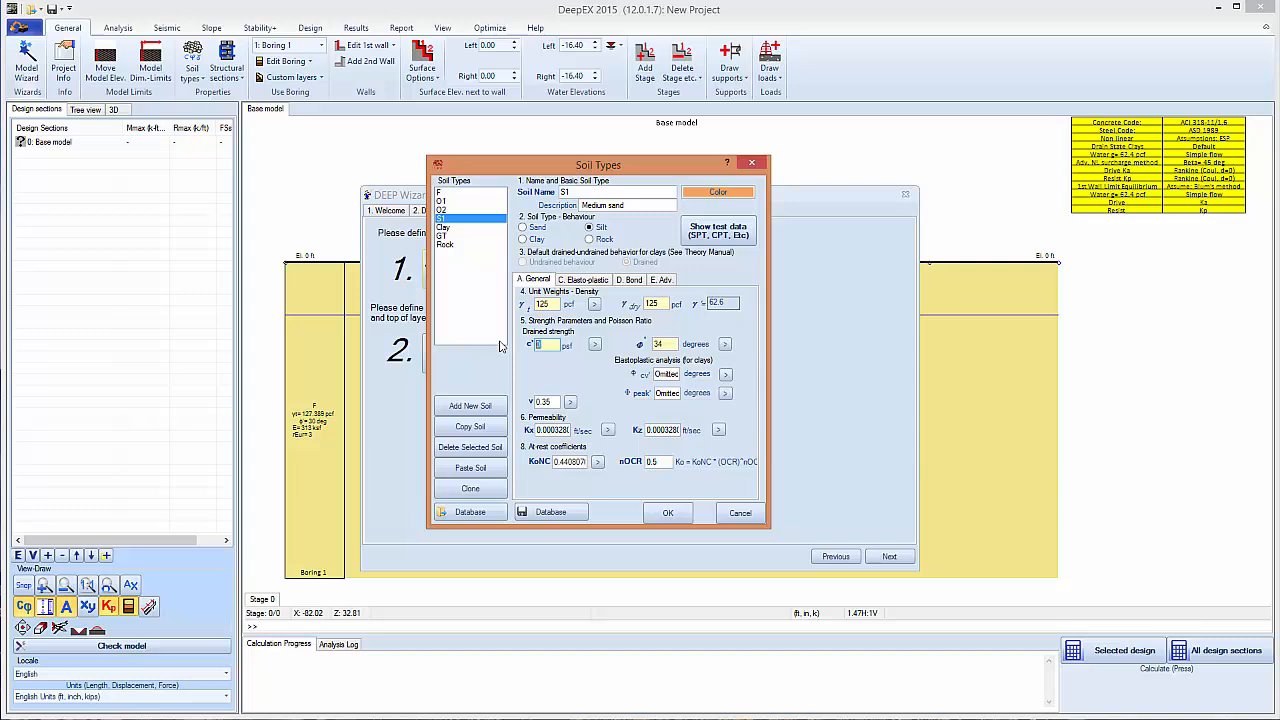
text(100)
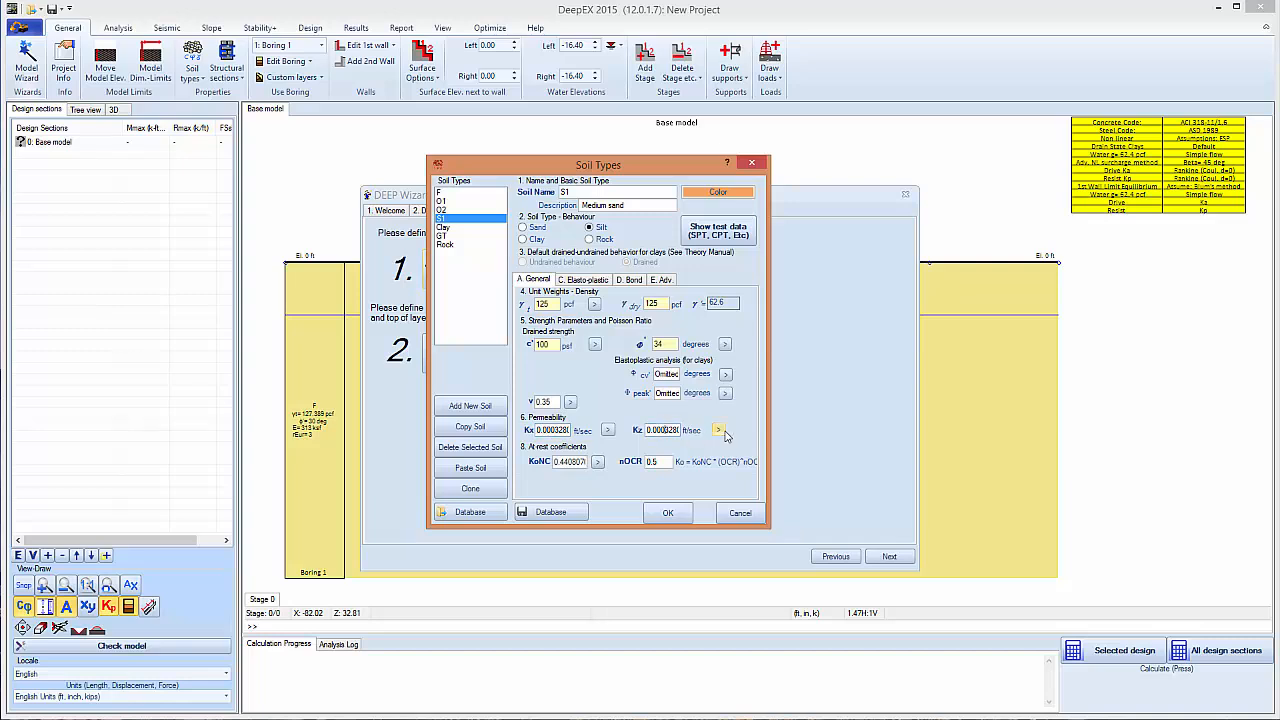
click(718, 429)
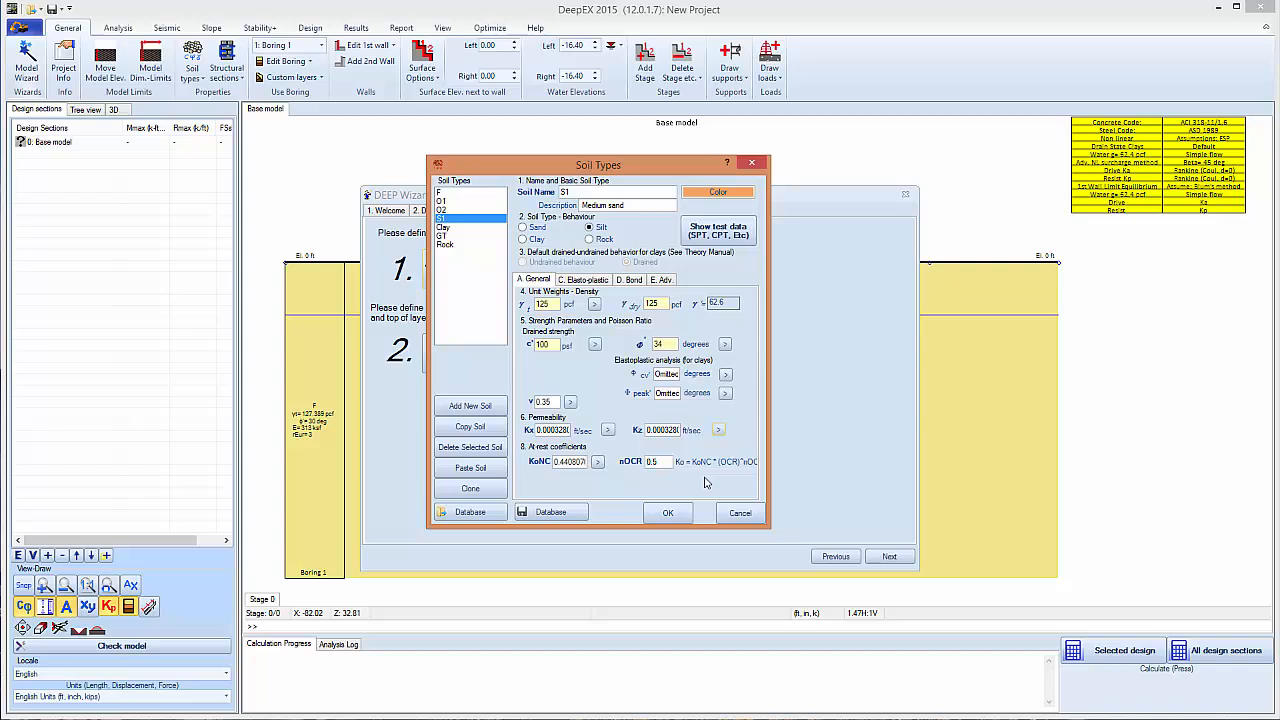
click(667, 512)
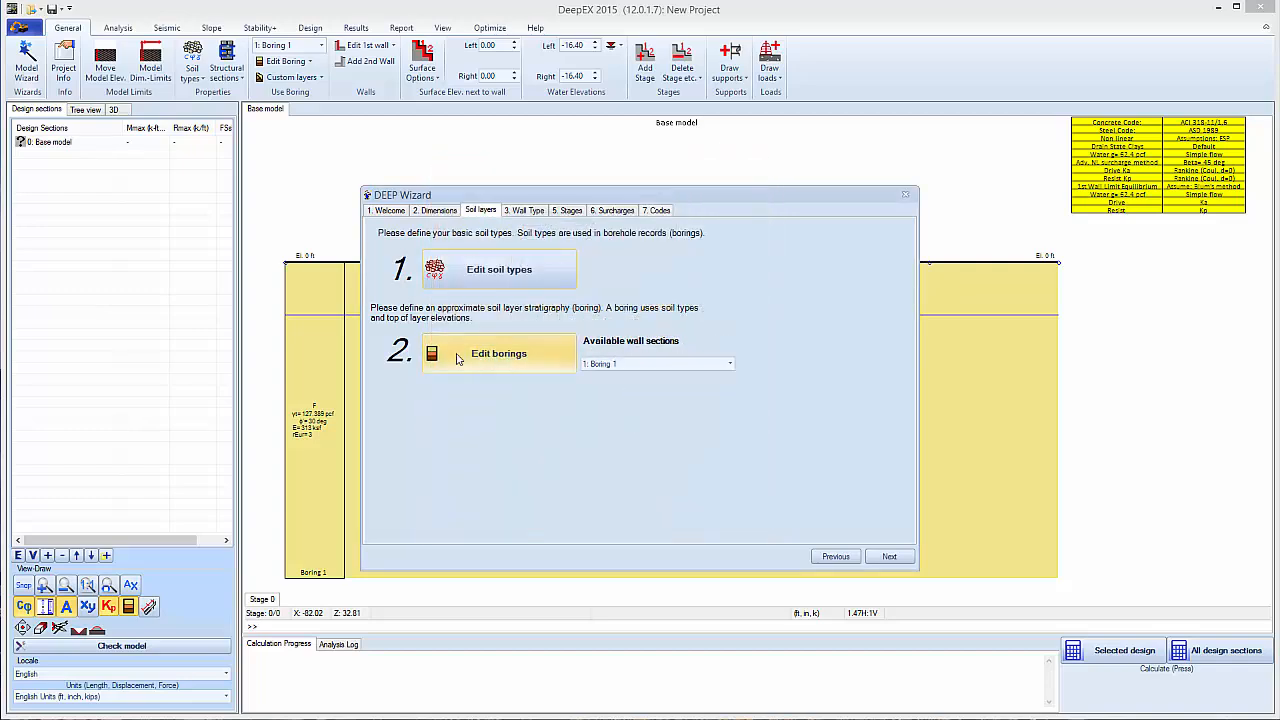
- Readjust boring elevations and assign soil S1 to the layer starting at -15 ft
click(498, 353)
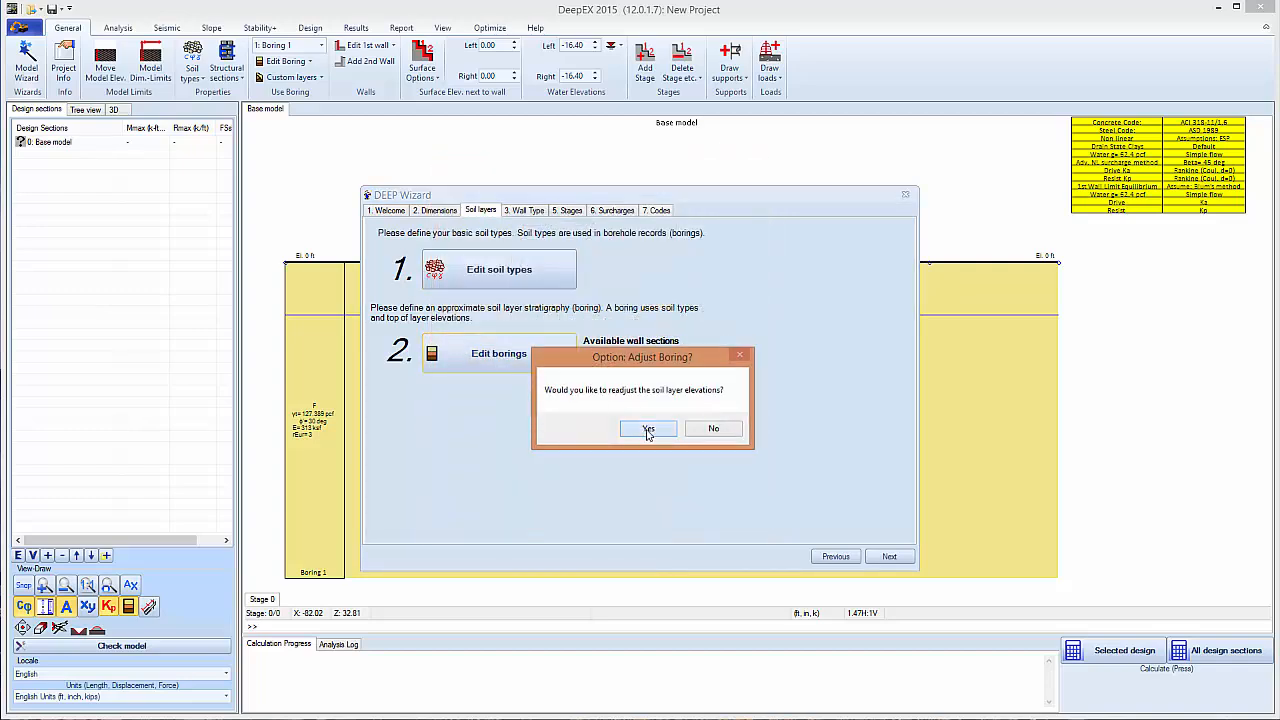
click(648, 428)
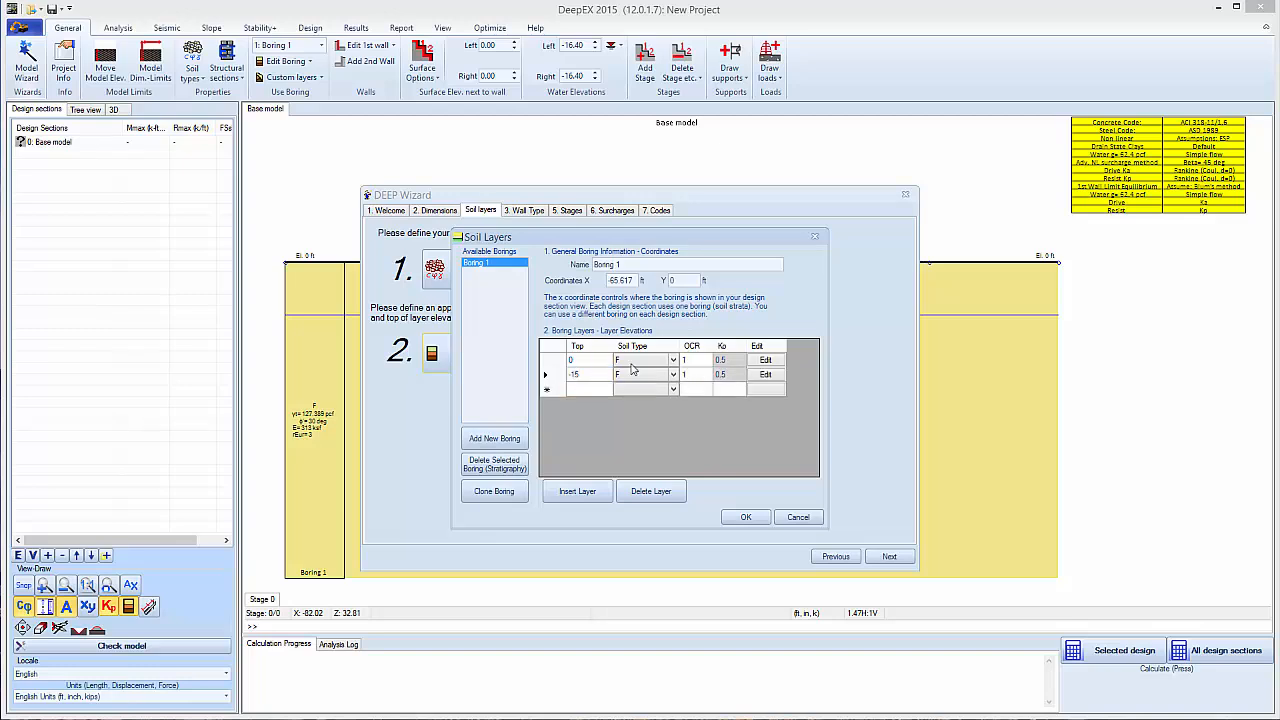
click(640, 373)
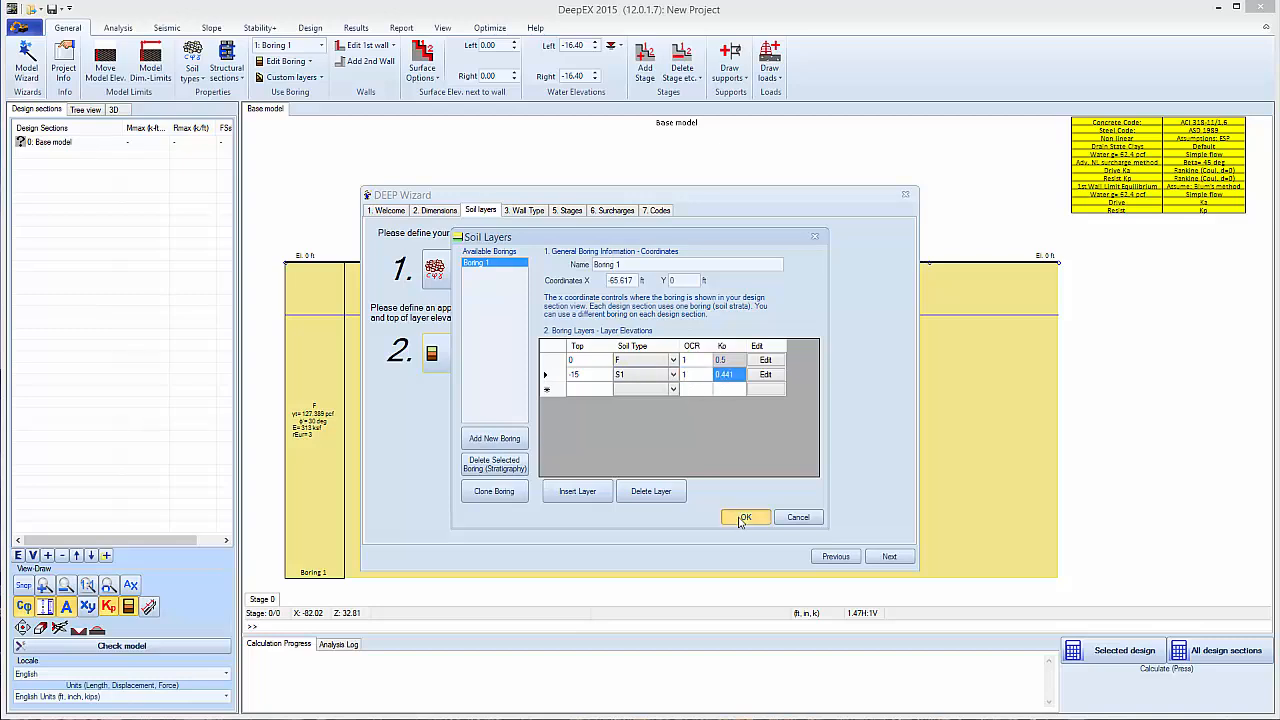
click(745, 517)
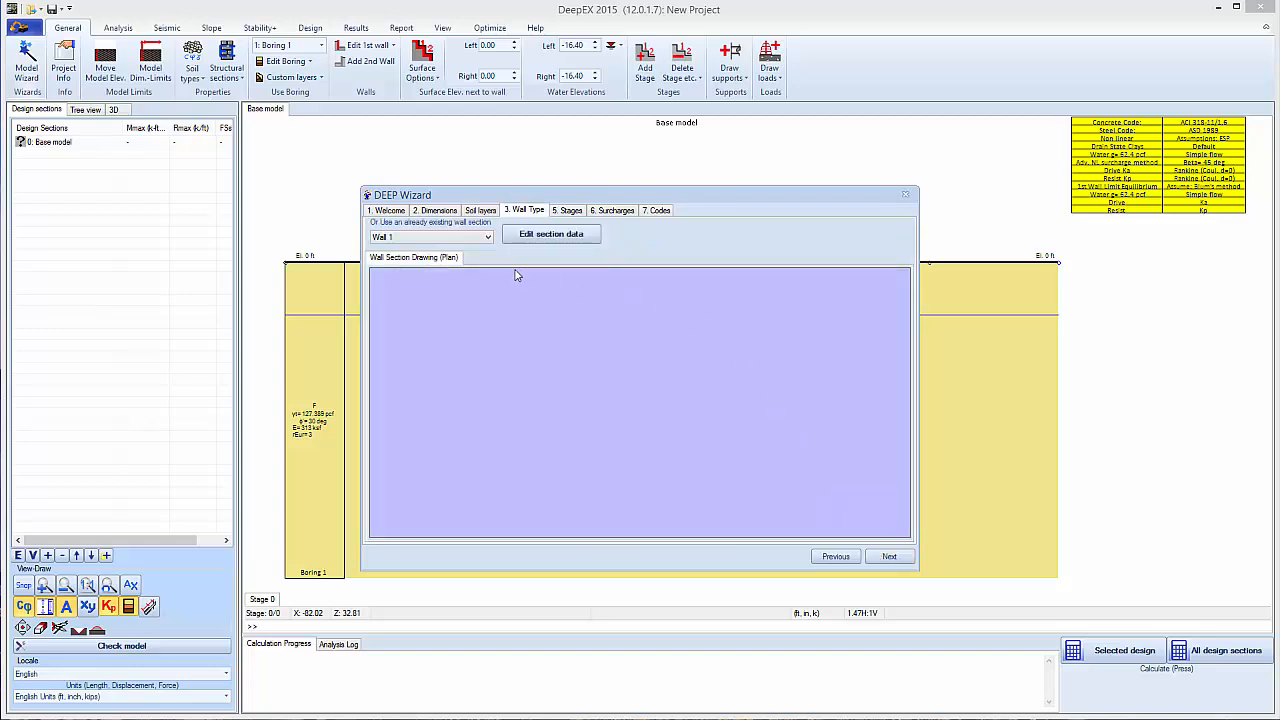
- Make Wall 1 an AZ 12 steel sheet pile wall with autodimensioned spacing
click(551, 233)
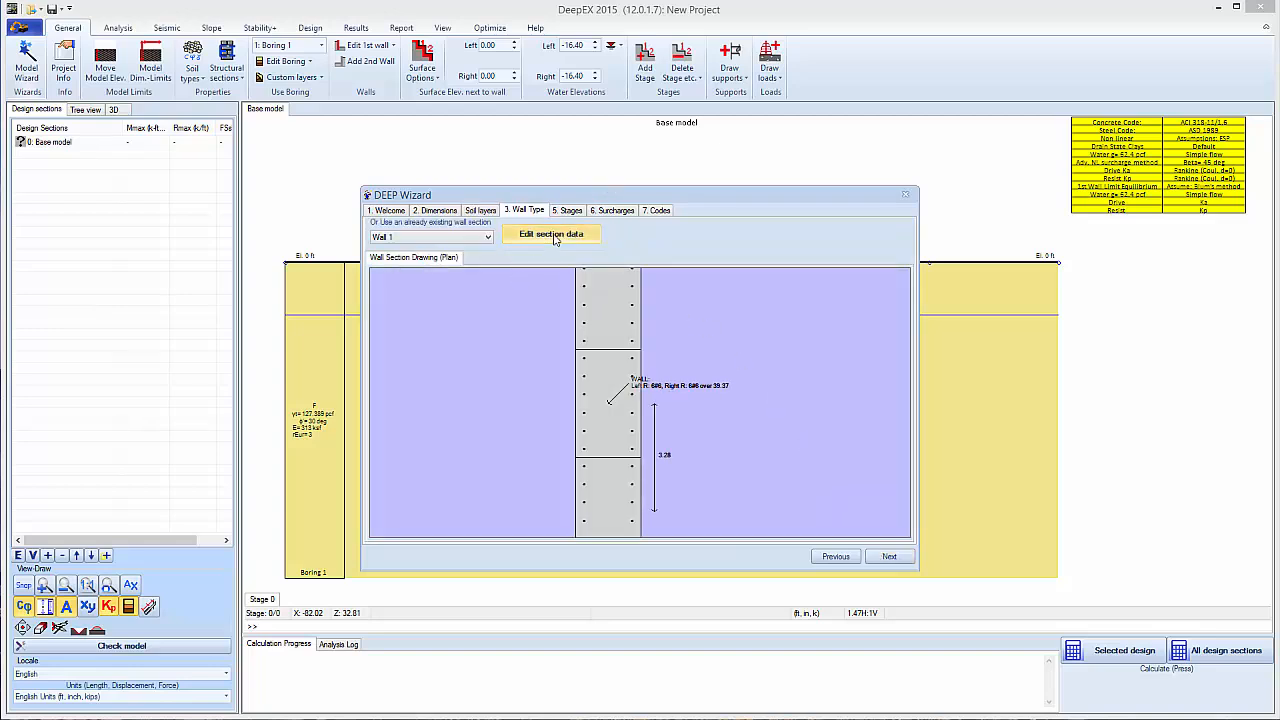
click(551, 234)
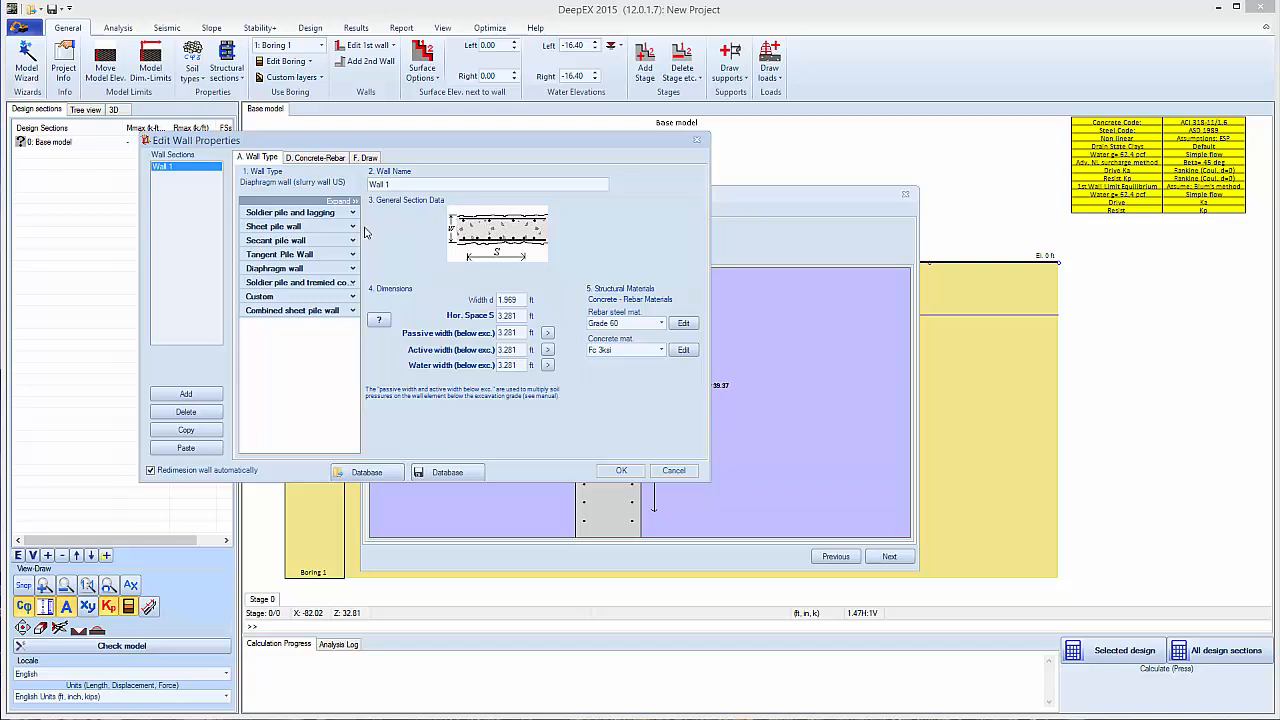
click(273, 226)
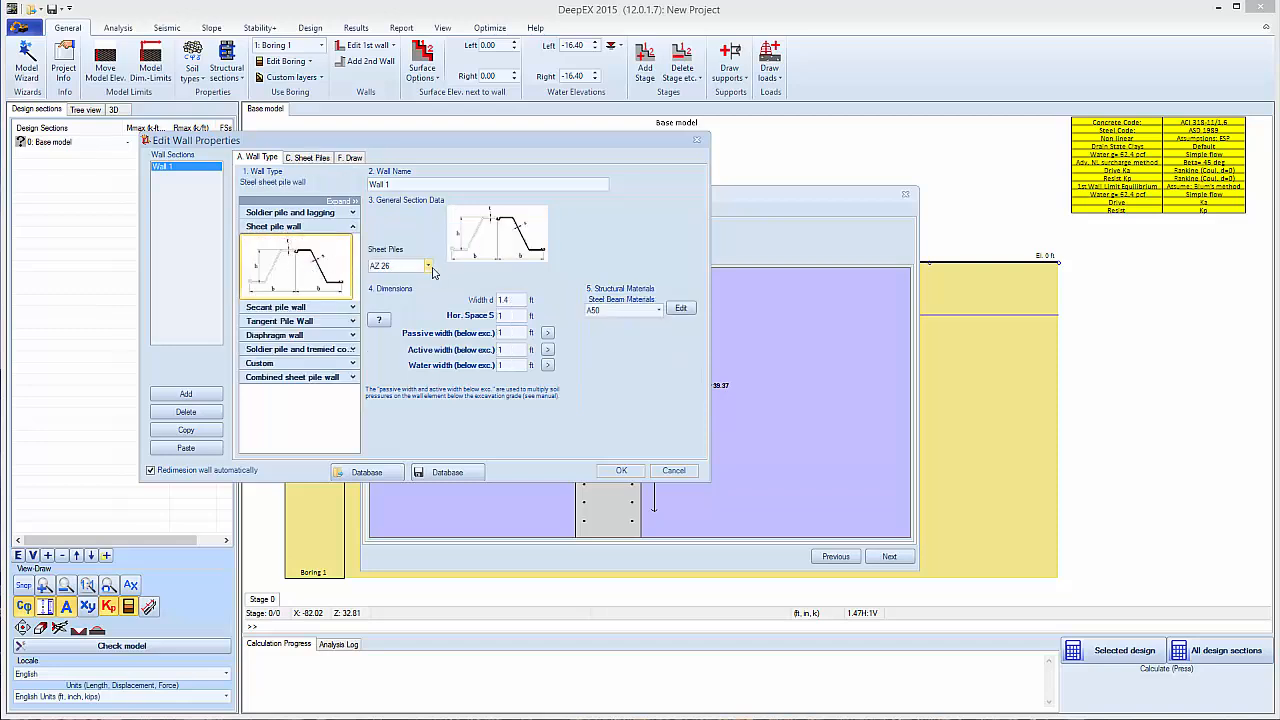
click(428, 265)
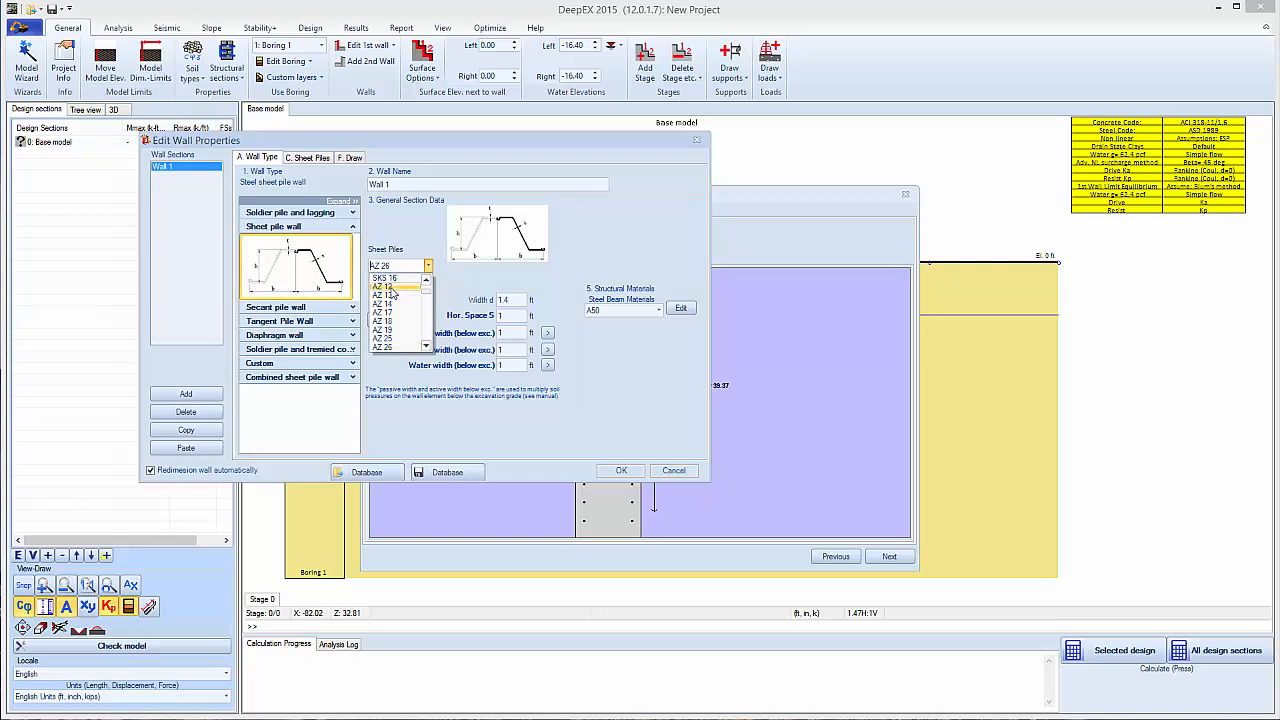
click(384, 287)
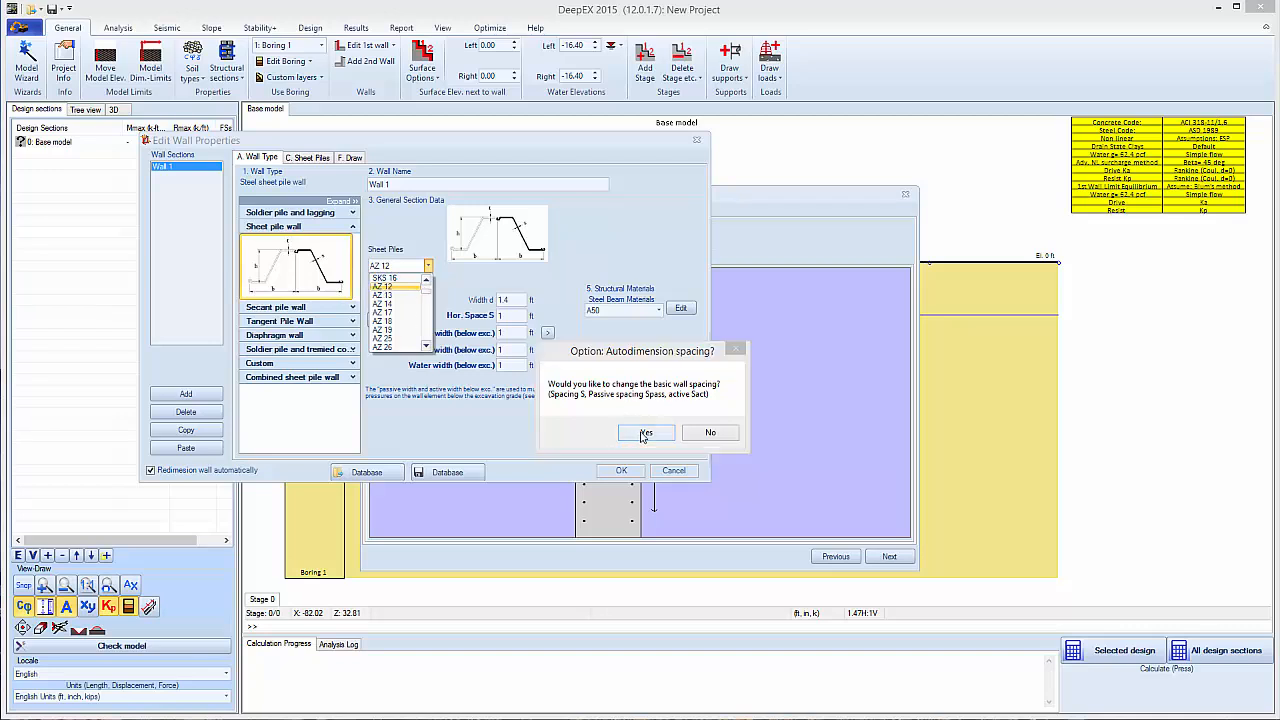
click(645, 432)
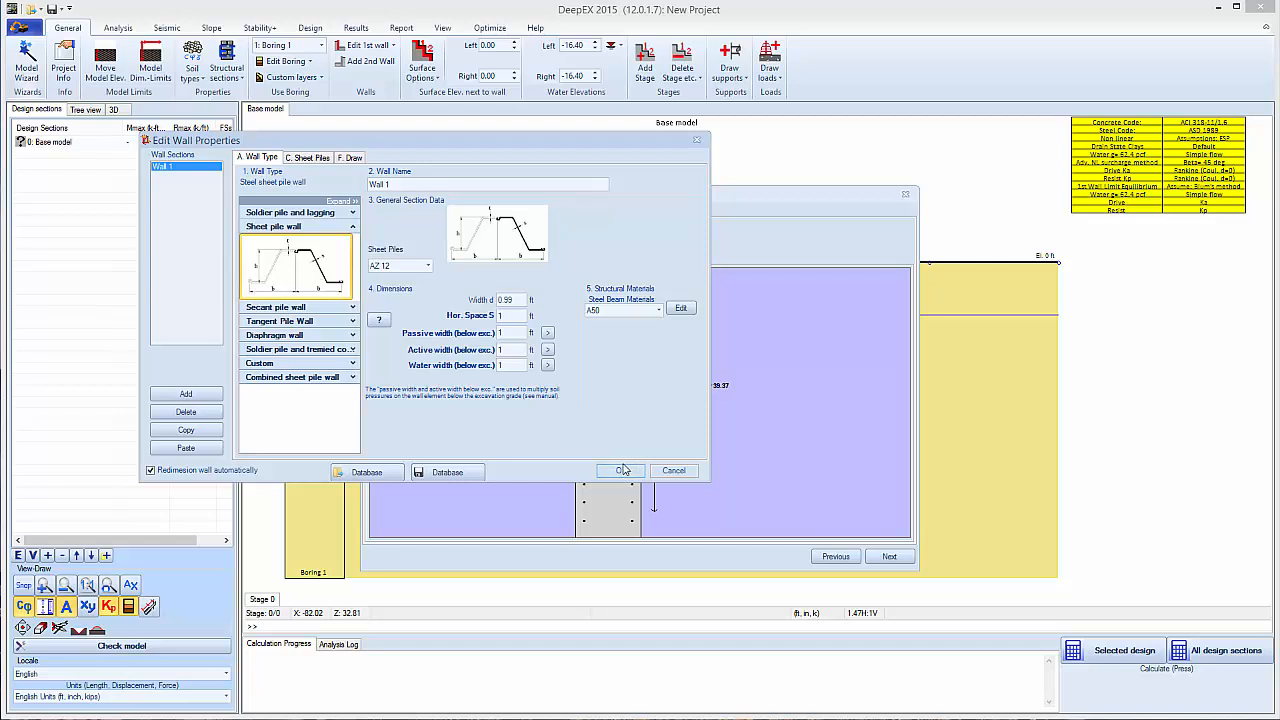
click(620, 470)
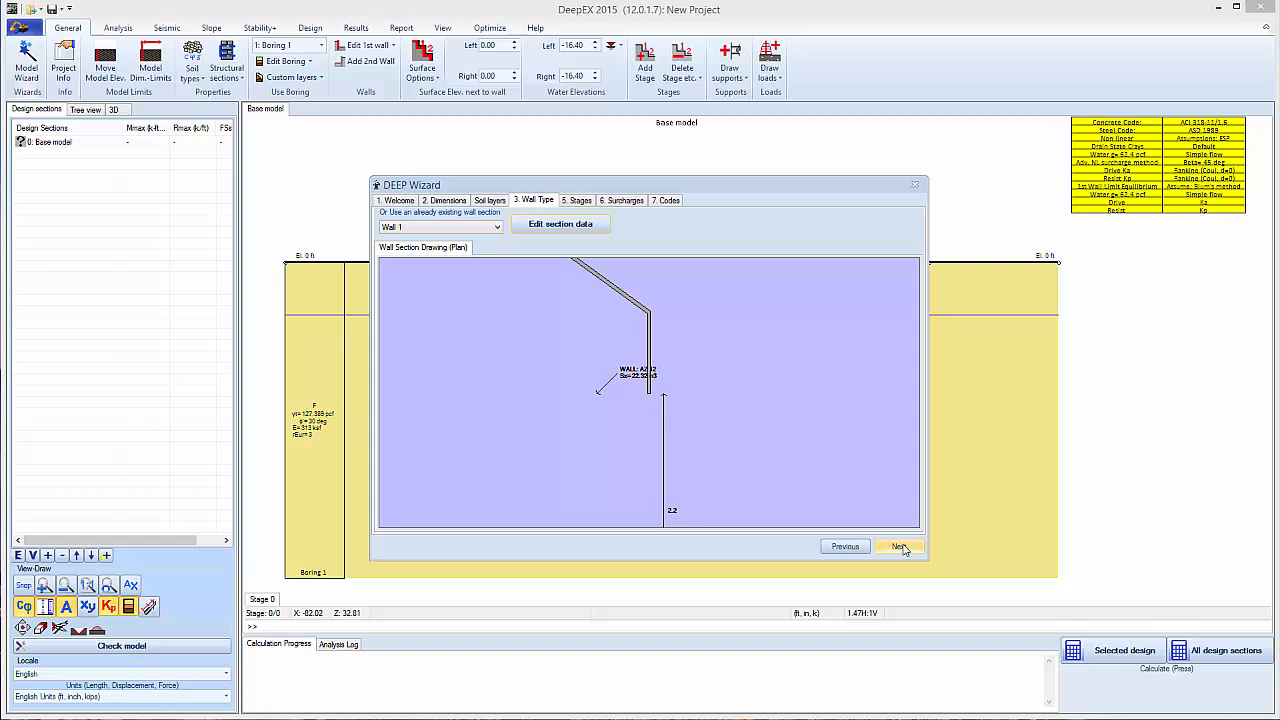
- Keep default stages, add a strip load surcharge, and choose US Allowable Stress steel design
click(898, 546)
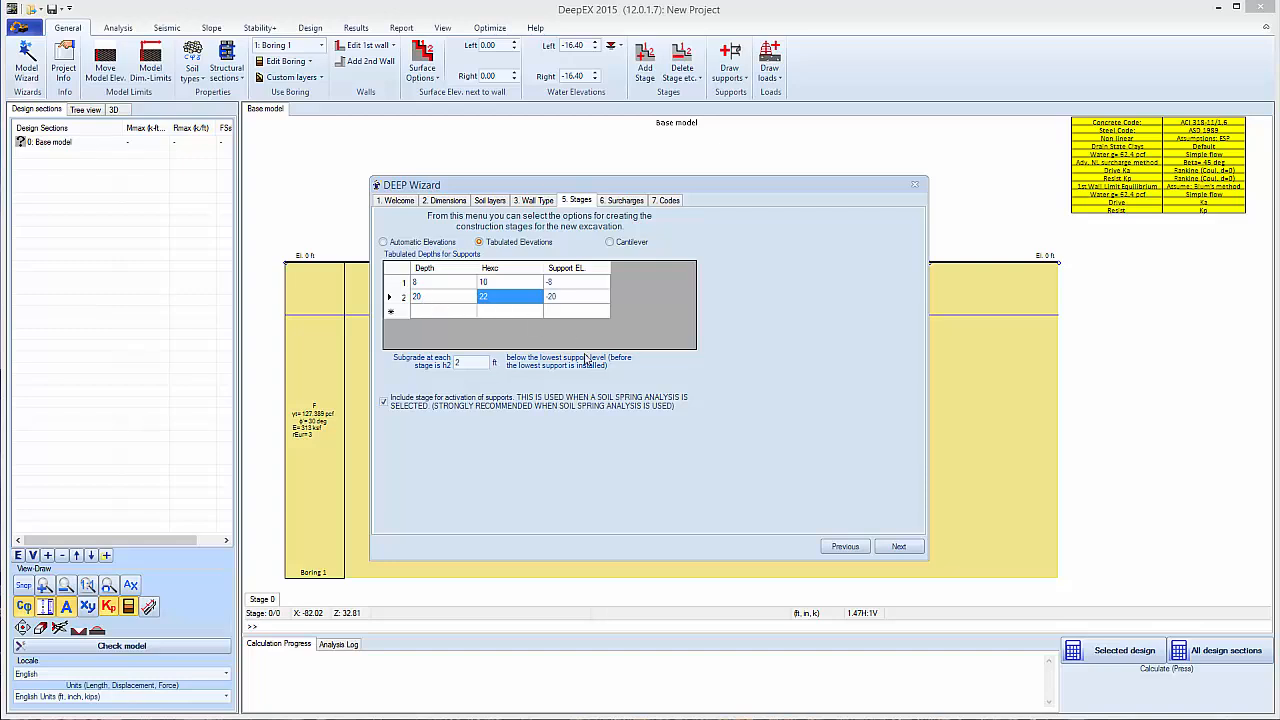
click(897, 546)
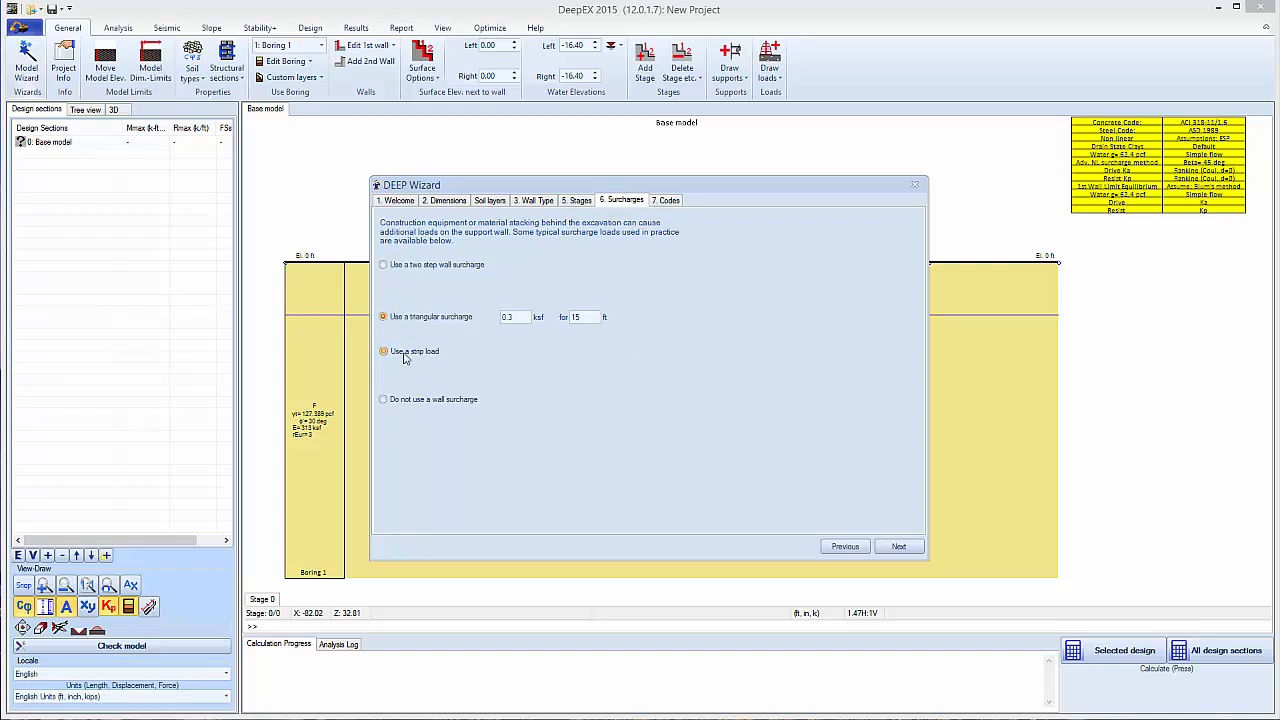
click(383, 351)
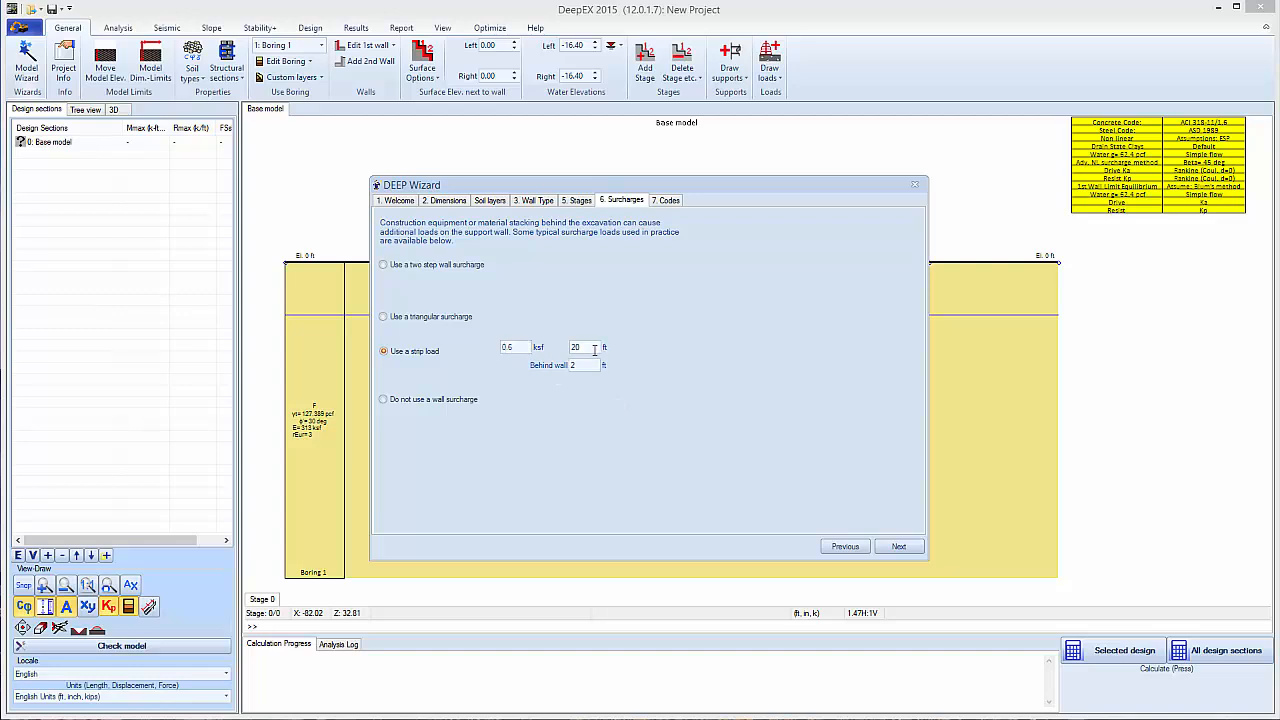
click(897, 546)
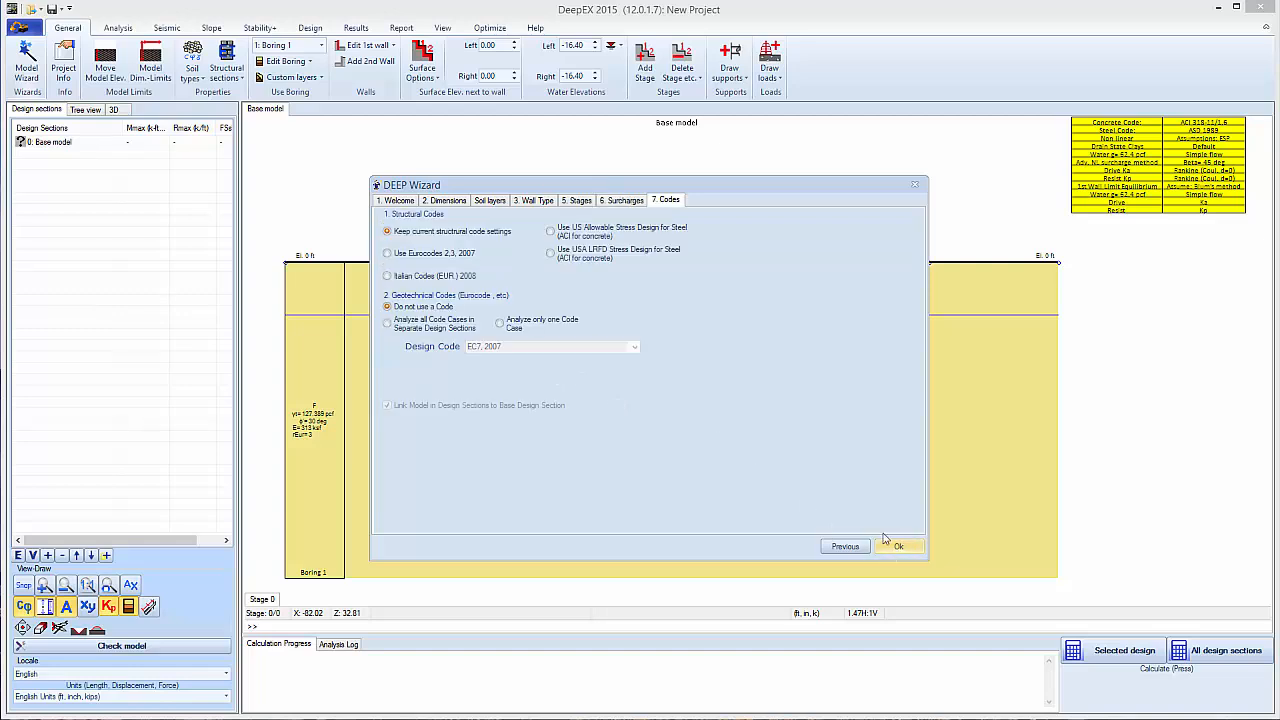
click(550, 230)
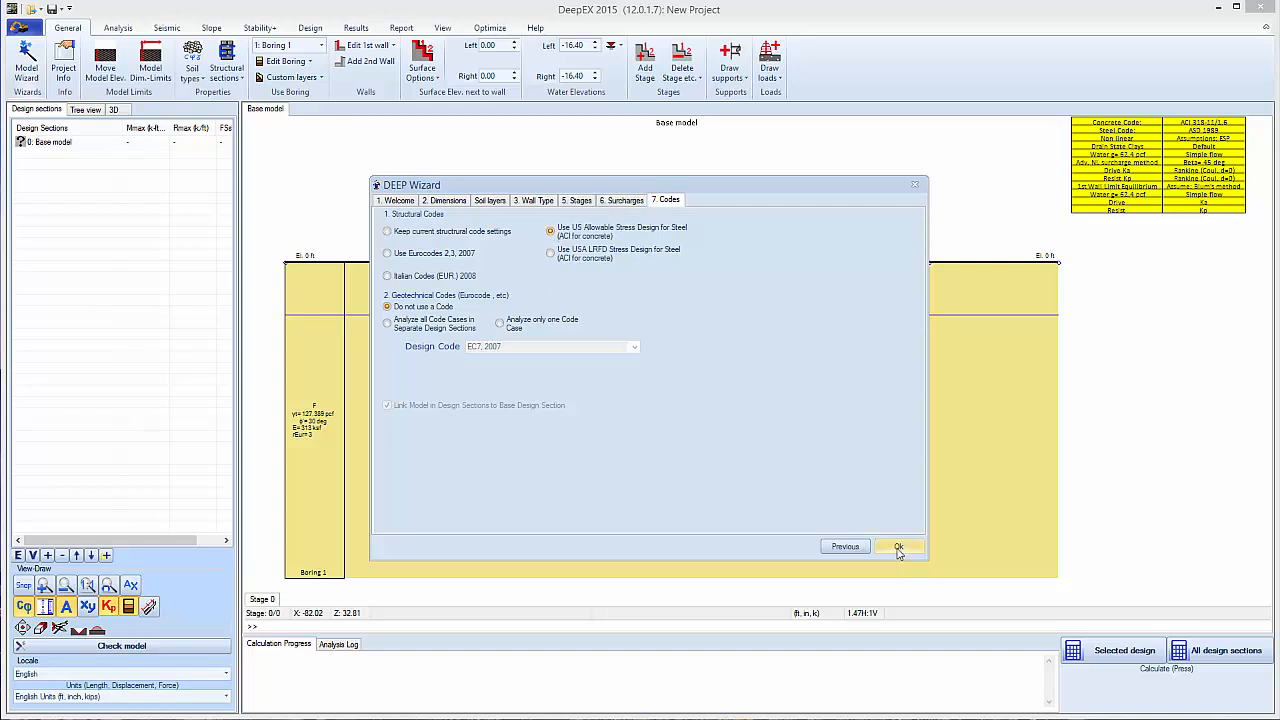
click(898, 547)
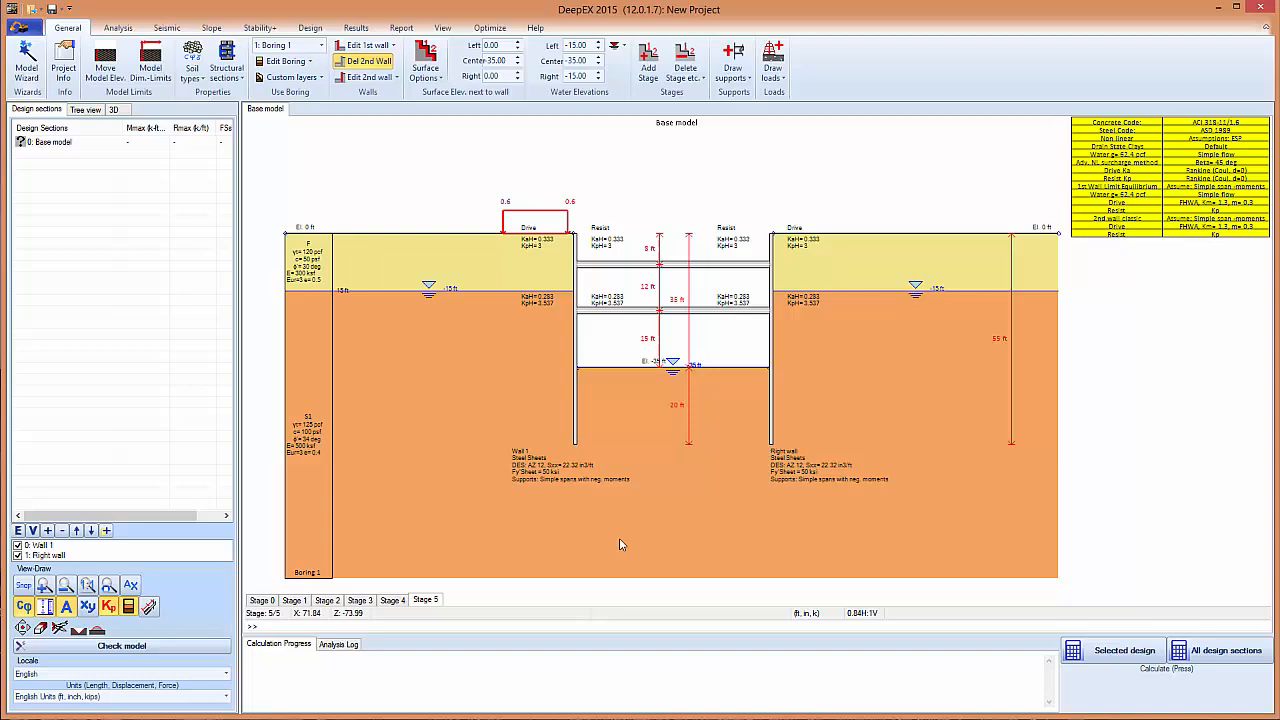
- Review Stage 1 and Stage 5, glance at support types, and show the Analysis tab
click(294, 599)
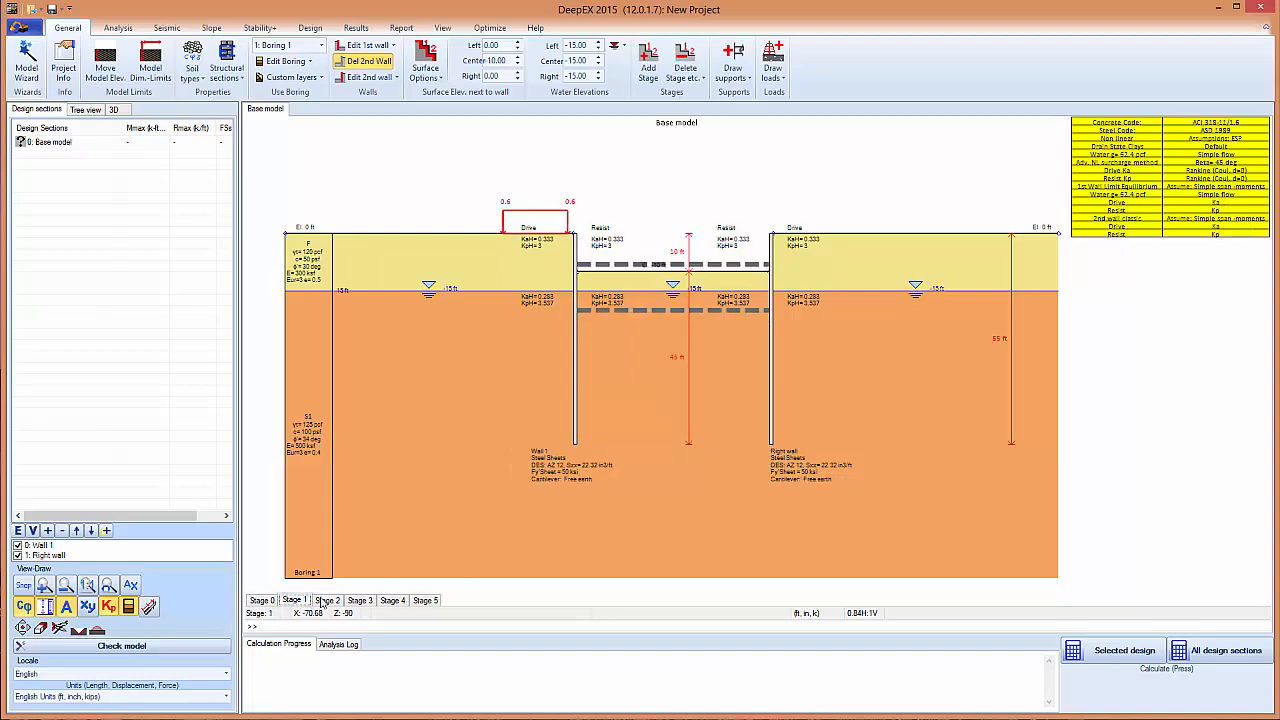
click(425, 600)
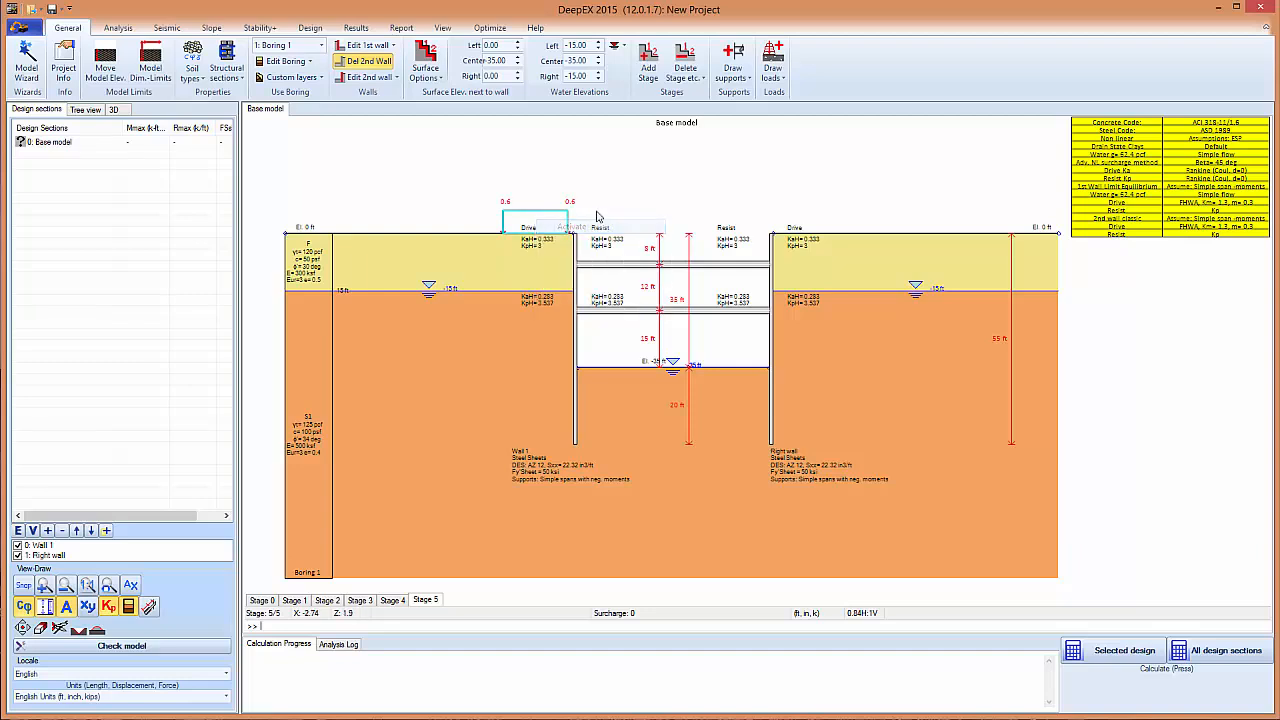
click(733, 57)
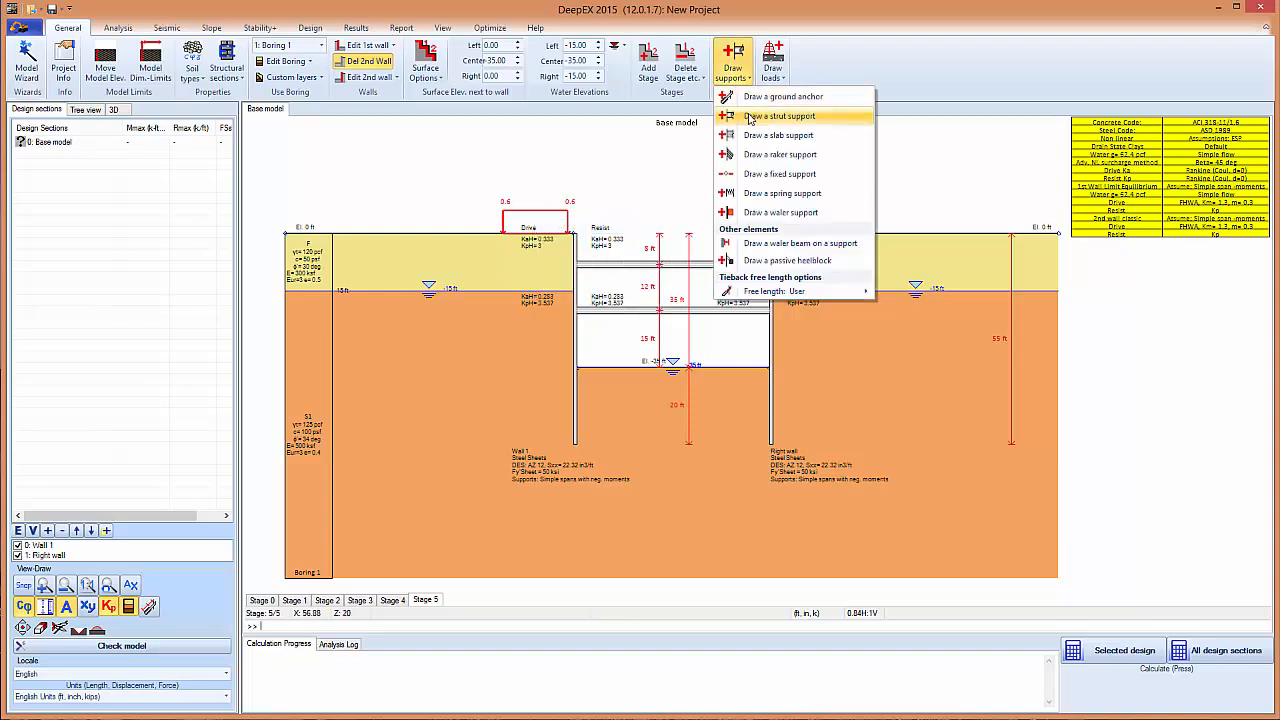
click(783, 115)
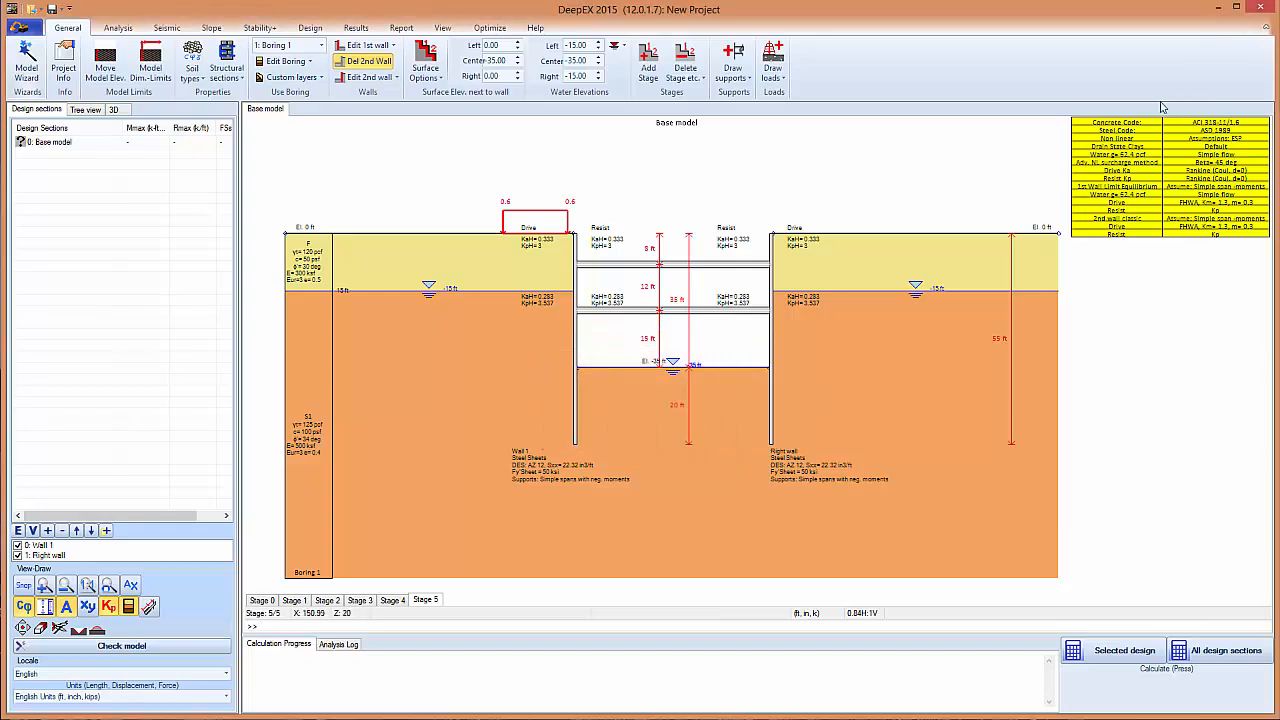
mouse_move(1125, 104)
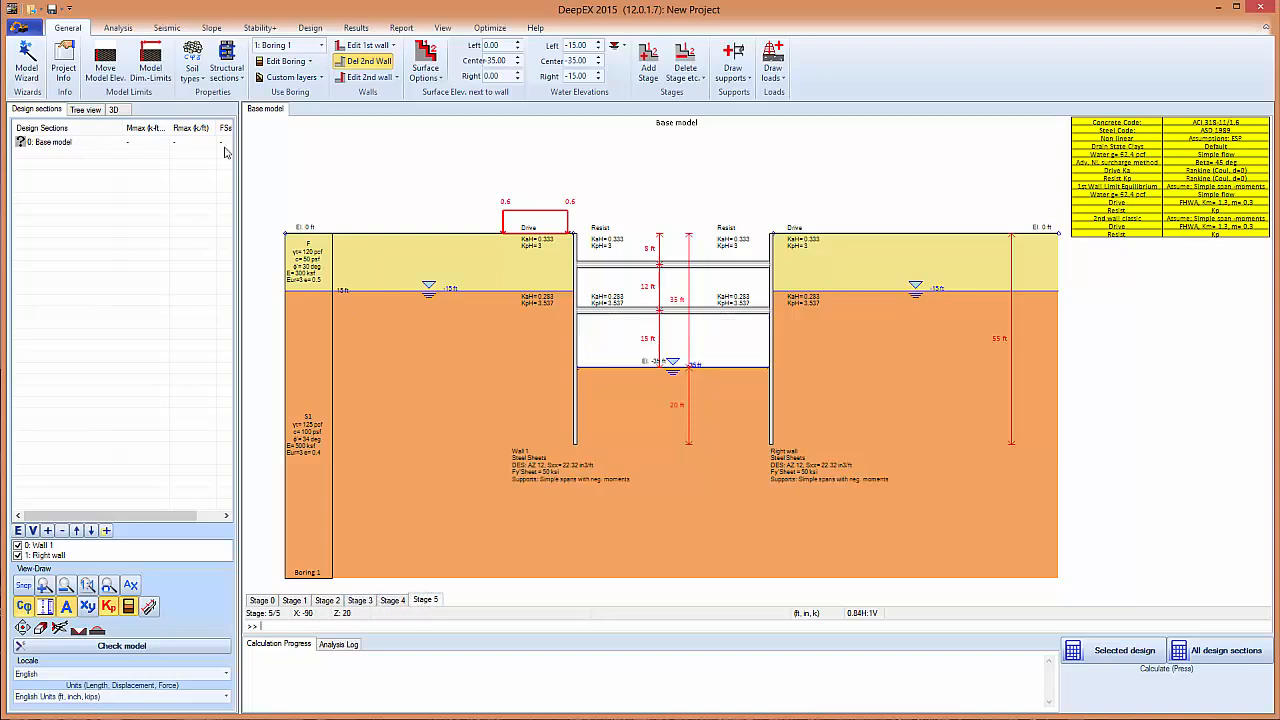
click(117, 27)
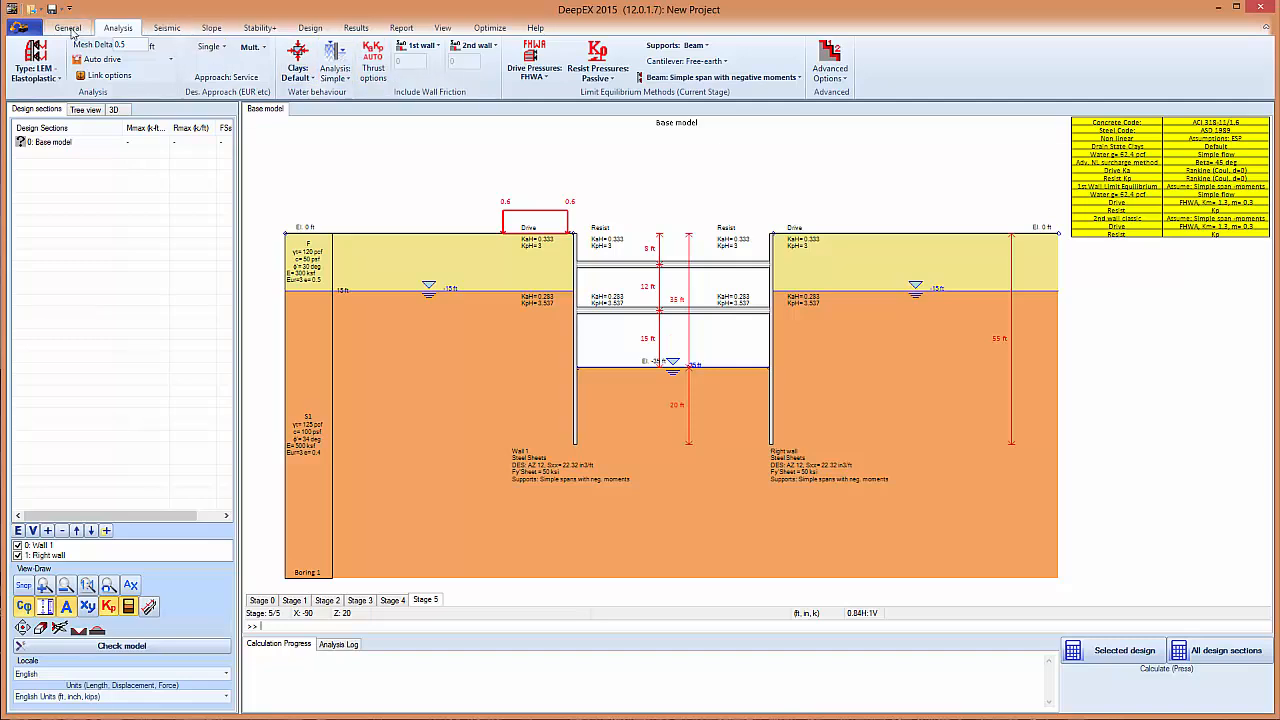
- Run the analysis, check the wall shear ratio in the checking summary, then exit
click(67, 27)
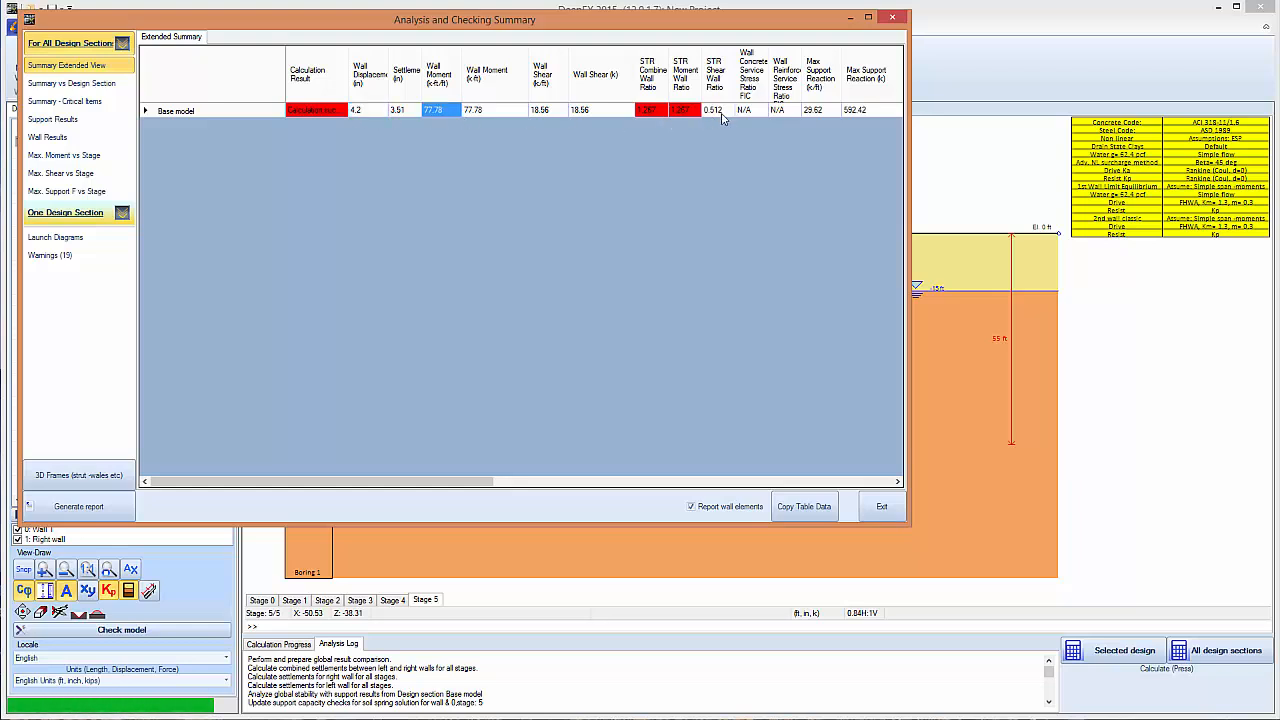
click(647, 110)
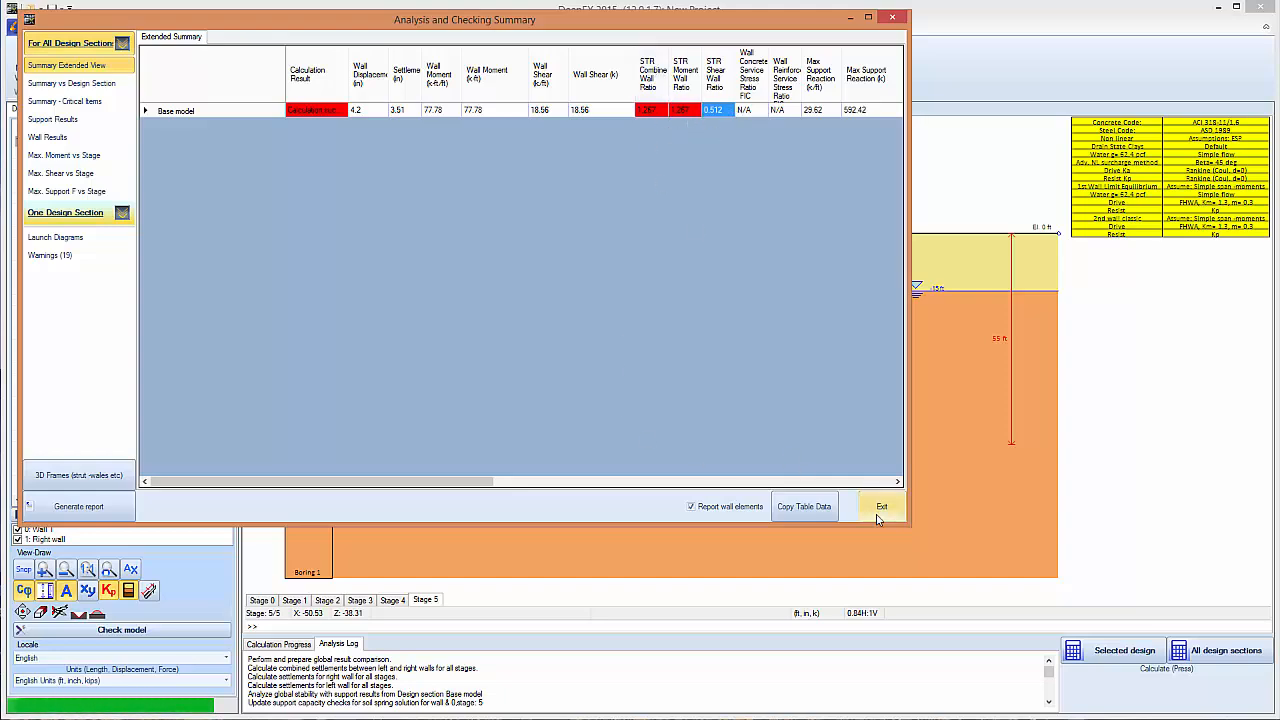
click(881, 506)
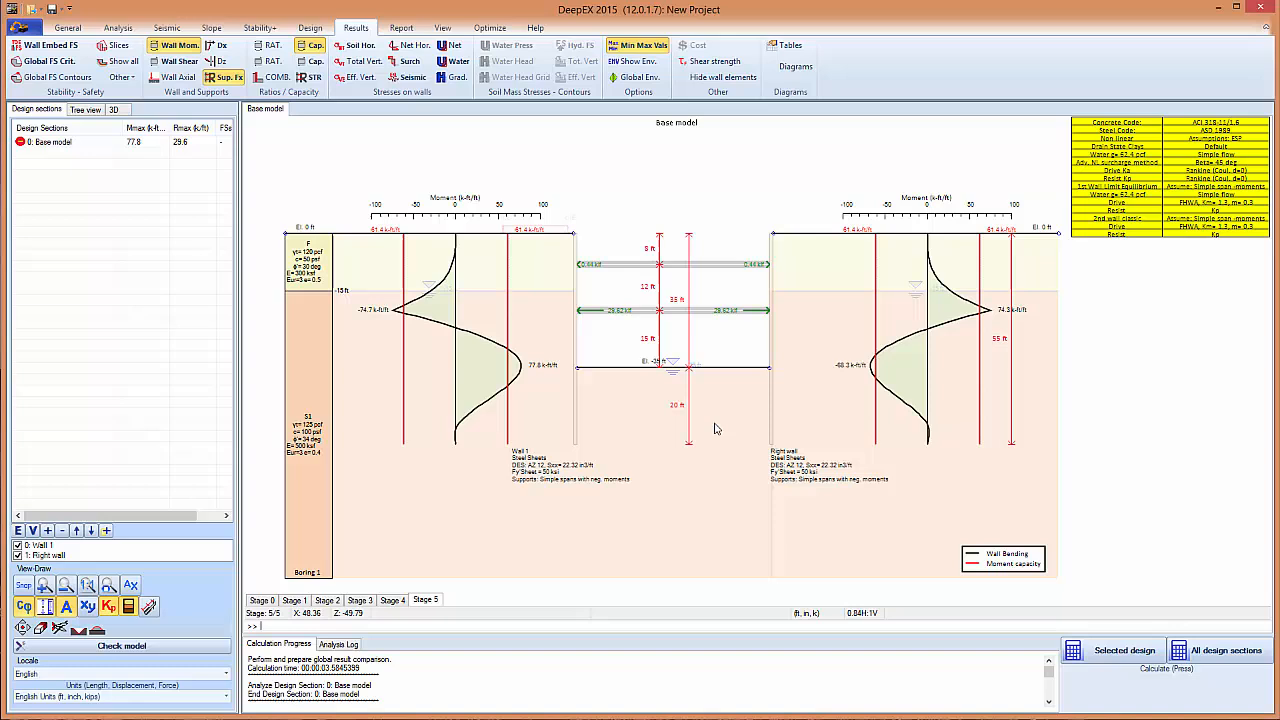
- Step through the wall results for stages 0, 1, 3, 4 and the final stage
click(262, 600)
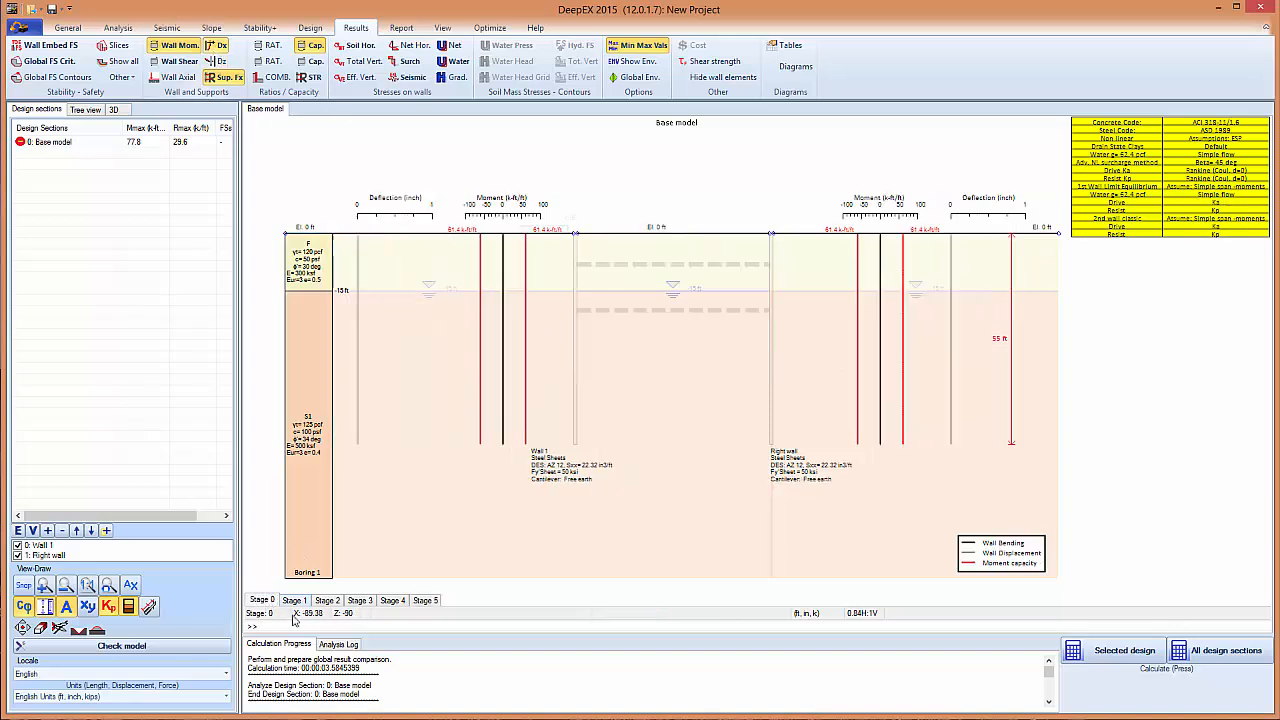
click(294, 600)
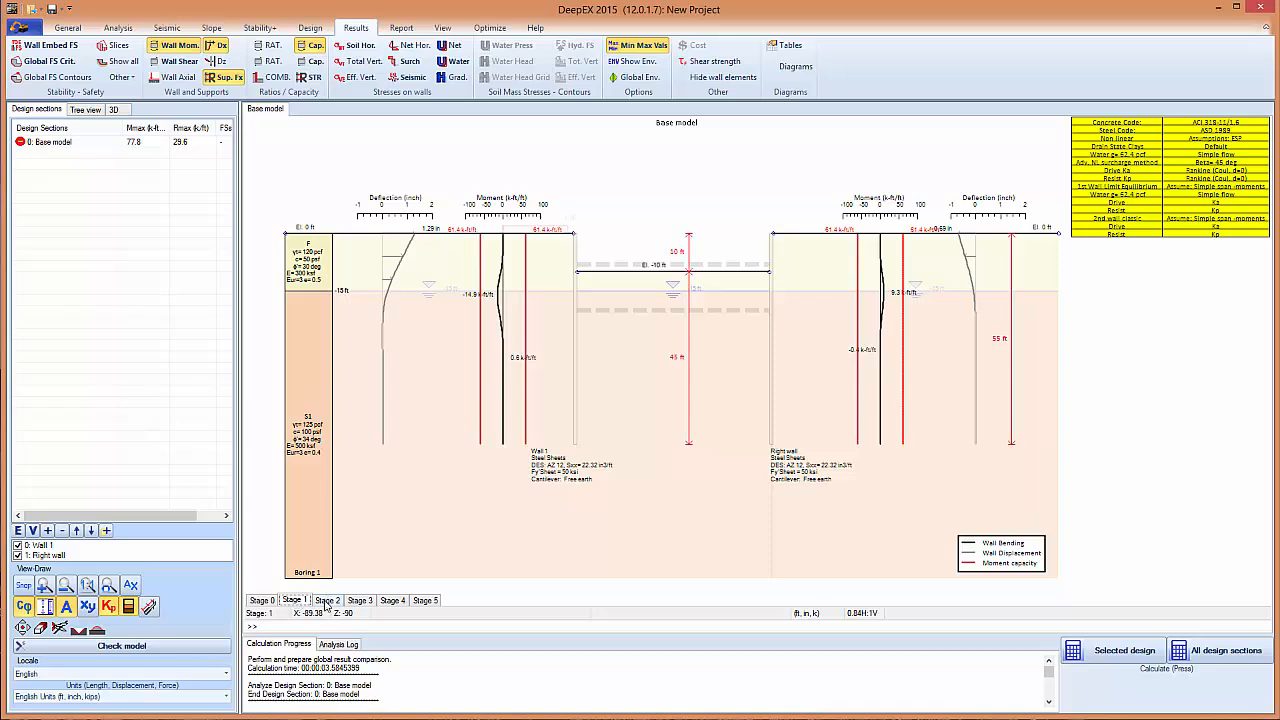
click(360, 600)
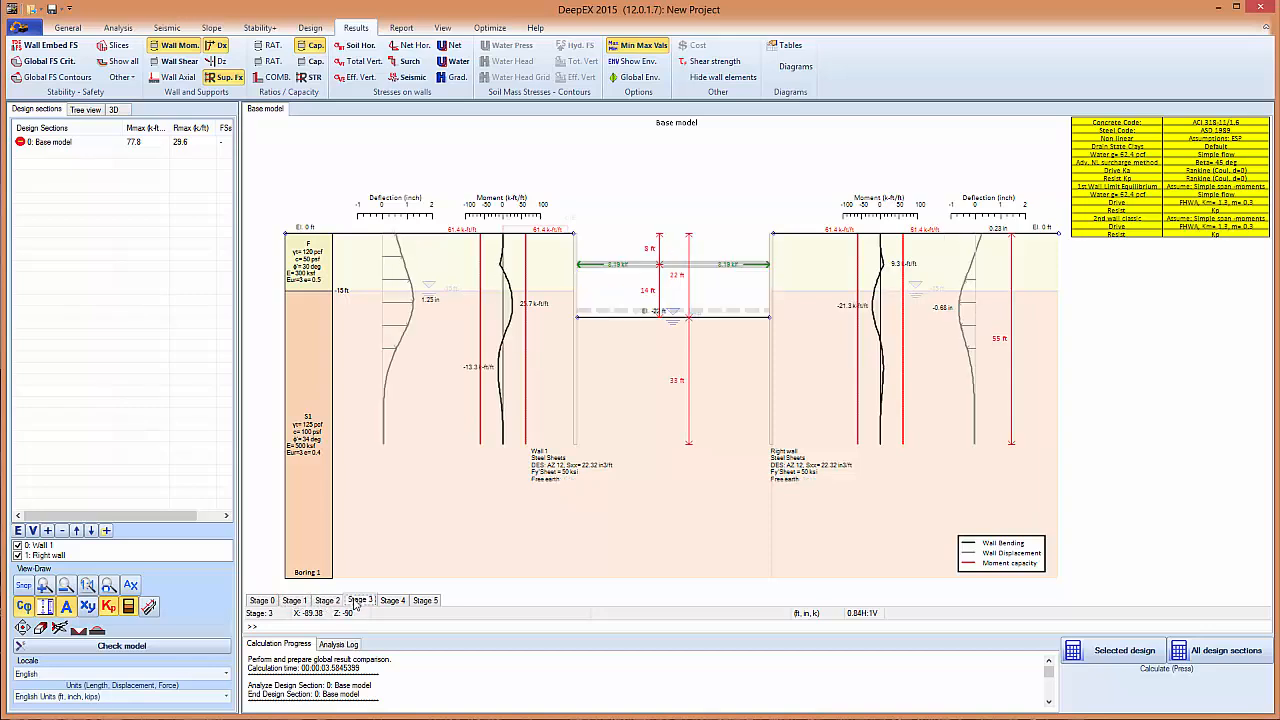
click(392, 600)
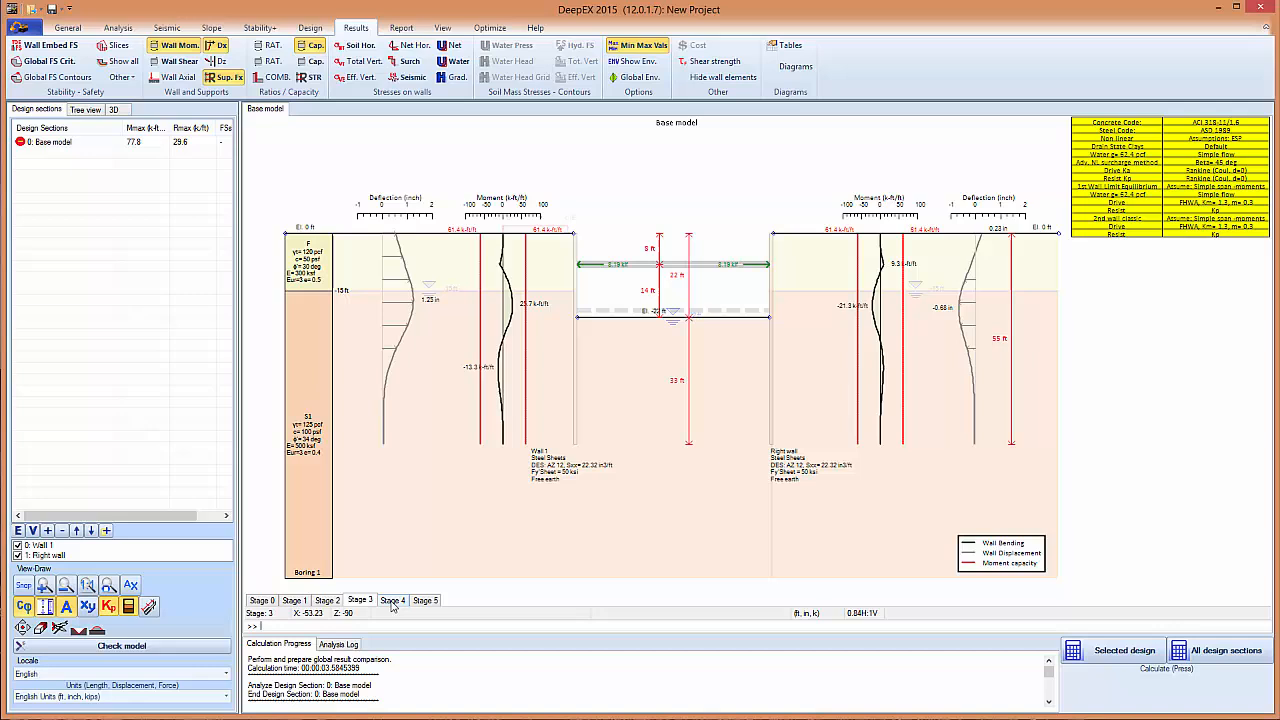
click(425, 600)
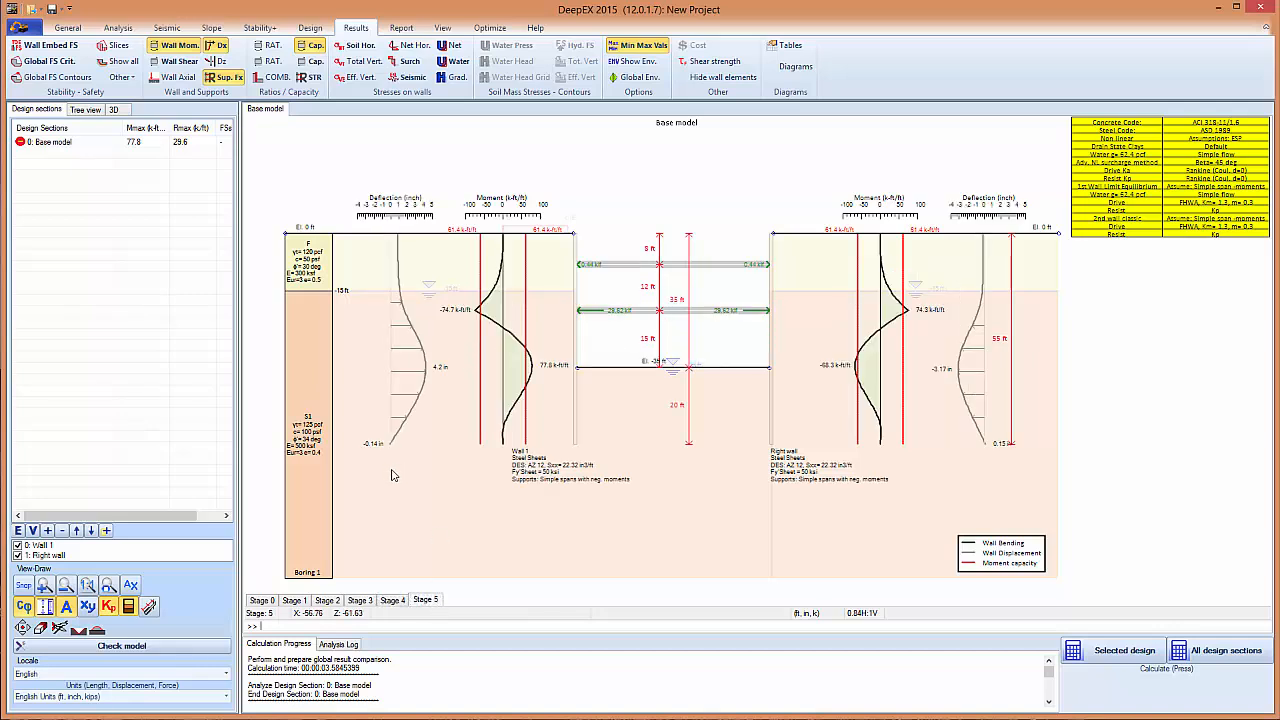
mouse_move(419, 409)
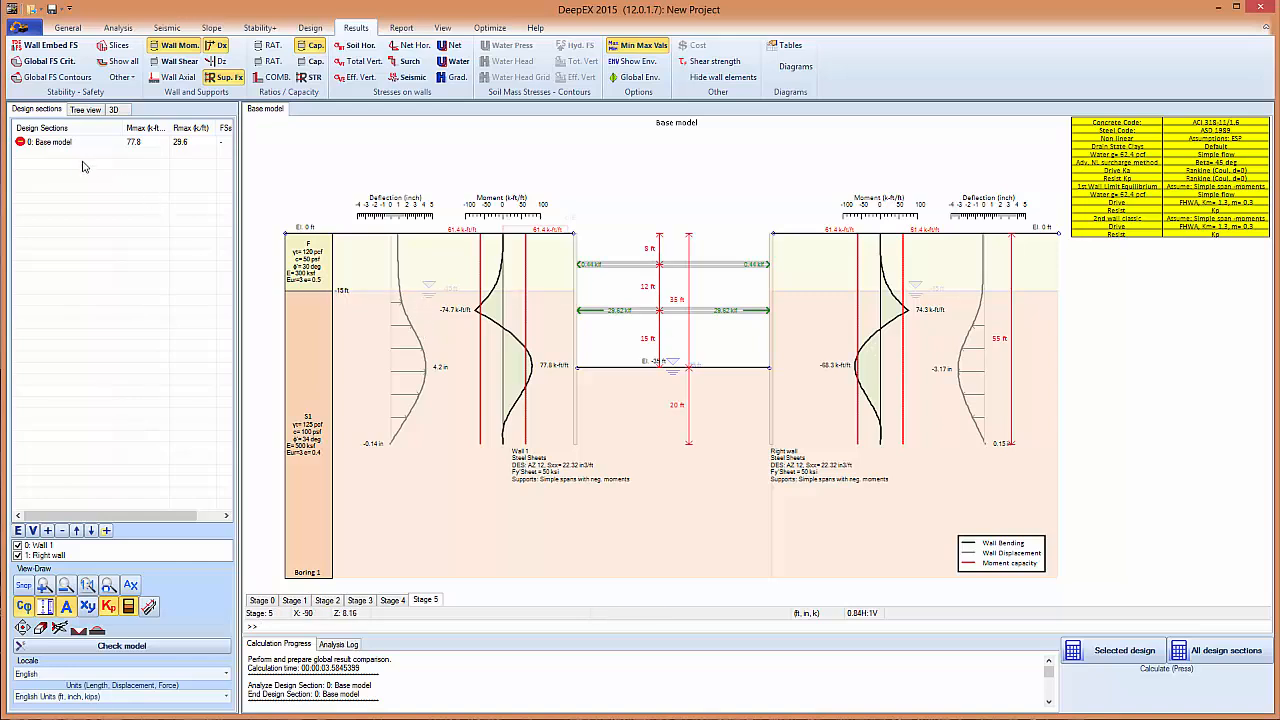
- Select the Base model design section and hide the wall bending moment diagrams
click(50, 141)
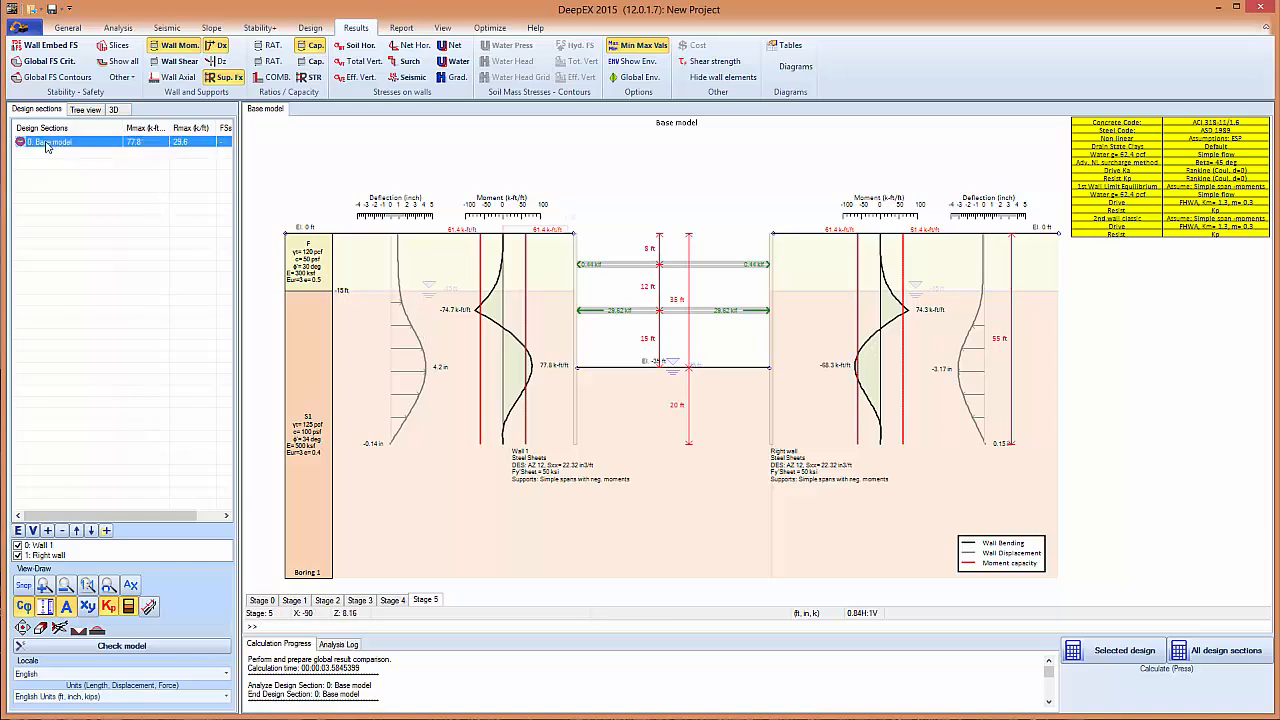
right_click(50, 142)
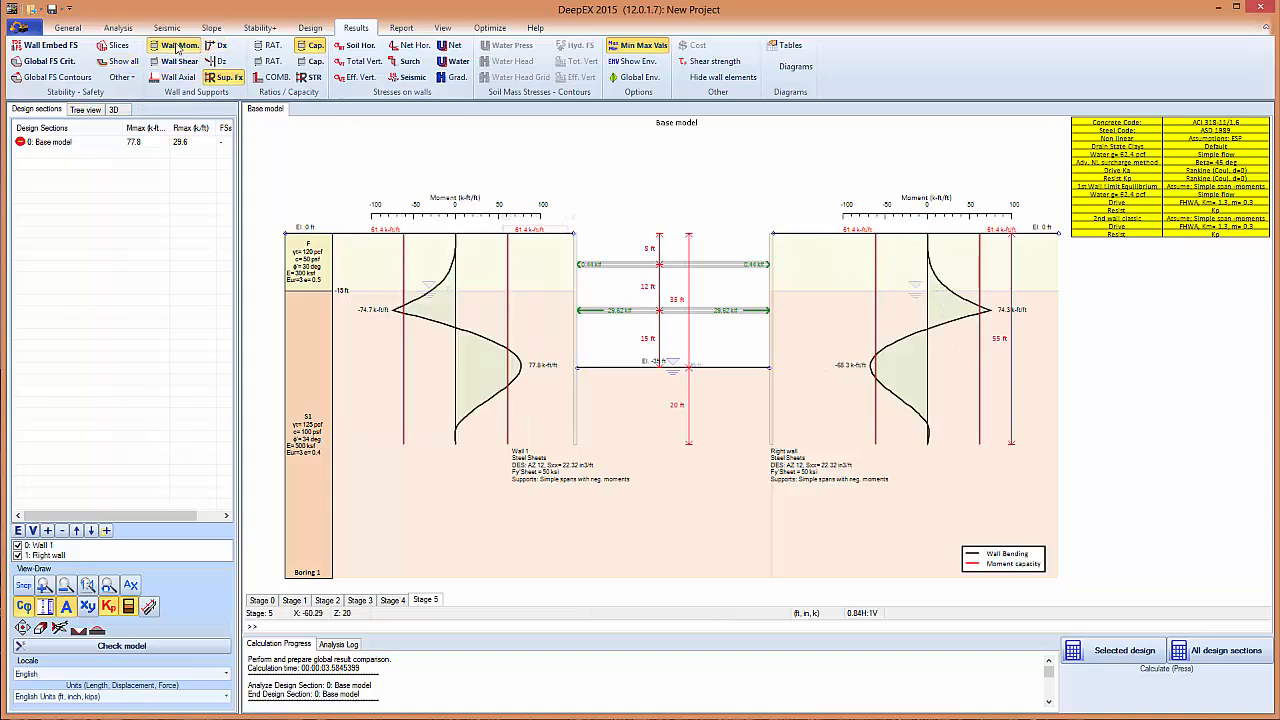
click(42, 45)
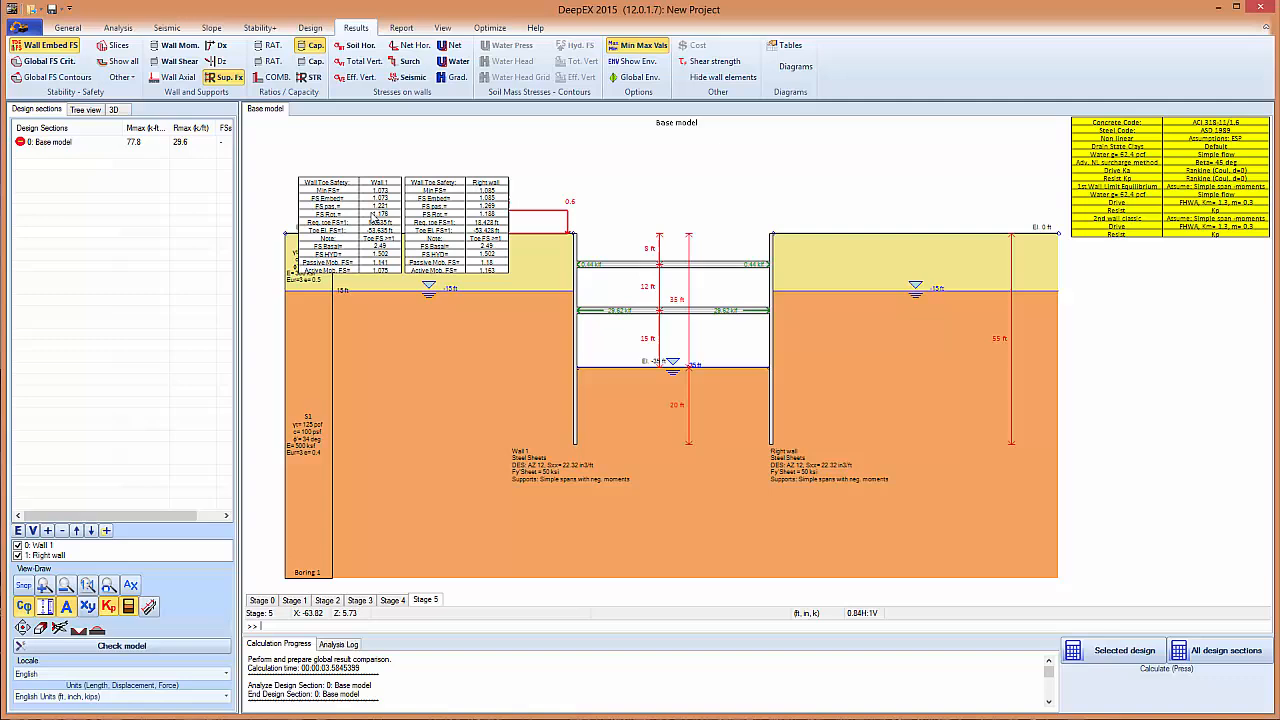
mouse_move(555, 340)
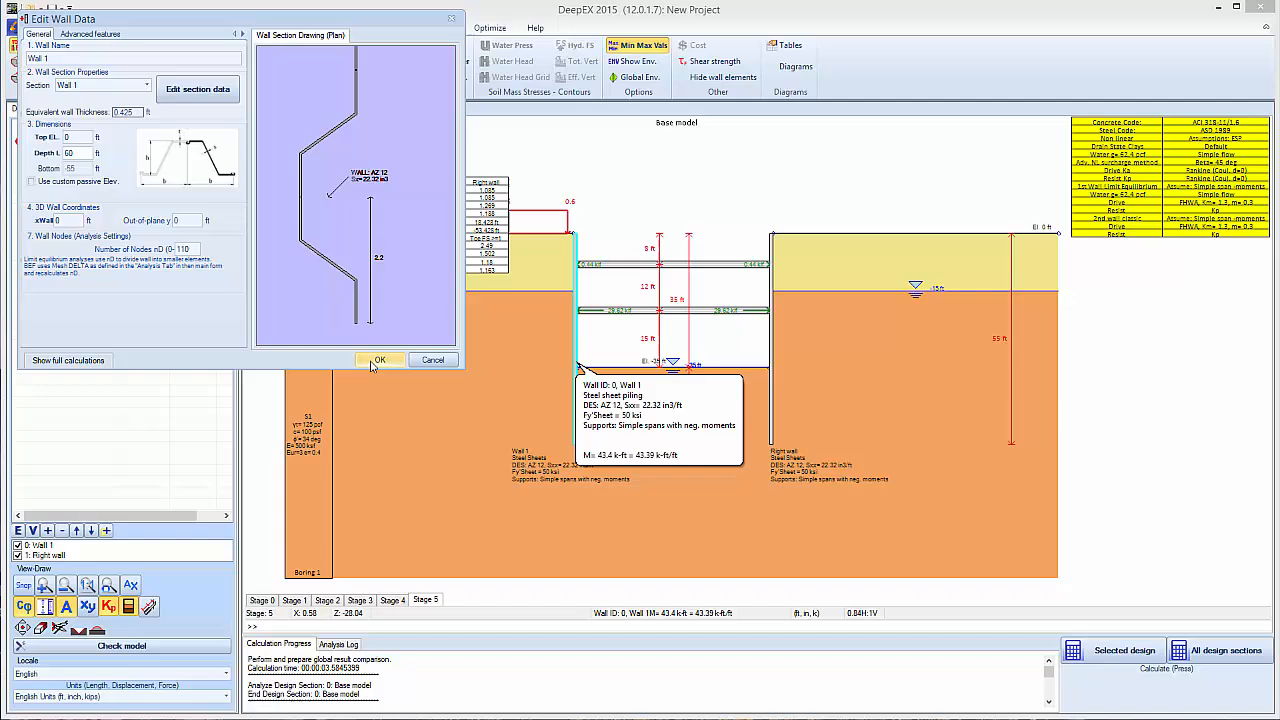
- Confirm the 60 ft Depth L for Wall 1 and the right wall
click(380, 360)
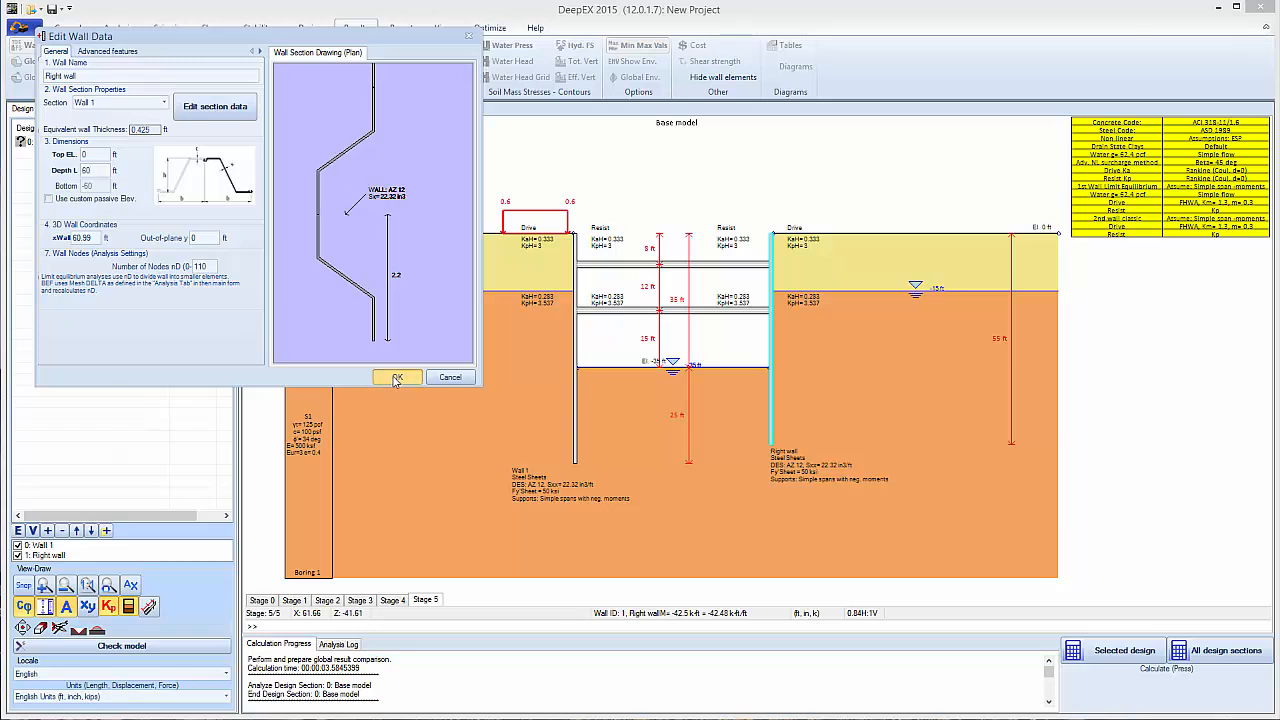
click(397, 377)
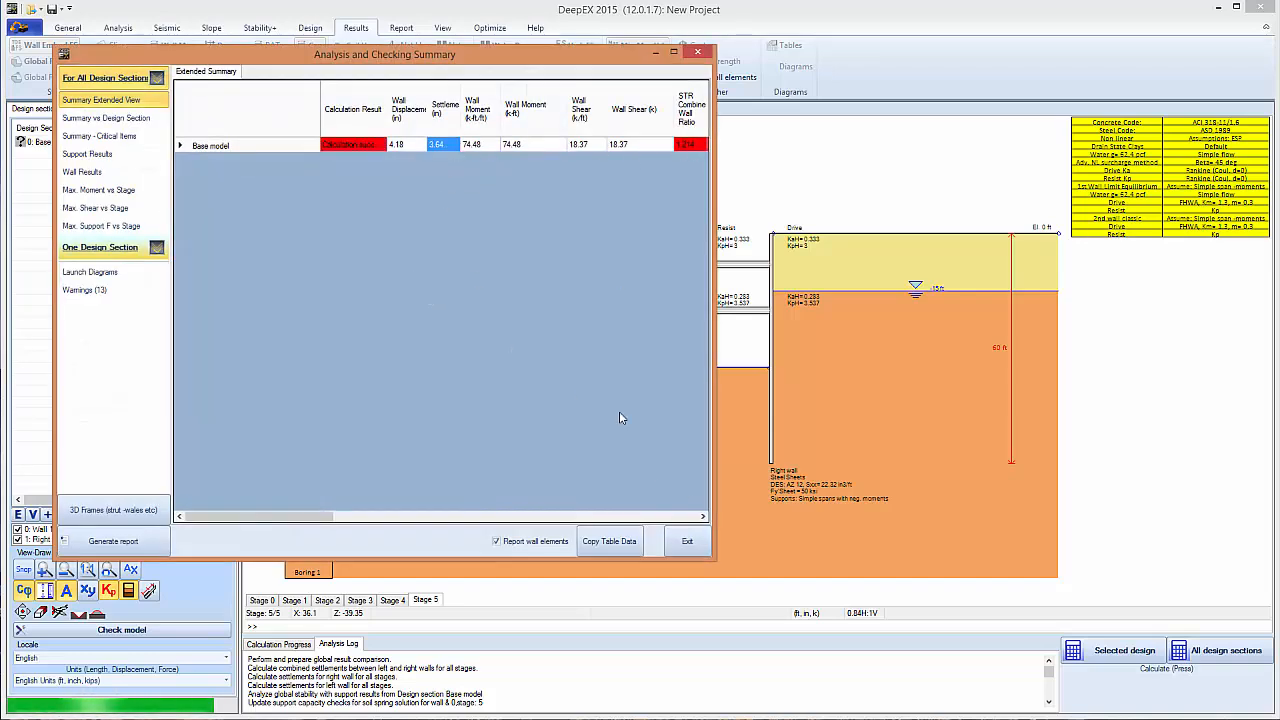
- View One Design Section results by stage, scroll the table right, and exit
click(83, 171)
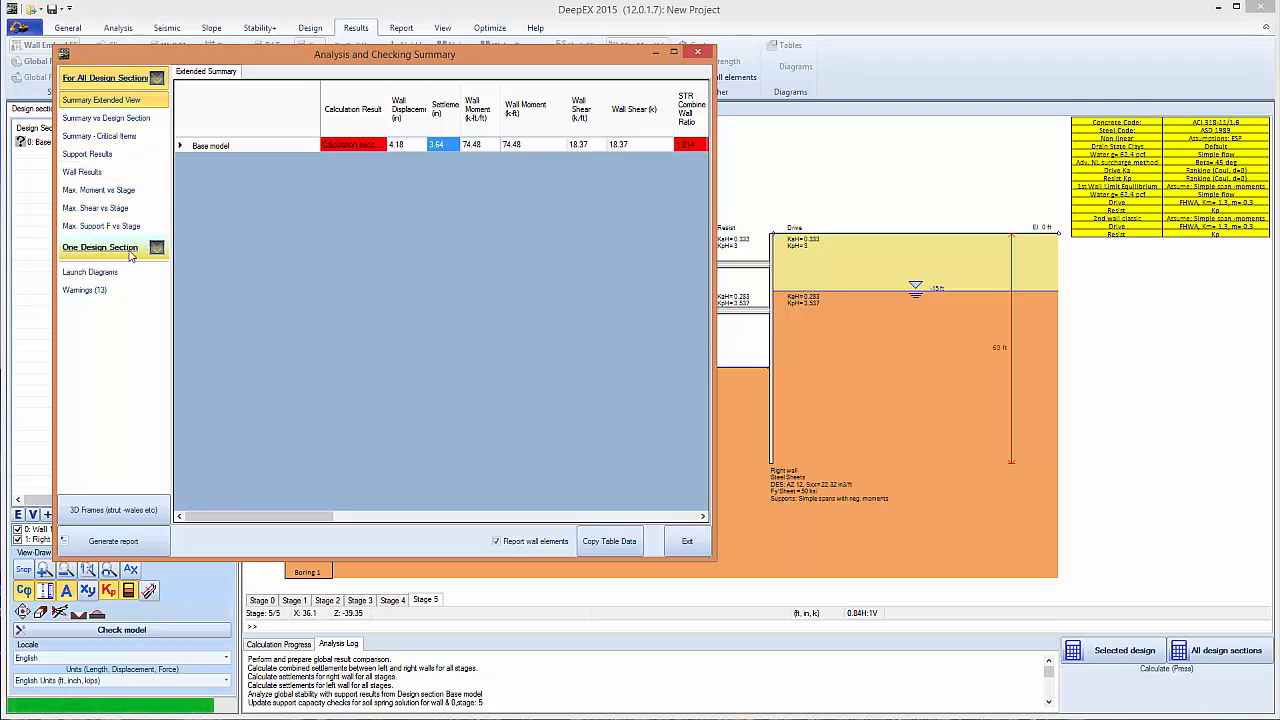
click(100, 247)
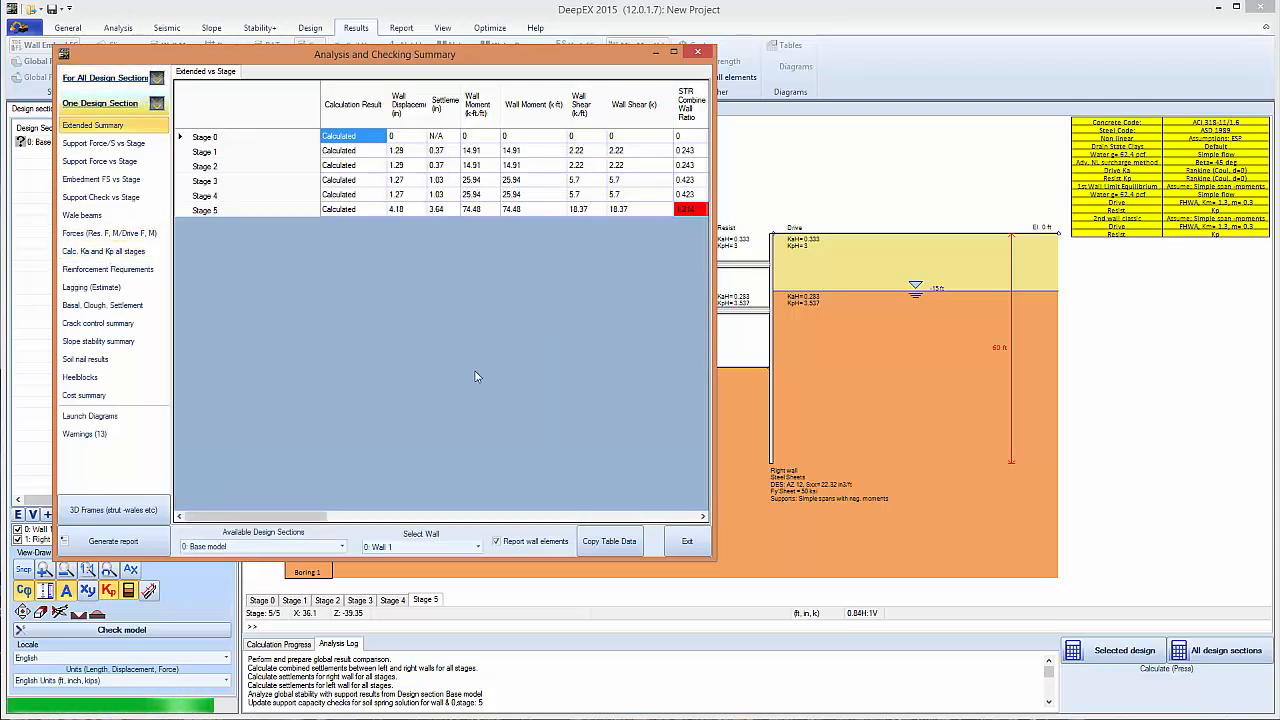
scroll(right, 3)
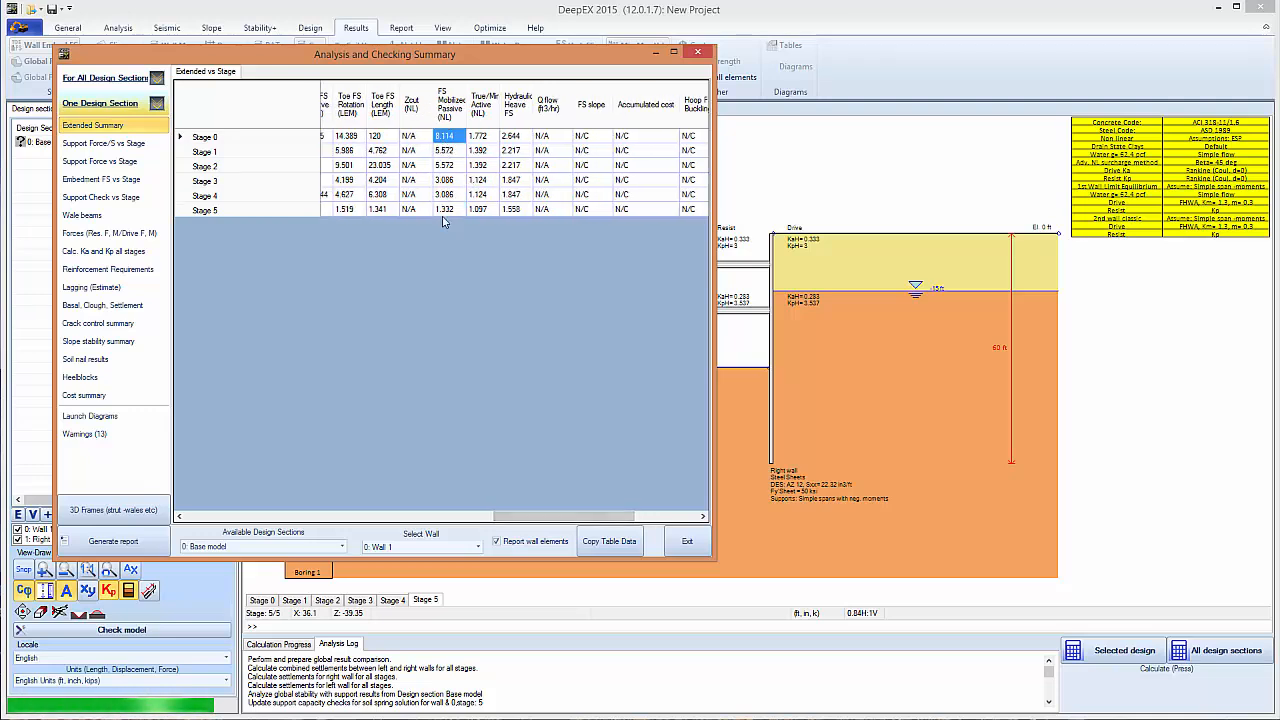
click(445, 209)
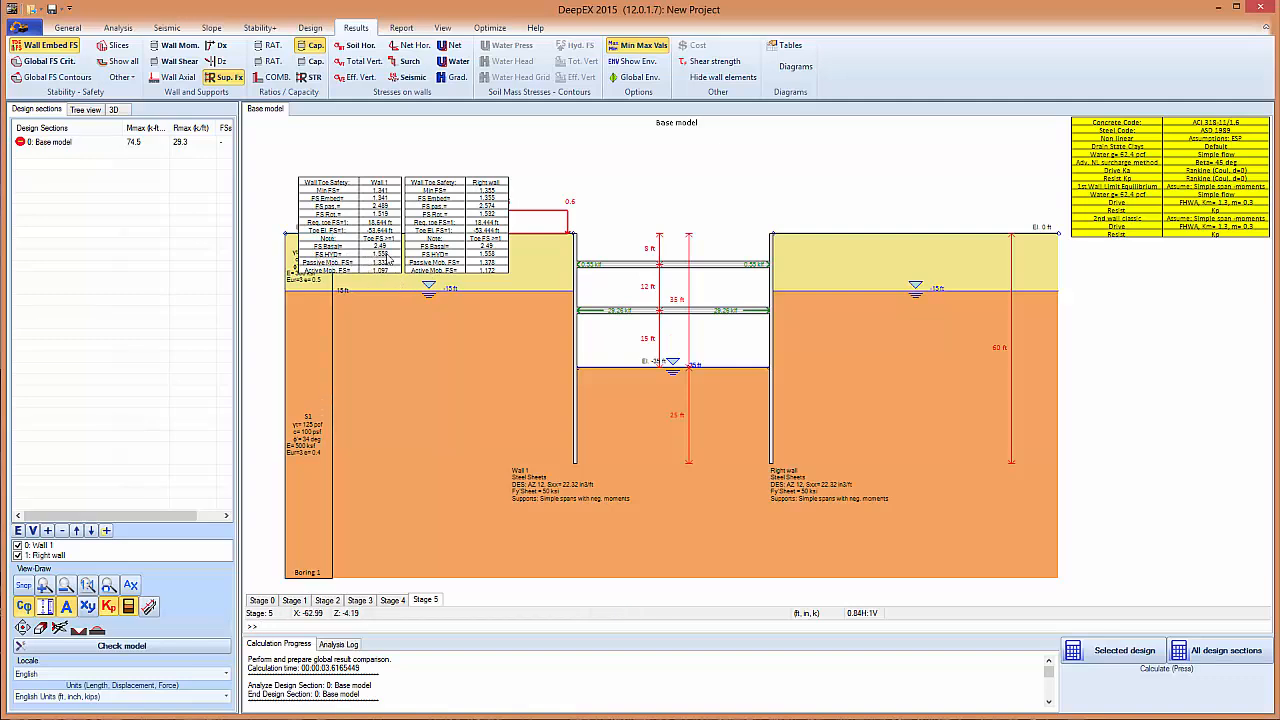
mouse_move(440, 297)
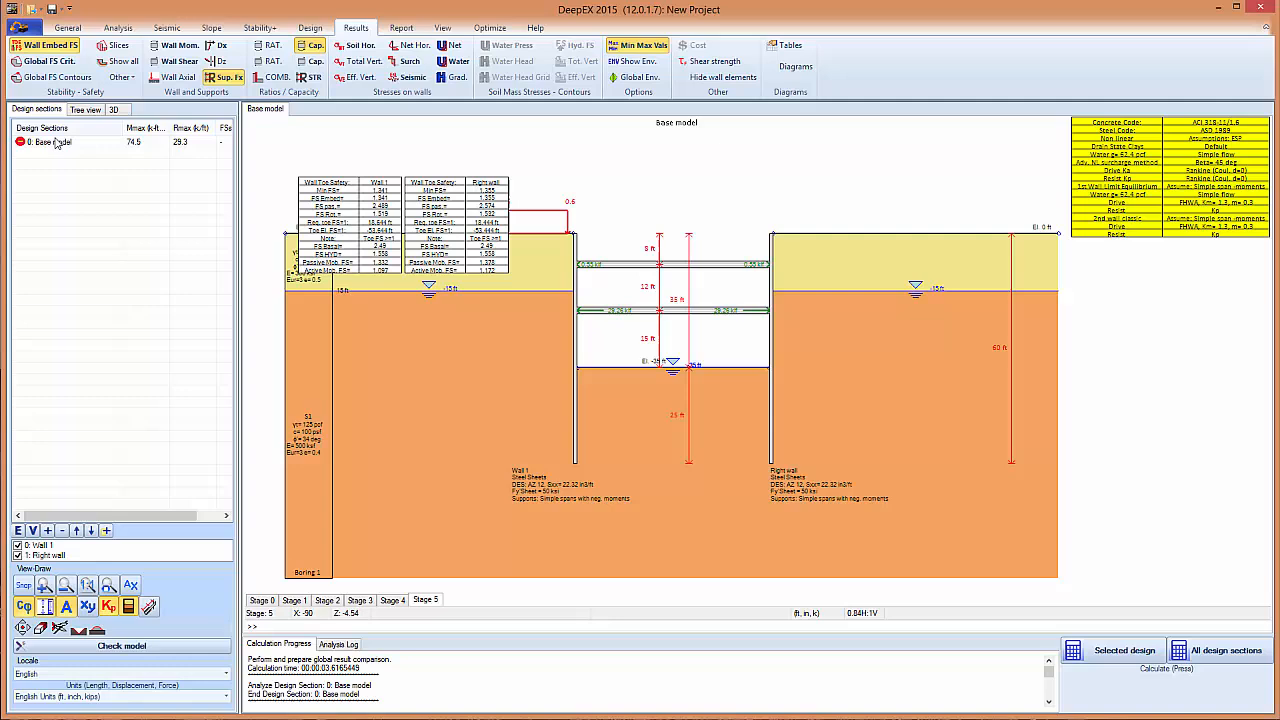
- Add a section copied from Base model and inspect its Drive Pressures options
right_click(45, 142)
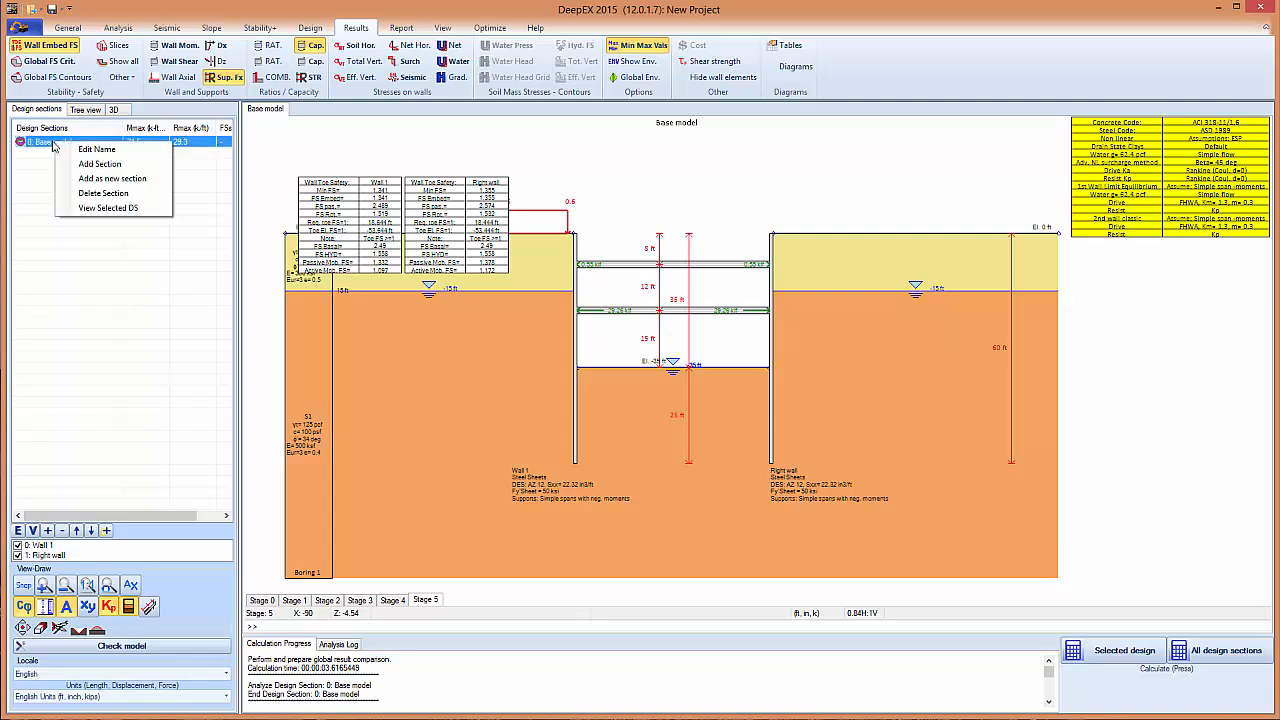
mouse_move(99, 163)
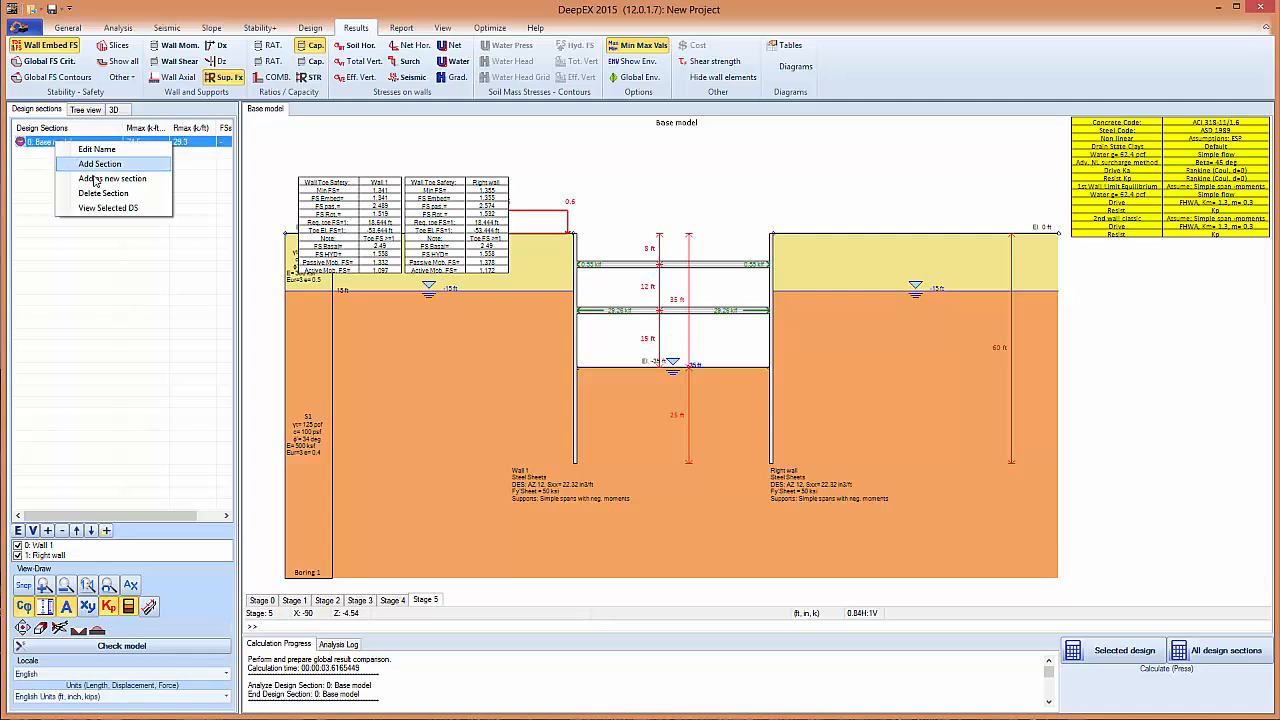
click(99, 163)
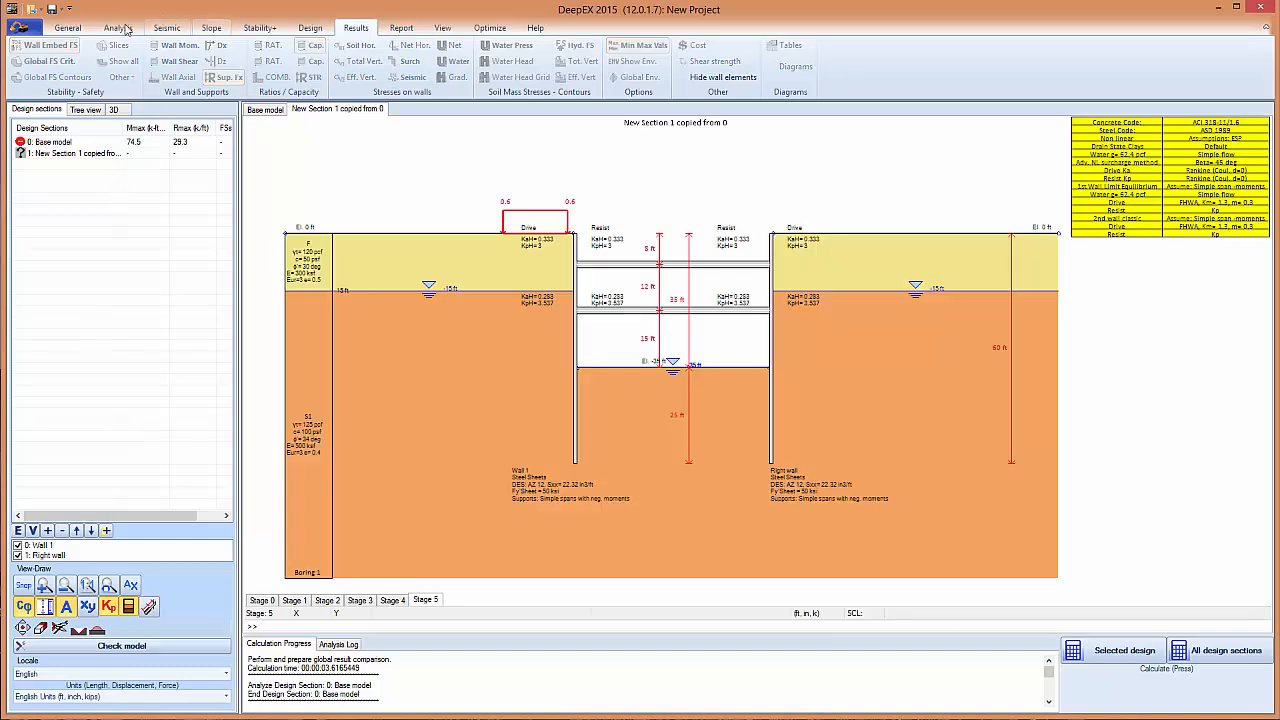
click(117, 27)
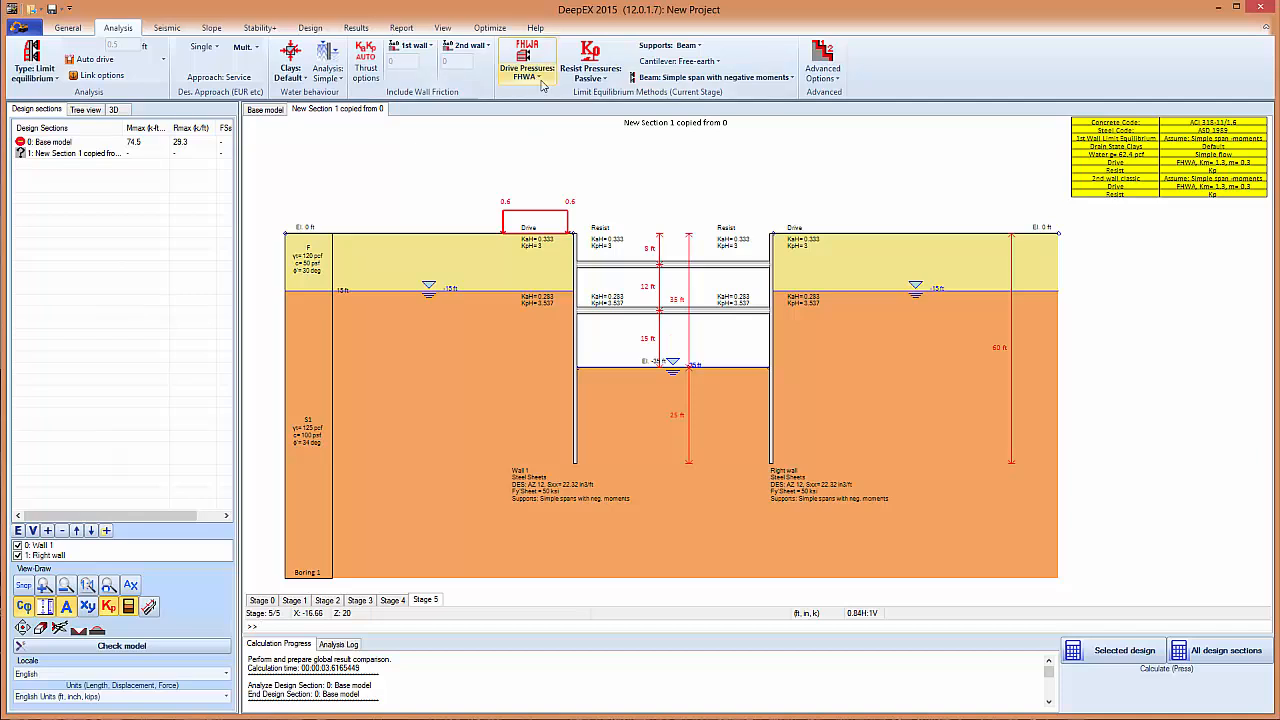
click(527, 65)
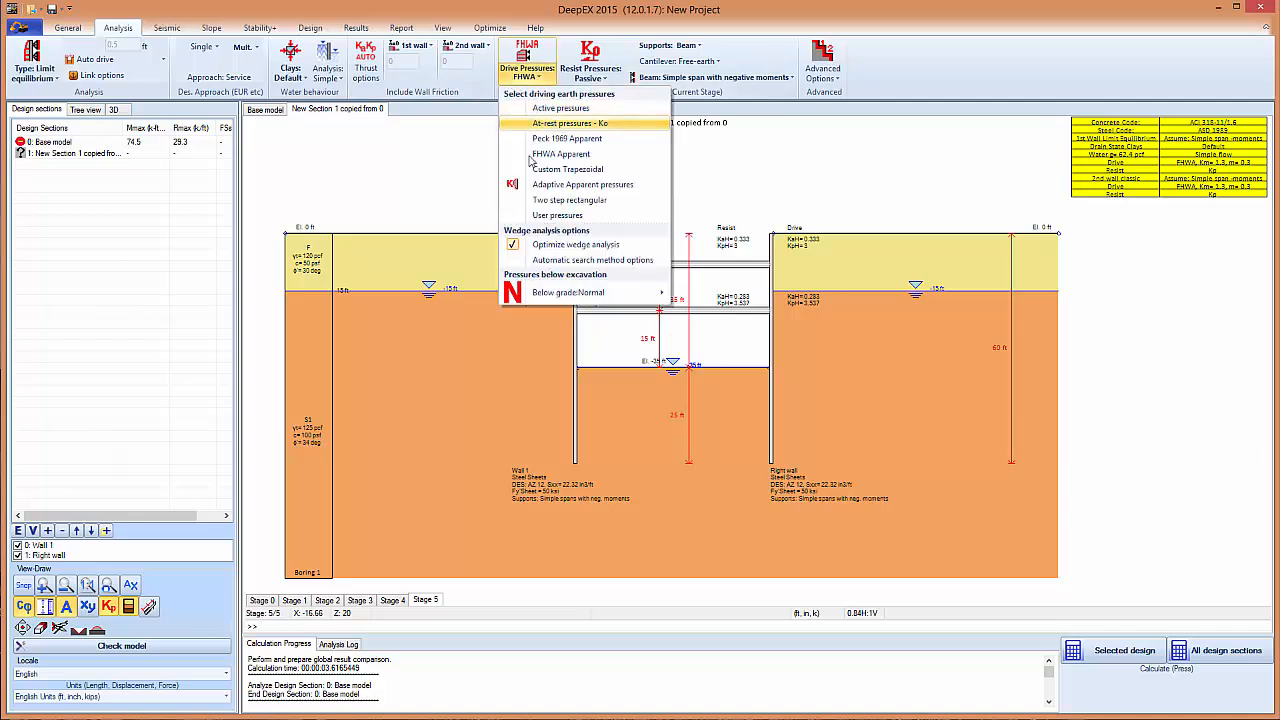
mouse_move(567, 138)
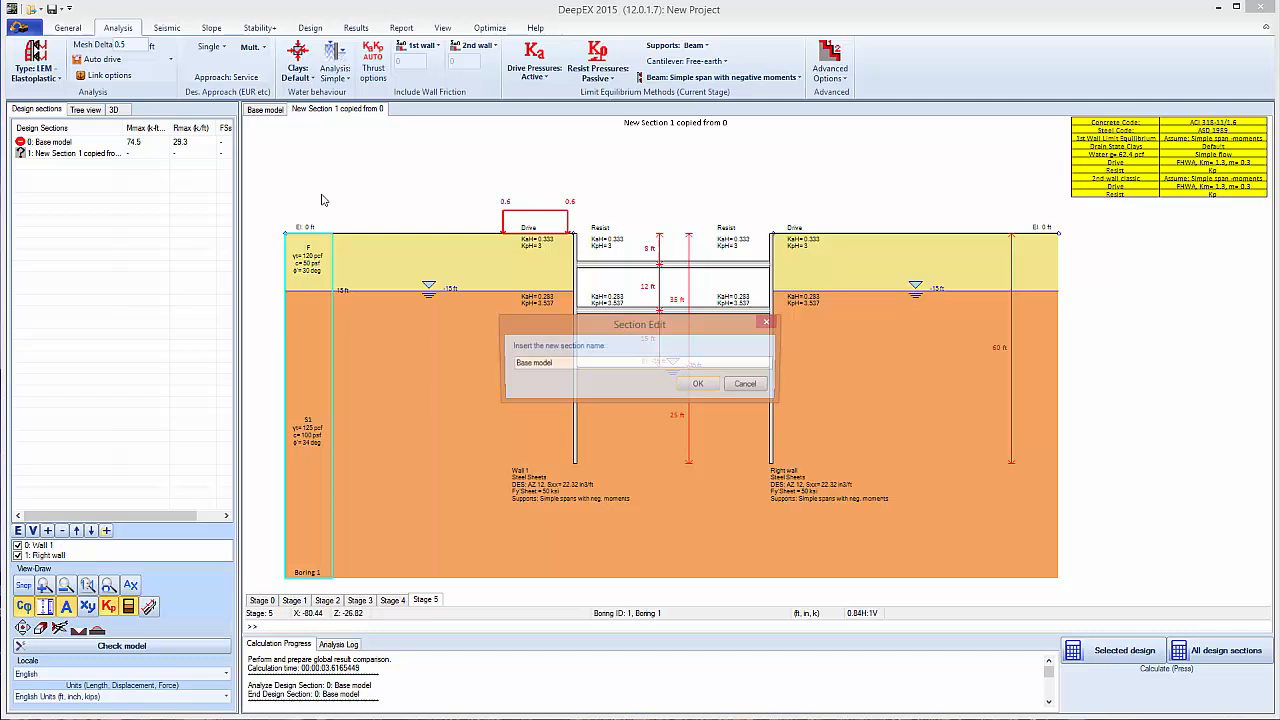
- Name the base section 'Non-linear analysis' and the copied section 'Limit-Equilibrium'
text(Non-linear analysi)
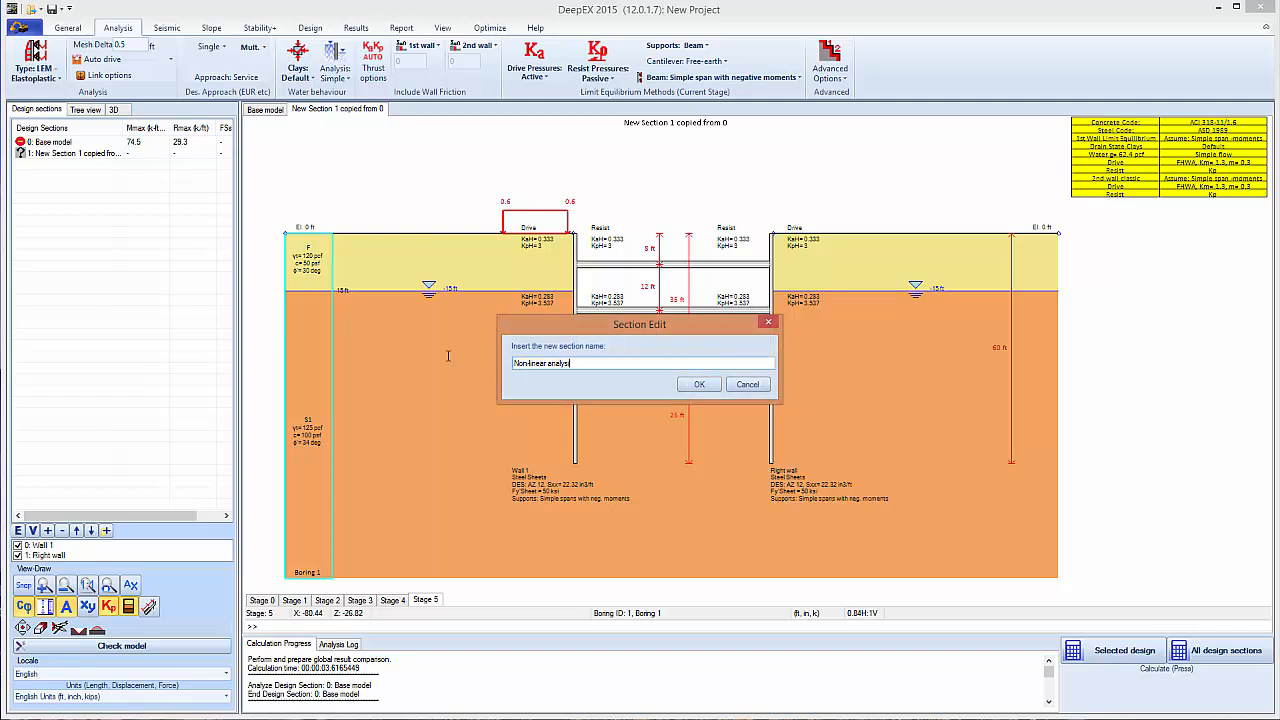
click(699, 384)
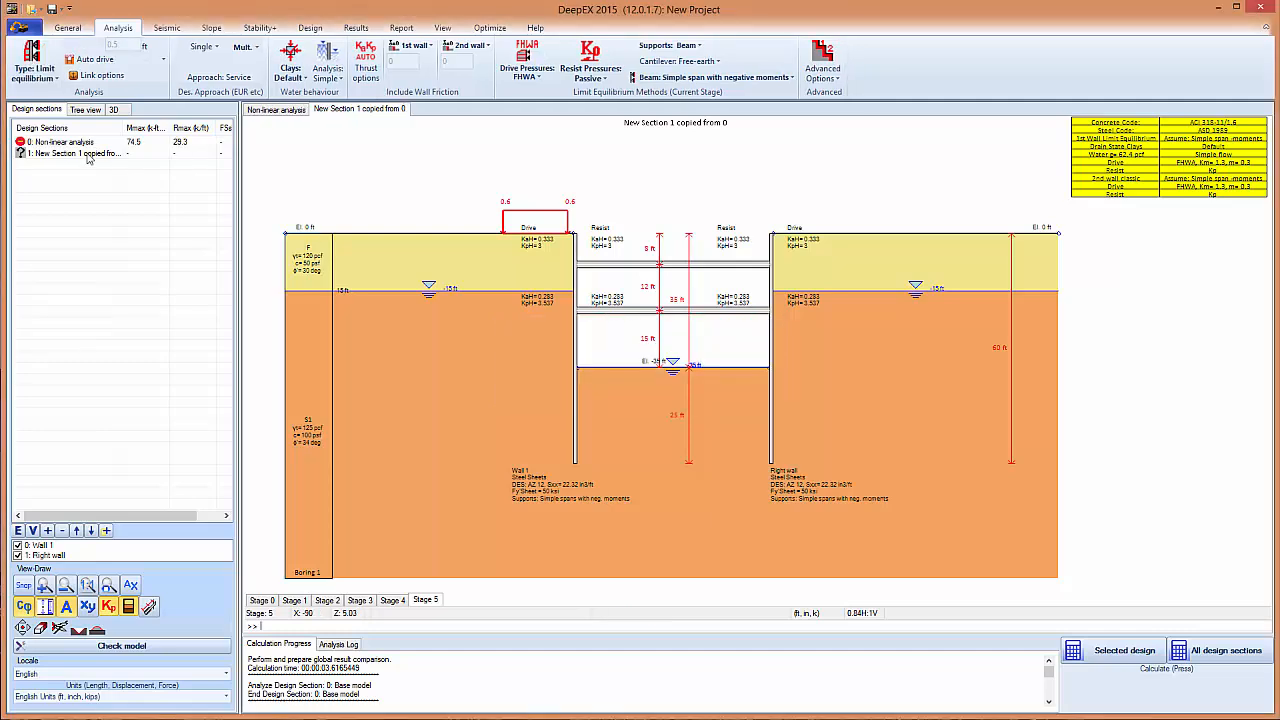
double_click(75, 153)
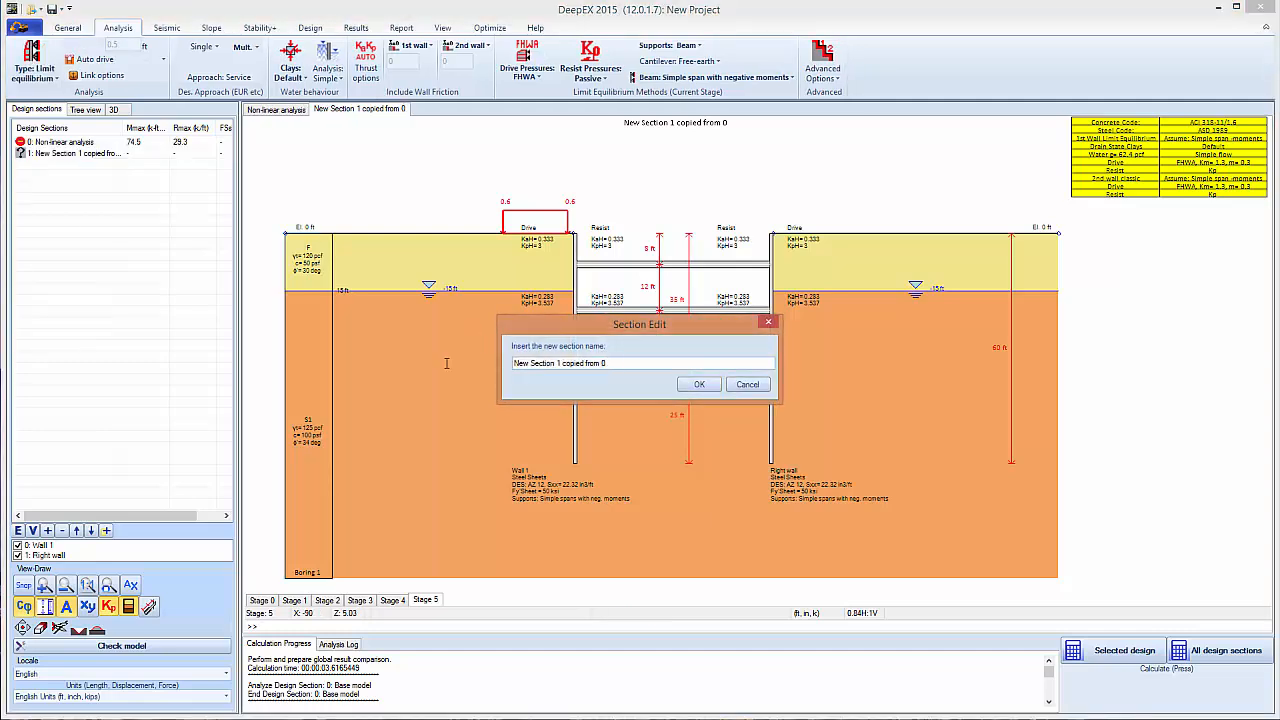
text(Limit-)
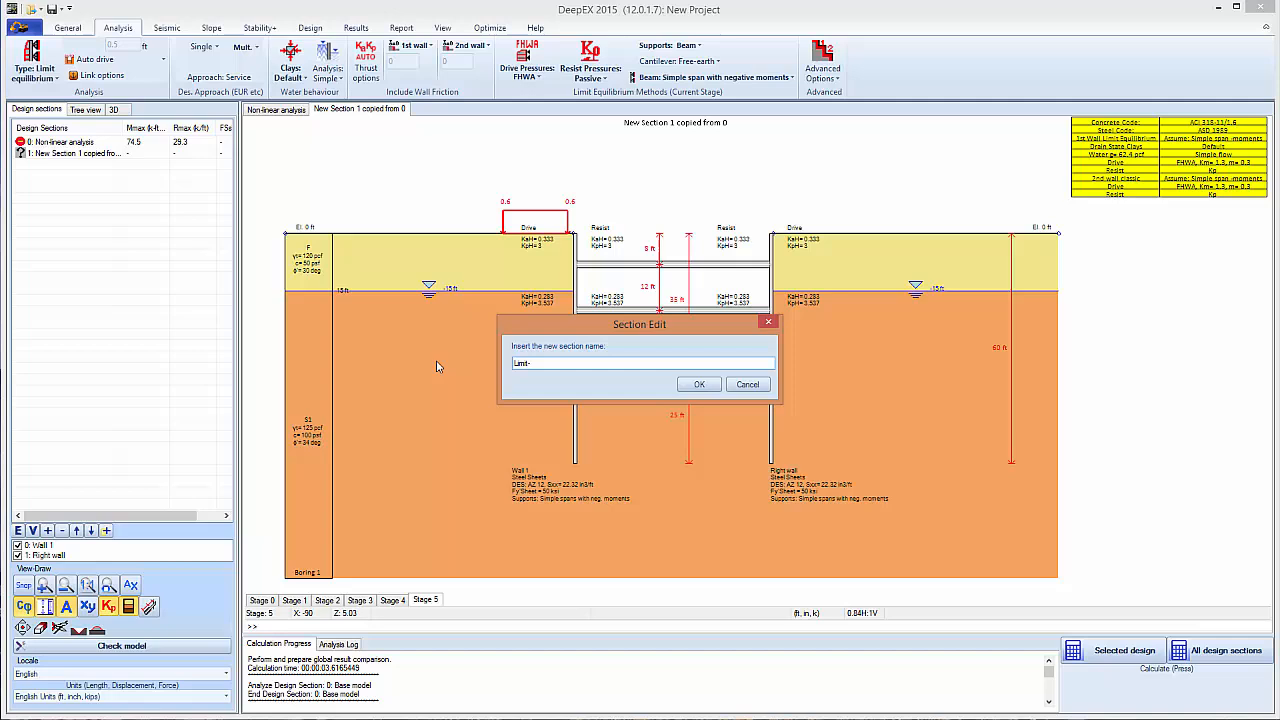
text(Equilibrium)
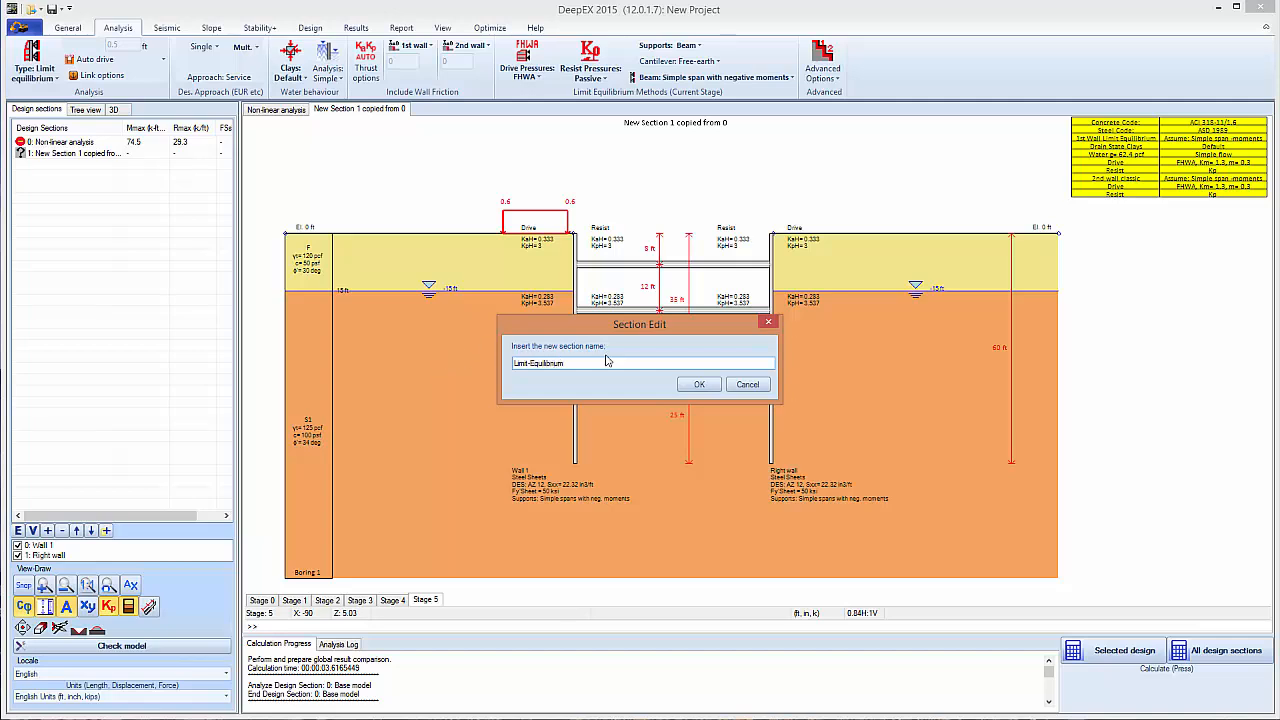
click(699, 384)
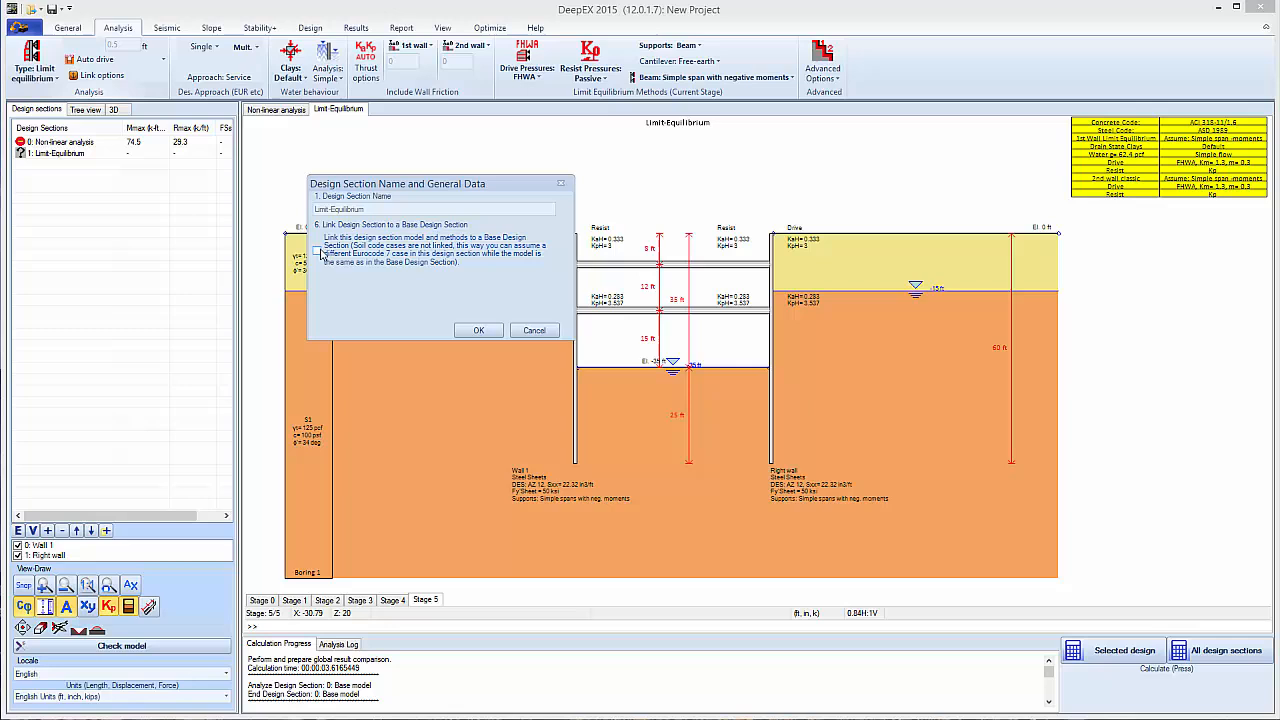
- Link Limit-Equilibrium to base section 0: Non-linear analysis, with analysis type unlinked
click(318, 249)
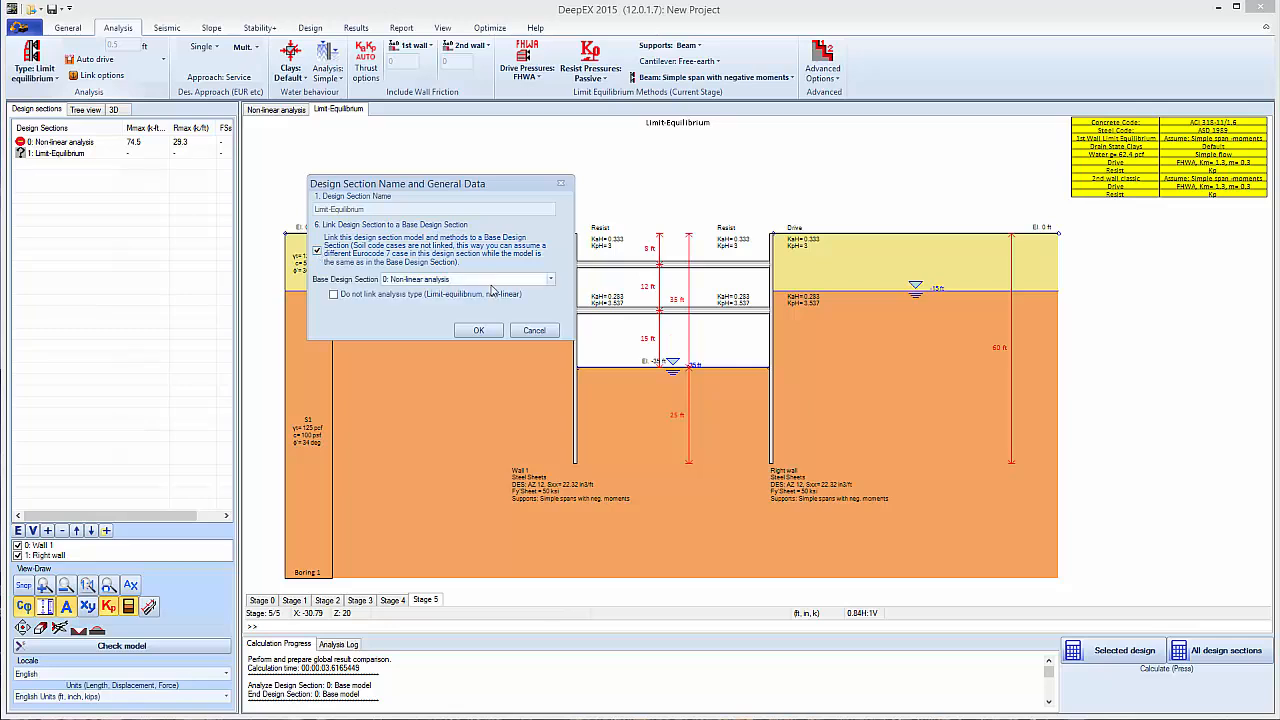
click(334, 294)
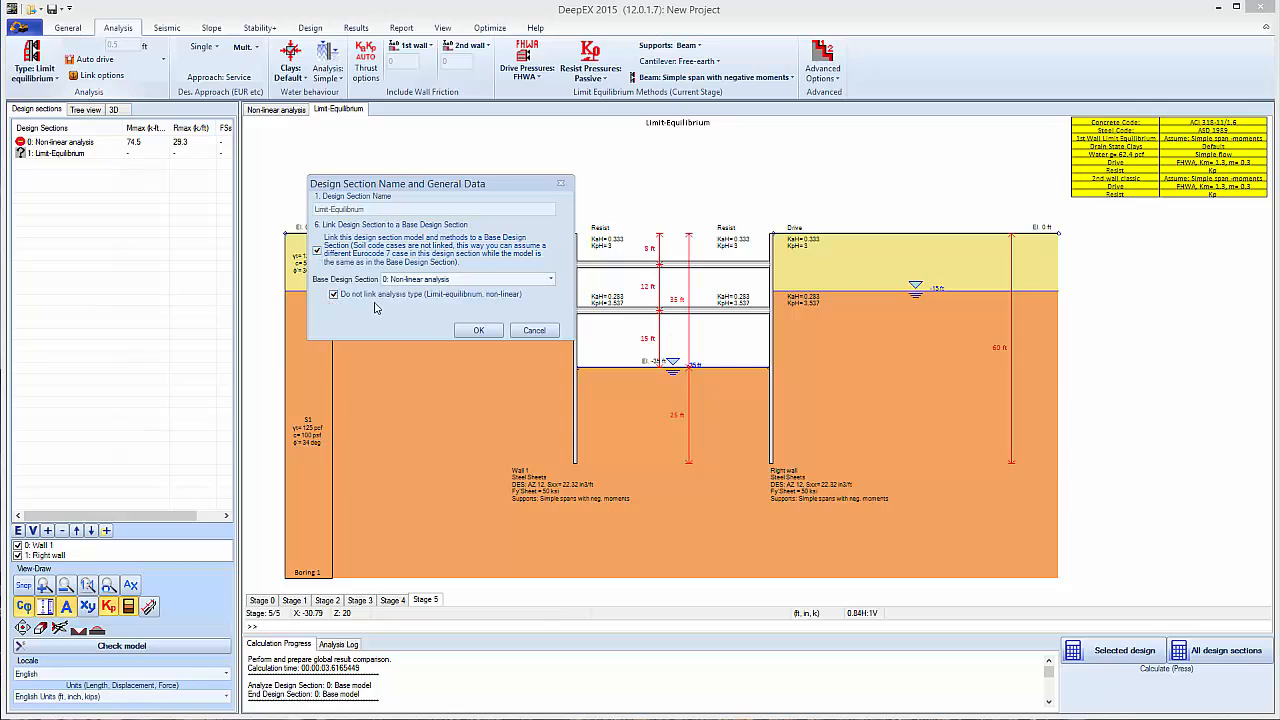
click(478, 330)
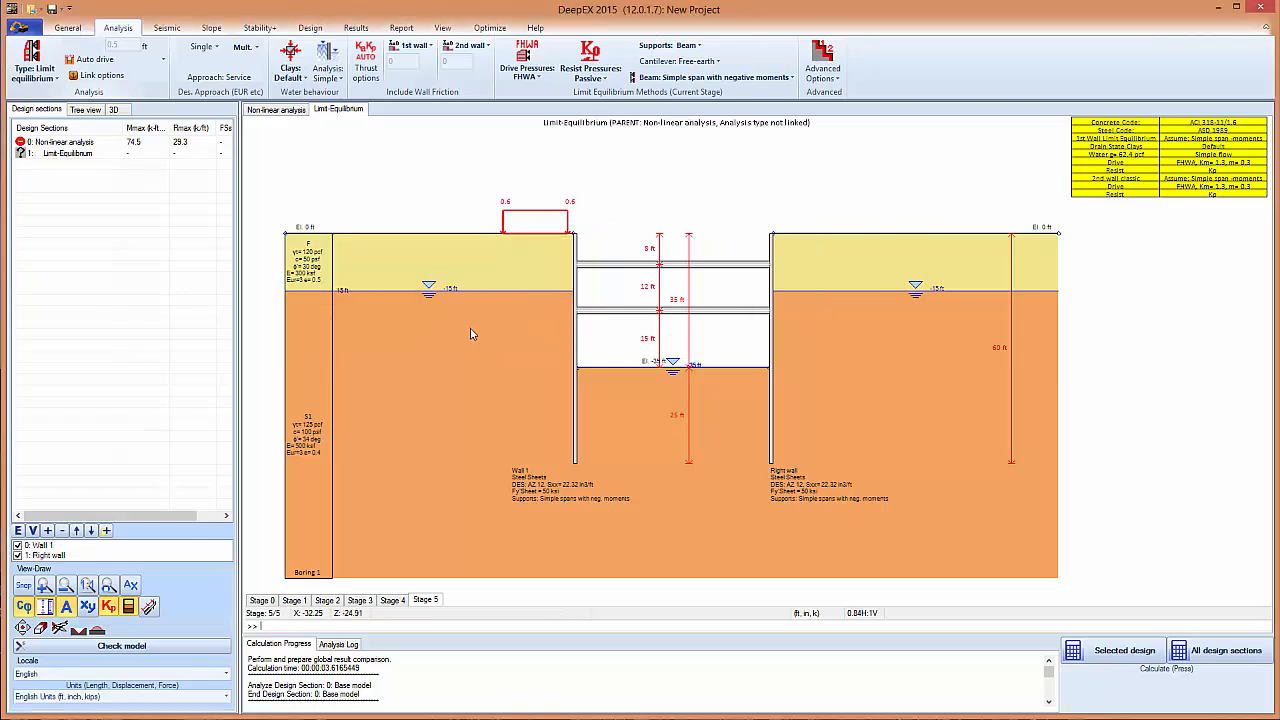
mouse_move(607, 200)
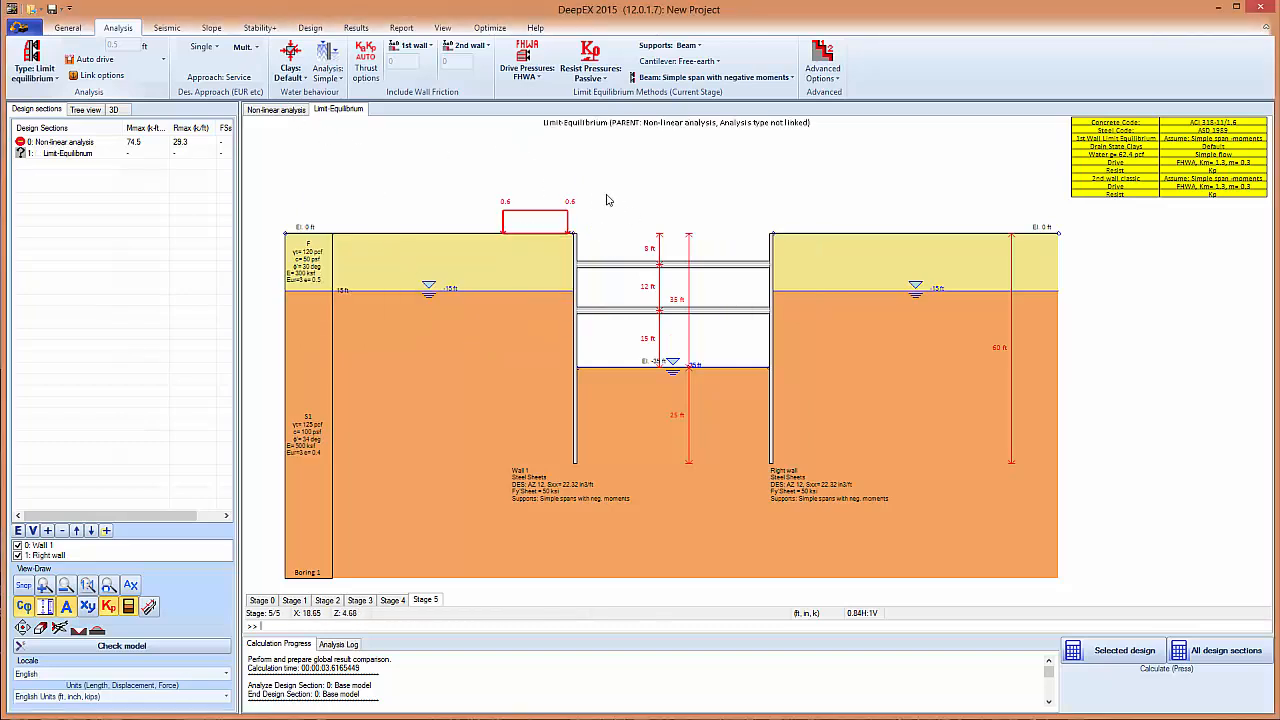
click(276, 109)
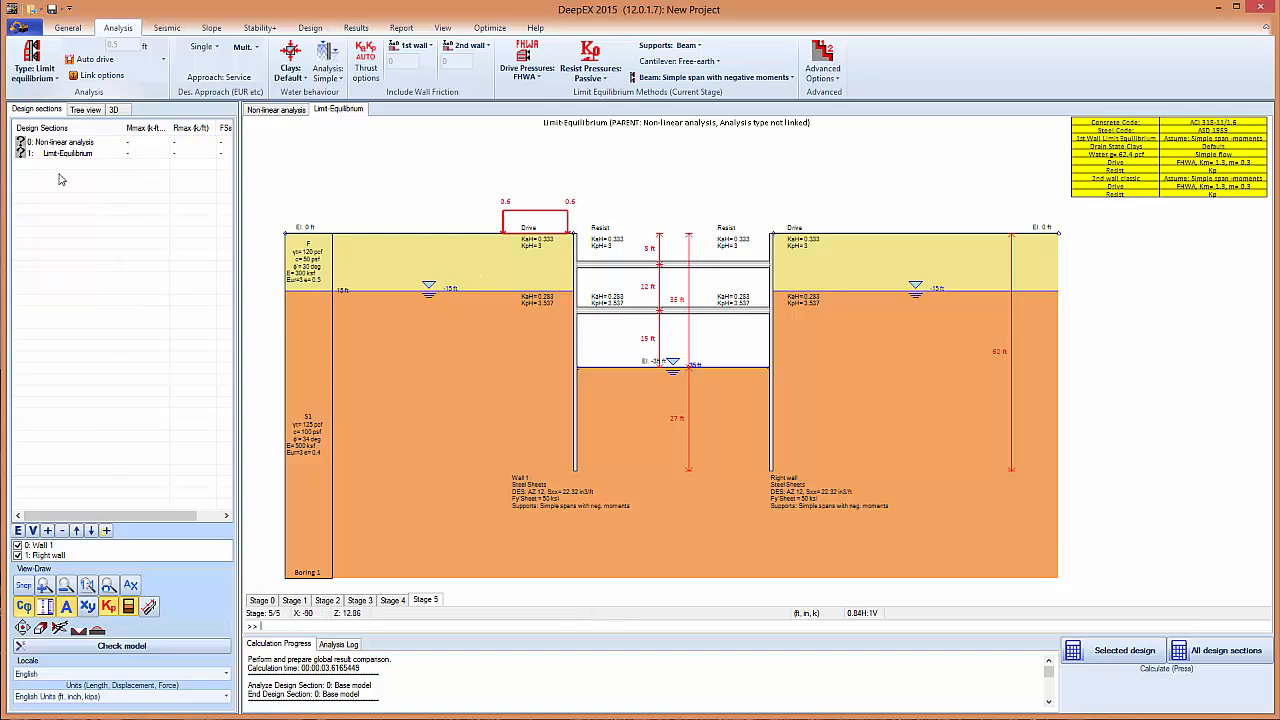
mouse_move(525, 200)
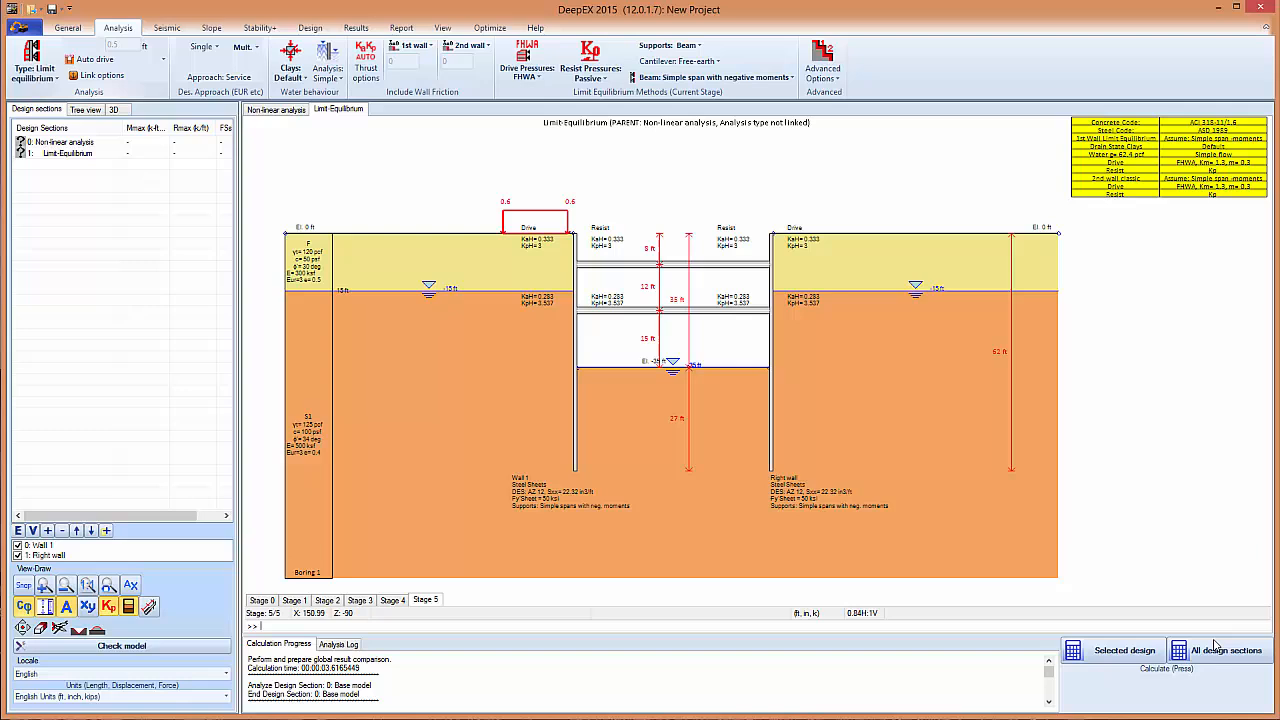
mouse_move(1224, 650)
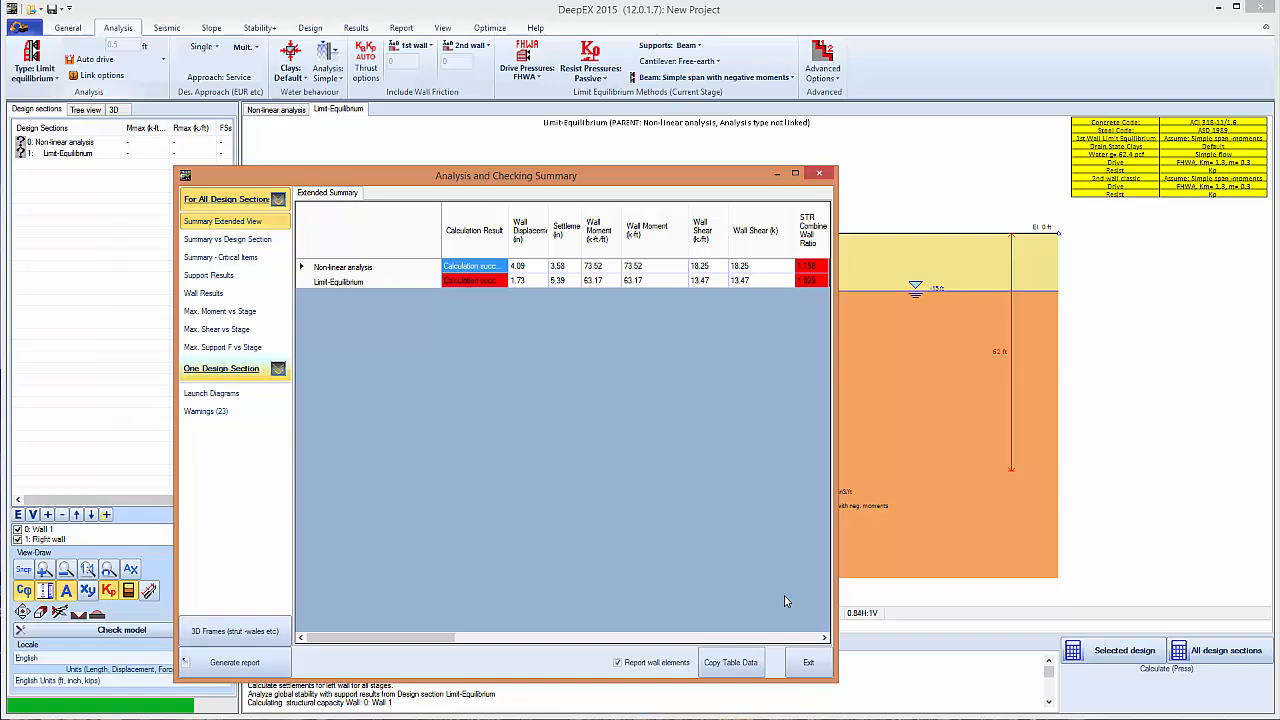
- Exit the Analysis and Checking Summary dialog
click(808, 662)
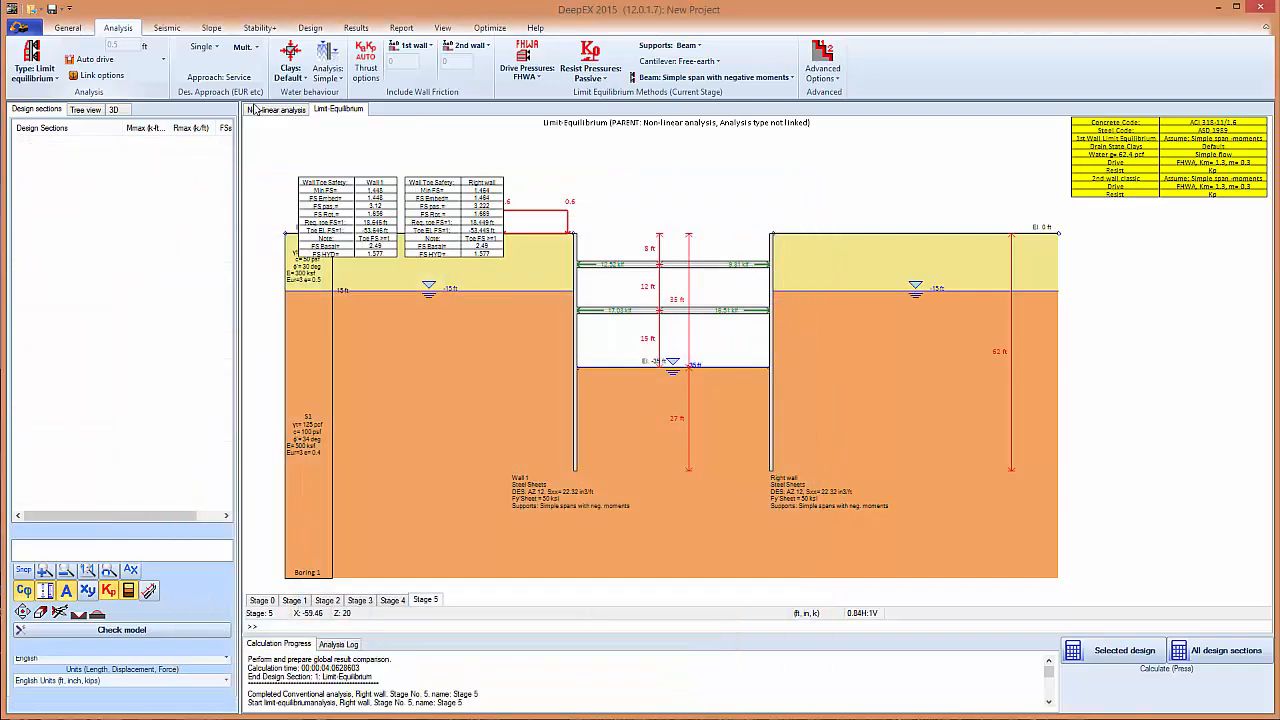
- Turn on Wall Mom. diagrams and compare Stage 3 with the final stage
click(356, 27)
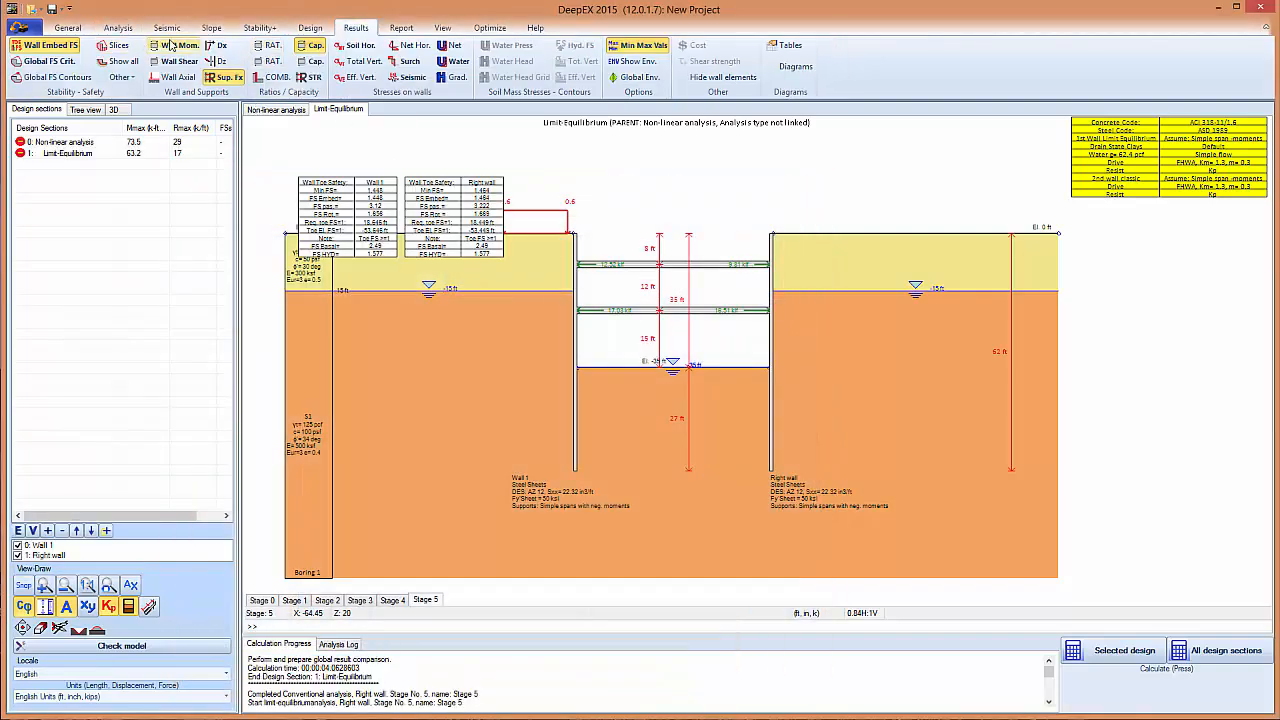
click(178, 45)
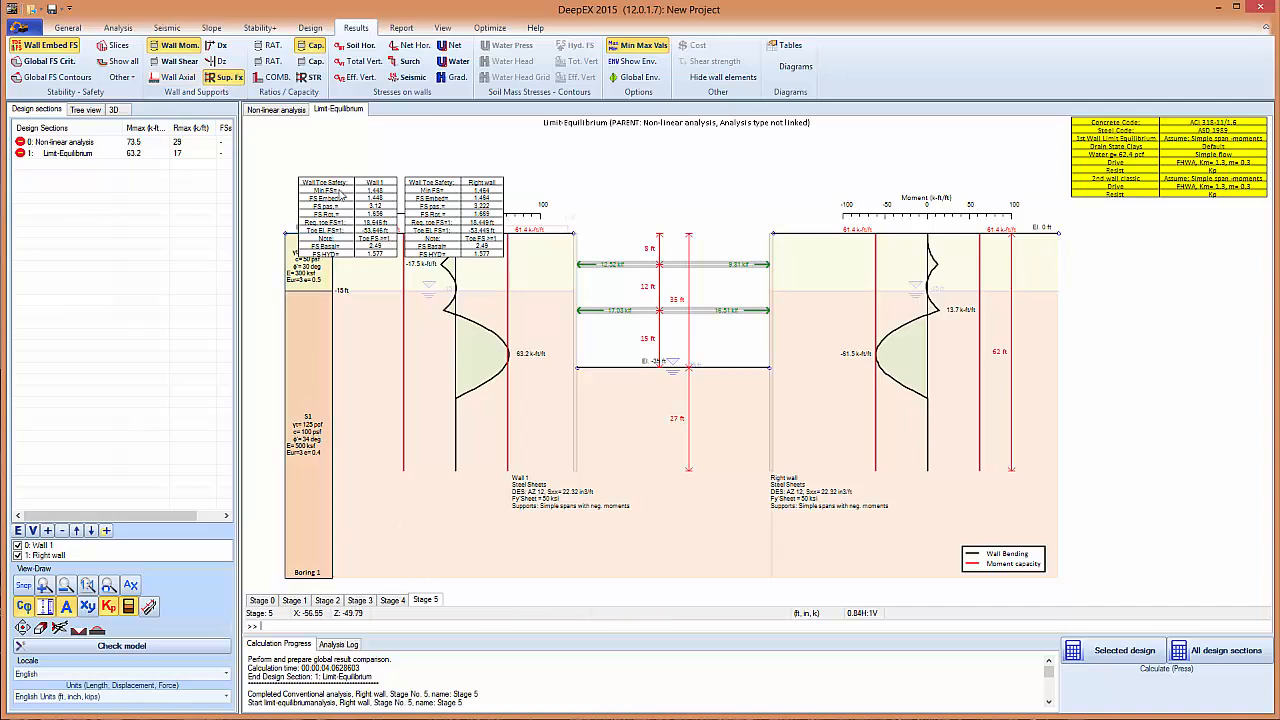
mouse_move(392, 599)
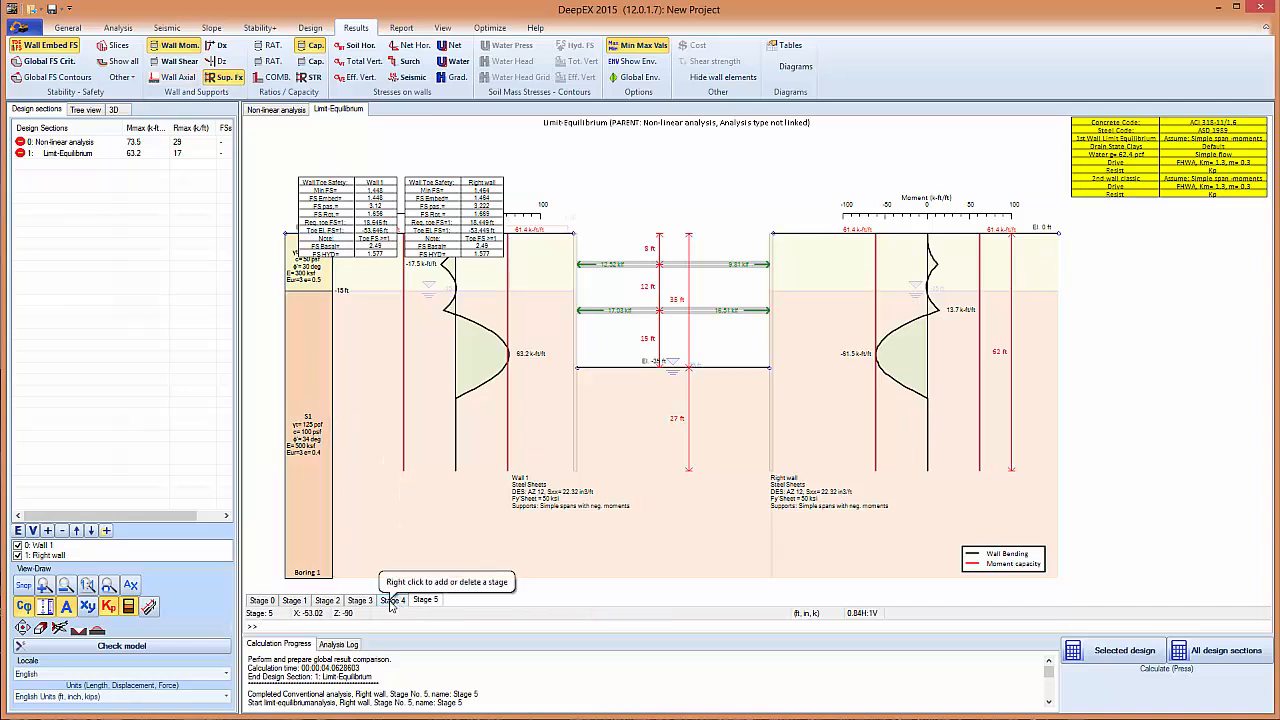
click(360, 600)
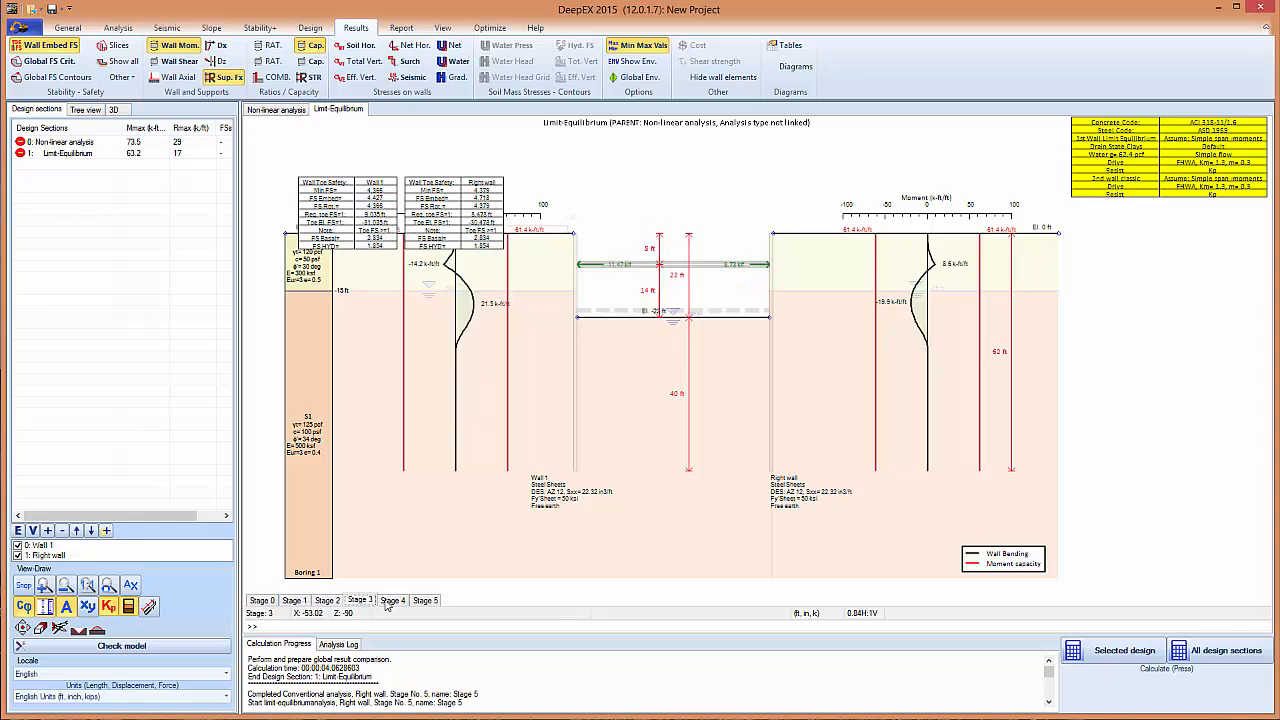
click(425, 600)
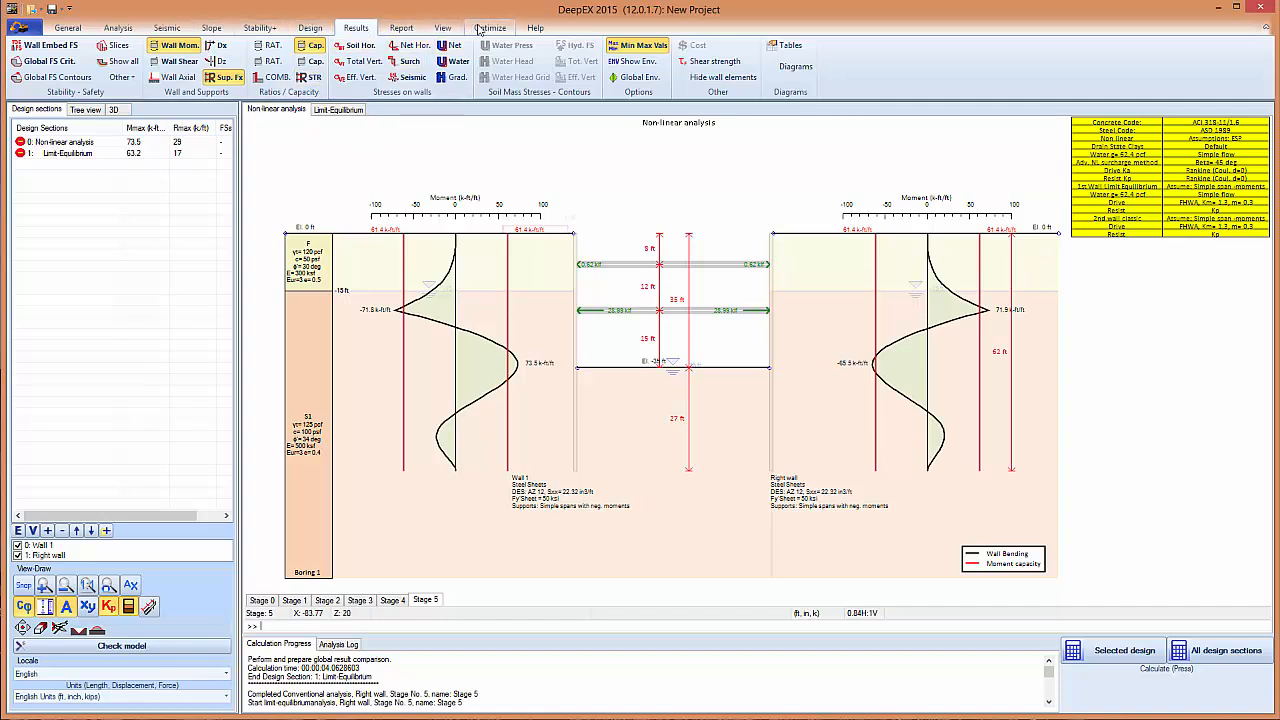
click(489, 27)
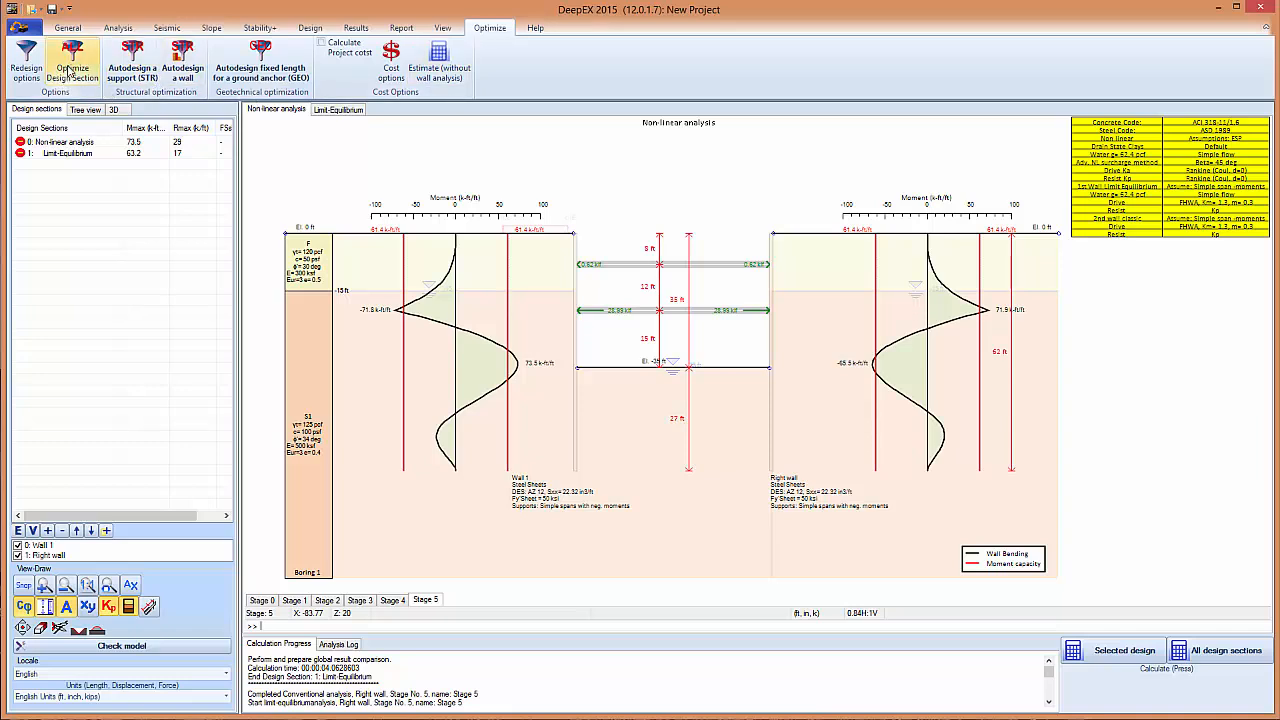
- Optimize the section, accepting PP24x0.375 and PP30x0.375 struts and AZ 17-700 wall
click(26, 62)
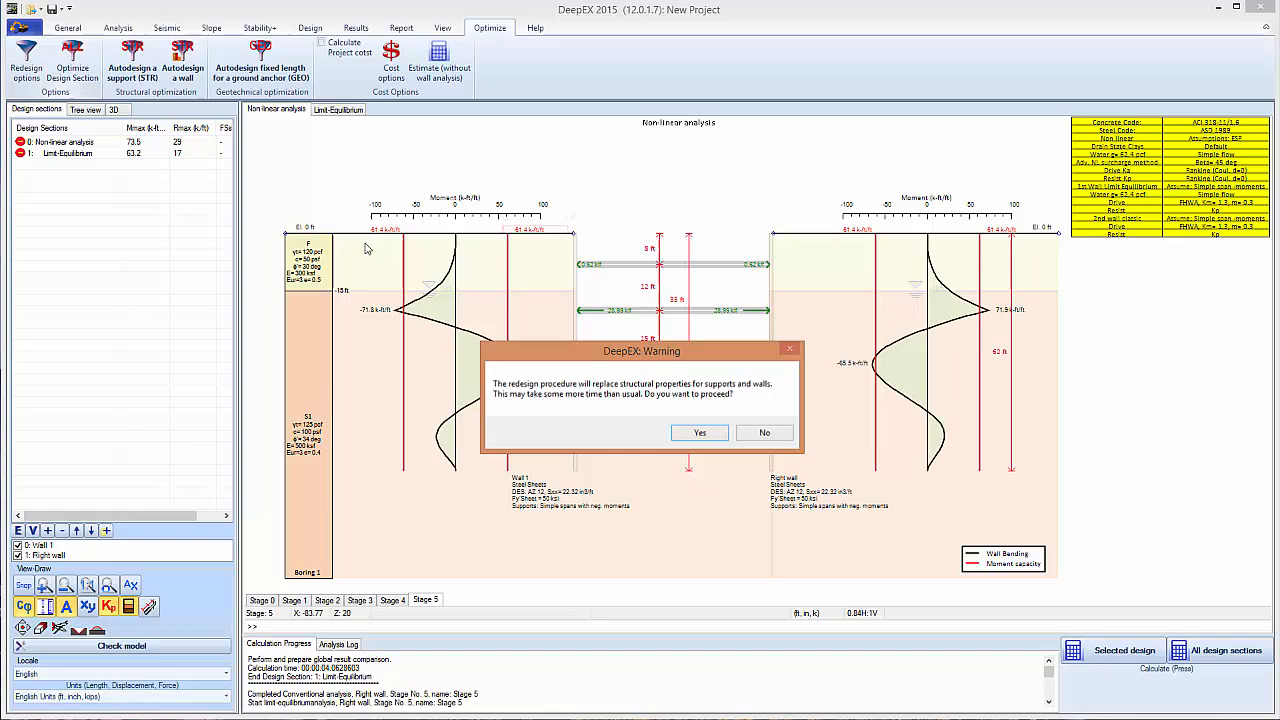
click(699, 432)
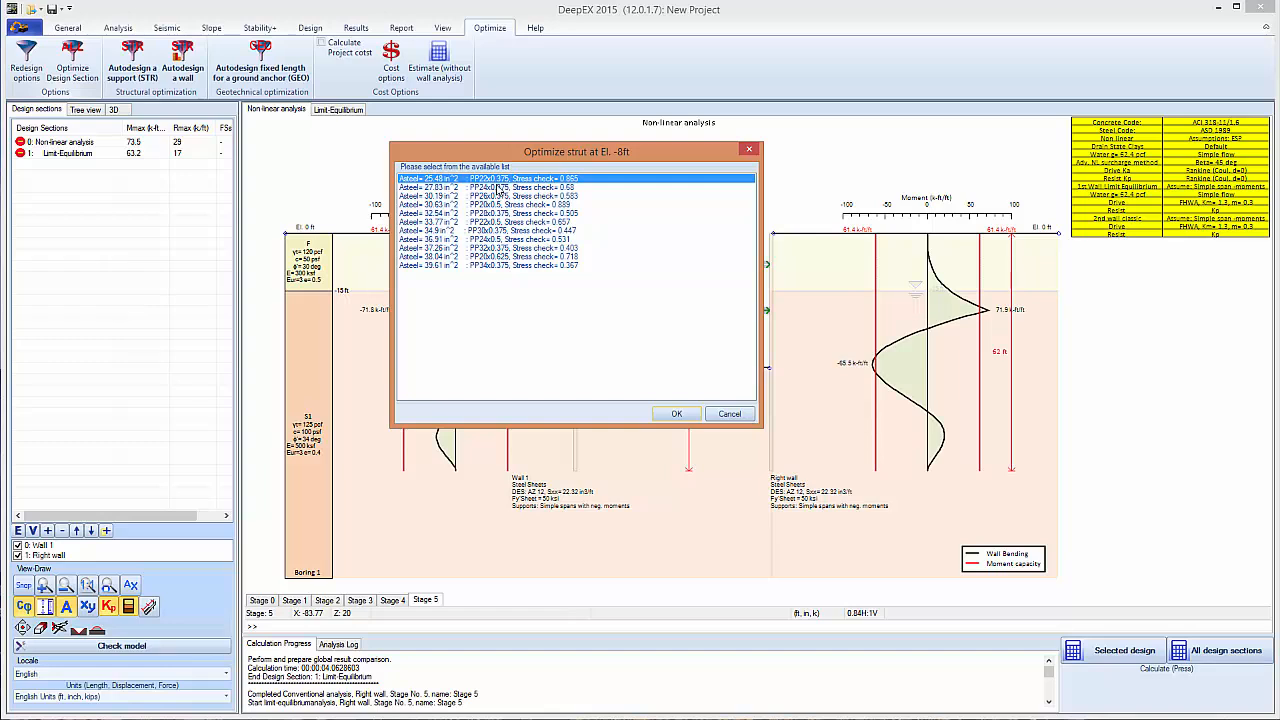
click(490, 187)
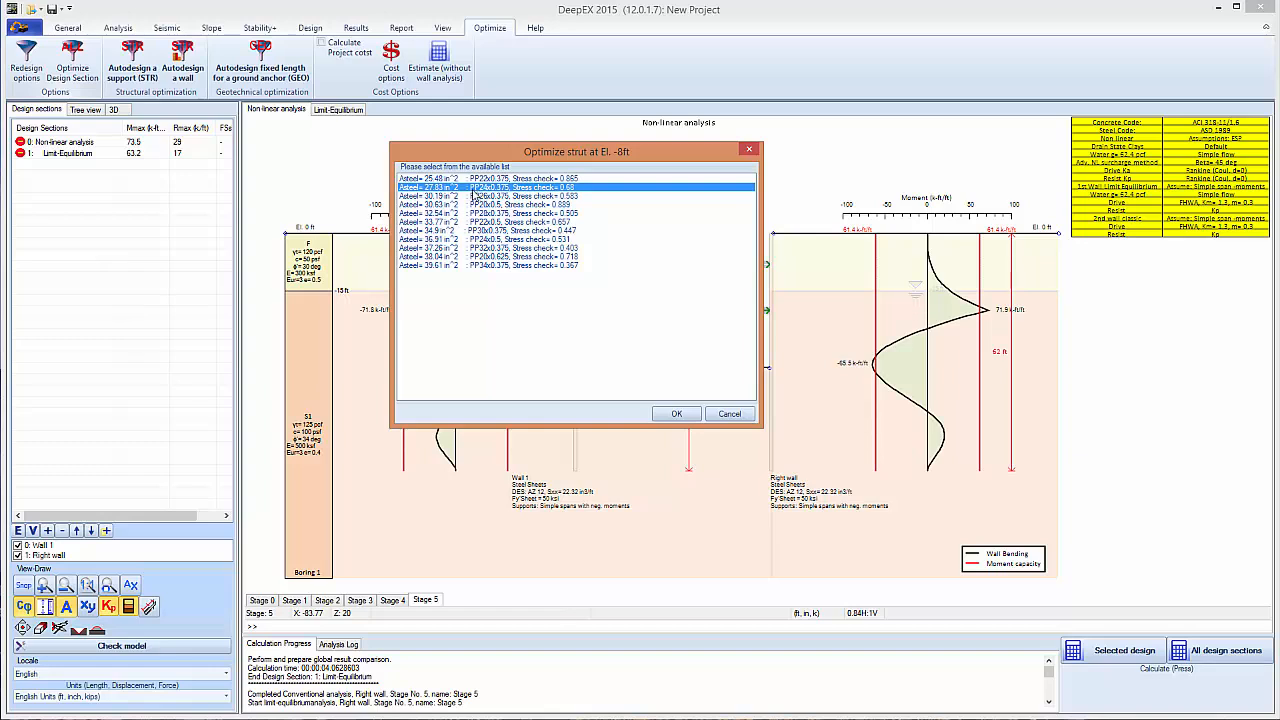
mouse_move(480, 195)
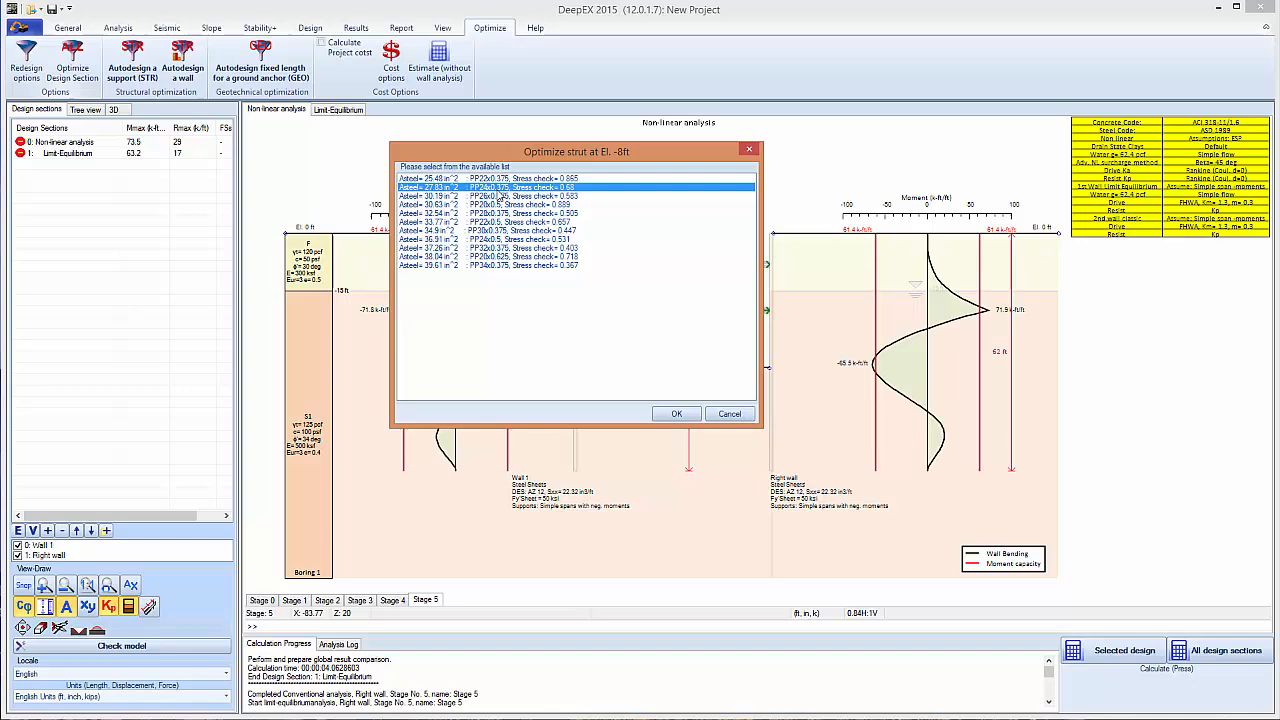
mouse_move(643, 326)
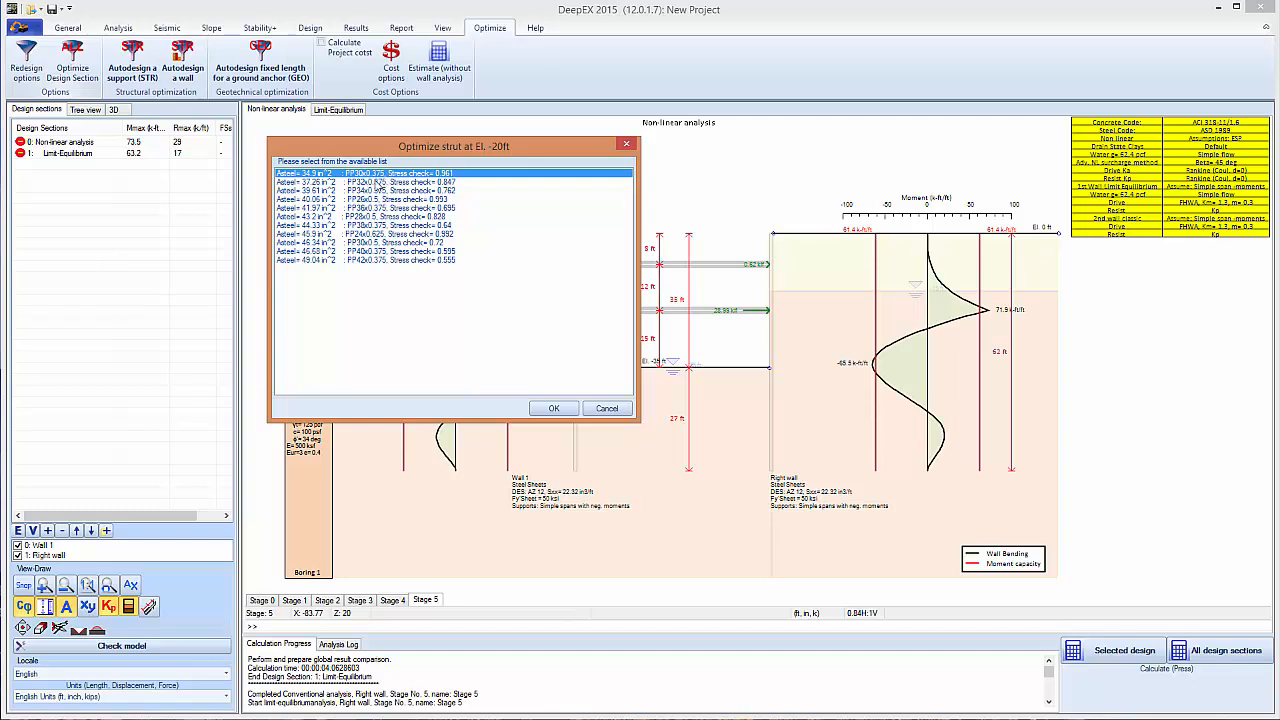
click(553, 407)
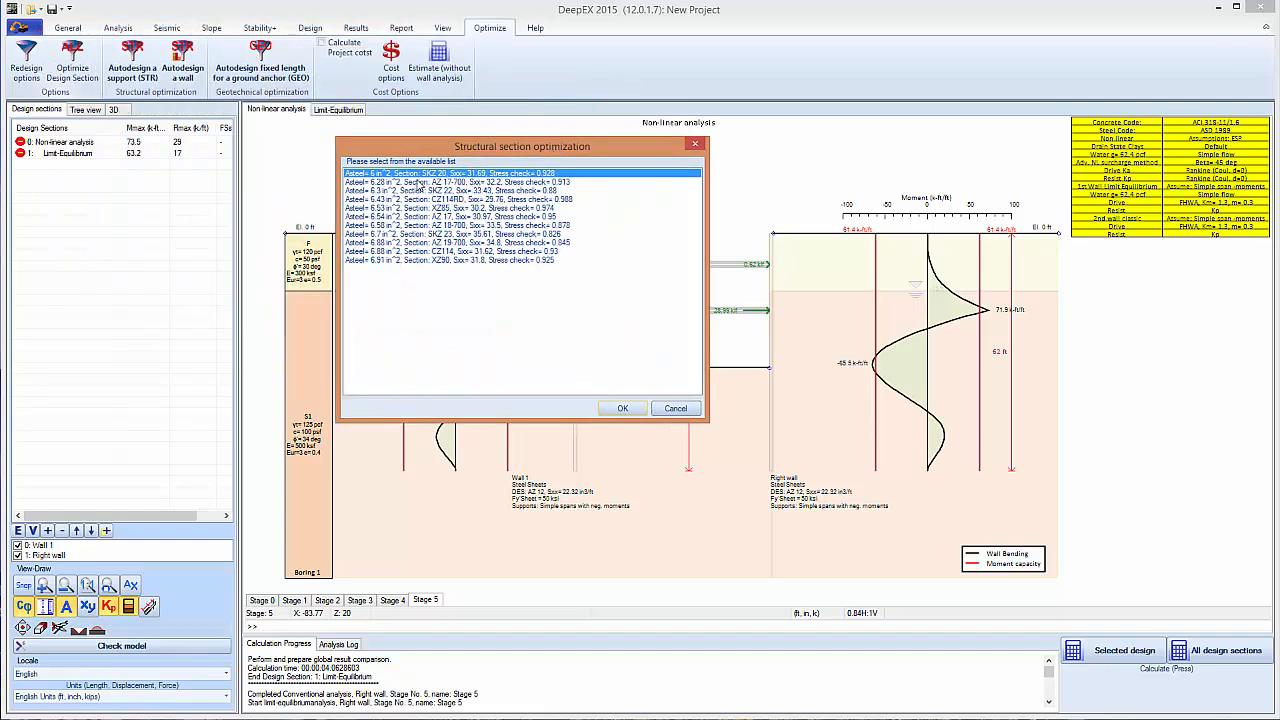
click(455, 182)
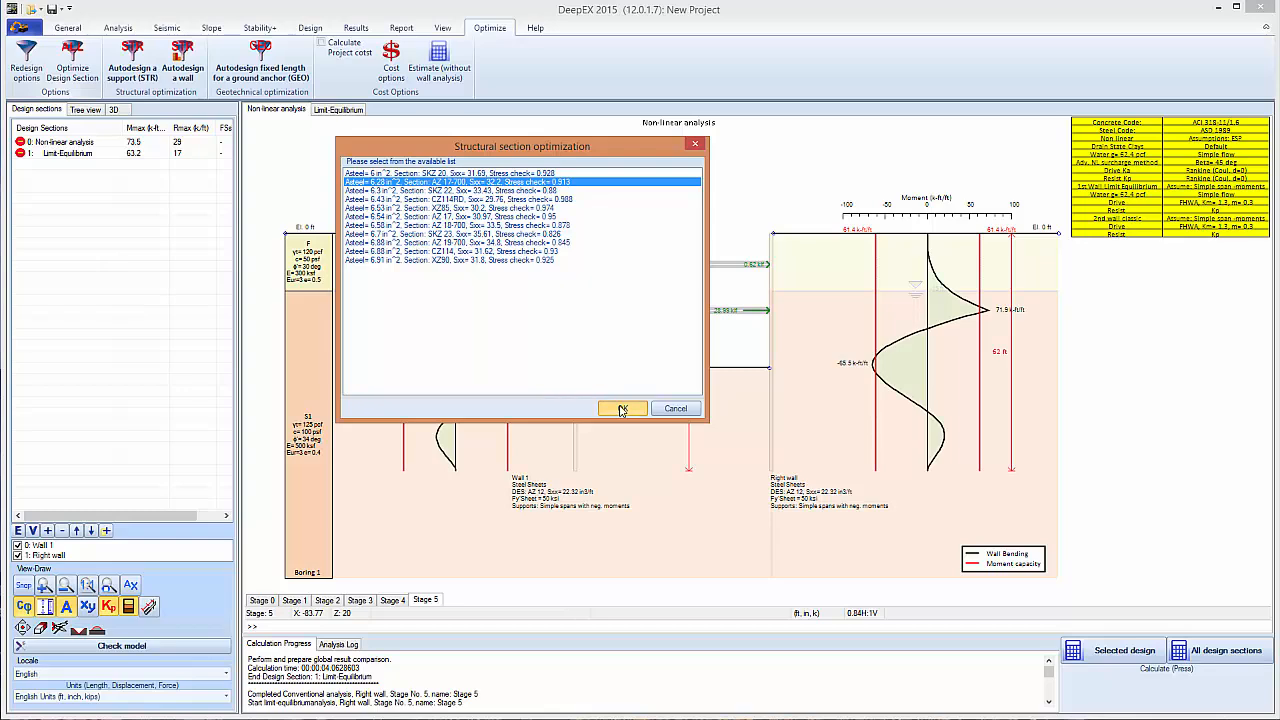
click(621, 408)
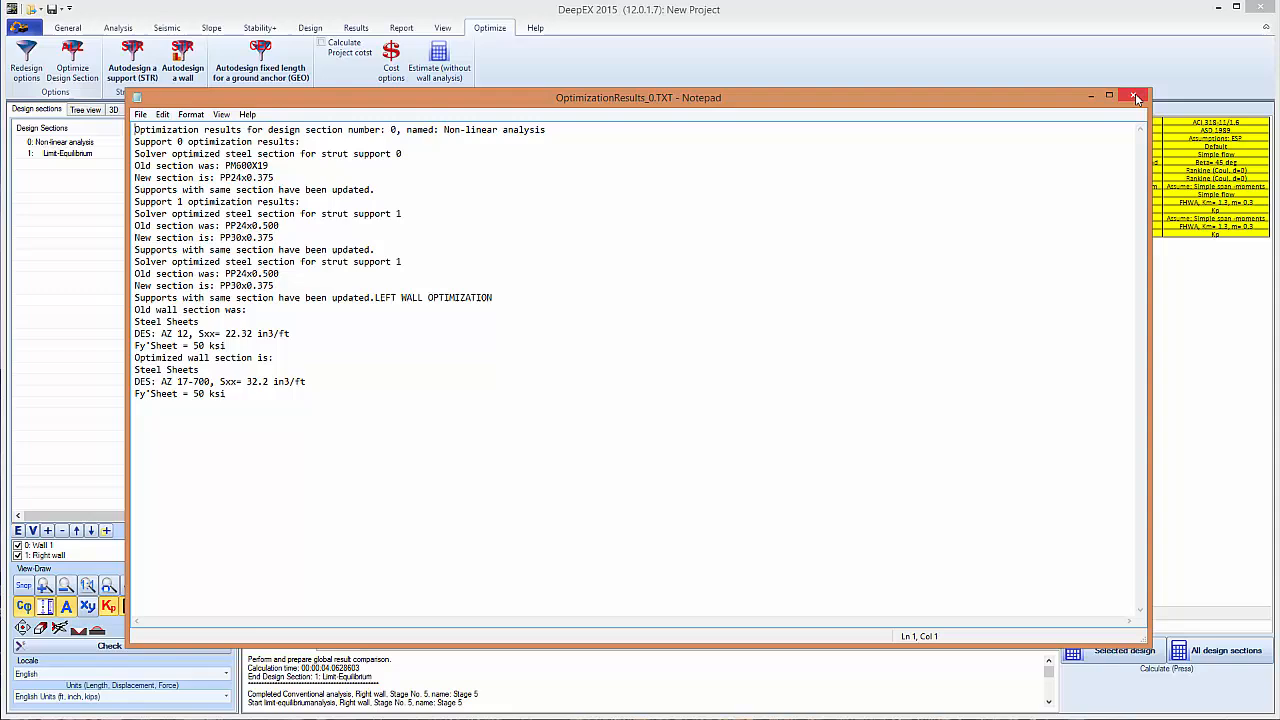
mouse_move(1135, 97)
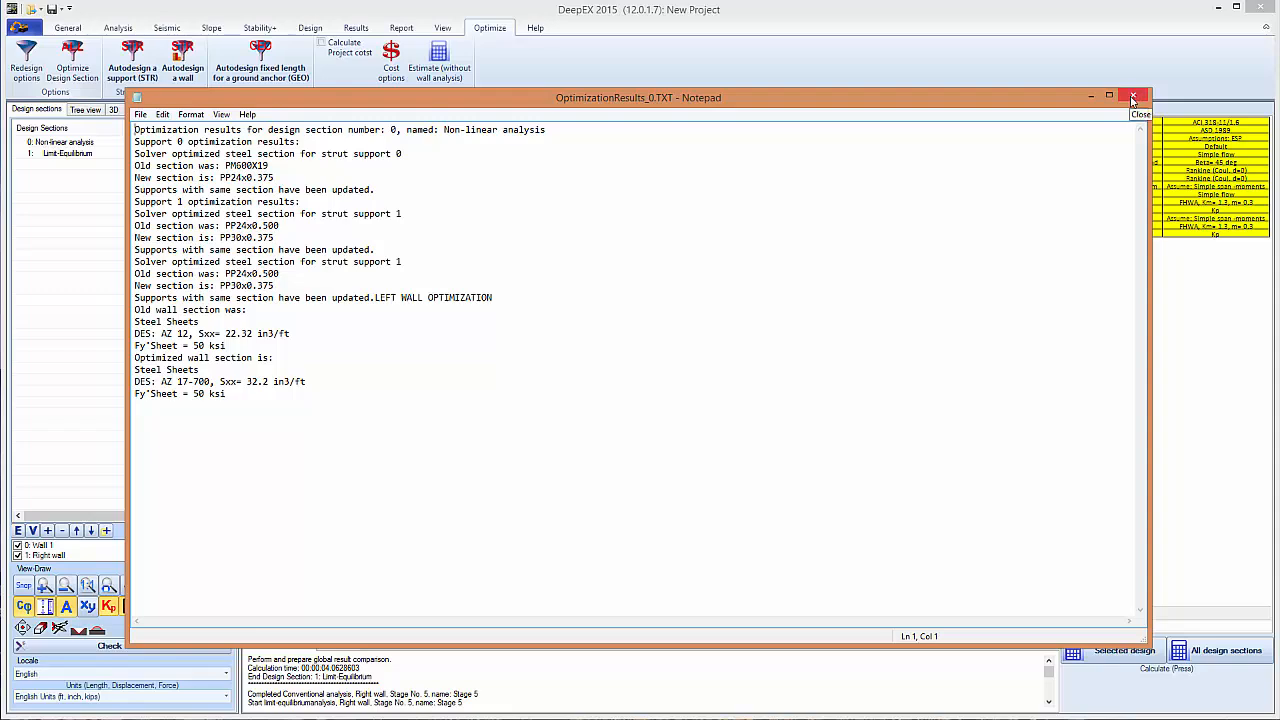
- Close the OptimizationResults_0.TXT Notepad window listing old and new sections
click(1134, 96)
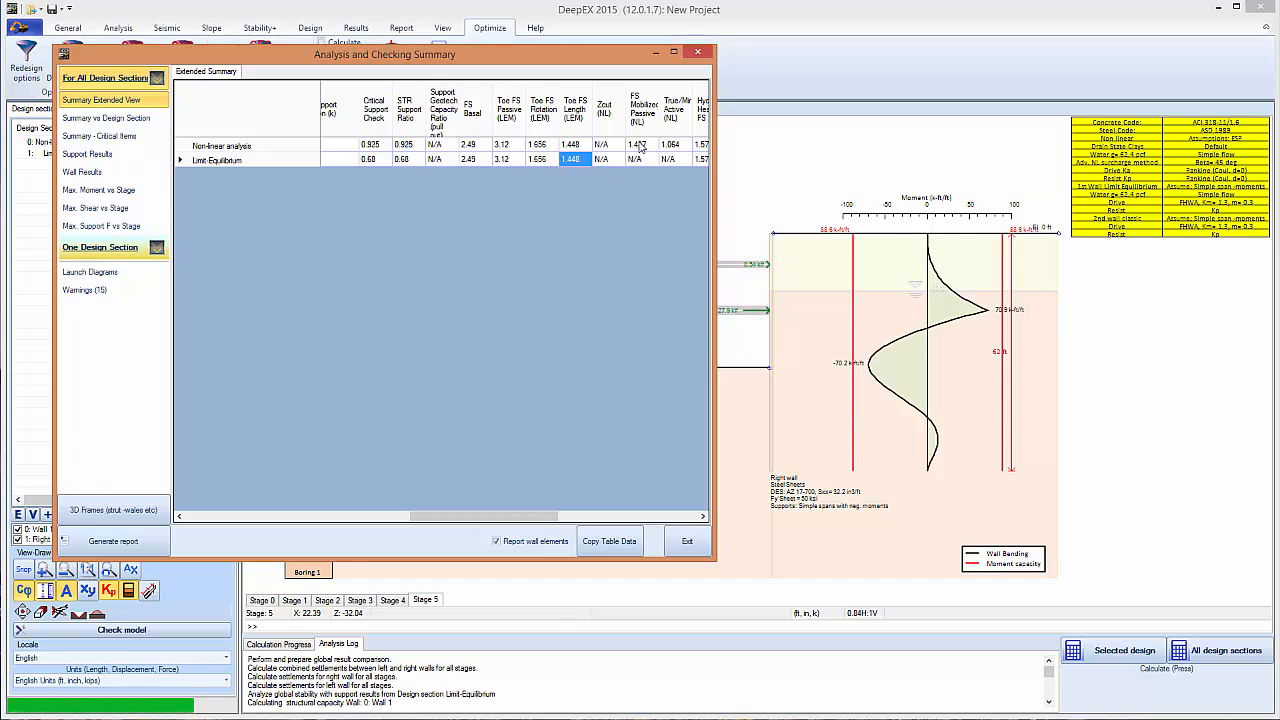
- Review the non-linear results and wall list, then close the analysis summary
click(638, 145)
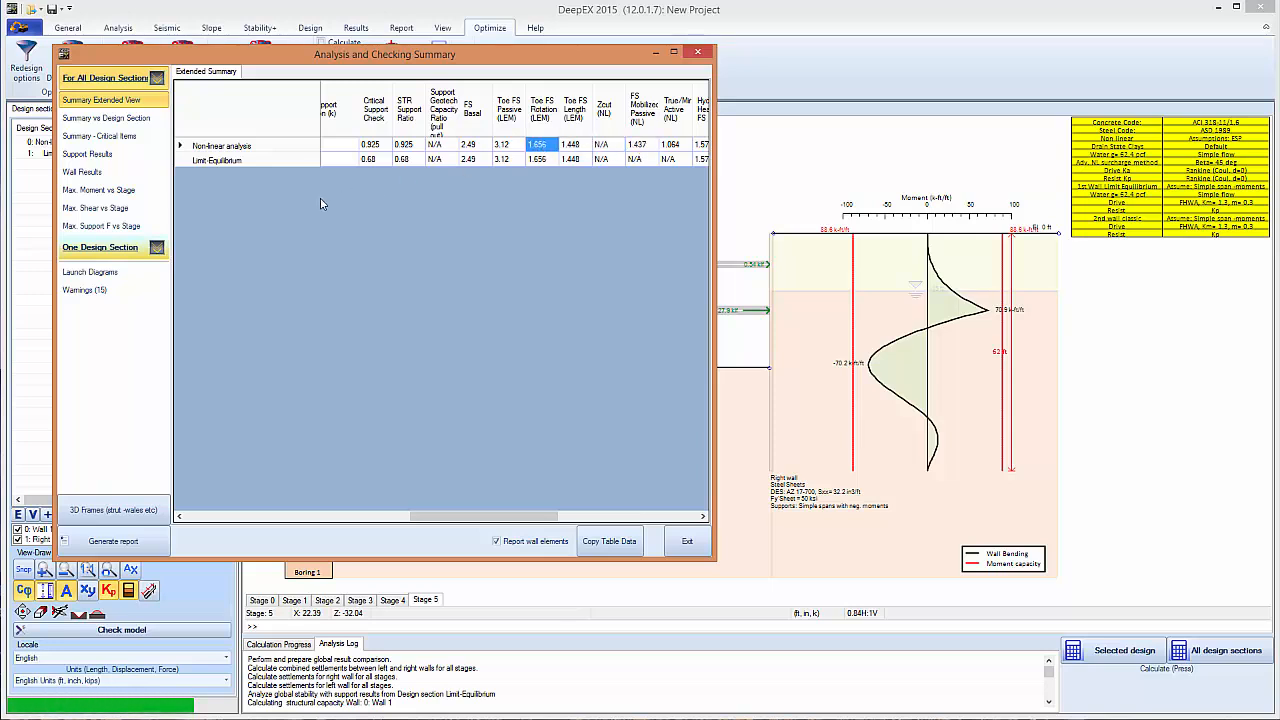
mouse_move(645, 150)
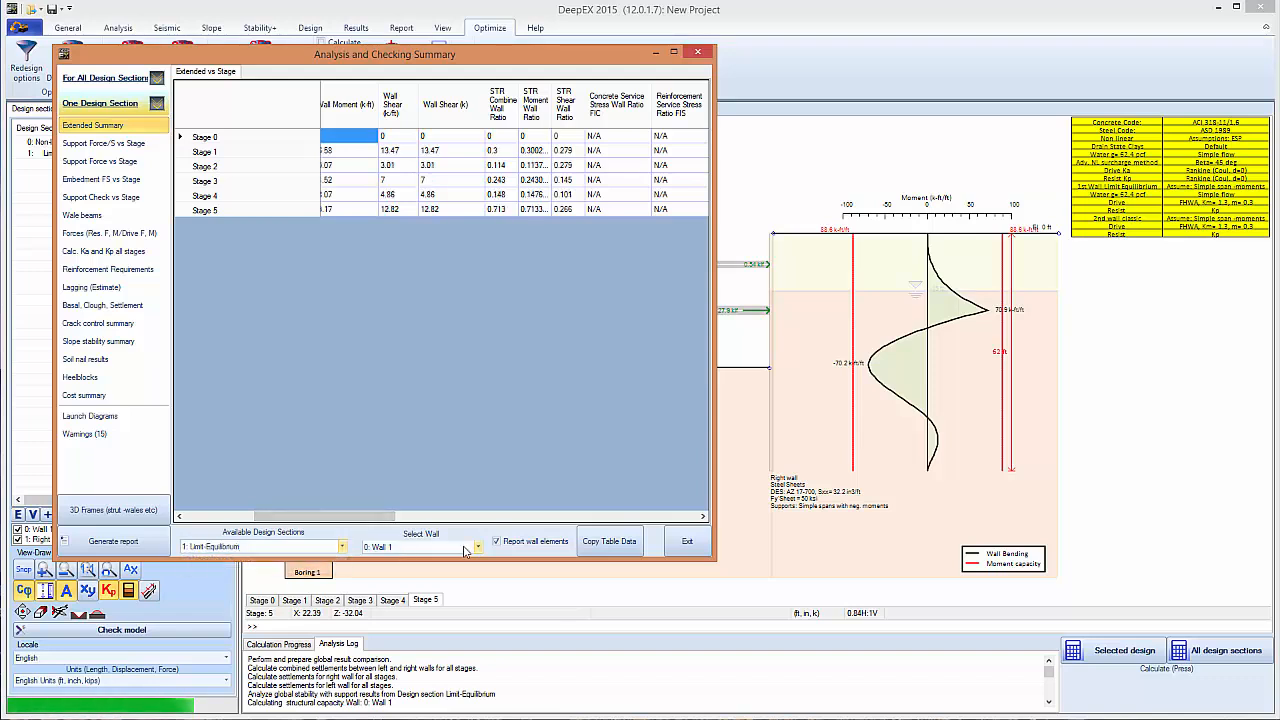
click(477, 546)
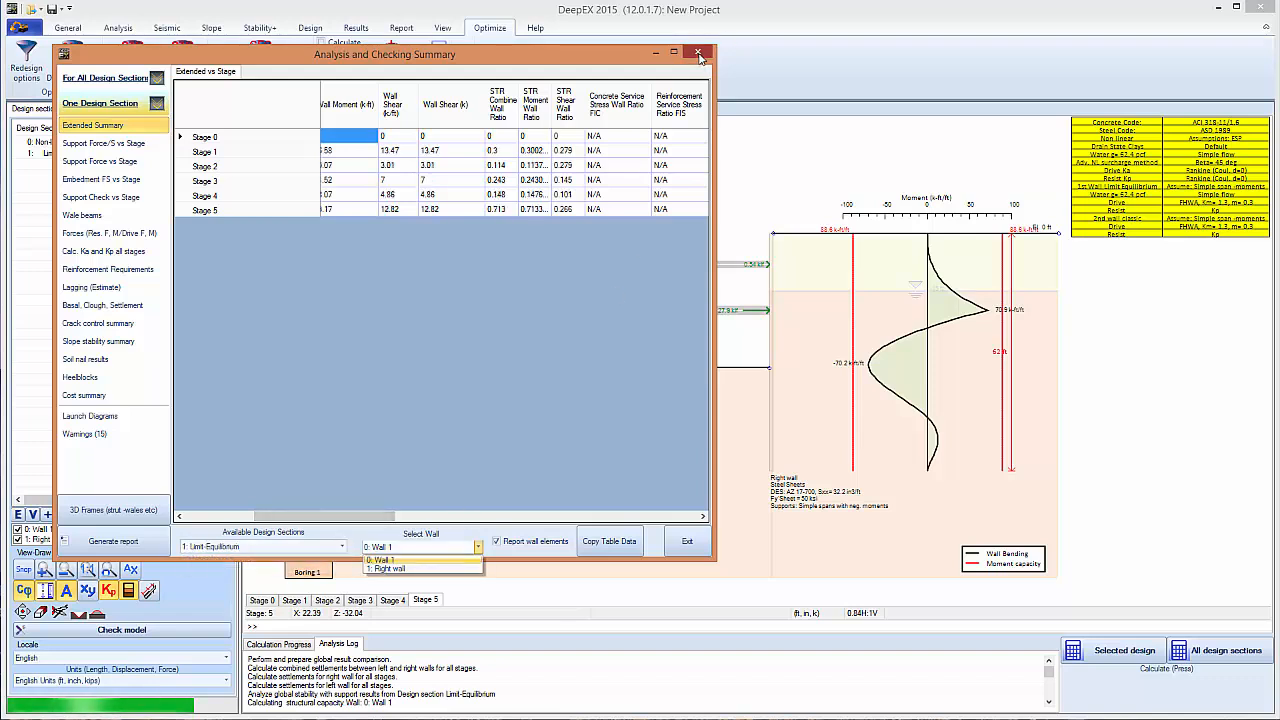
click(698, 51)
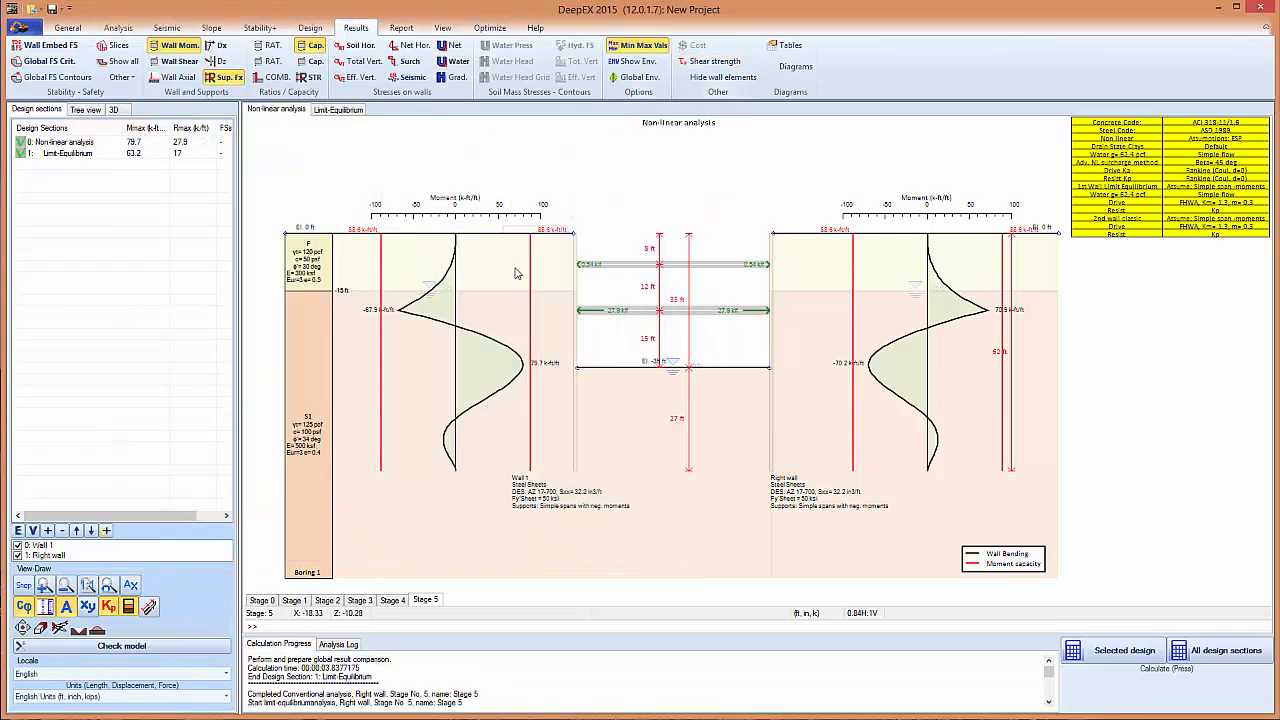
- Run the 3D-Model Wizard through design section and wall perimeter settings to generate the cofferdam
click(337, 109)
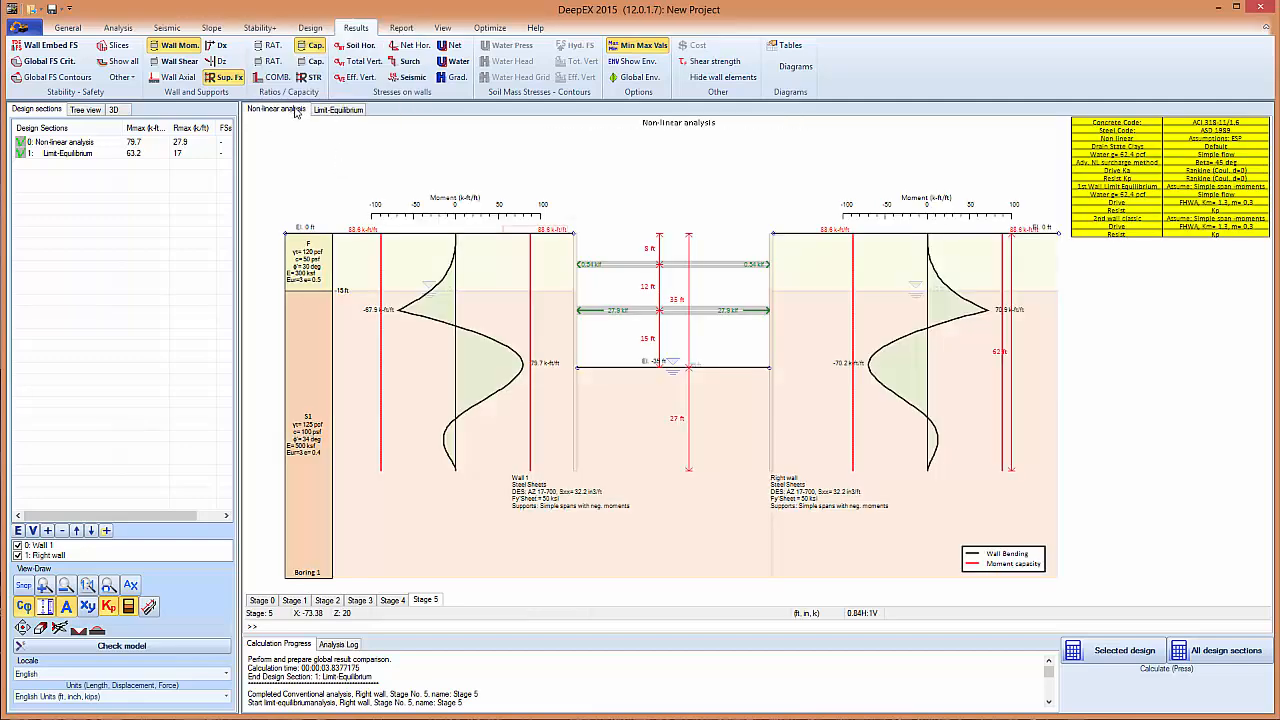
click(114, 109)
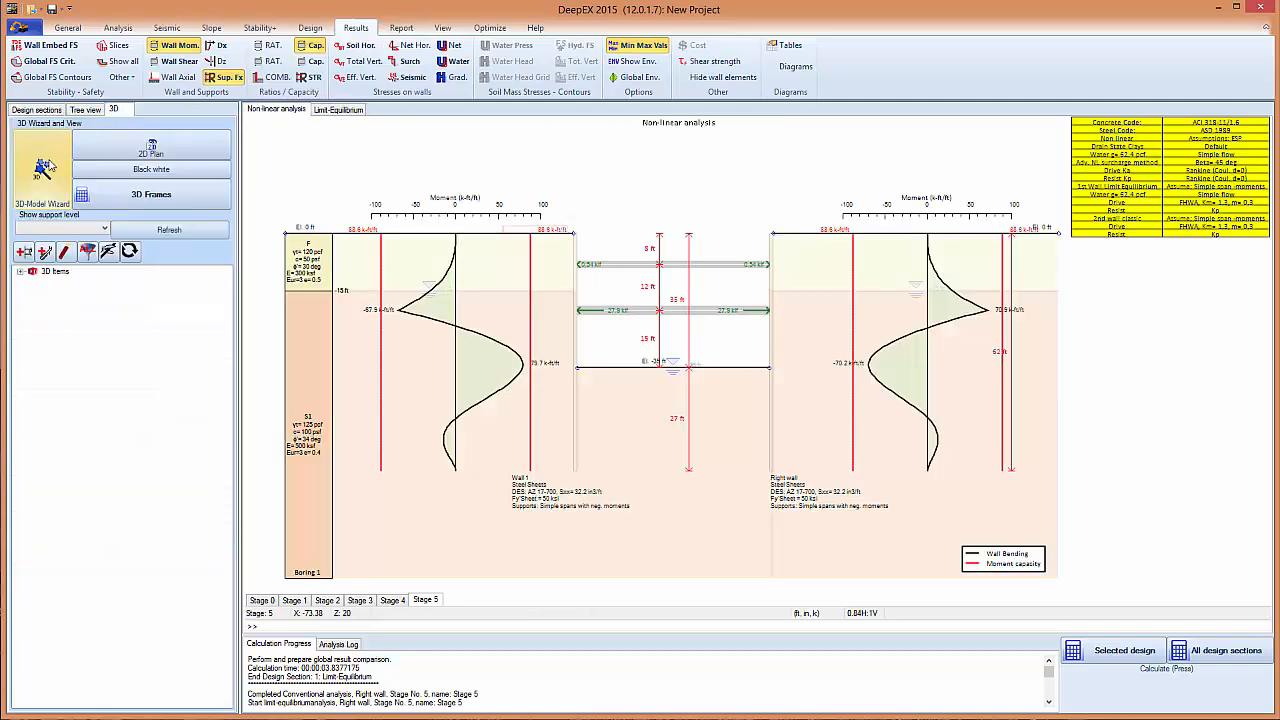
click(43, 168)
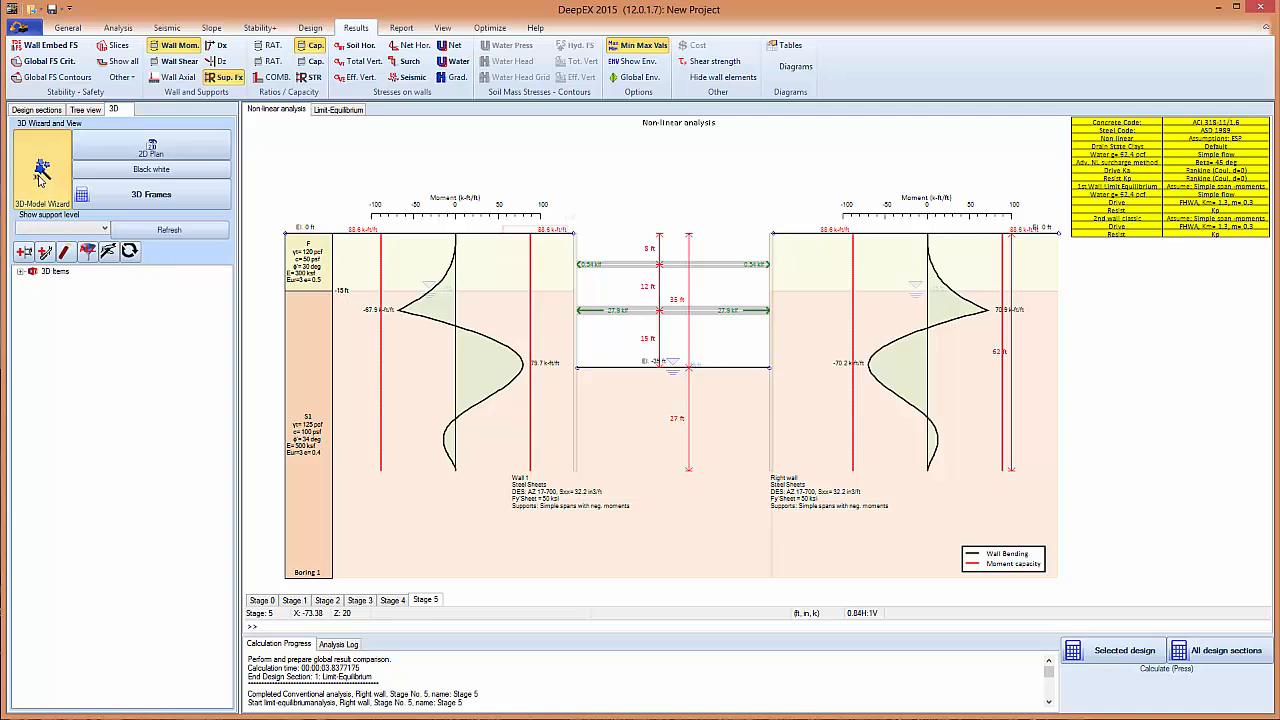
click(42, 170)
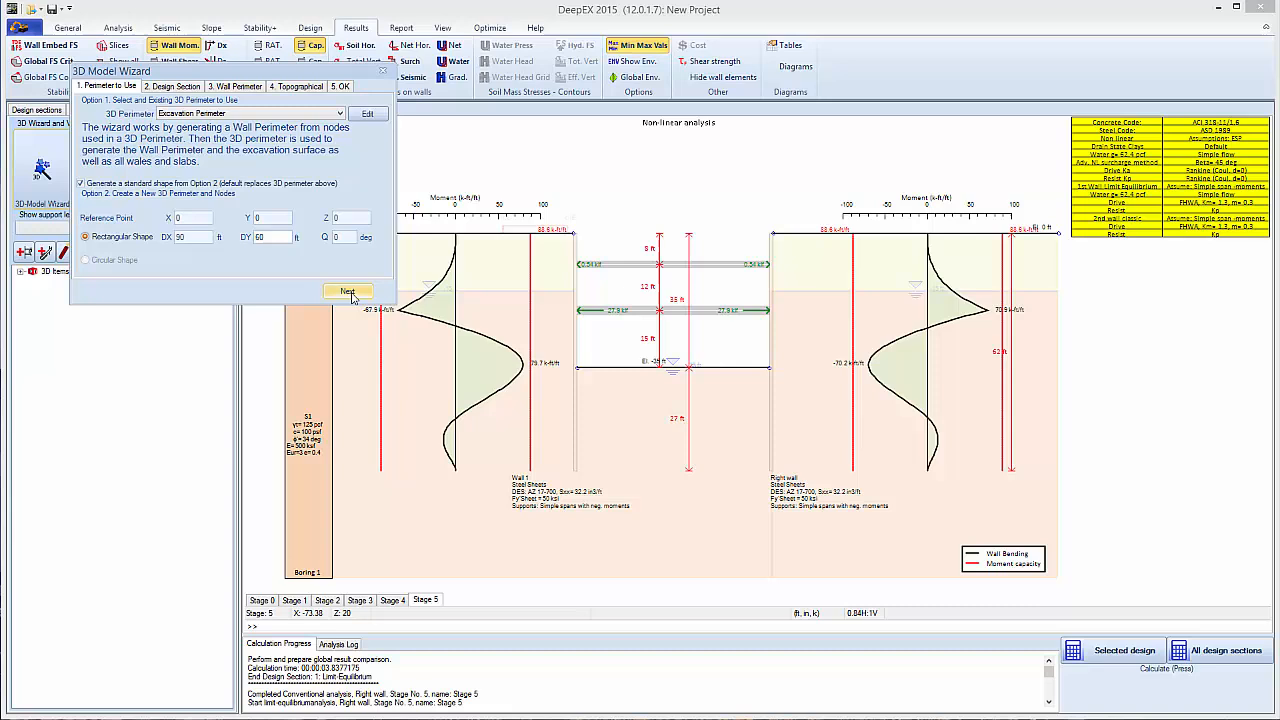
click(347, 291)
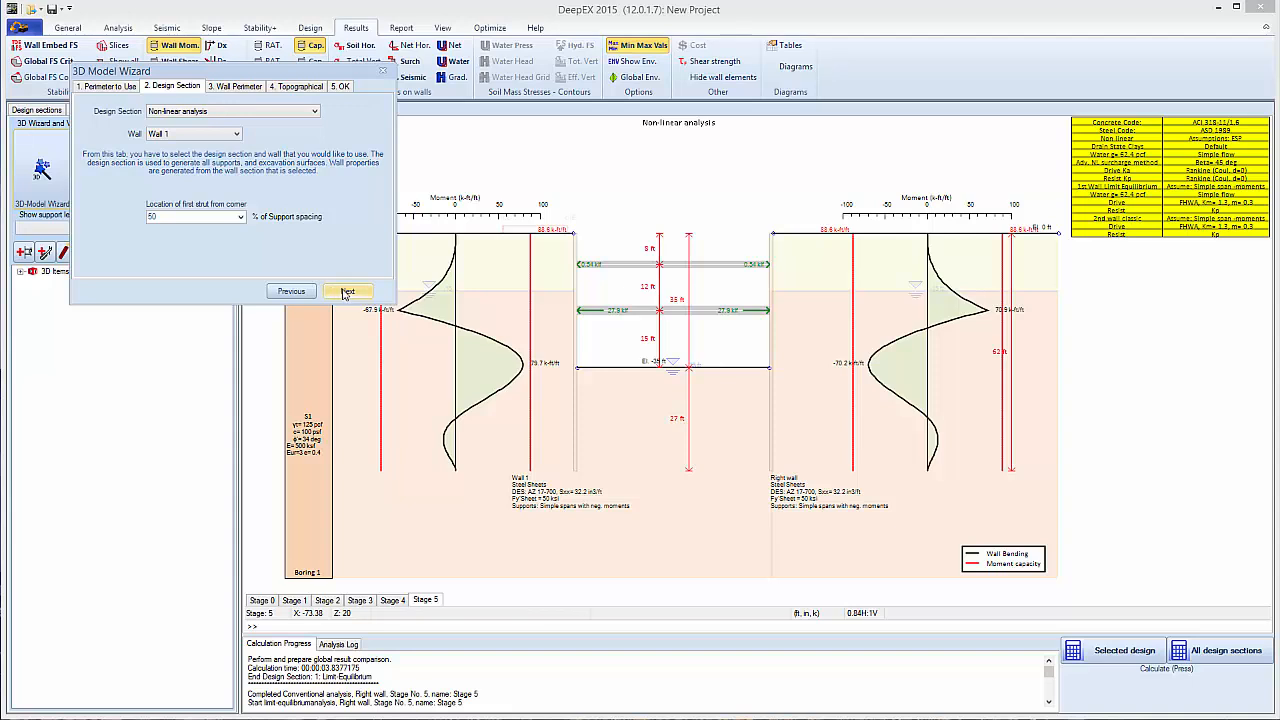
click(347, 291)
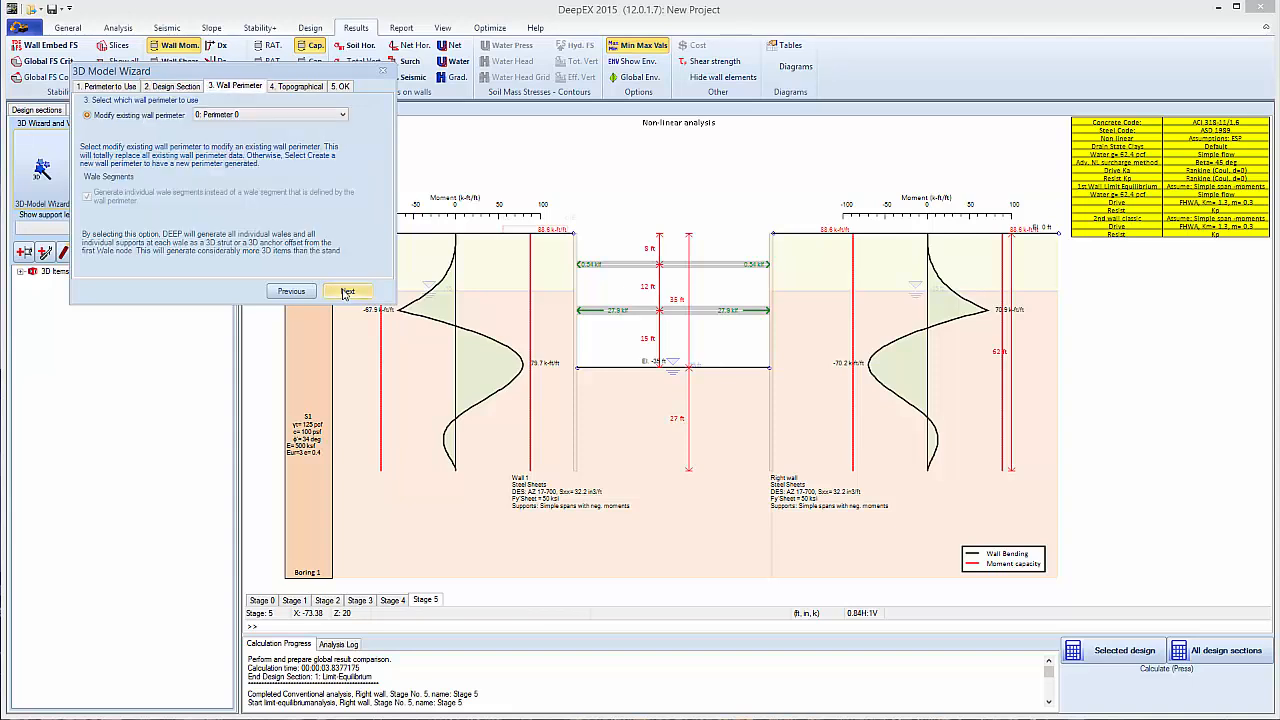
click(347, 291)
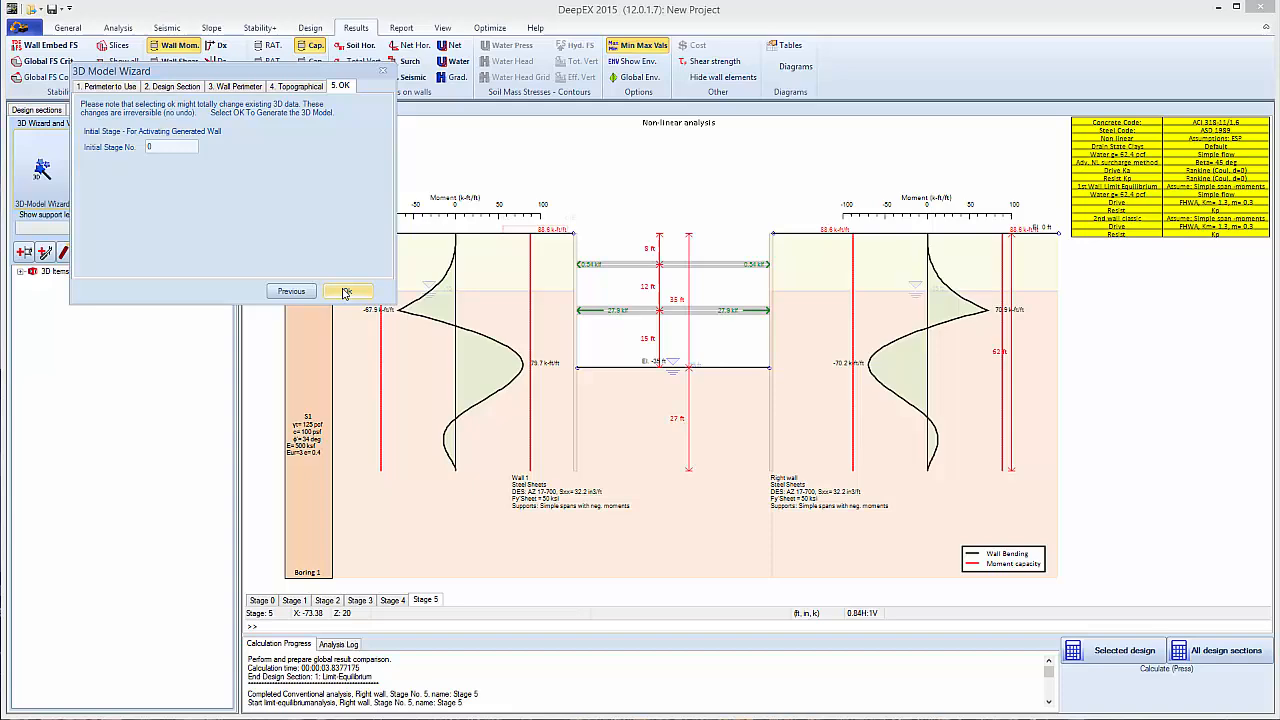
click(347, 291)
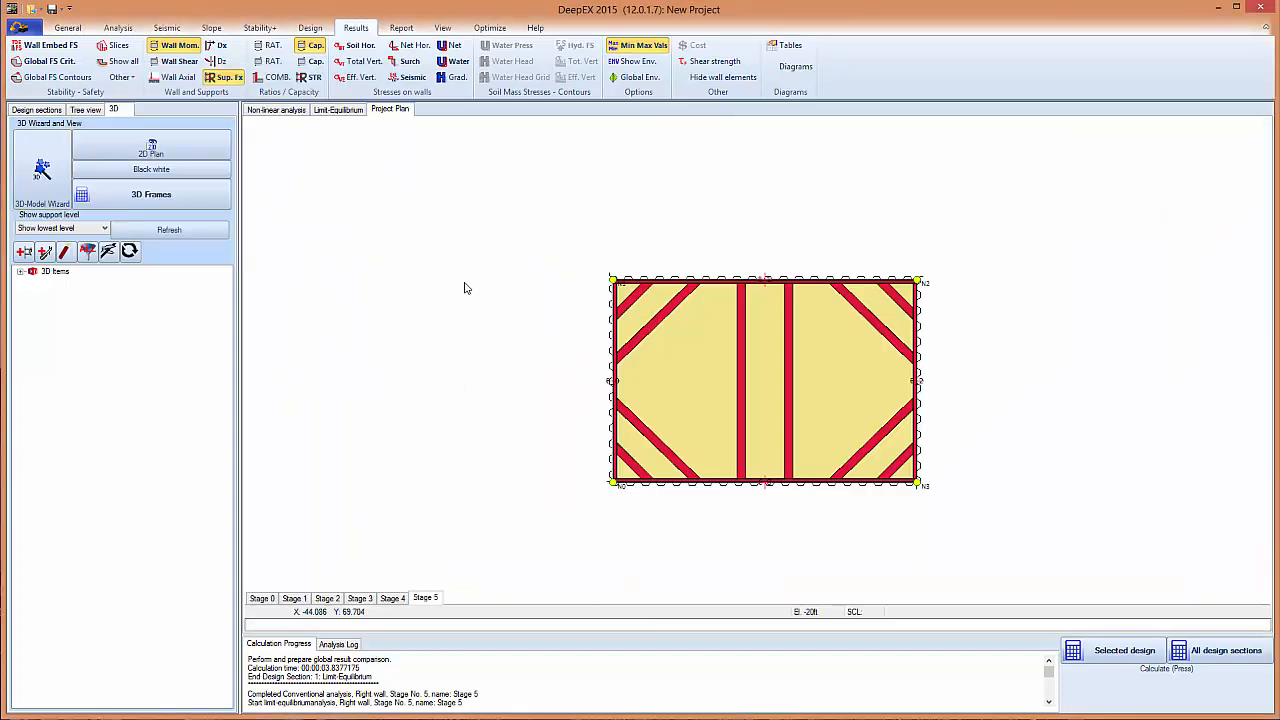
- View the plan at Stage 2, close waler B_1's data, and use the 3D toolbar icons
click(328, 598)
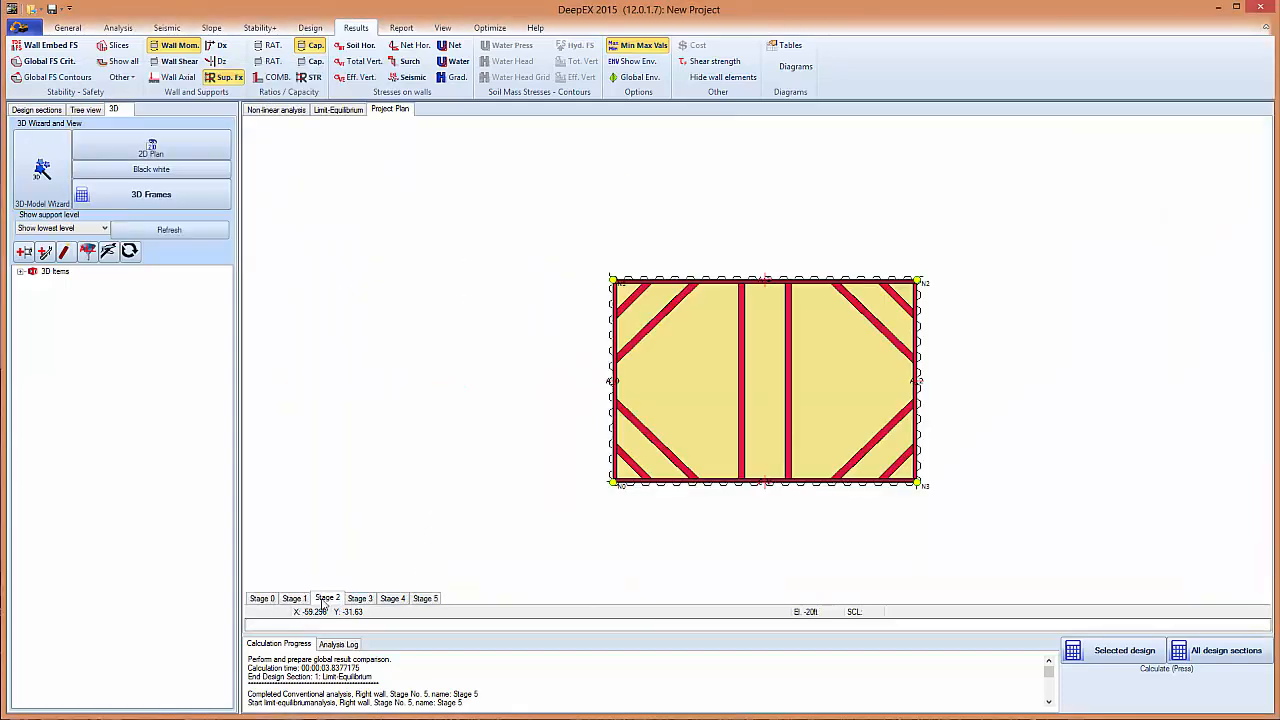
click(425, 598)
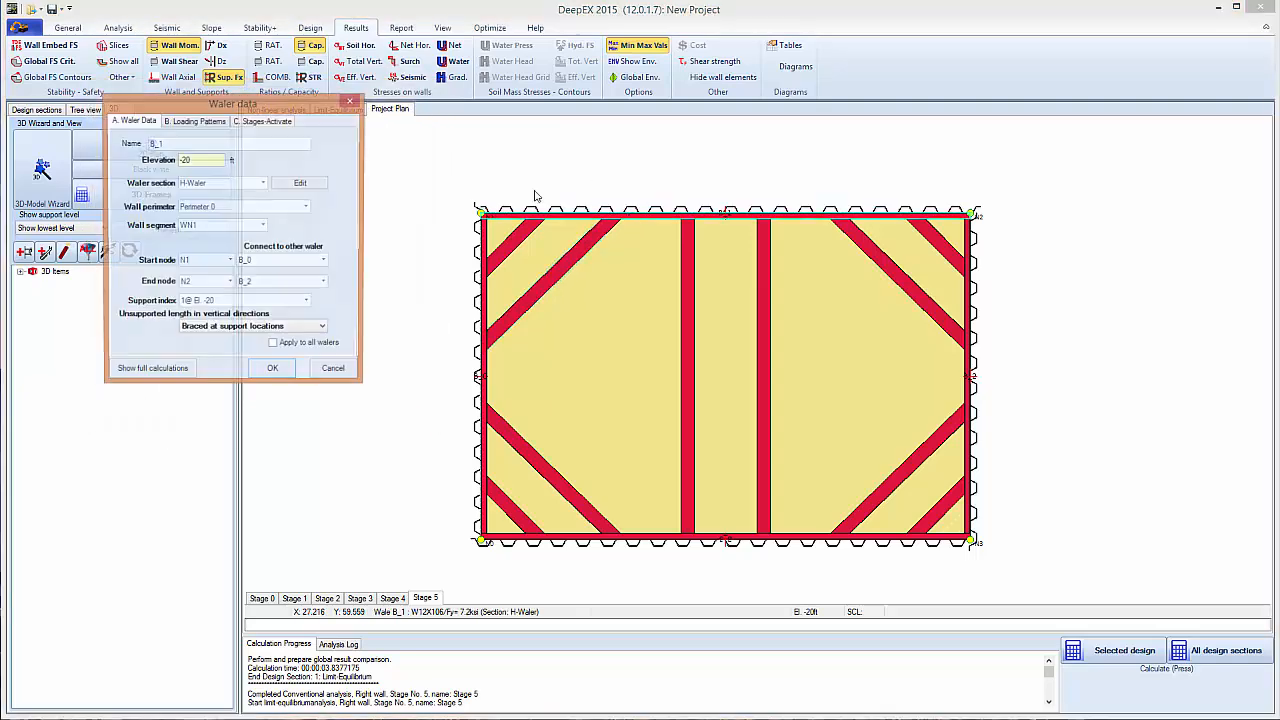
click(272, 368)
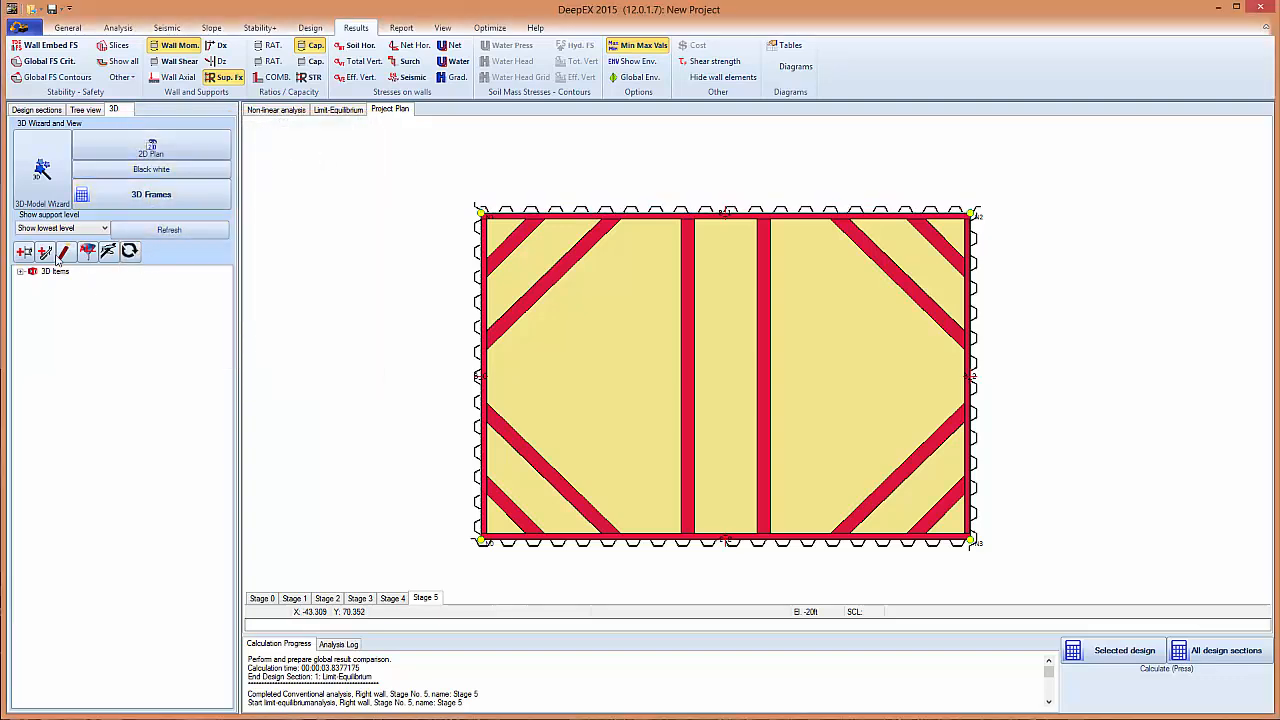
click(130, 251)
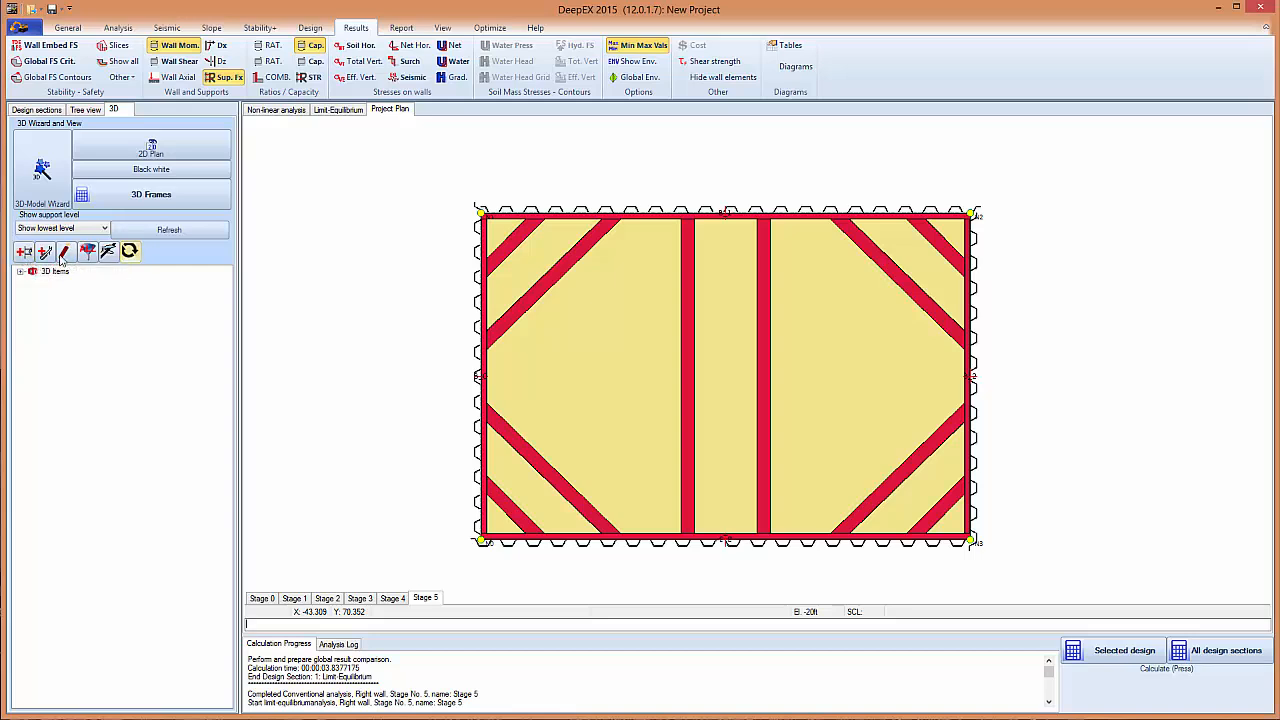
click(45, 251)
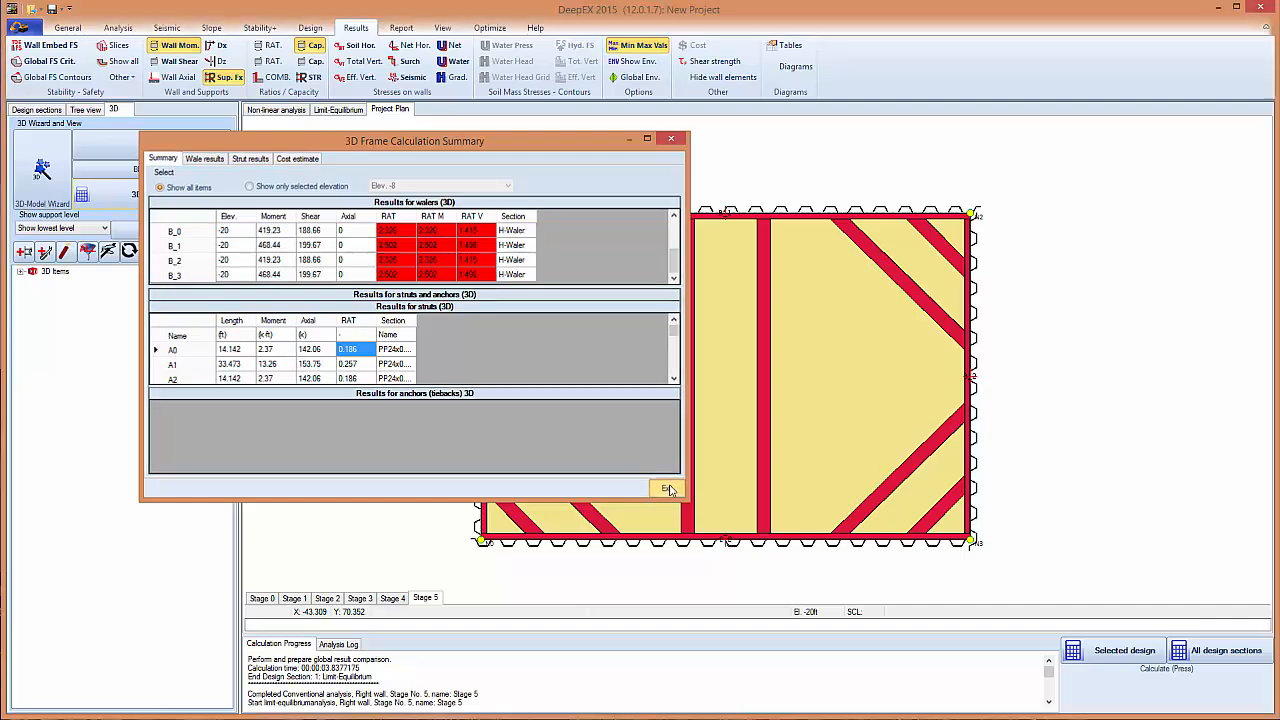
- Exit the frame calculation summary and view results for Stages 2, 3 and 5
click(665, 488)
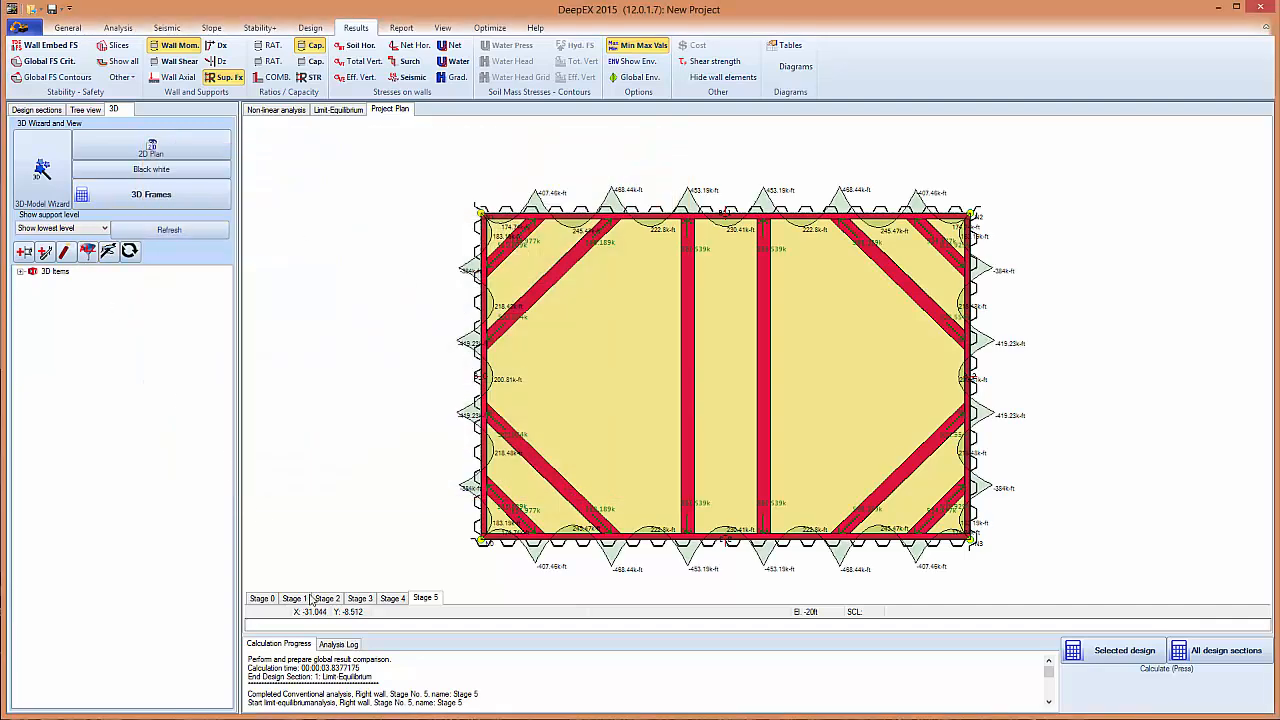
click(327, 598)
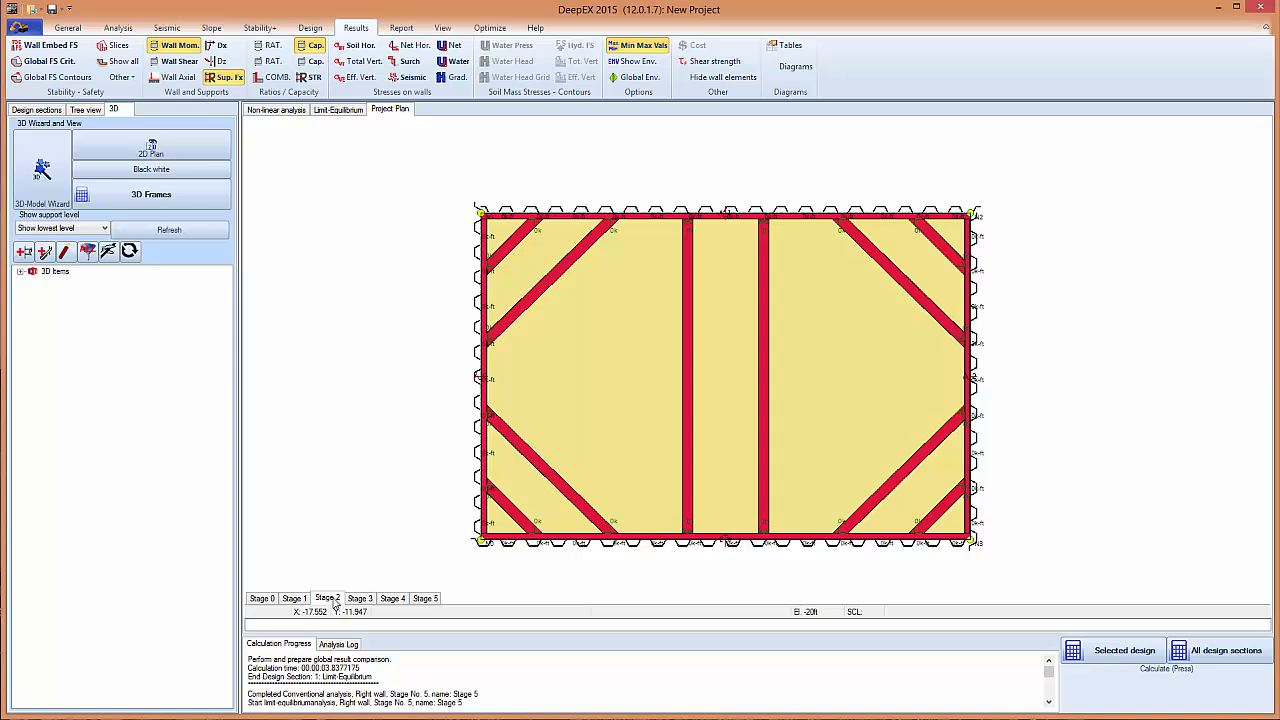
click(360, 598)
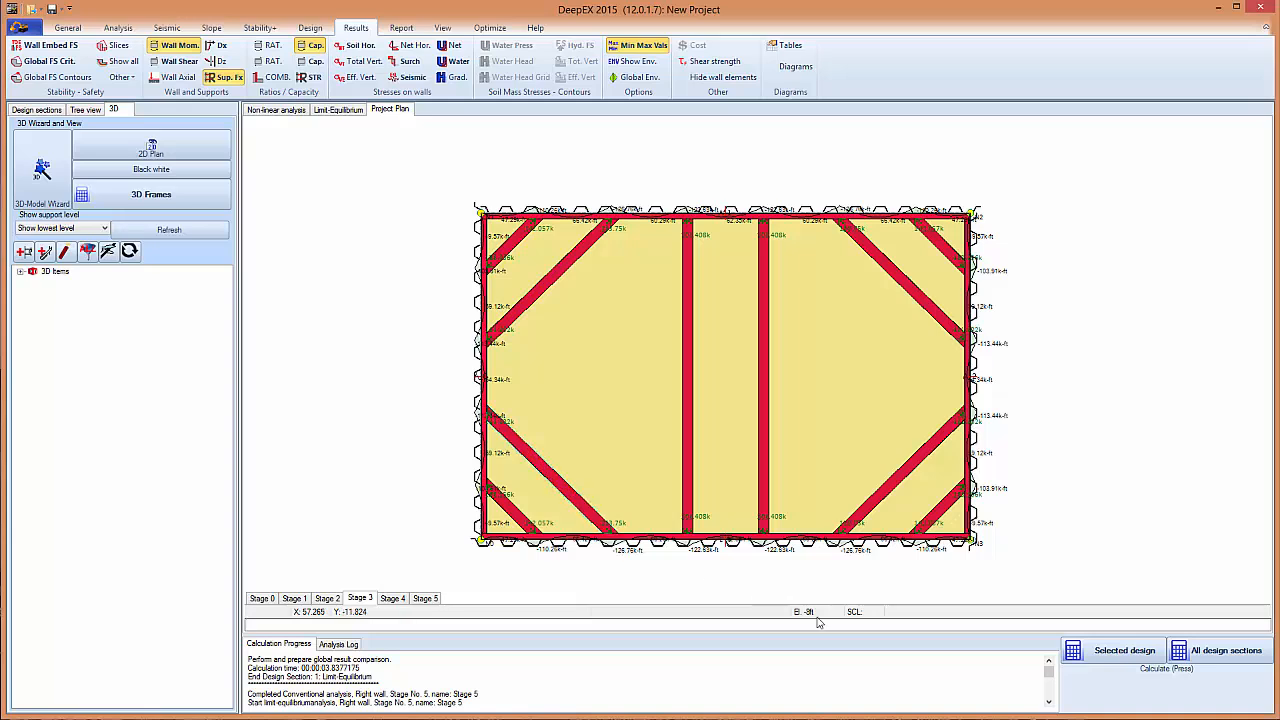
mouse_move(437, 616)
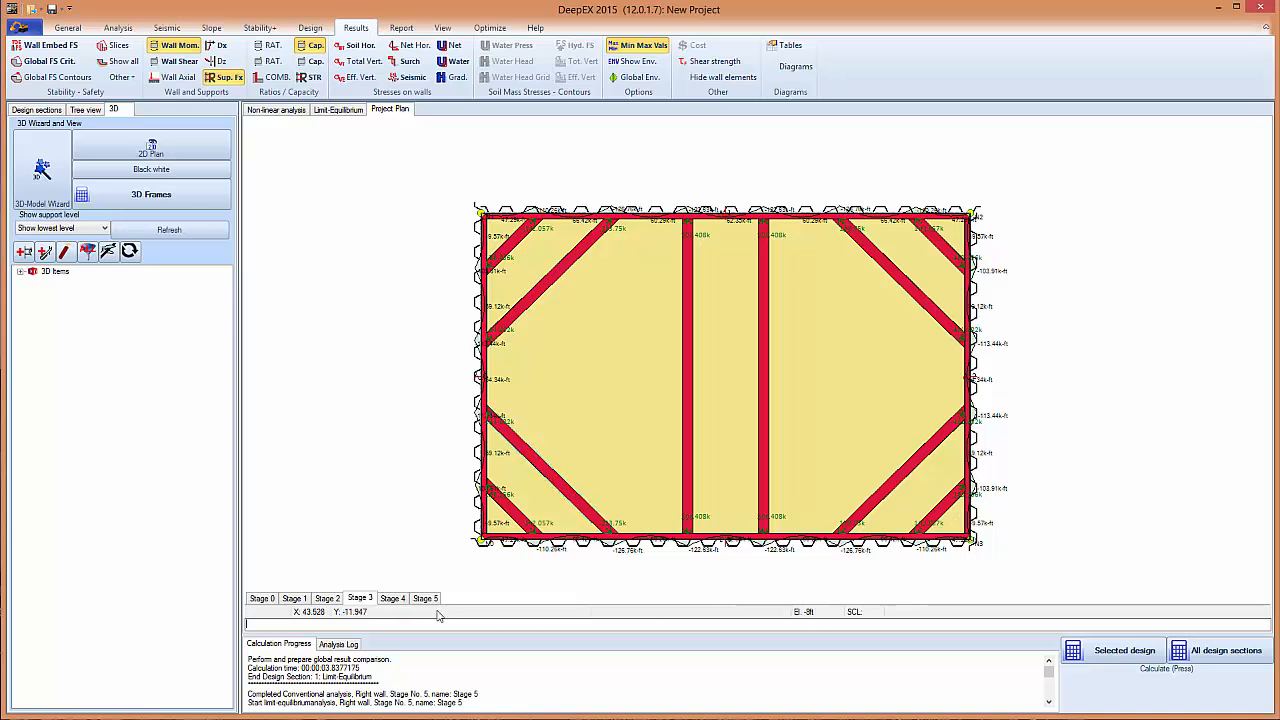
click(425, 598)
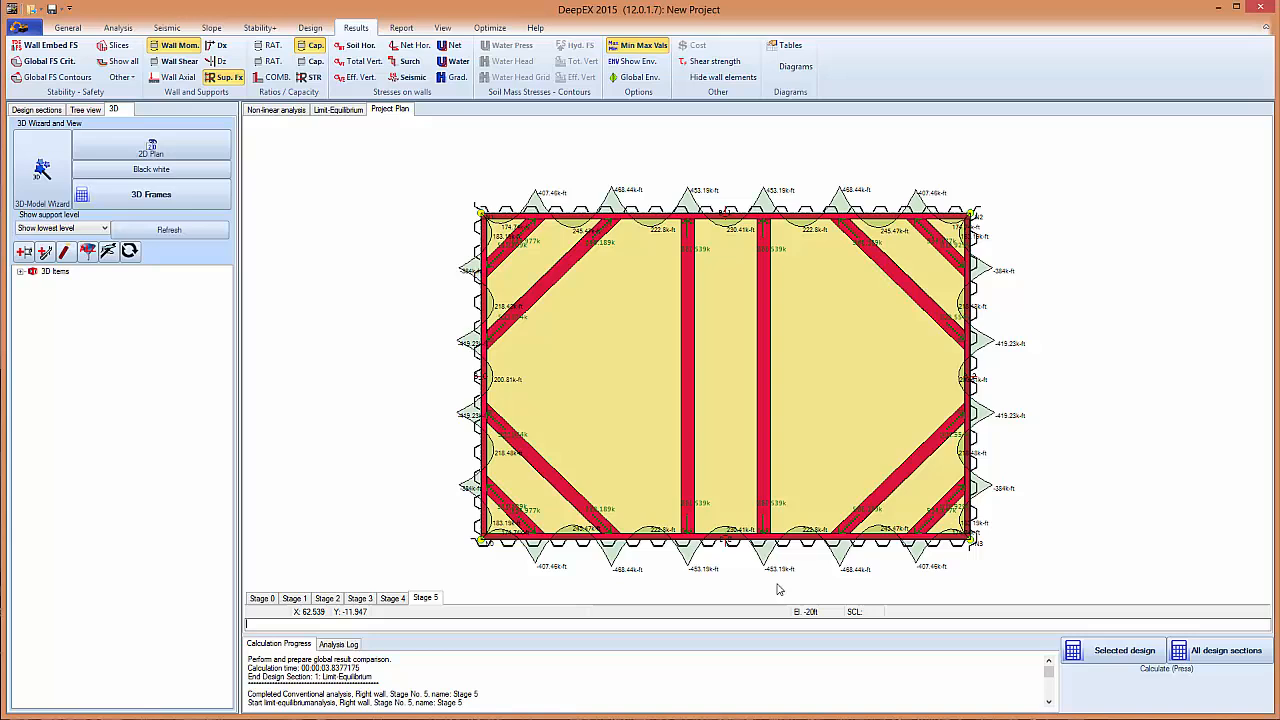
mouse_move(170, 207)
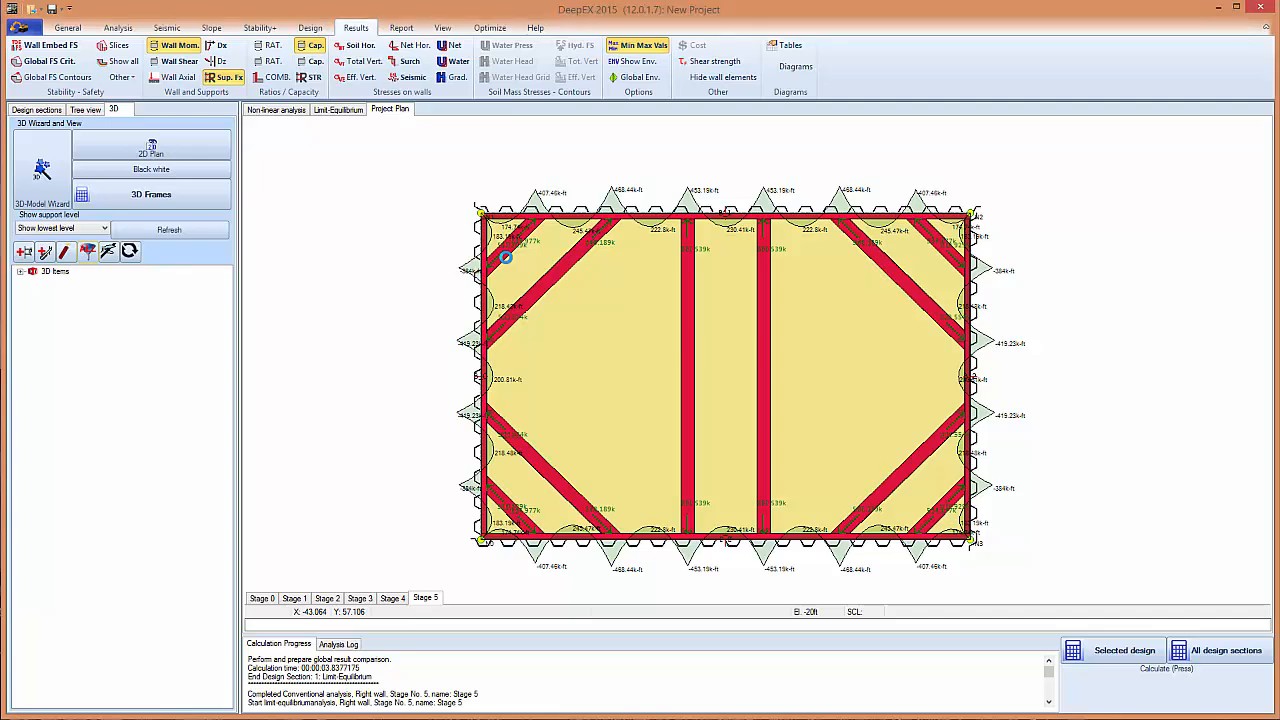
- Optimize waler B_1, accepting W30x191 for all walers, and acknowledge the summary
click(505, 257)
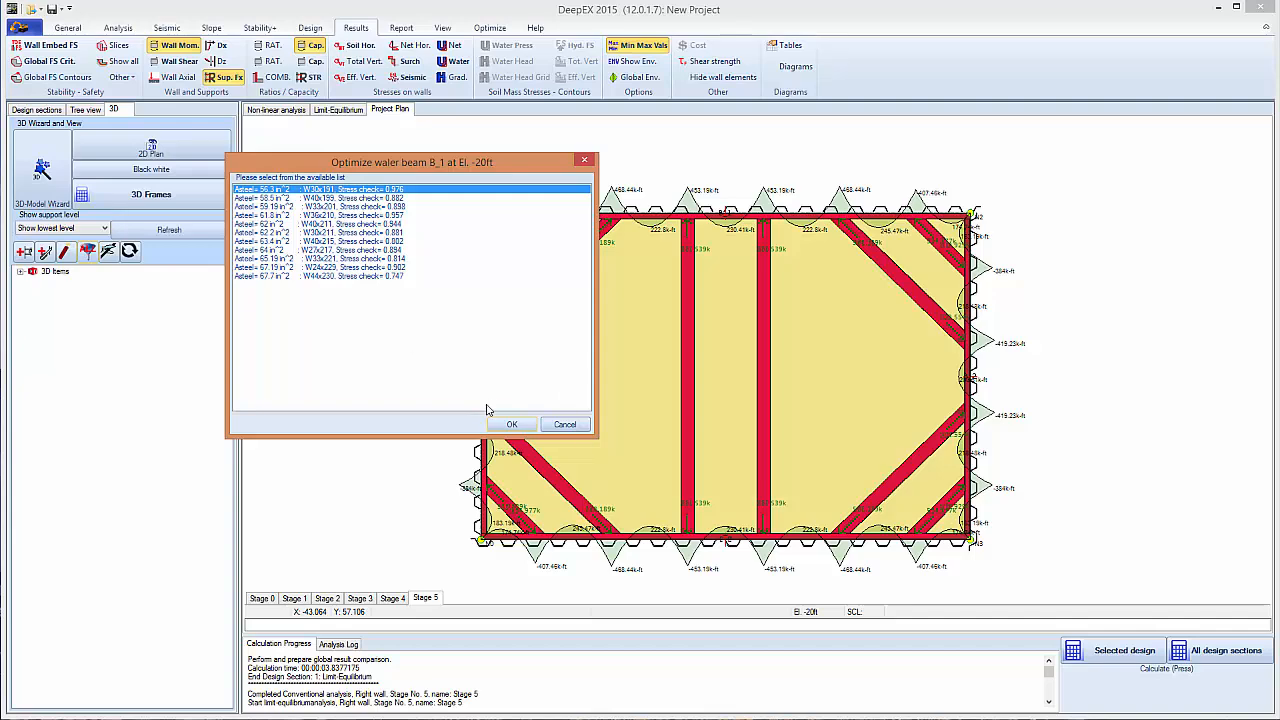
click(511, 424)
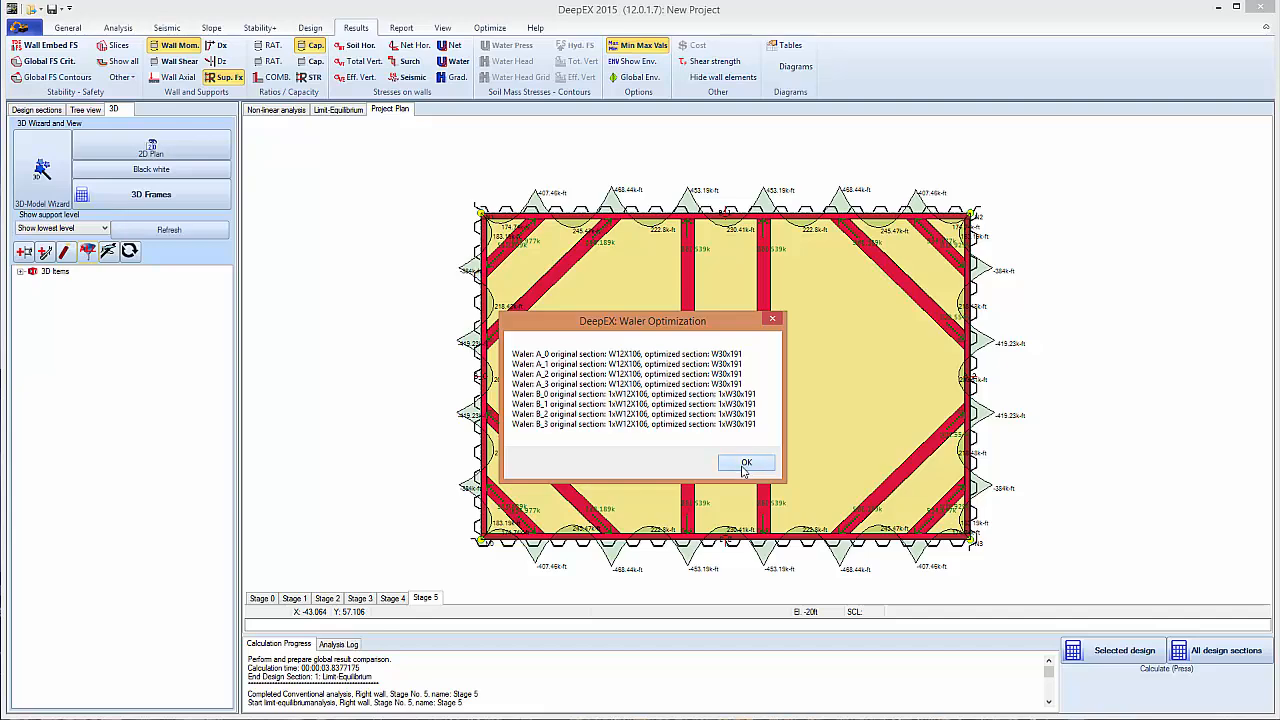
click(746, 462)
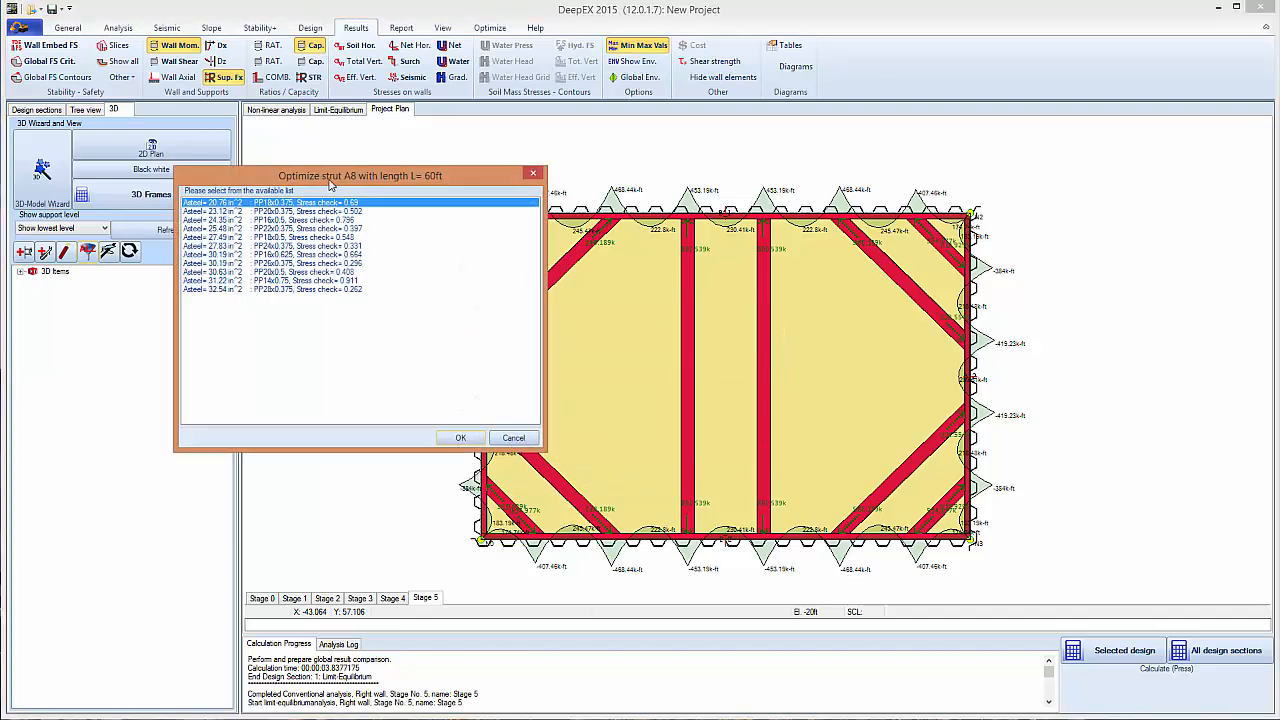
- Assign the lightest section to strut A8 and PP24x0.5 to strut B8
drag(360, 175, 450, 173)
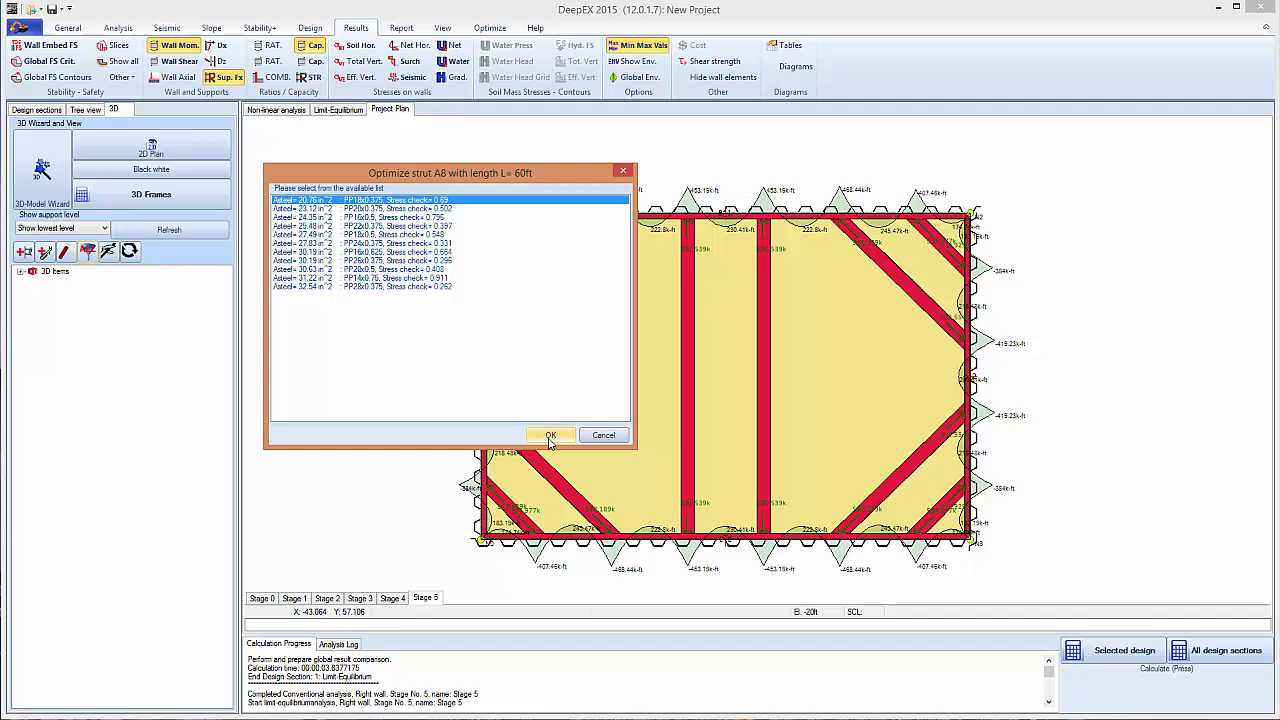
click(550, 434)
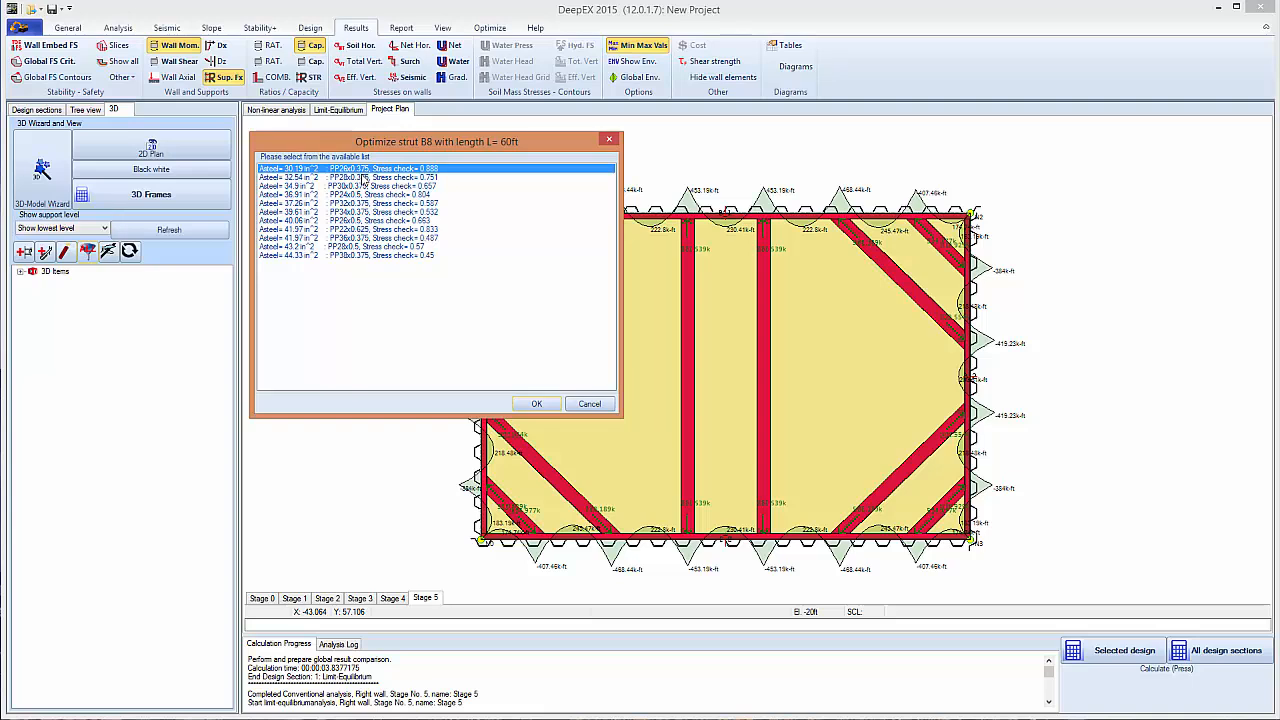
mouse_move(360, 185)
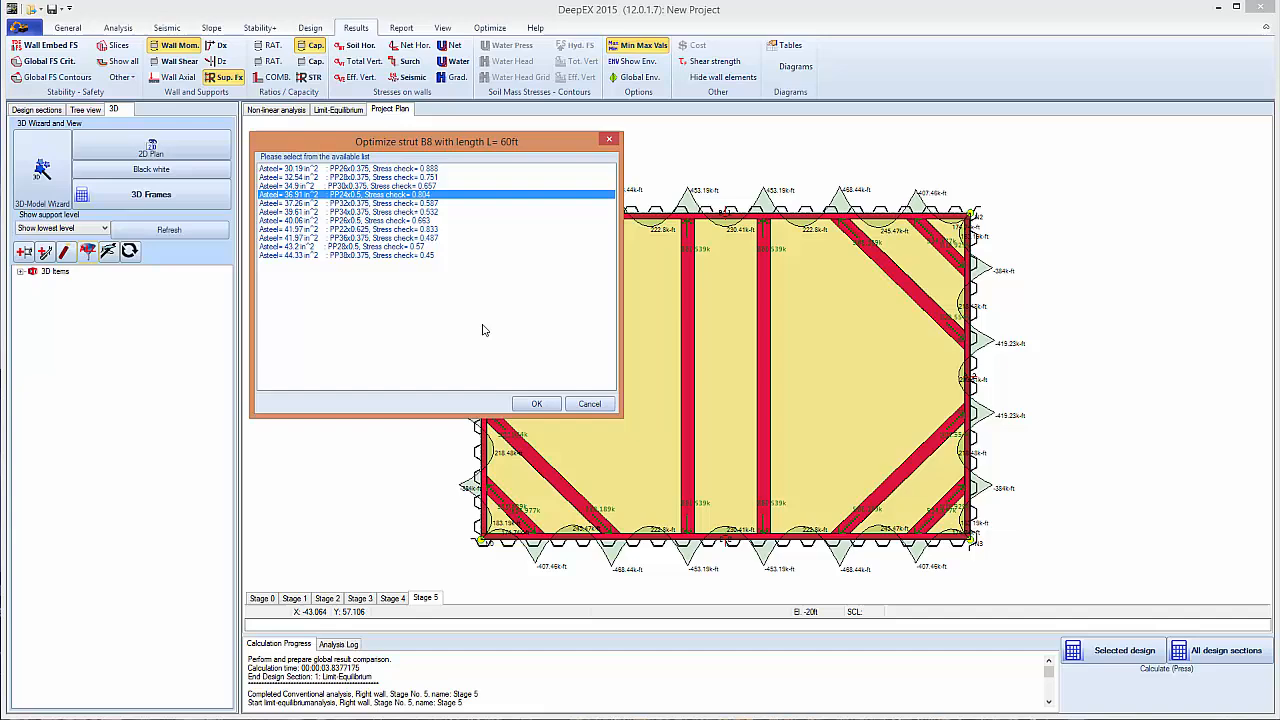
mouse_move(537, 403)
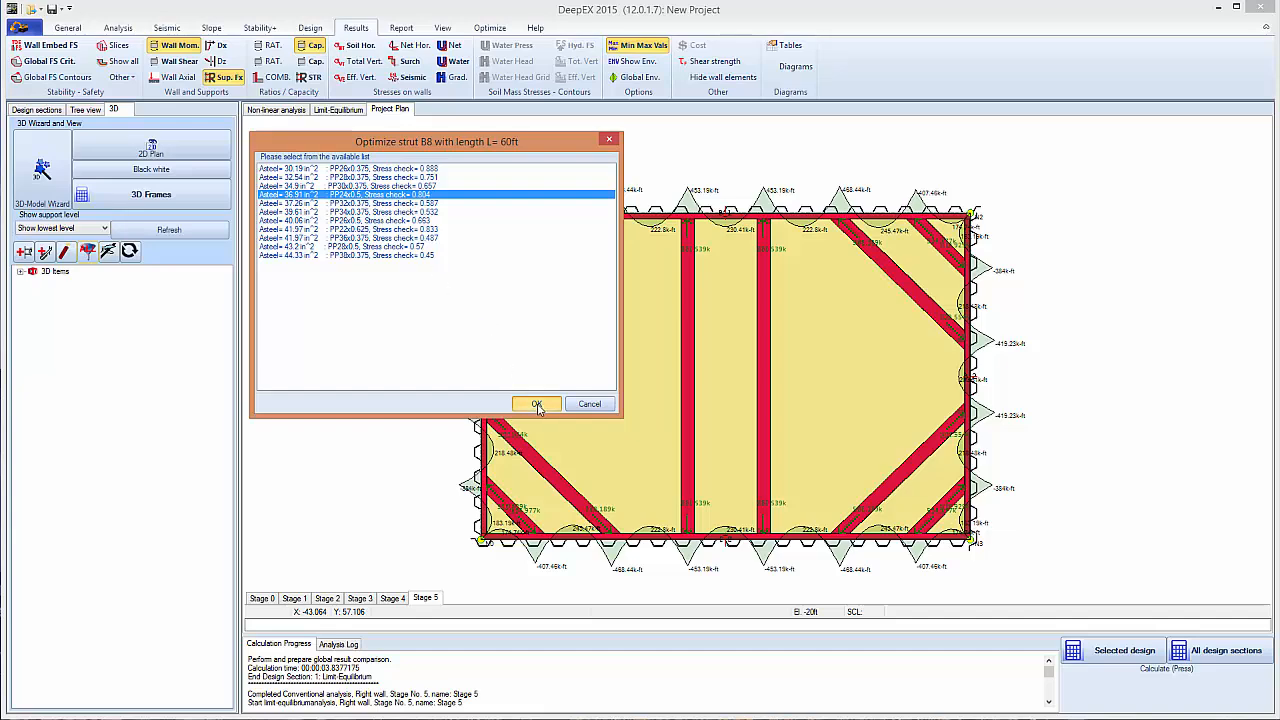
click(537, 404)
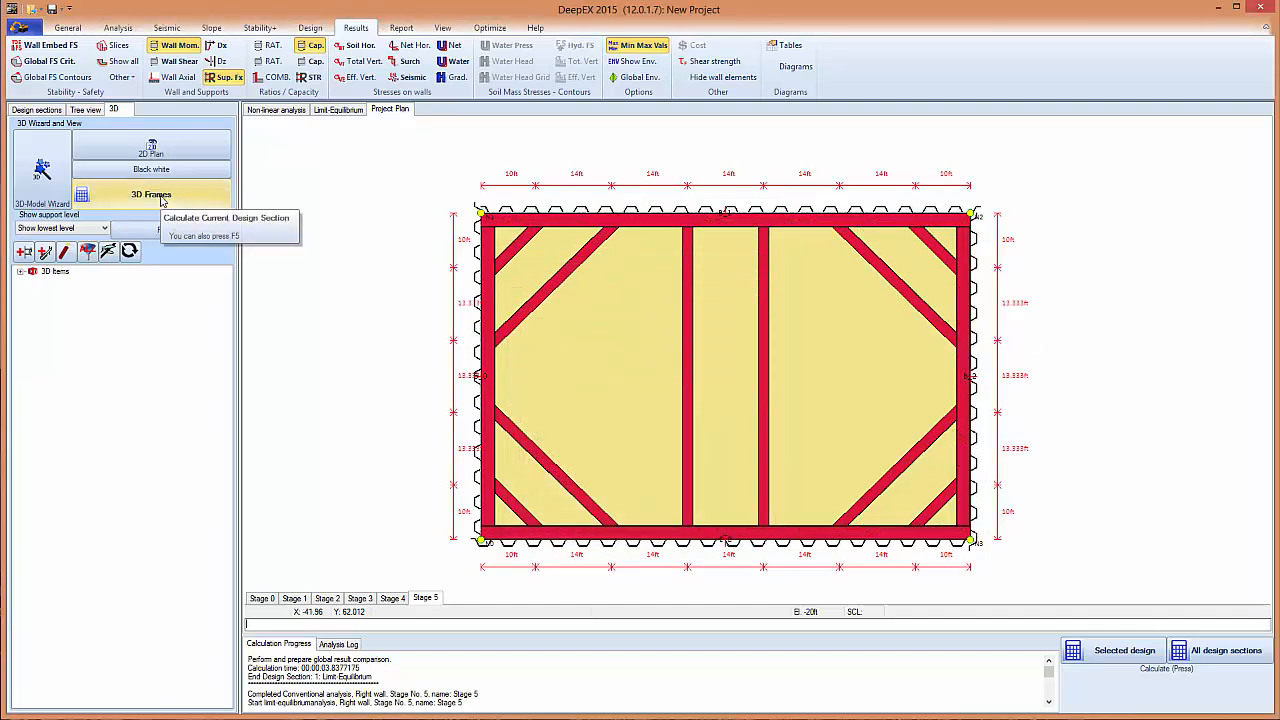
- Recalculate the 3D frame, review strut A0 results and support costs, then exit
click(151, 194)
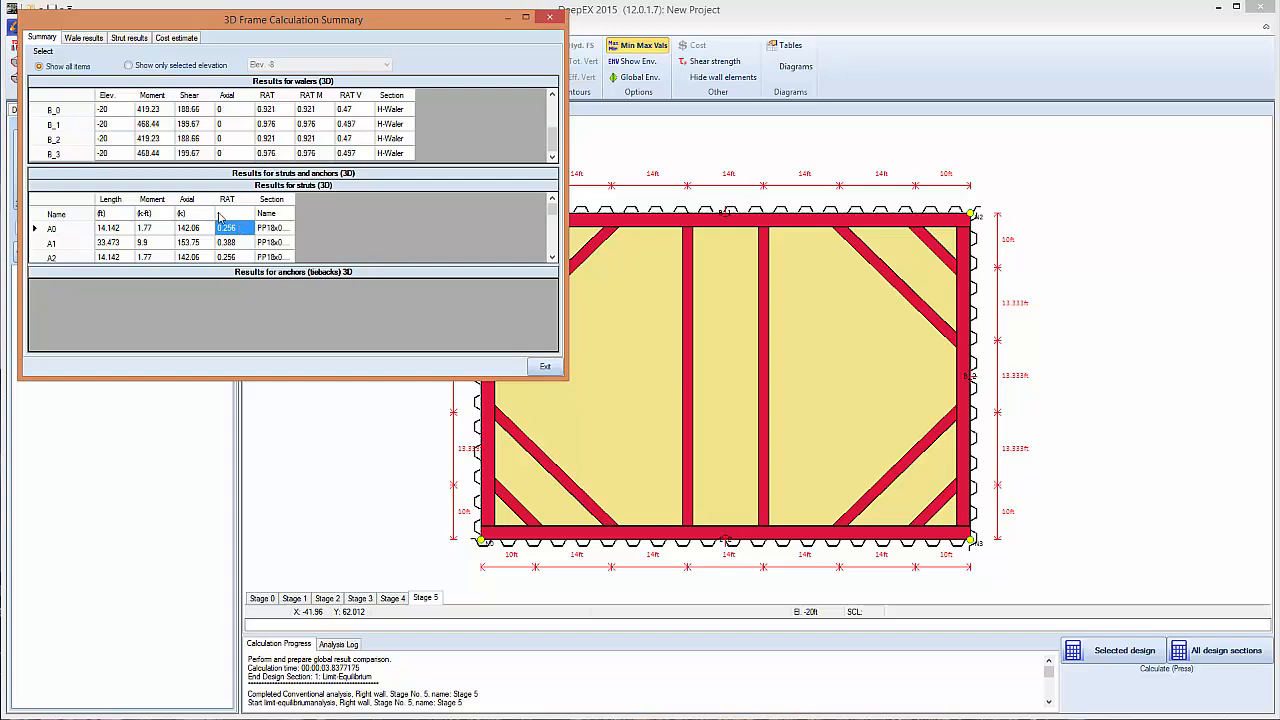
scroll(down, 3)
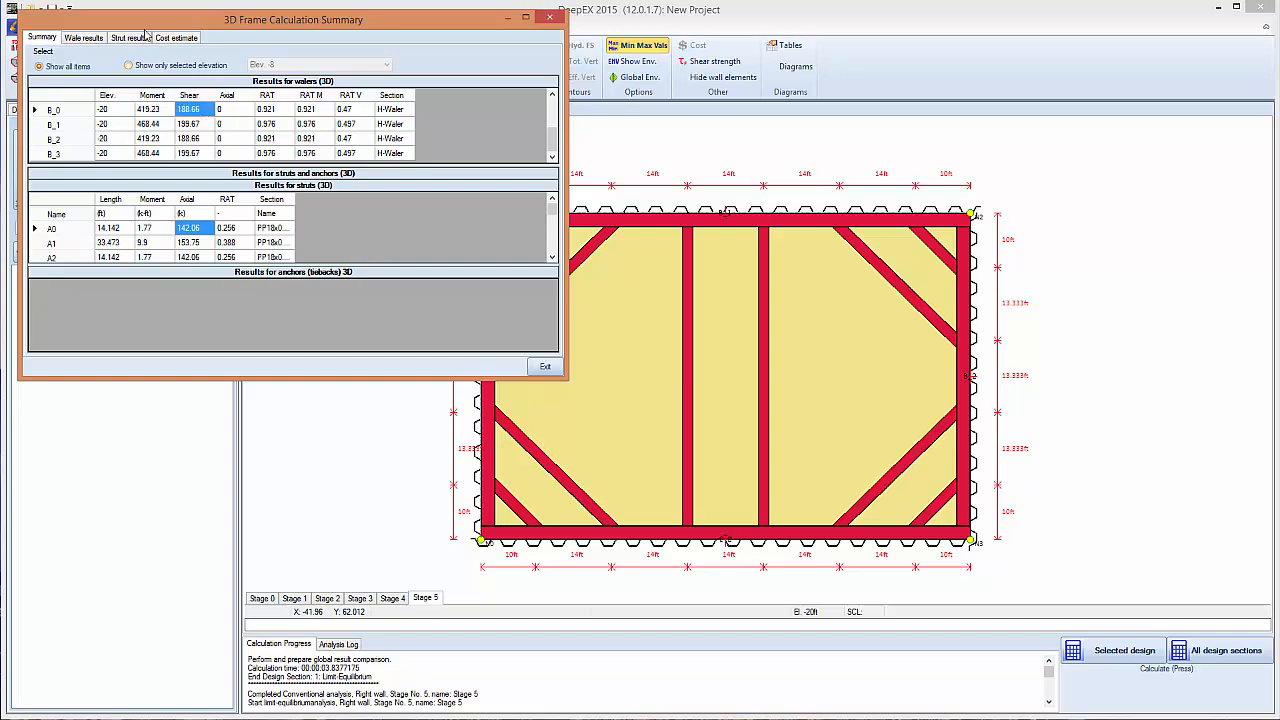
click(129, 38)
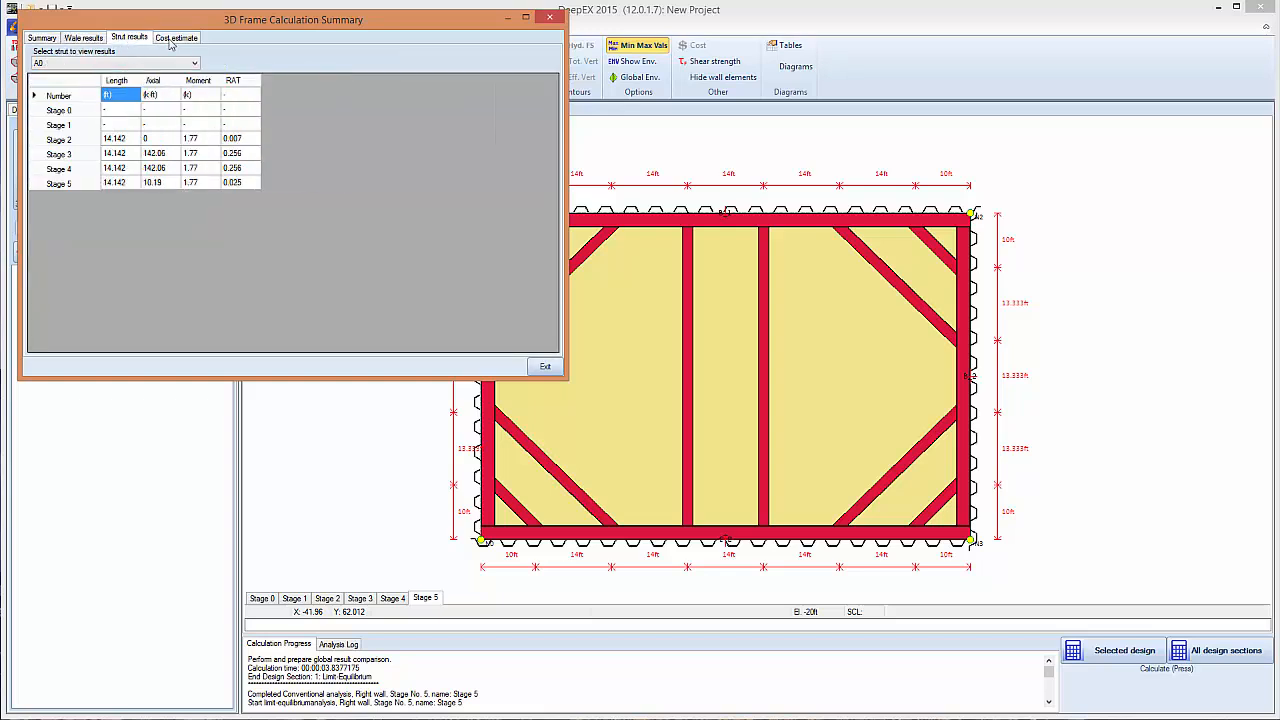
click(177, 37)
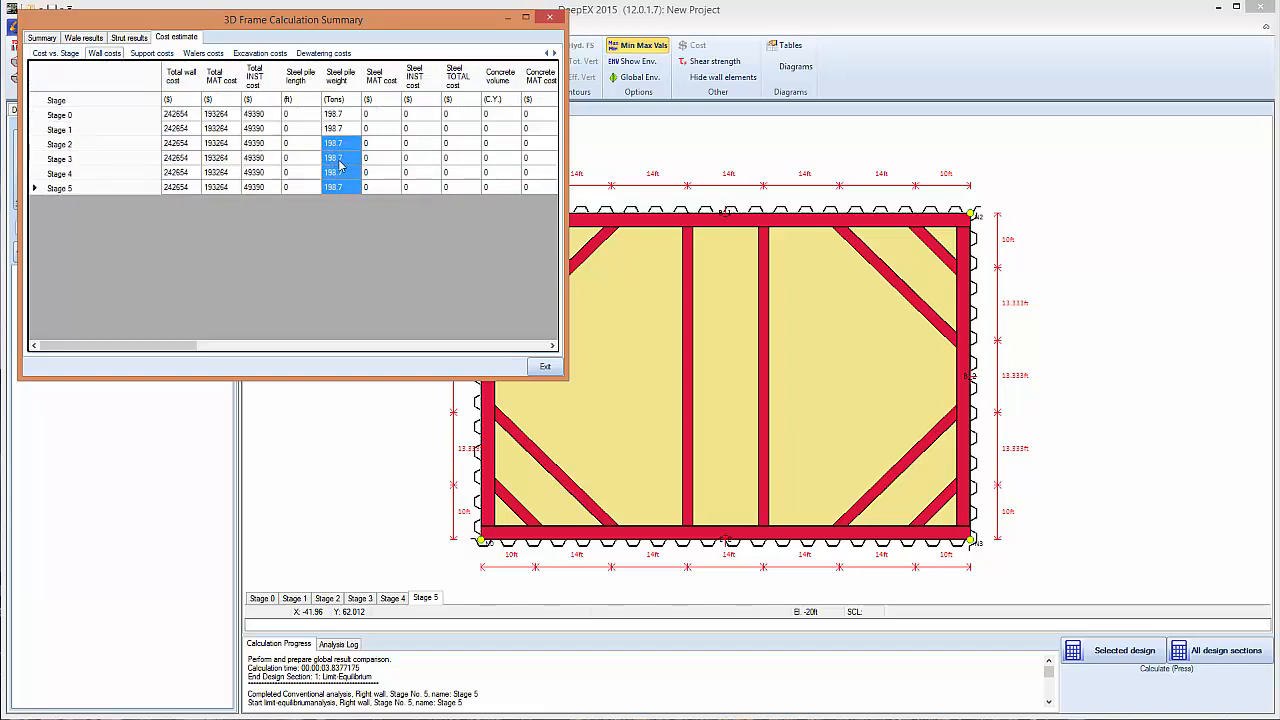
click(151, 53)
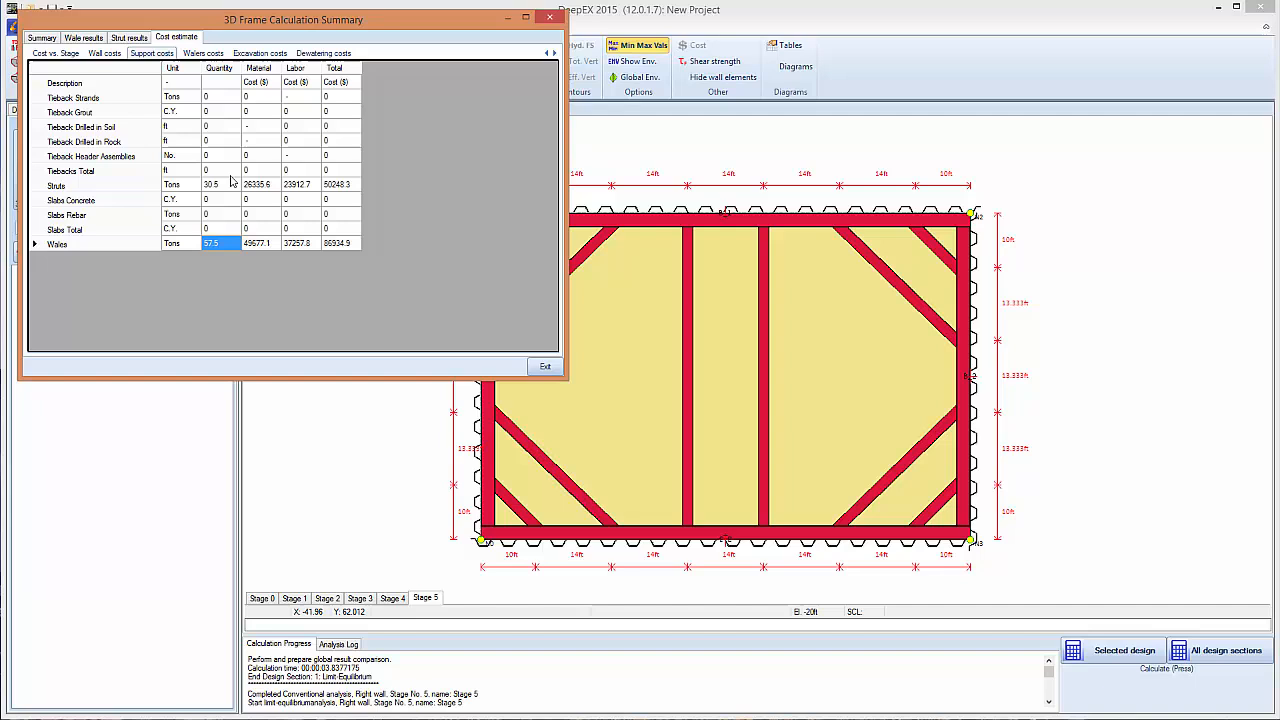
click(202, 53)
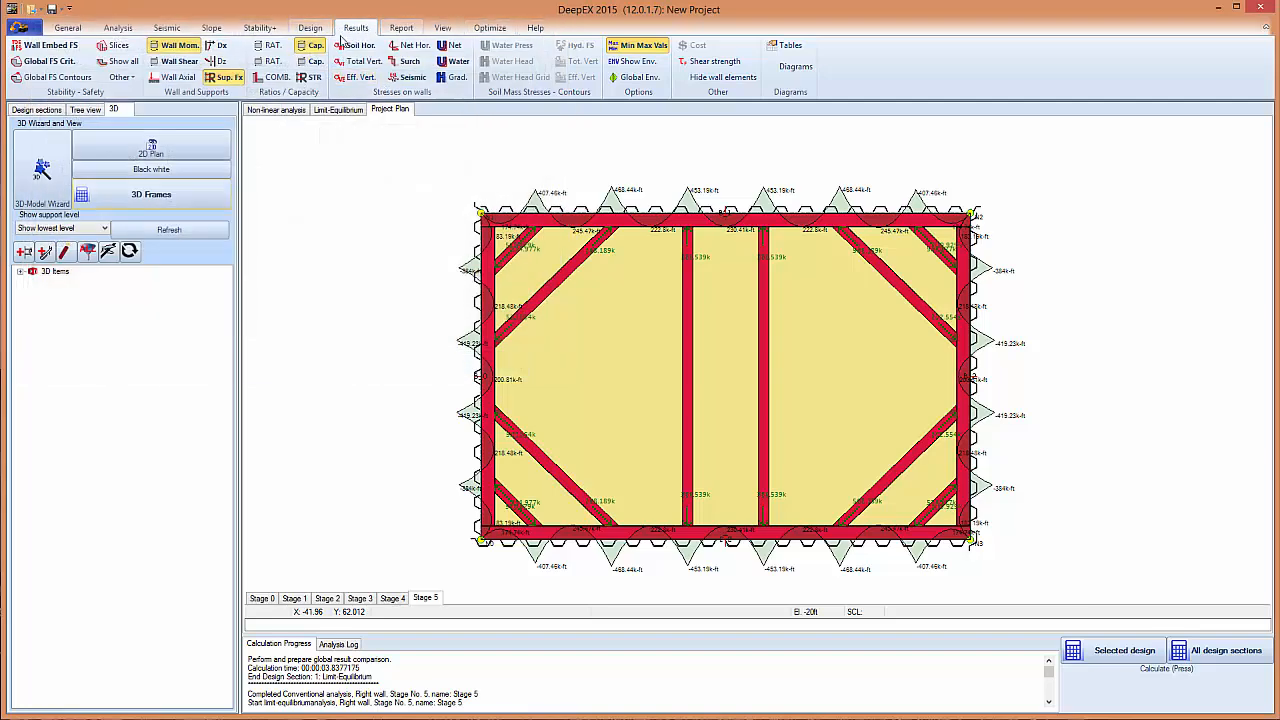
click(310, 27)
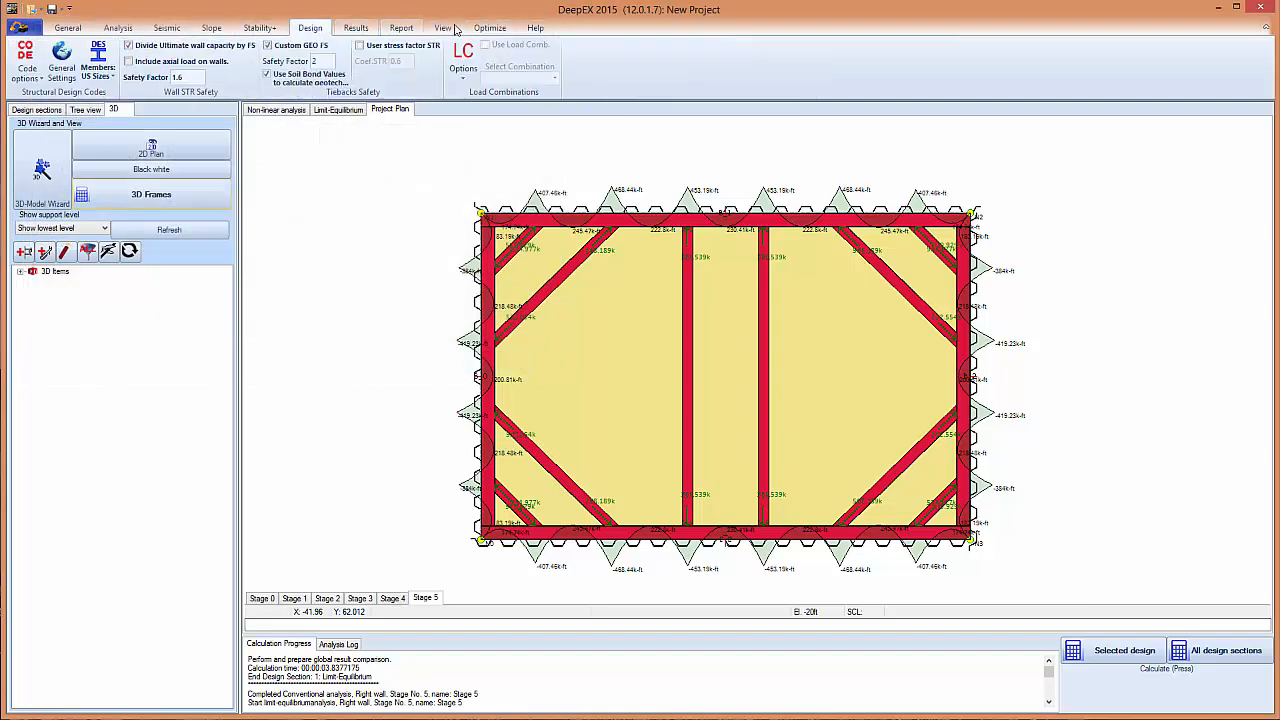
click(489, 27)
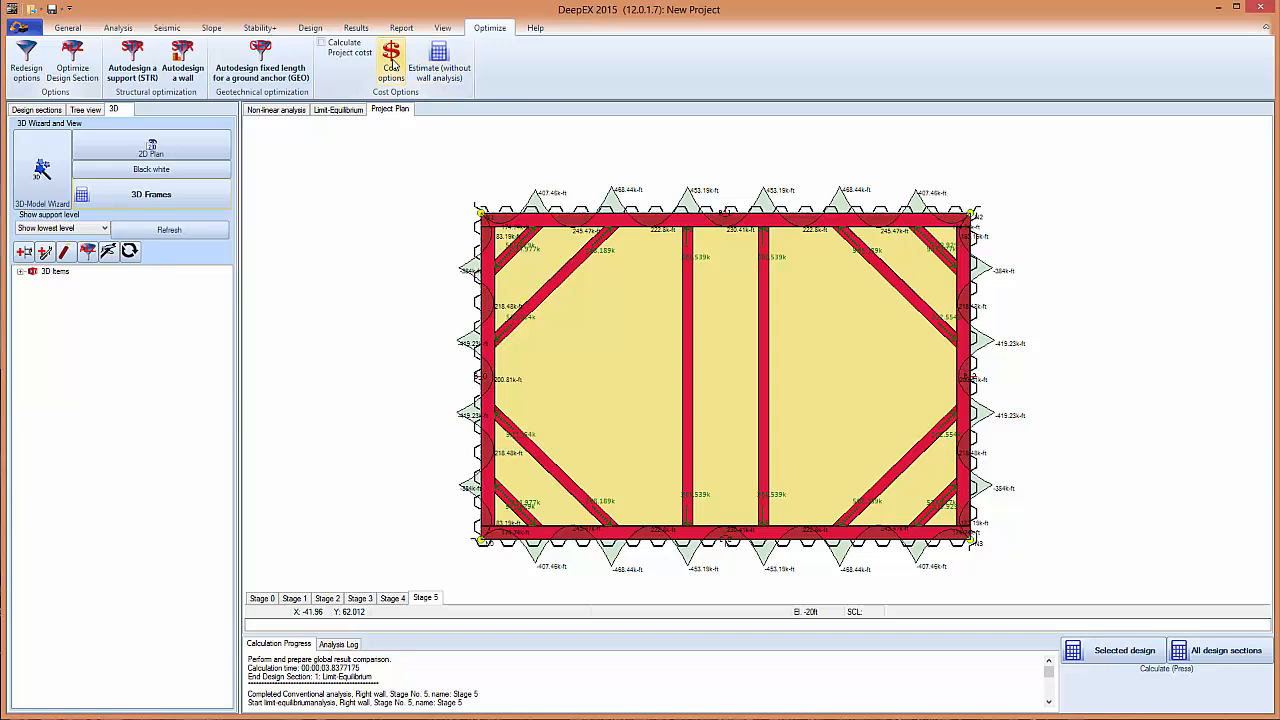
click(390, 58)
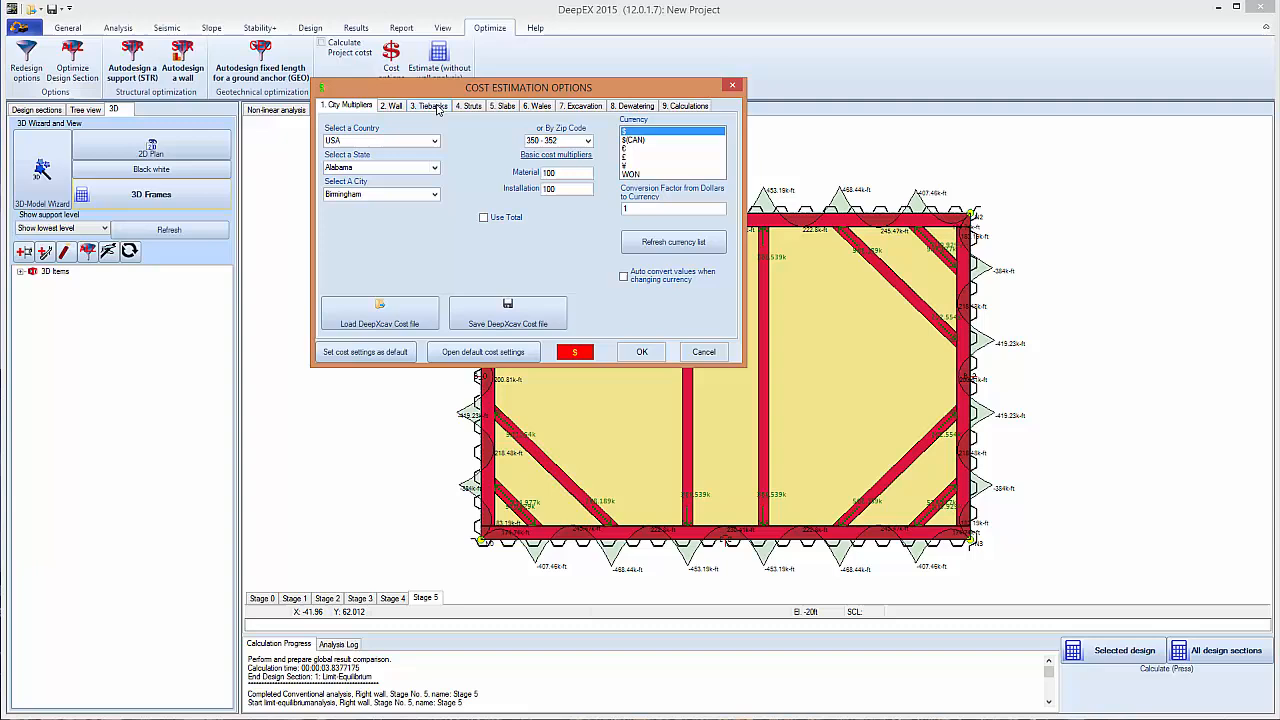
click(468, 106)
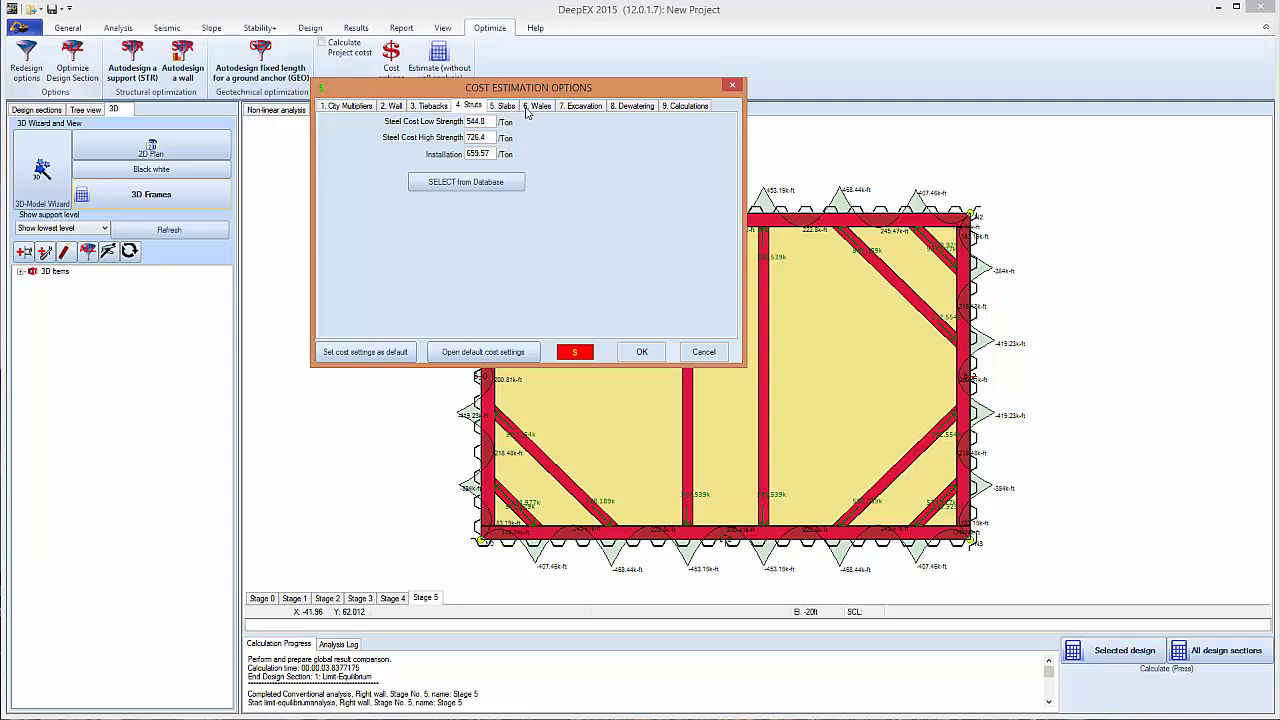
click(537, 106)
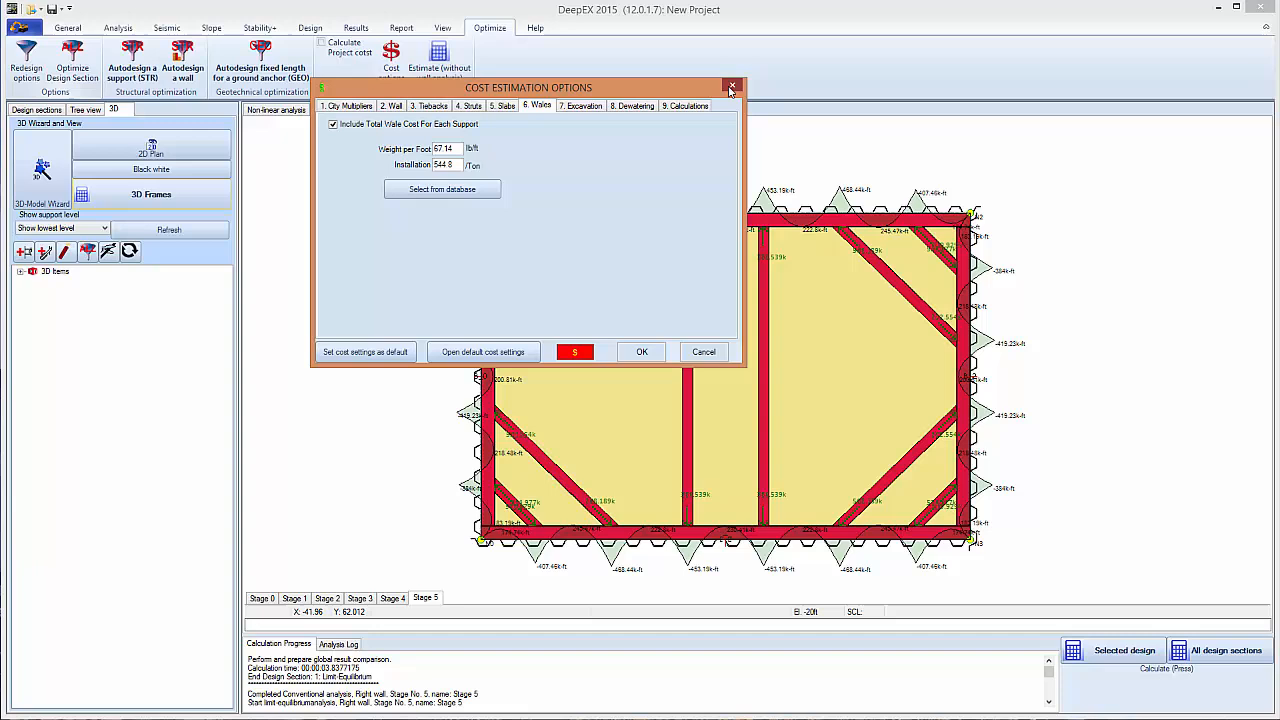
click(731, 88)
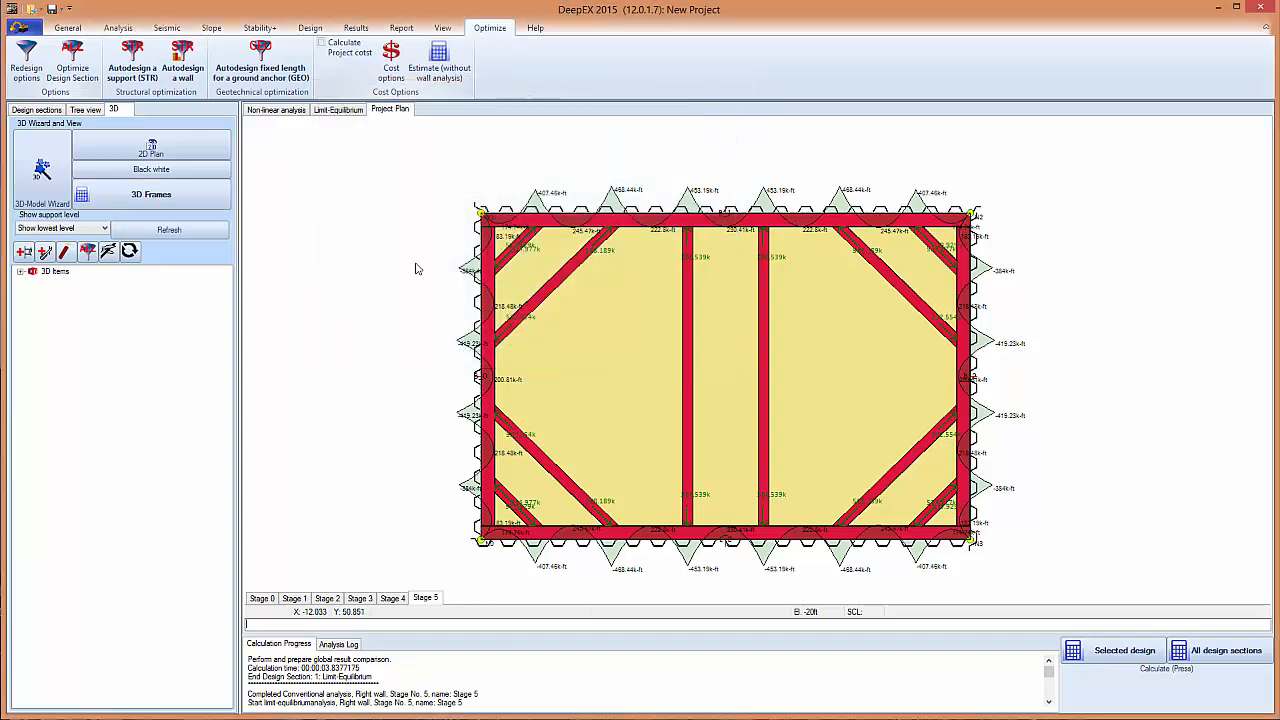